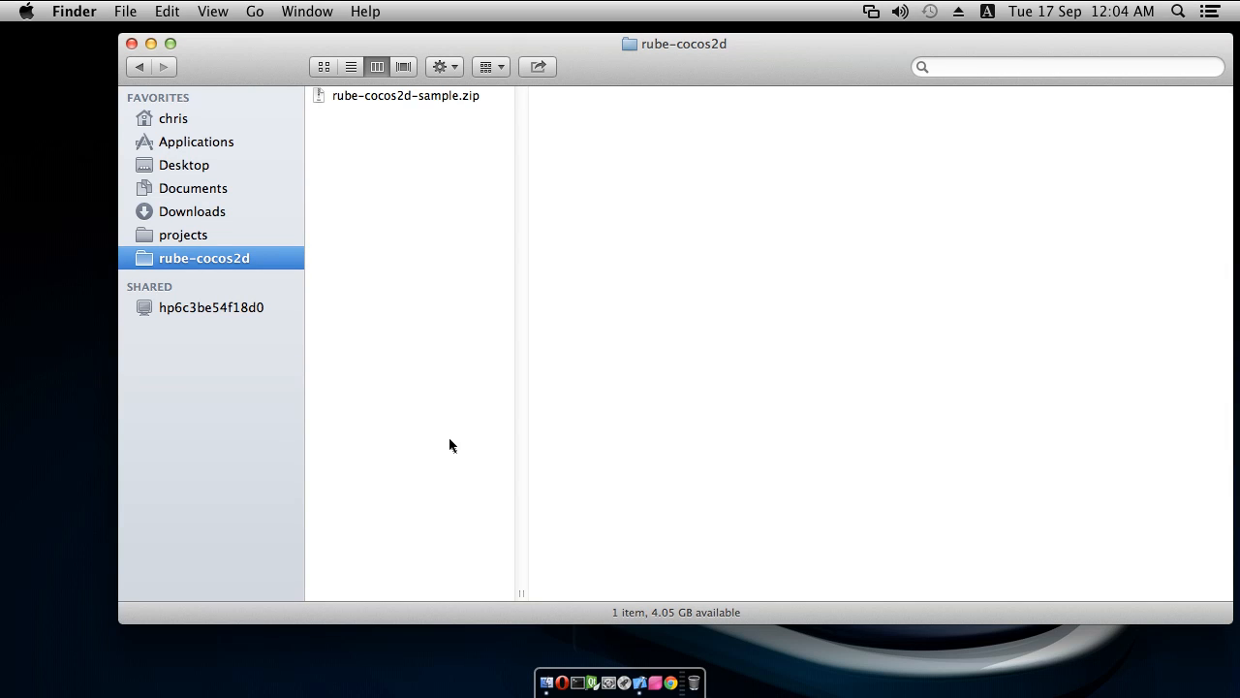
{"action": "mouse_move", "coordinate": [465, 279]}
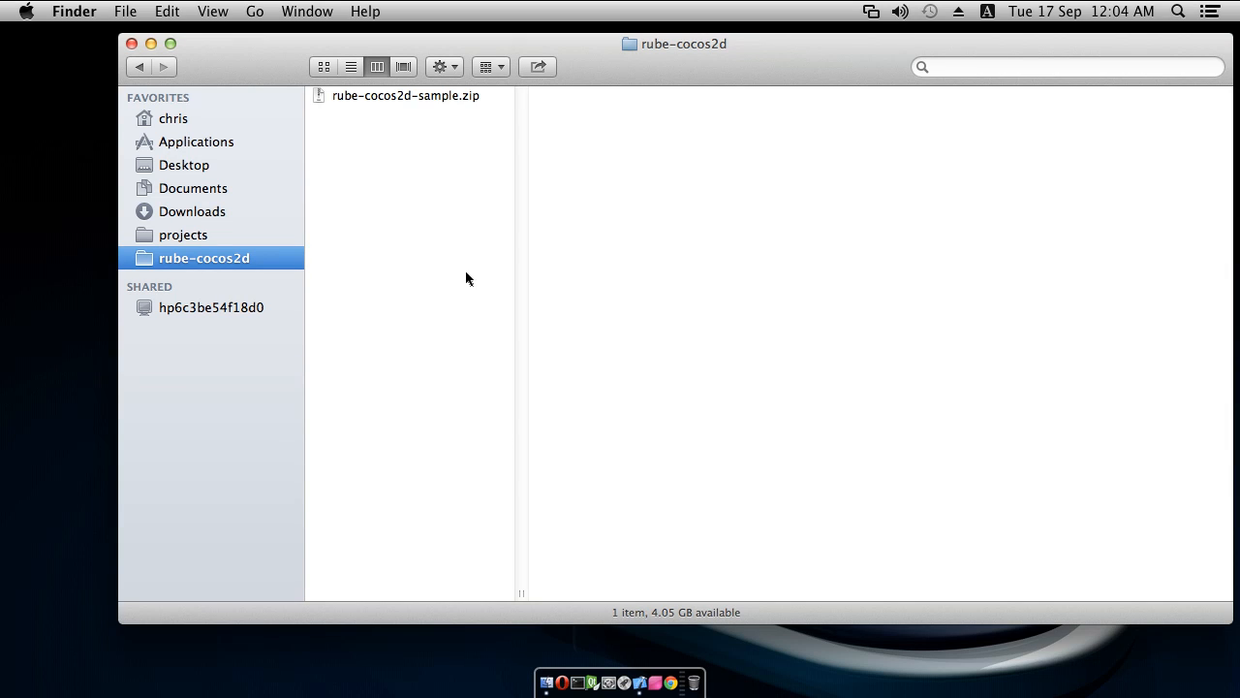
{"action": "mouse_move", "coordinate": [411, 178]}
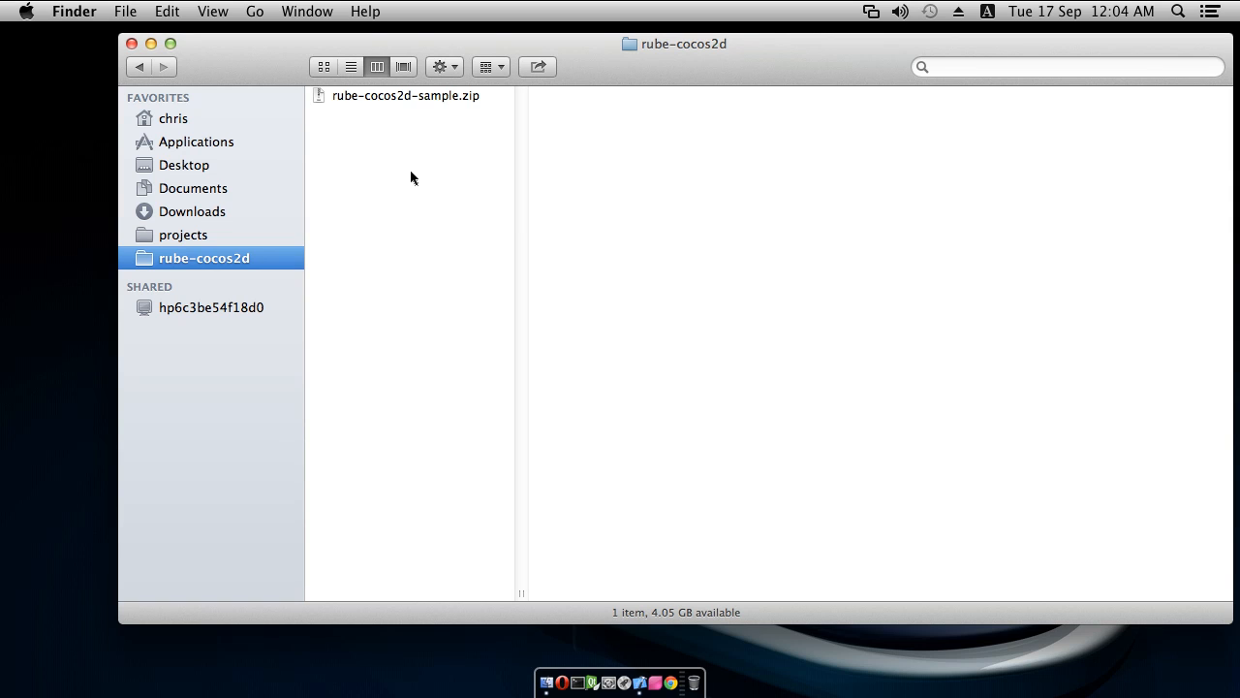
{"action": "mouse_move", "coordinate": [423, 151]}
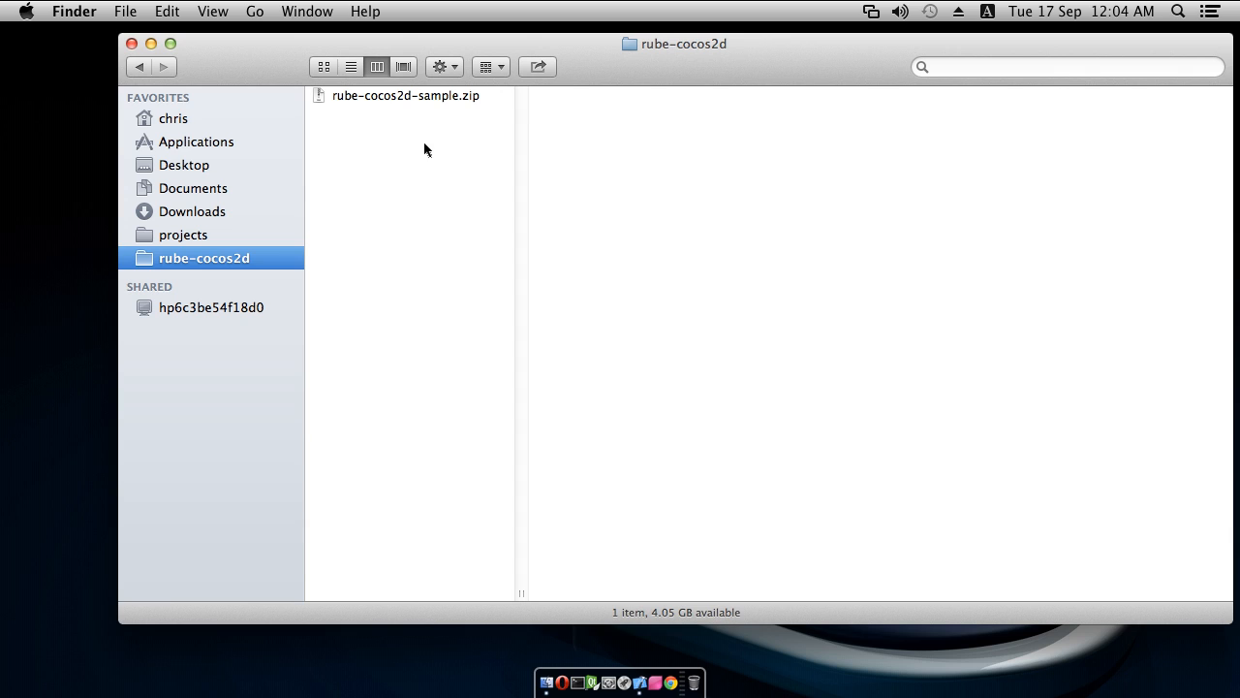
{"action": "mouse_move", "coordinate": [407, 144]}
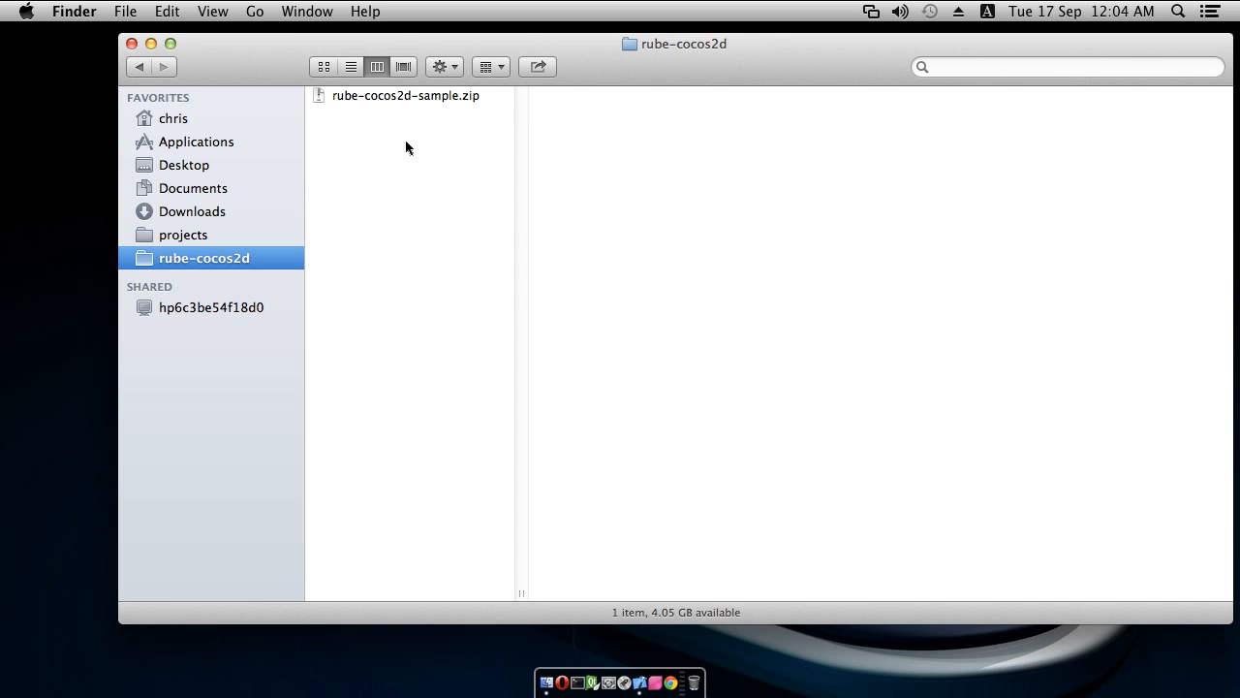
{"action": "mouse_move", "coordinate": [417, 163]}
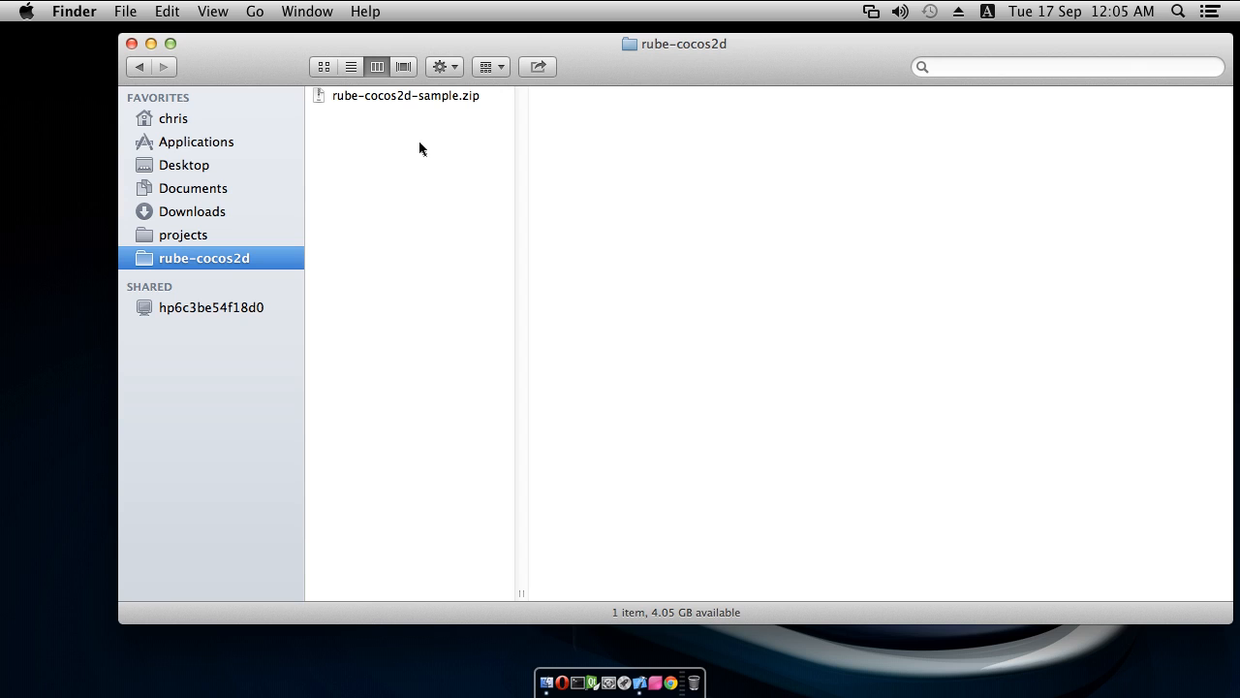
{"action": "mouse_move", "coordinate": [426, 140]}
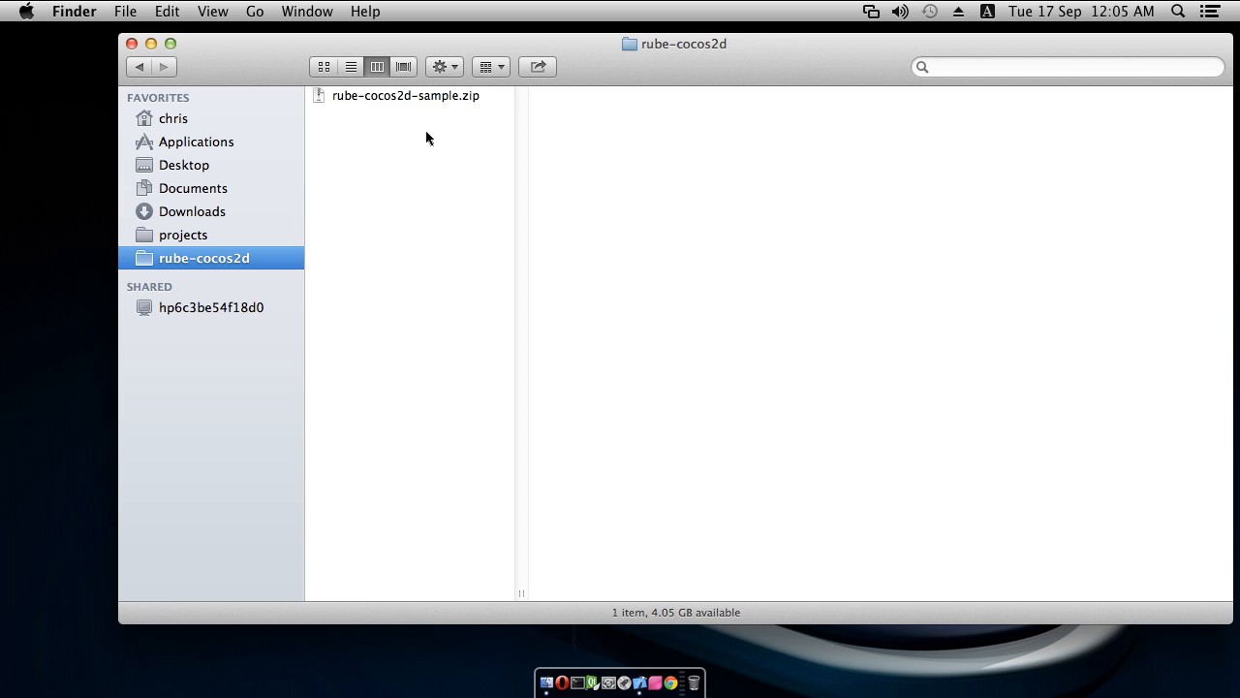
{"action": "mouse_move", "coordinate": [403, 147]}
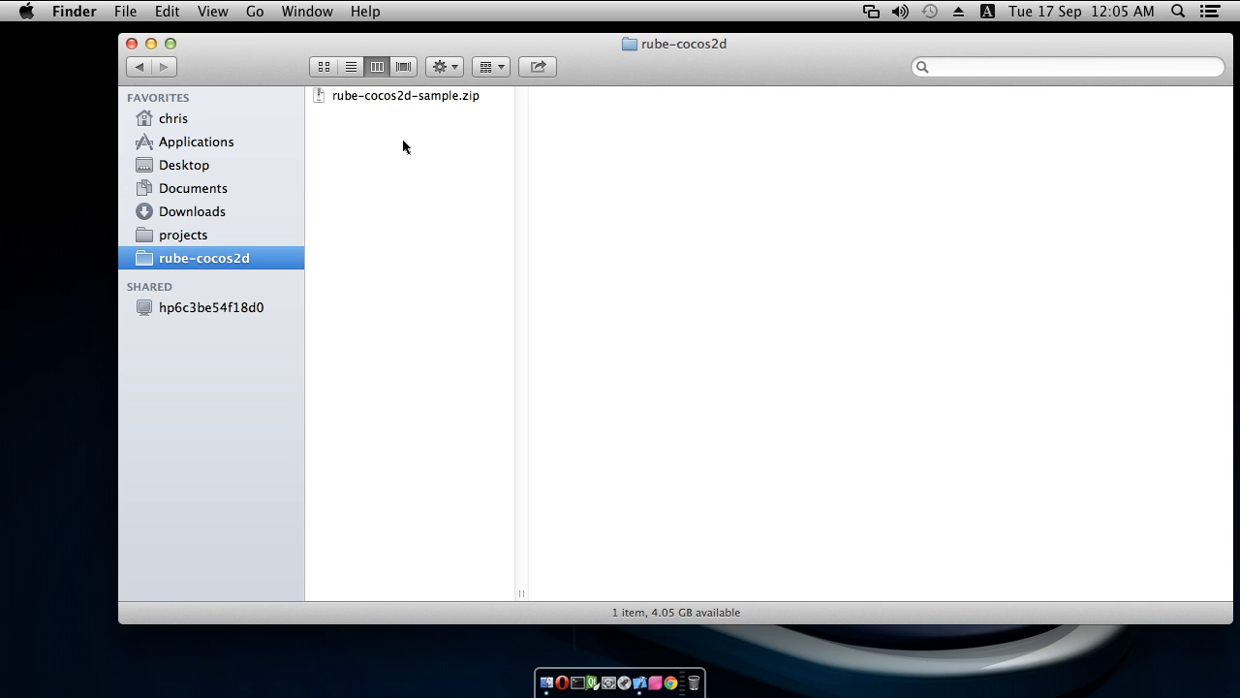
{"action": "mouse_move", "coordinate": [450, 151]}
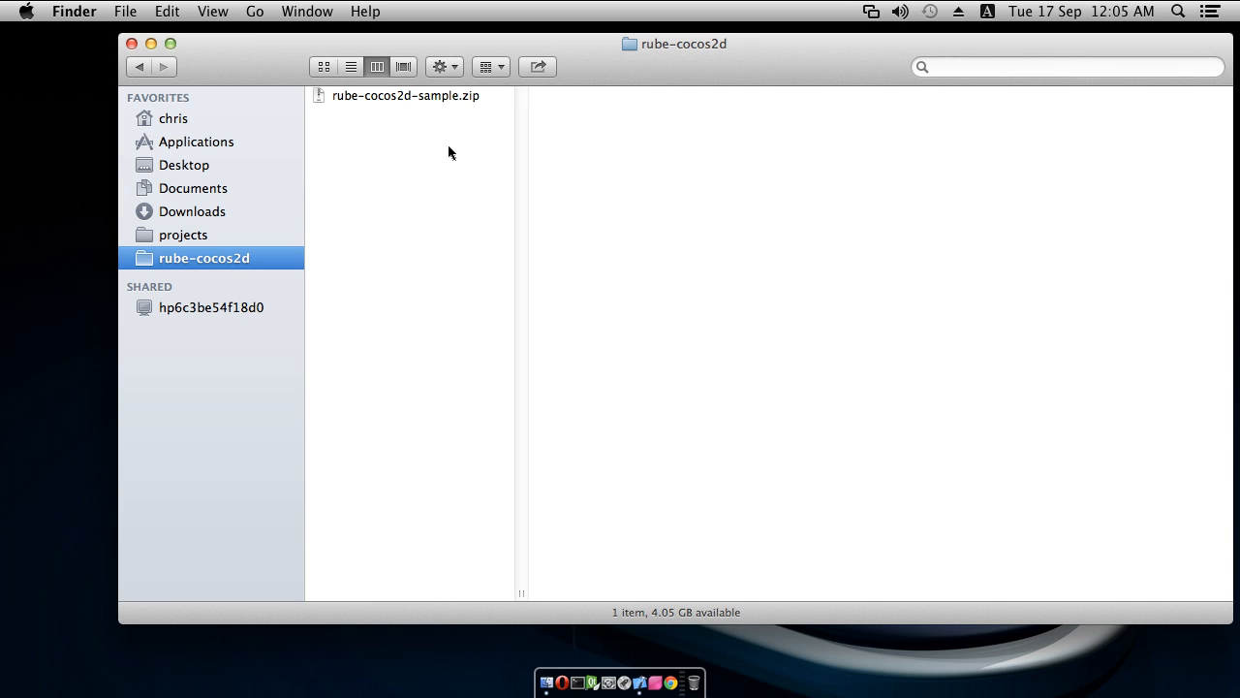
{"action": "mouse_move", "coordinate": [399, 159]}
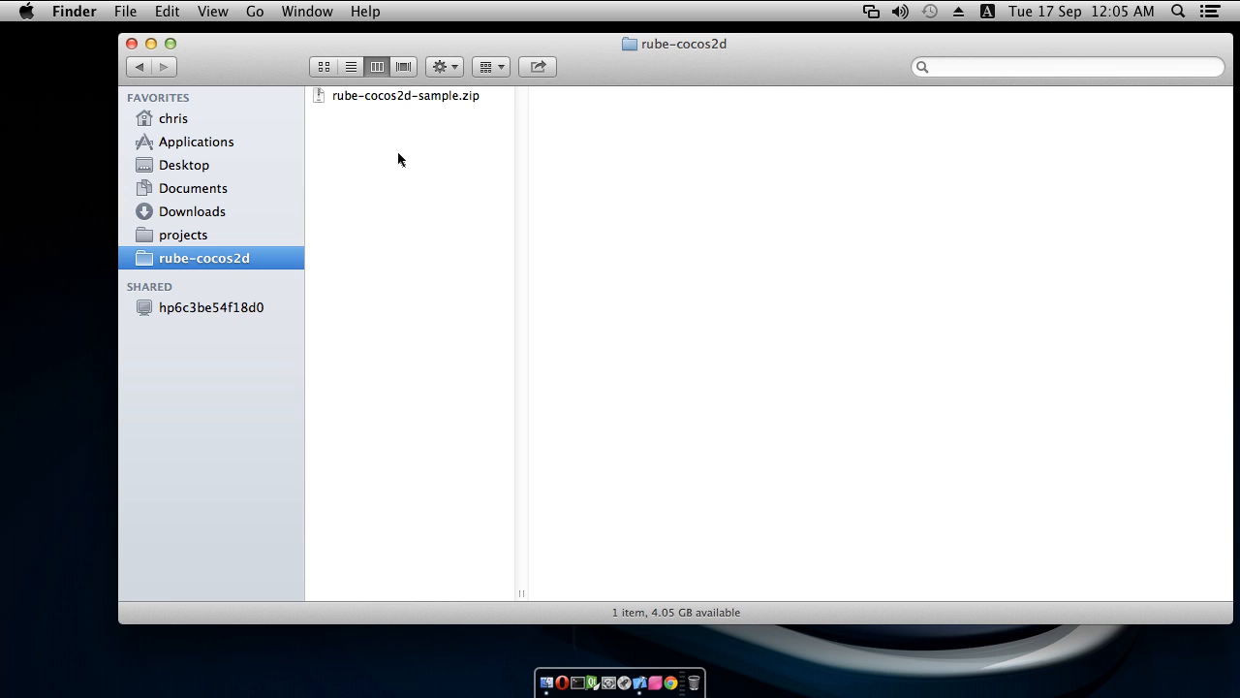
{"action": "mouse_move", "coordinate": [392, 119]}
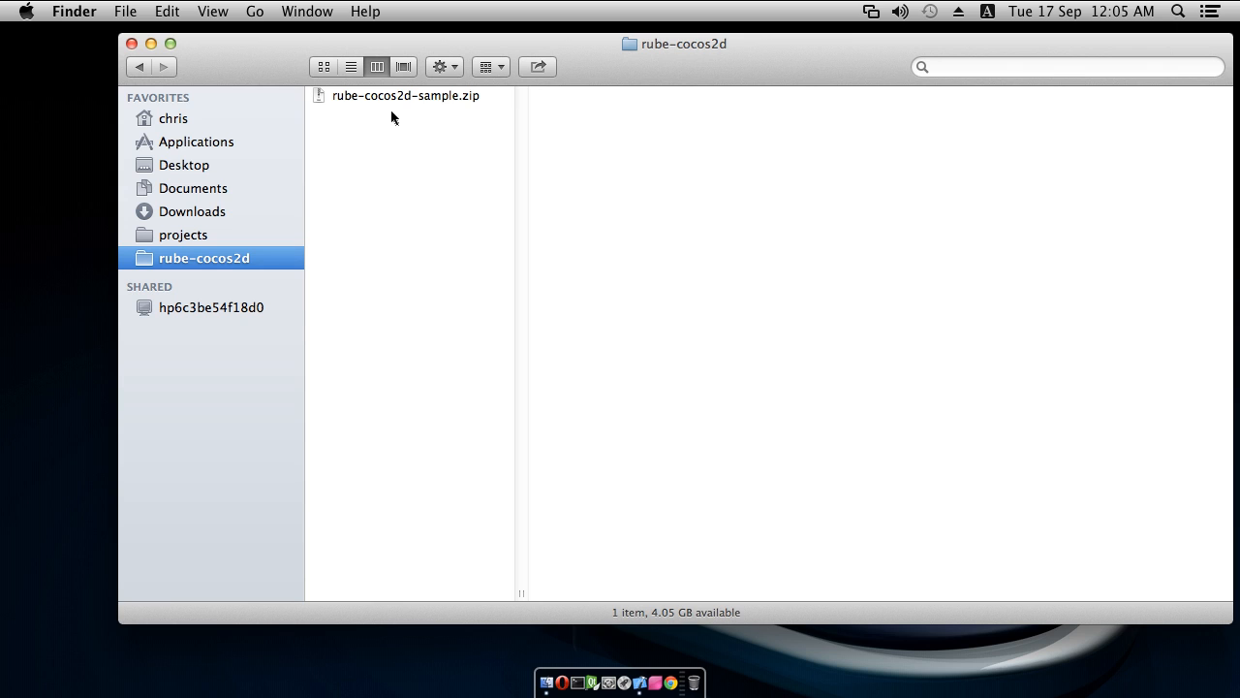
Step: Extract rube-cocos2d-sample.zip and preview SetupNotes.txt then MenuScreenNotes.txt in the column view
{"action": "left_click", "coordinate": [405, 95]}
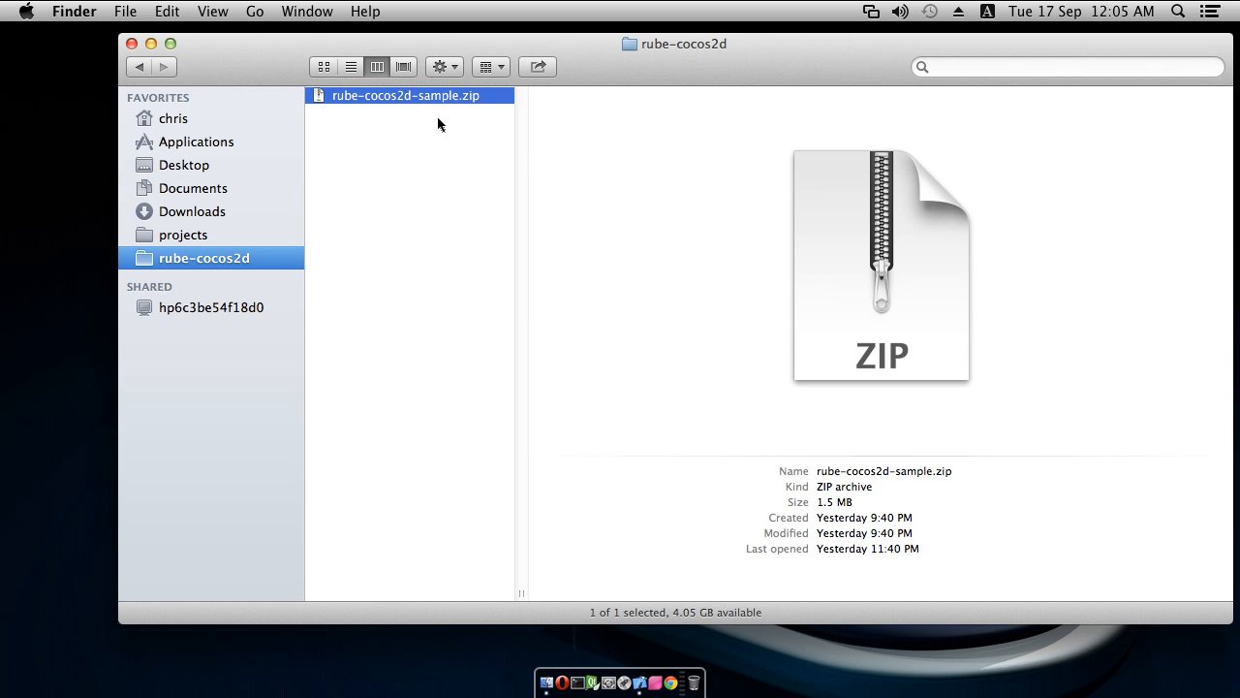
{"action": "mouse_move", "coordinate": [425, 121]}
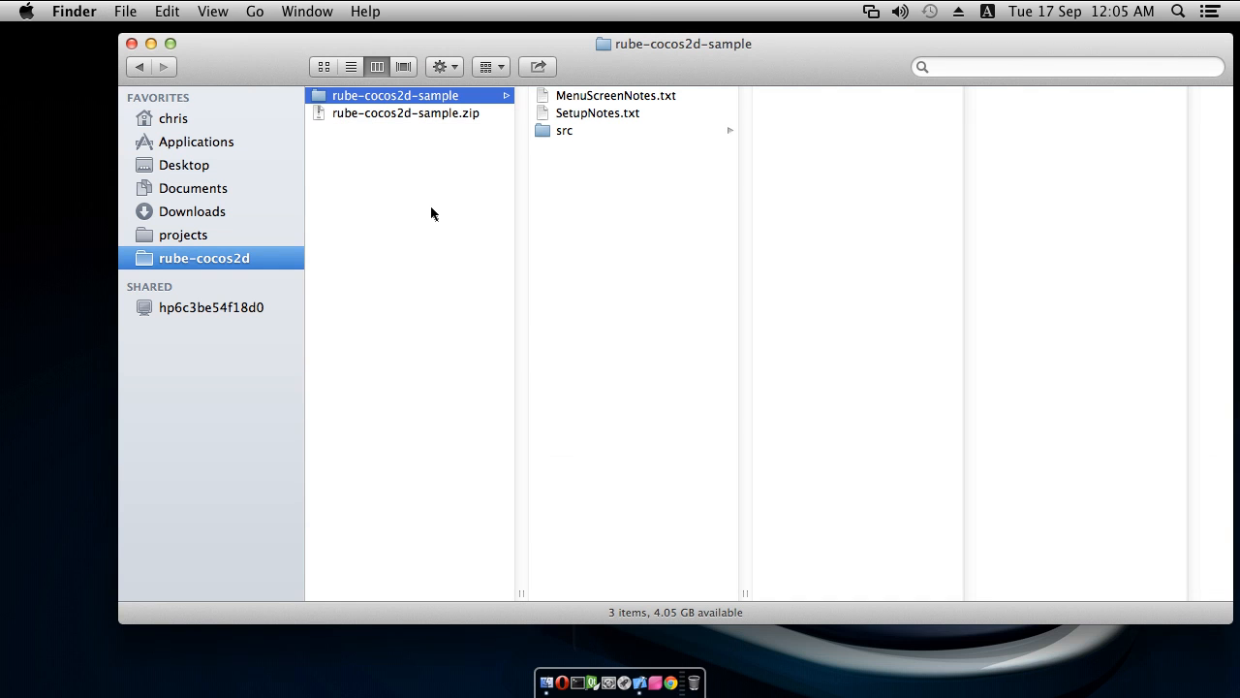
{"action": "mouse_move", "coordinate": [630, 120]}
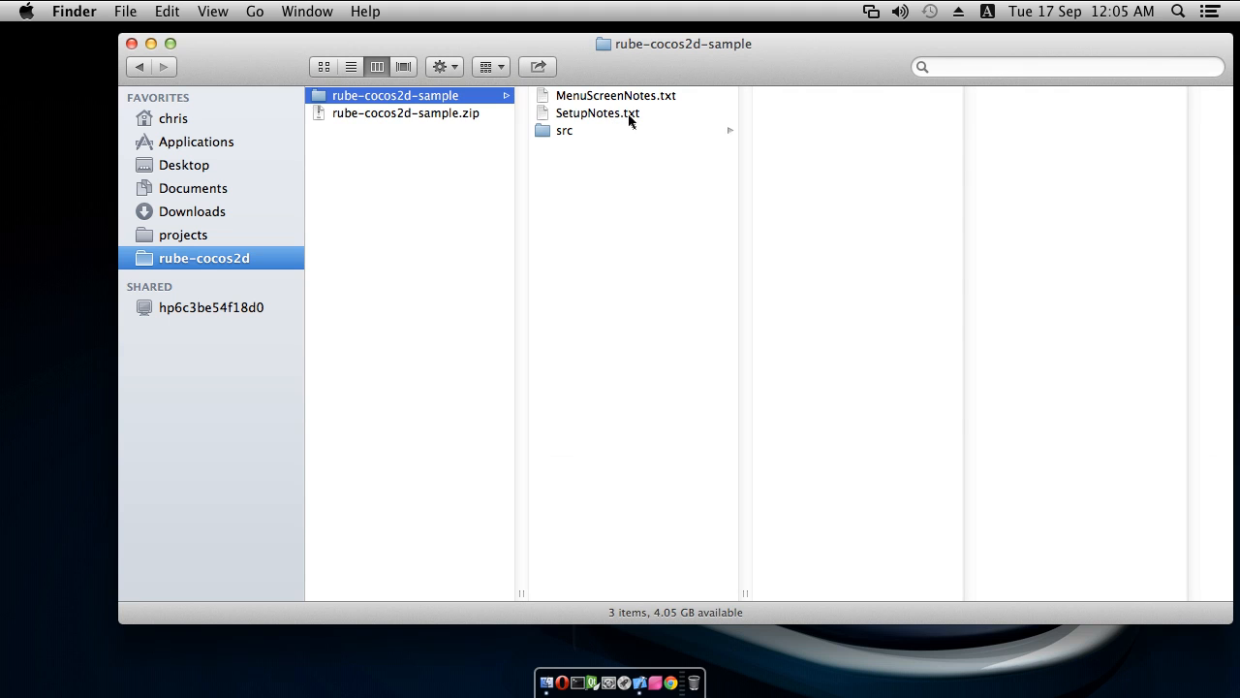
{"action": "left_click", "coordinate": [597, 112]}
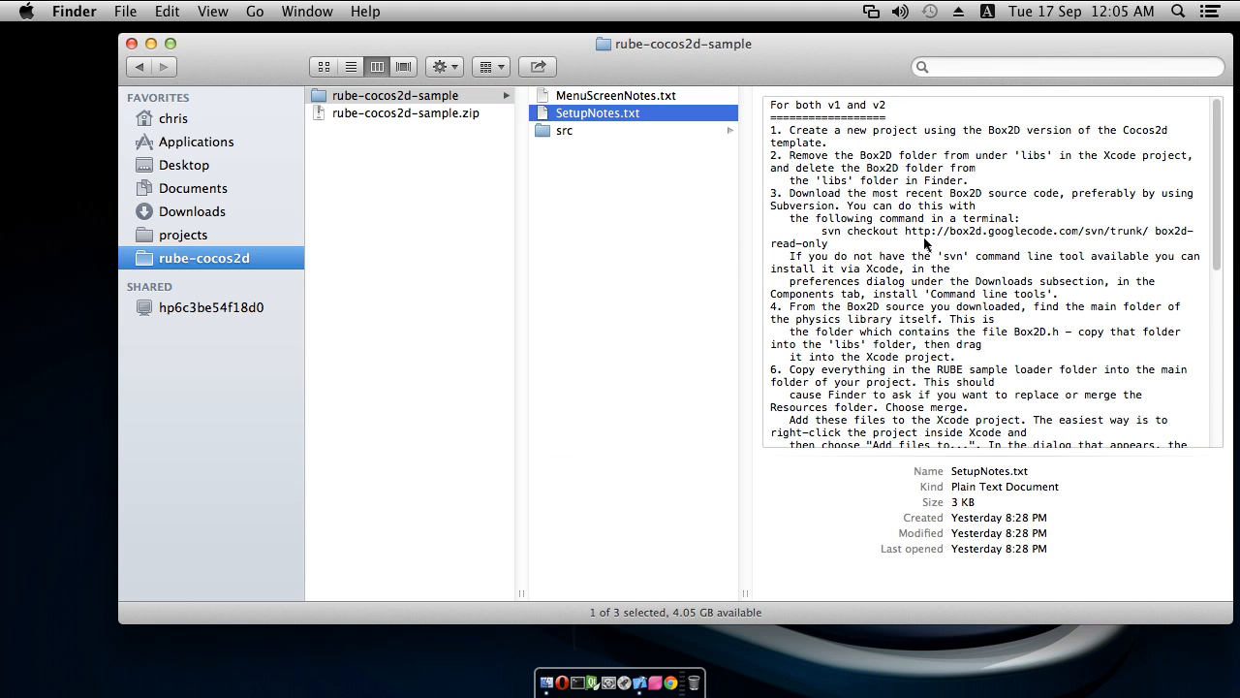
{"action": "mouse_move", "coordinate": [1034, 357]}
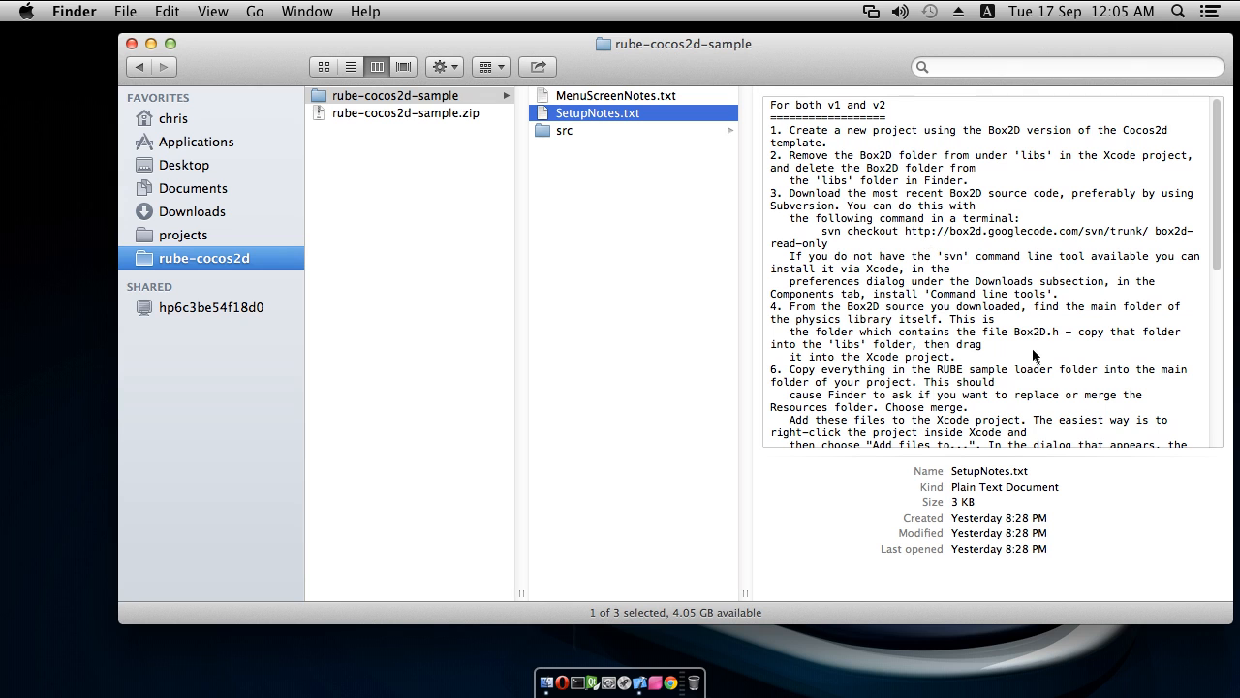
{"action": "scroll", "scroll_direction": "down", "scroll_amount": 3}
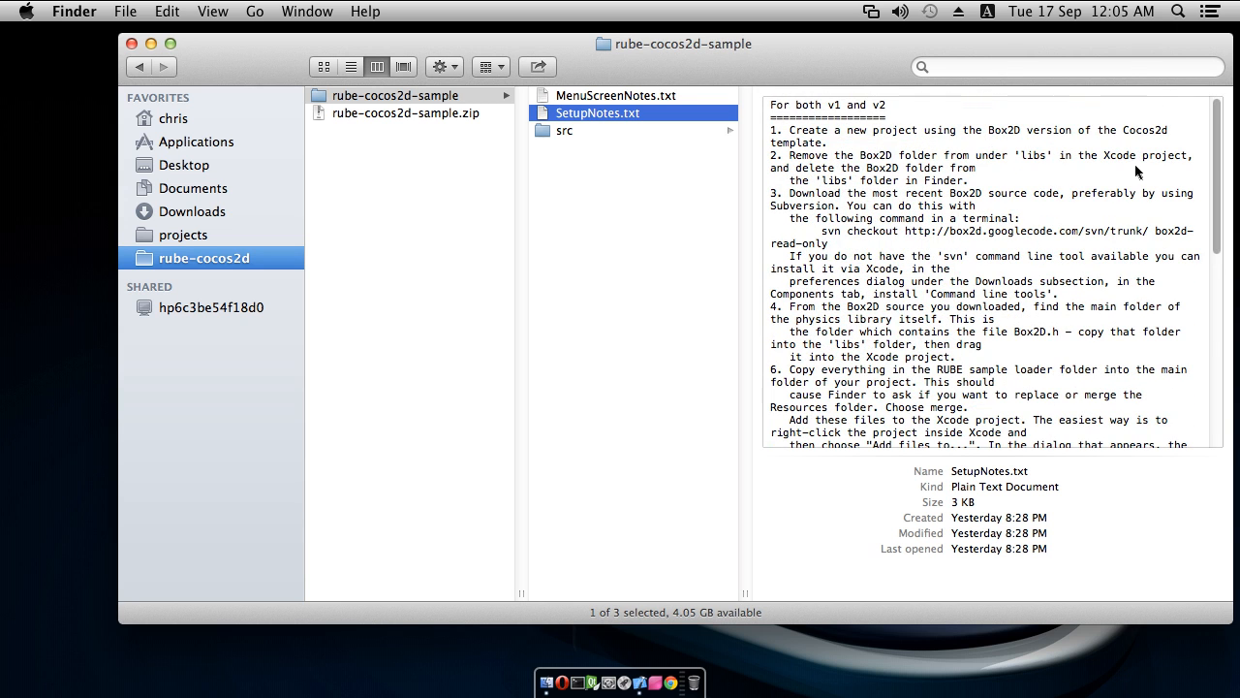
{"action": "mouse_move", "coordinate": [934, 230]}
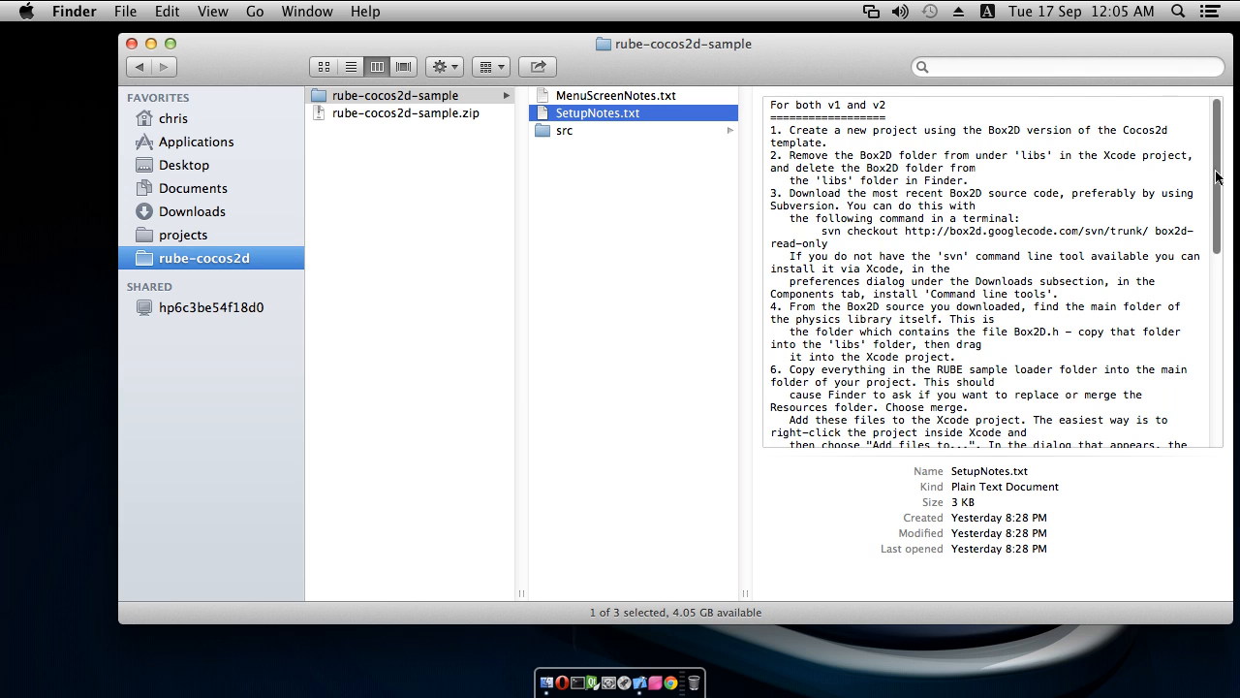
{"action": "mouse_move", "coordinate": [1193, 120]}
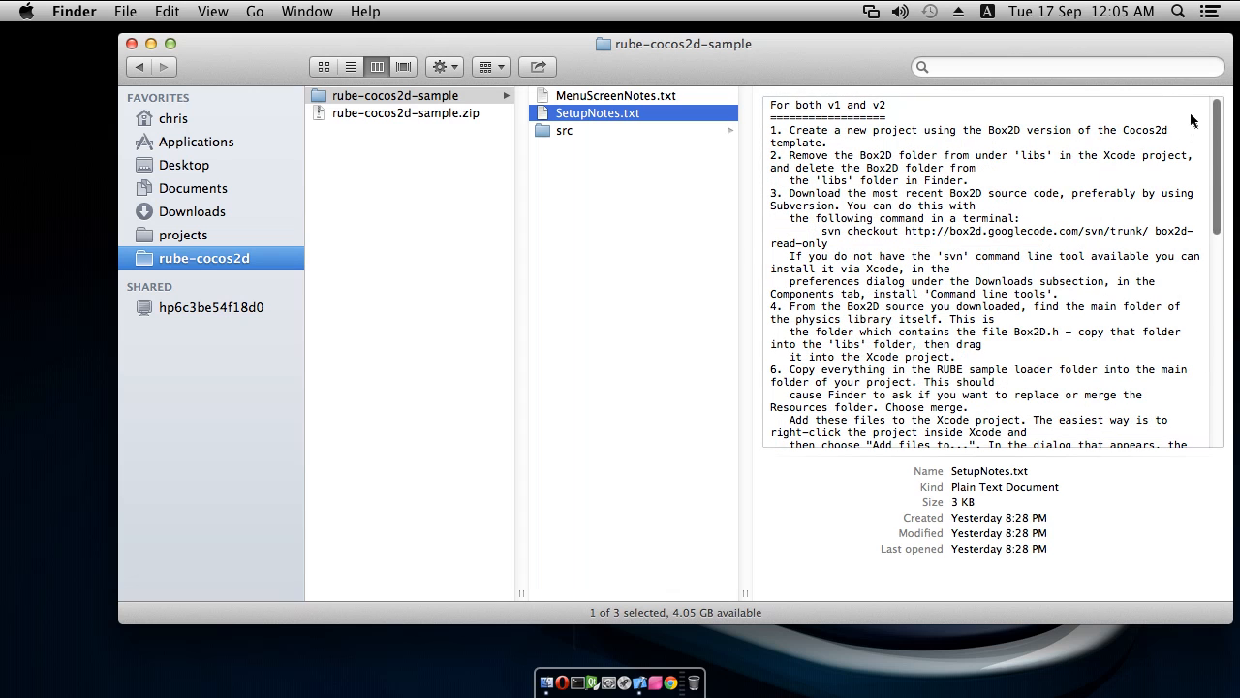
{"action": "mouse_move", "coordinate": [903, 275]}
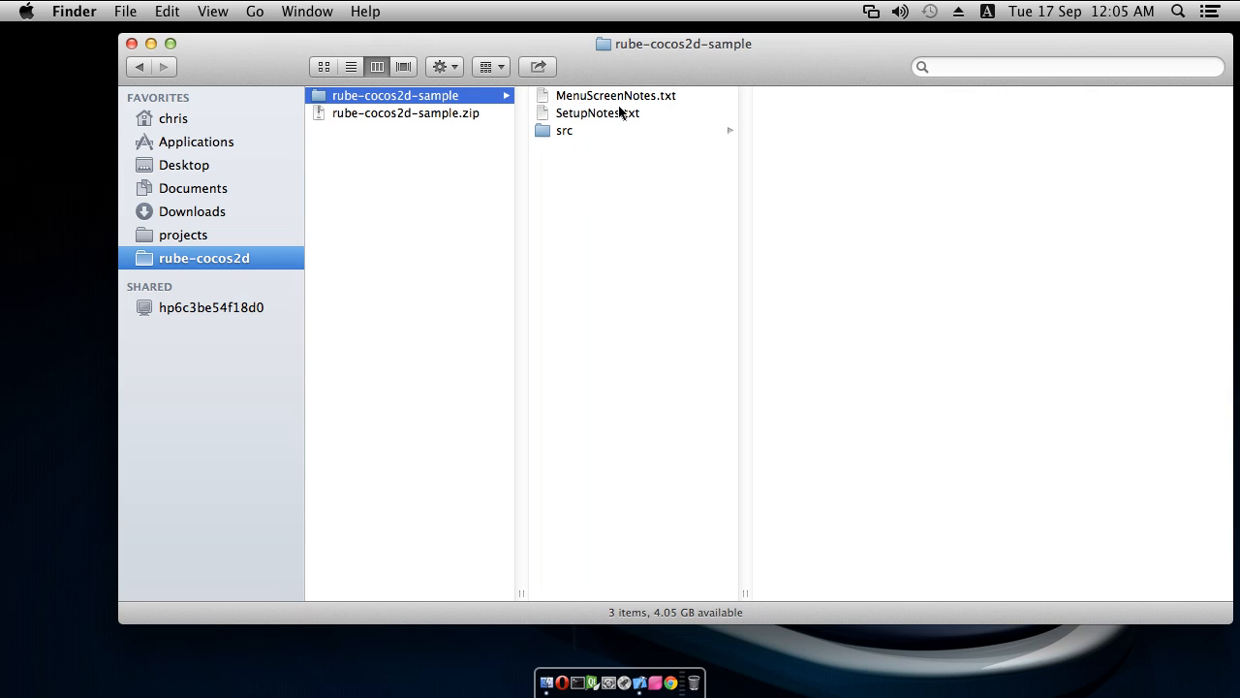
{"action": "left_click", "coordinate": [616, 95]}
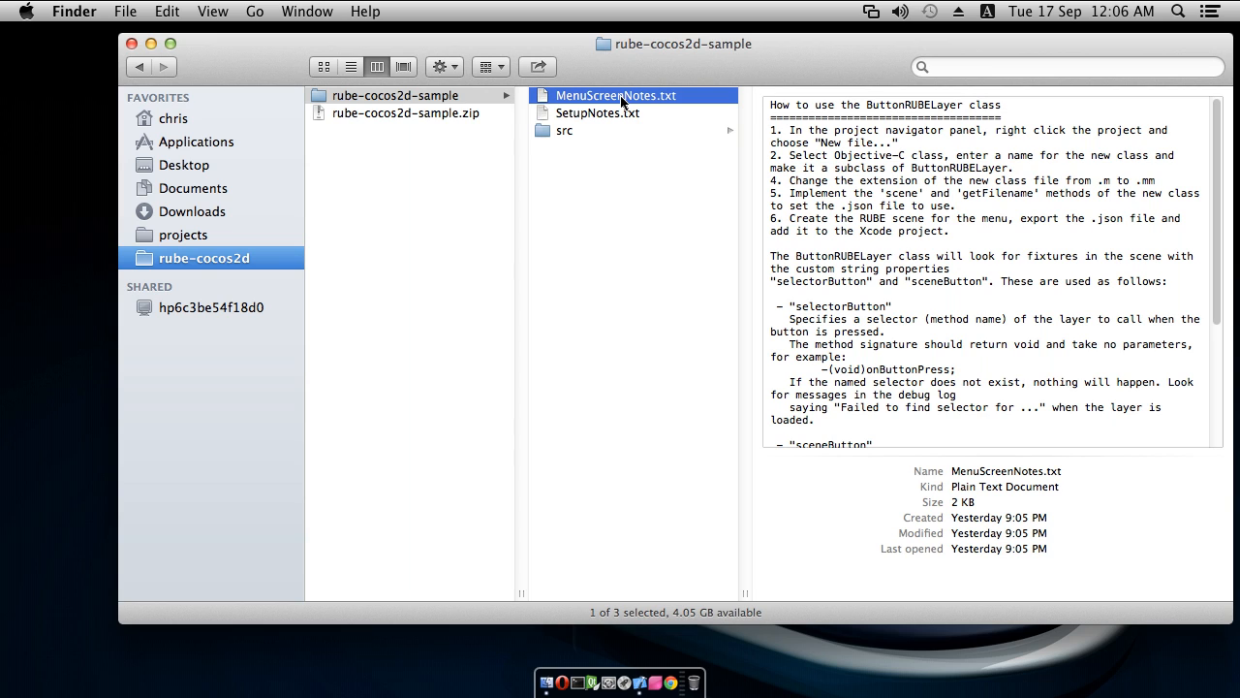
{"action": "mouse_move", "coordinate": [910, 225]}
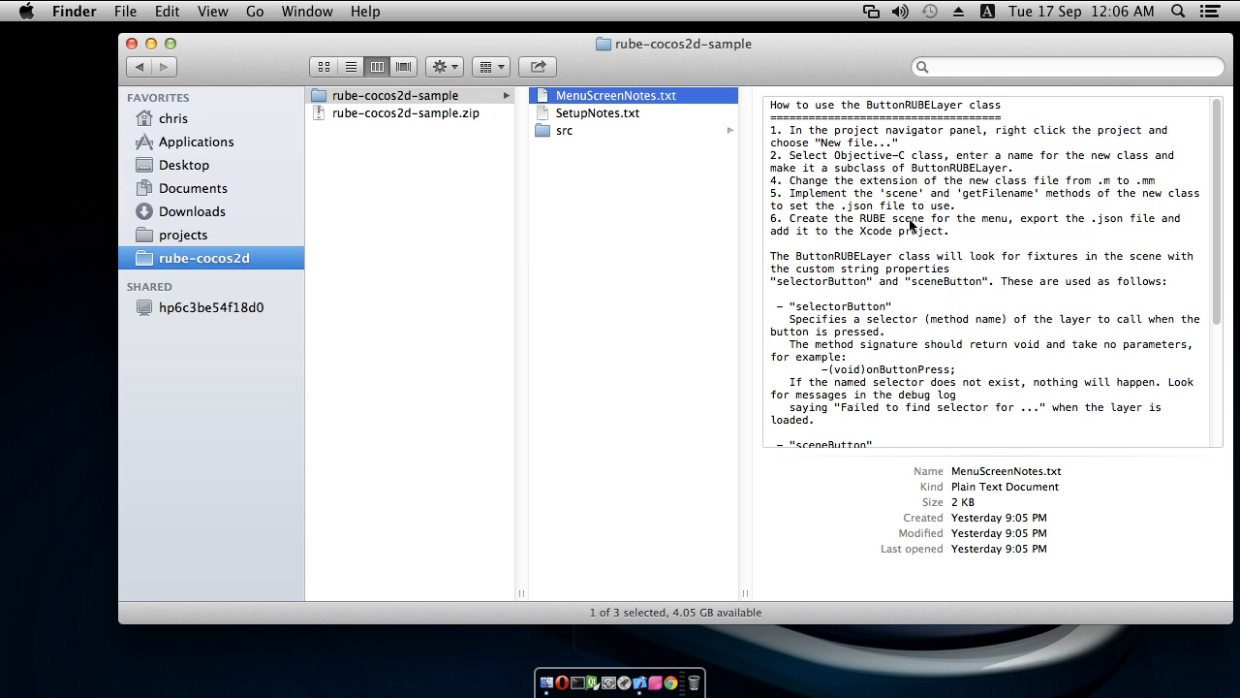
{"action": "mouse_move", "coordinate": [657, 122]}
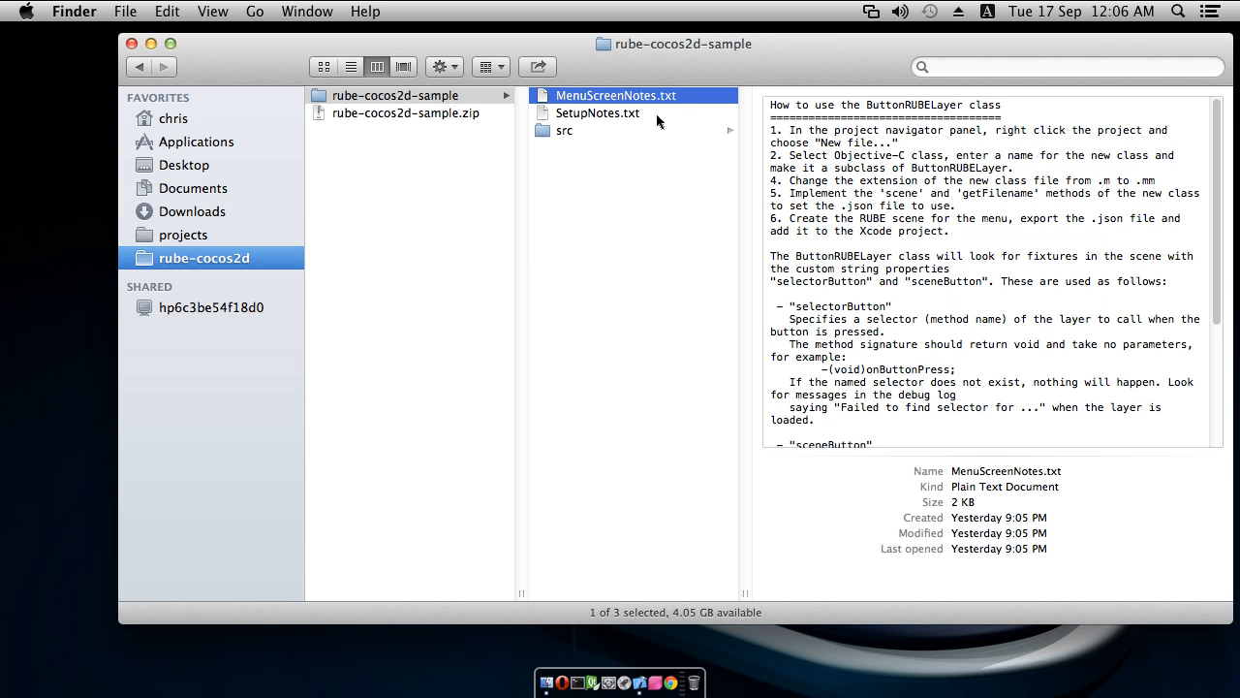
{"action": "mouse_move", "coordinate": [884, 242]}
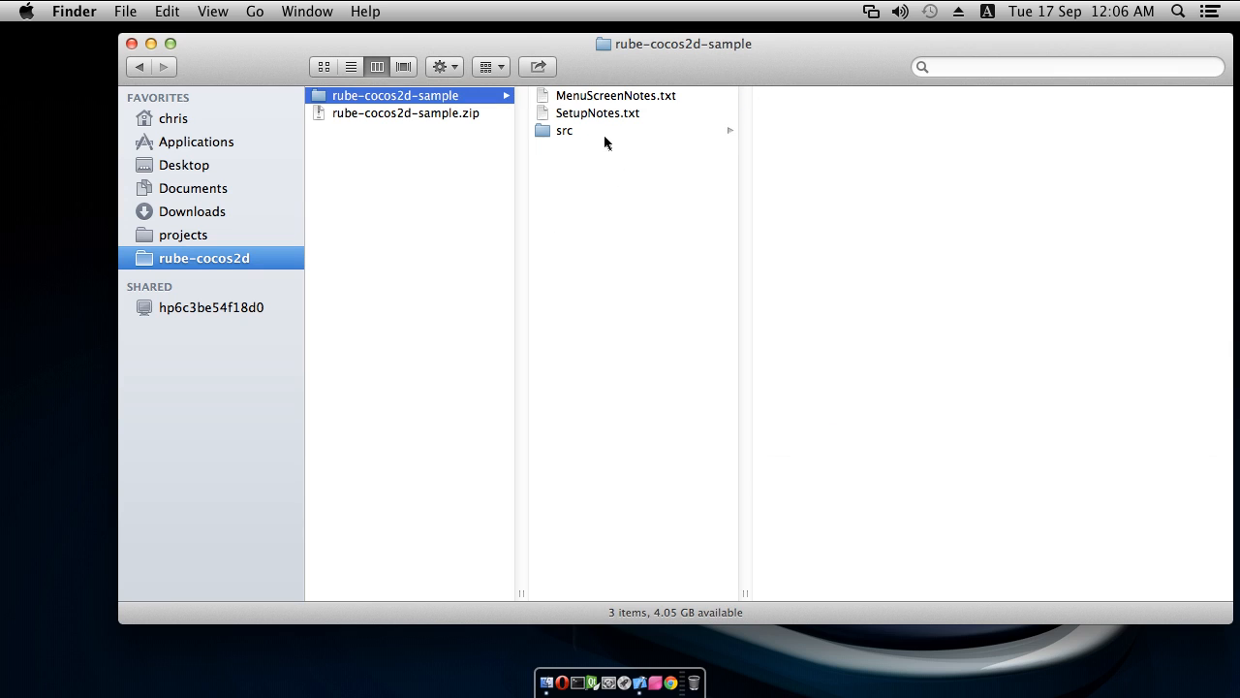
{"action": "left_click", "coordinate": [564, 130]}
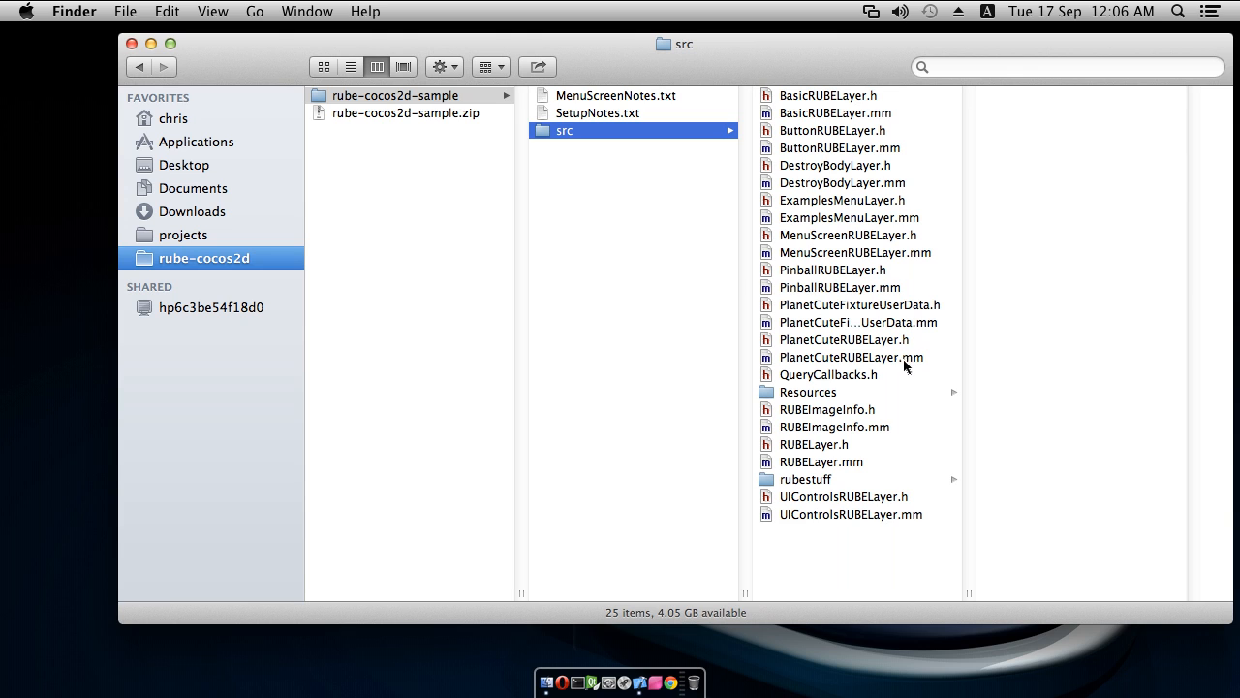
{"action": "left_click", "coordinate": [808, 391]}
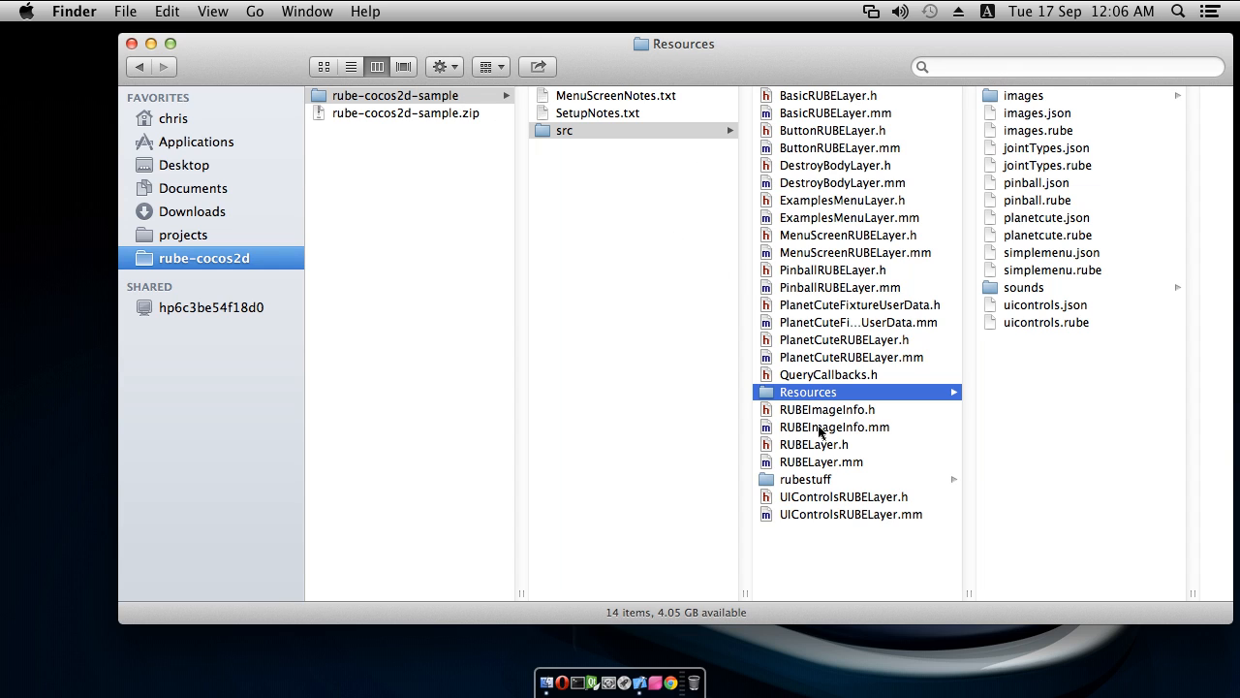
{"action": "mouse_move", "coordinate": [810, 414]}
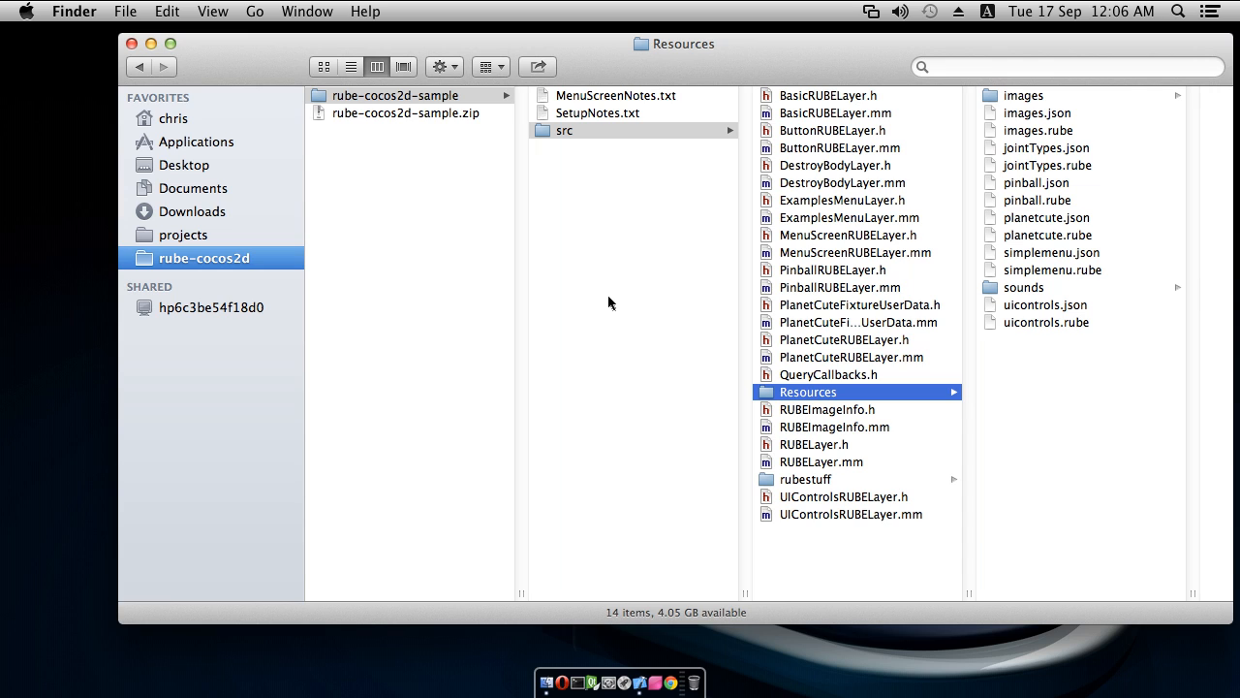
{"action": "mouse_move", "coordinate": [608, 286]}
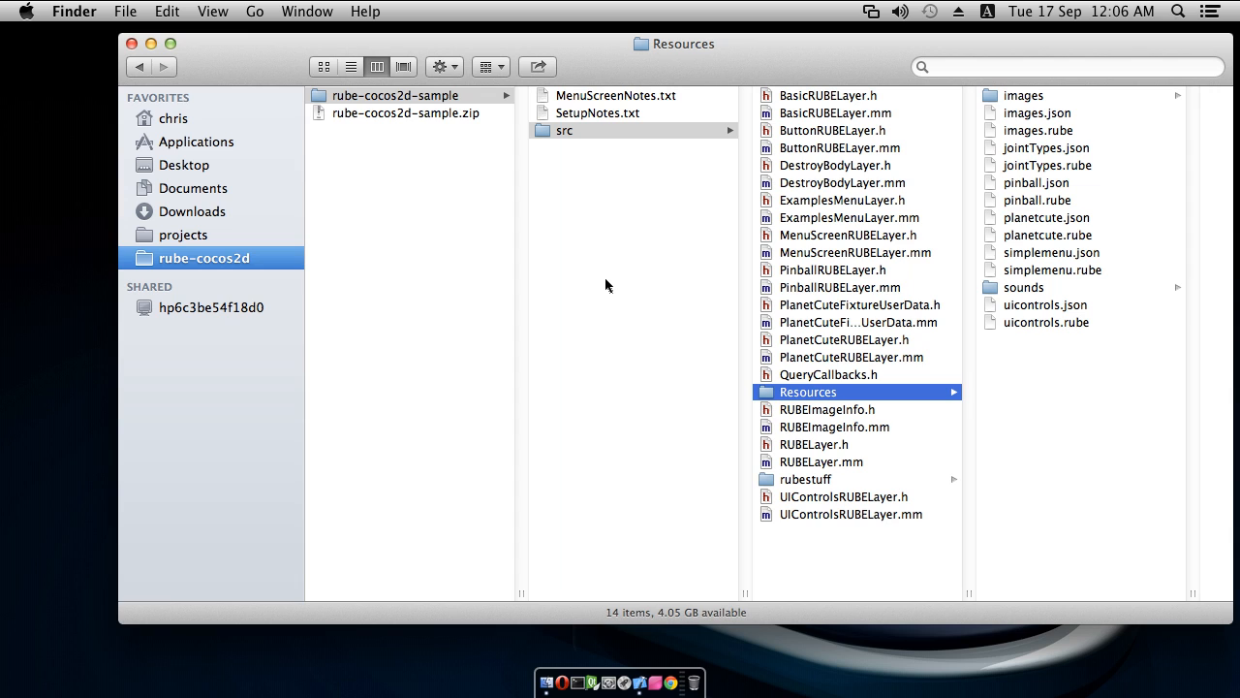
{"action": "mouse_move", "coordinate": [608, 283]}
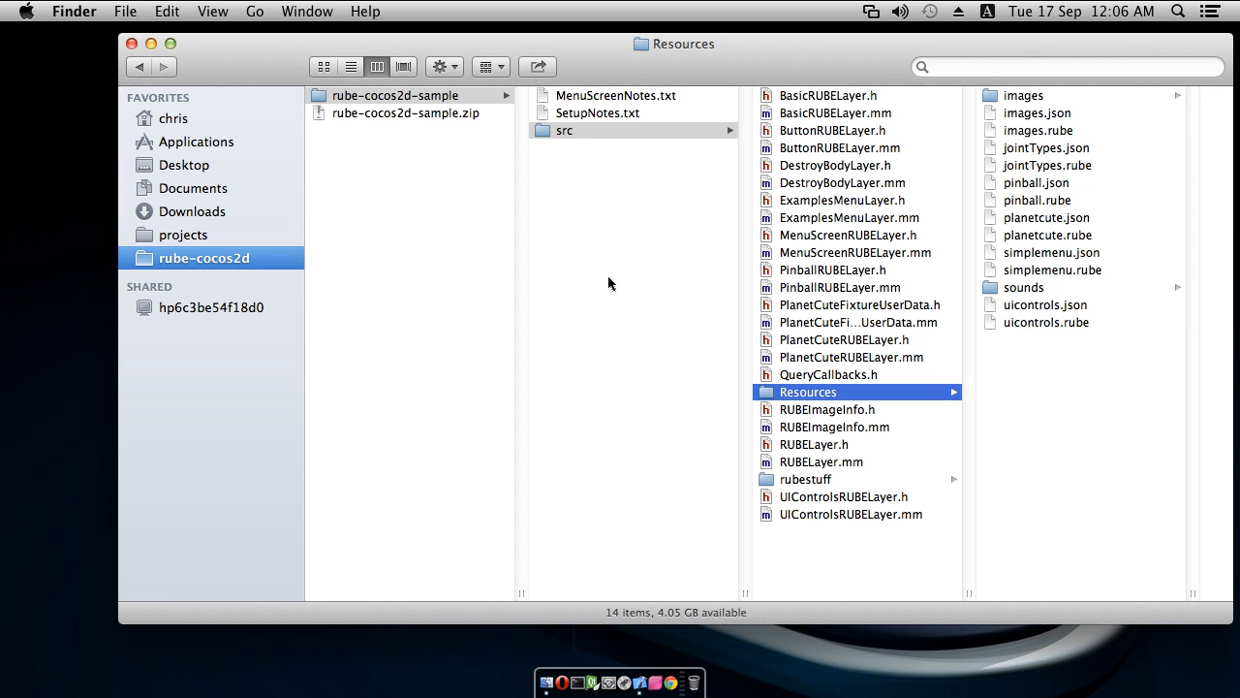
{"action": "mouse_move", "coordinate": [605, 275]}
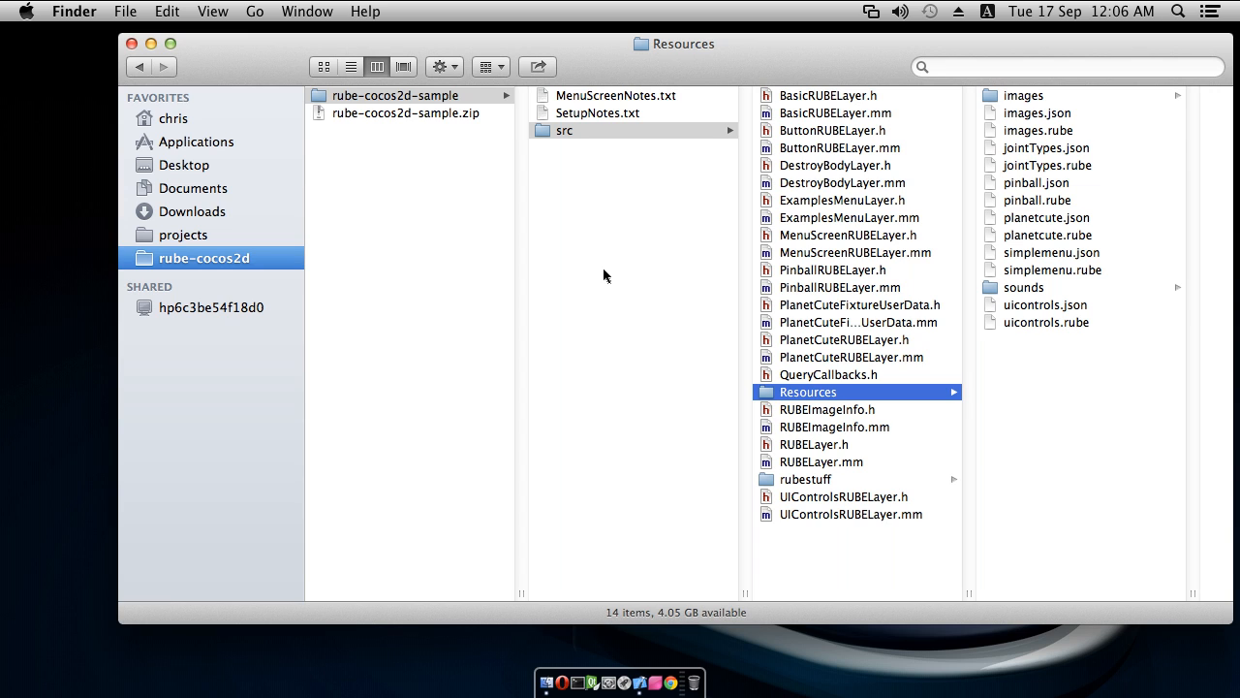
{"action": "mouse_move", "coordinate": [823, 151]}
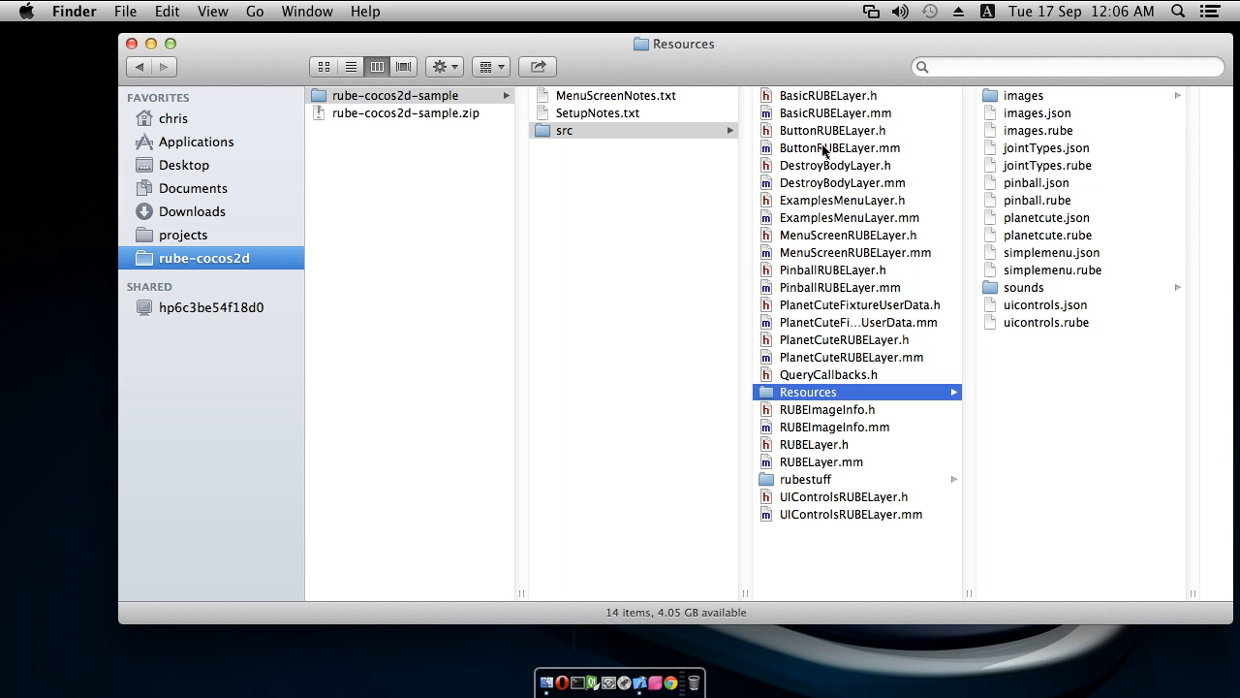
{"action": "mouse_move", "coordinate": [833, 291]}
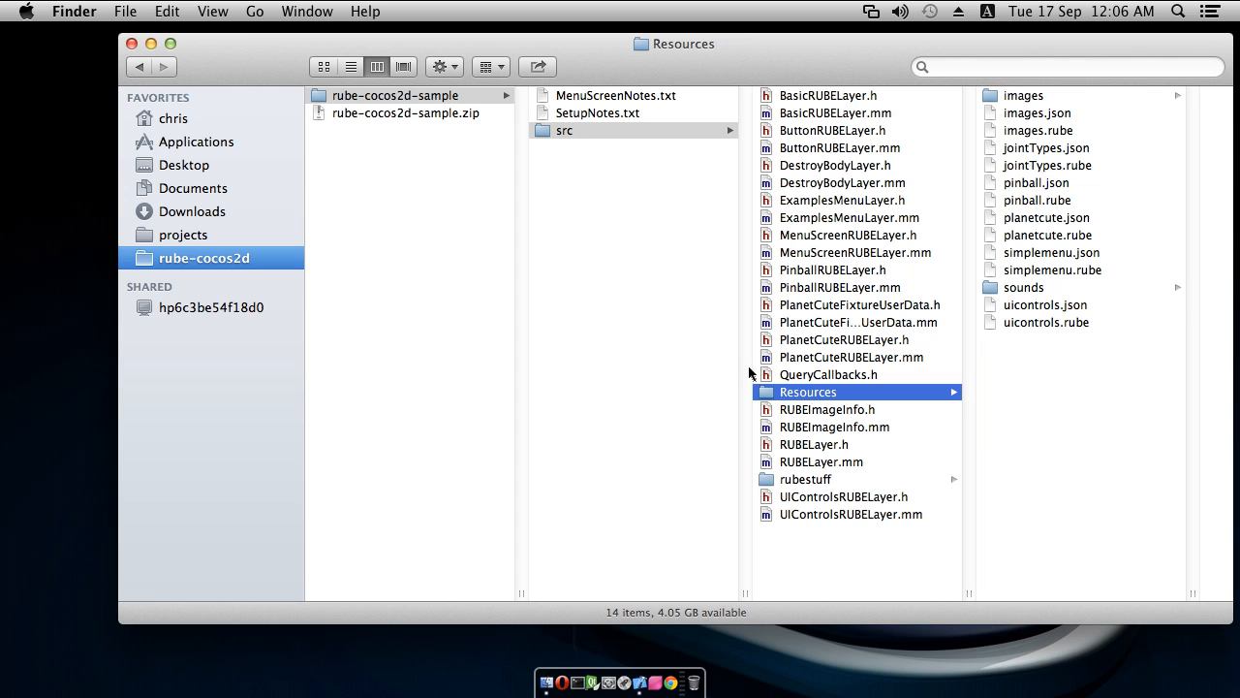
{"action": "mouse_move", "coordinate": [611, 206]}
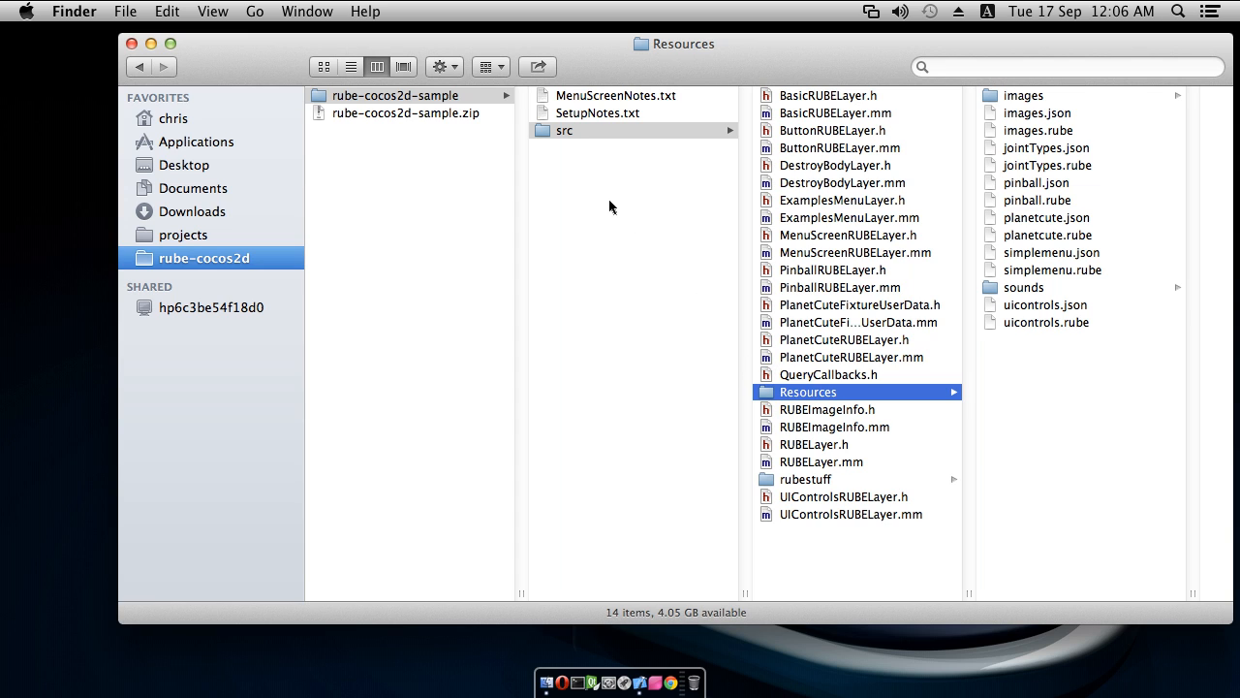
{"action": "mouse_move", "coordinate": [596, 213]}
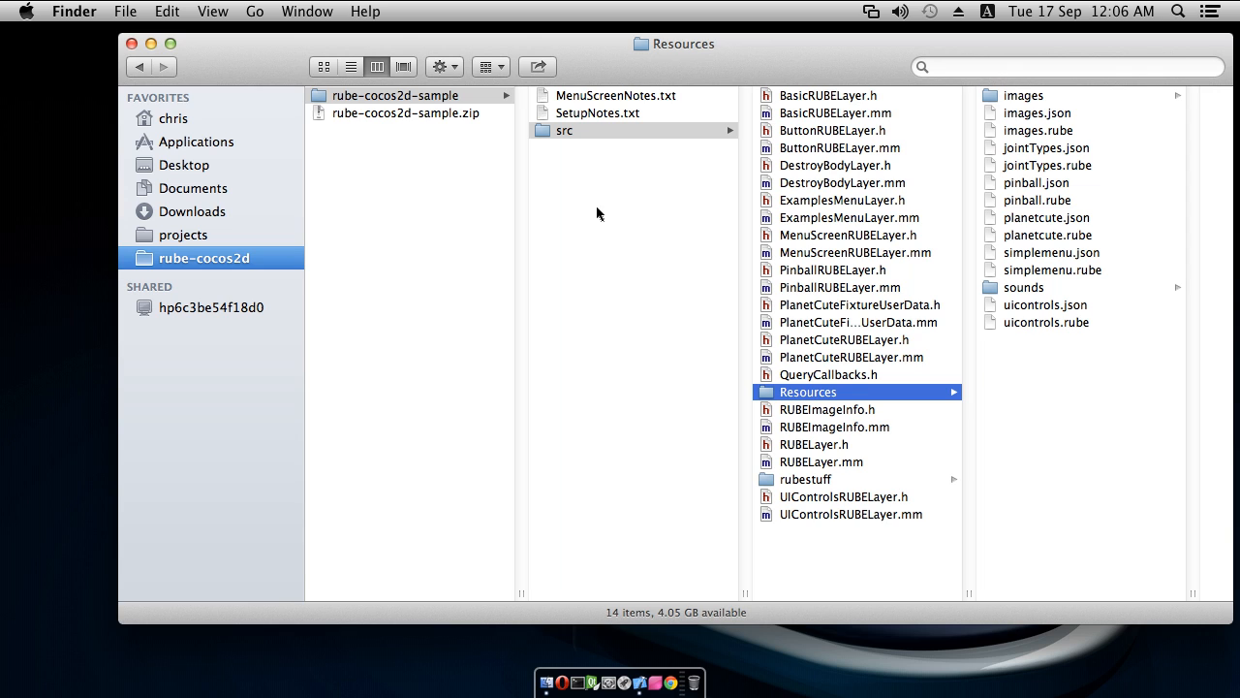
{"action": "mouse_move", "coordinate": [631, 228]}
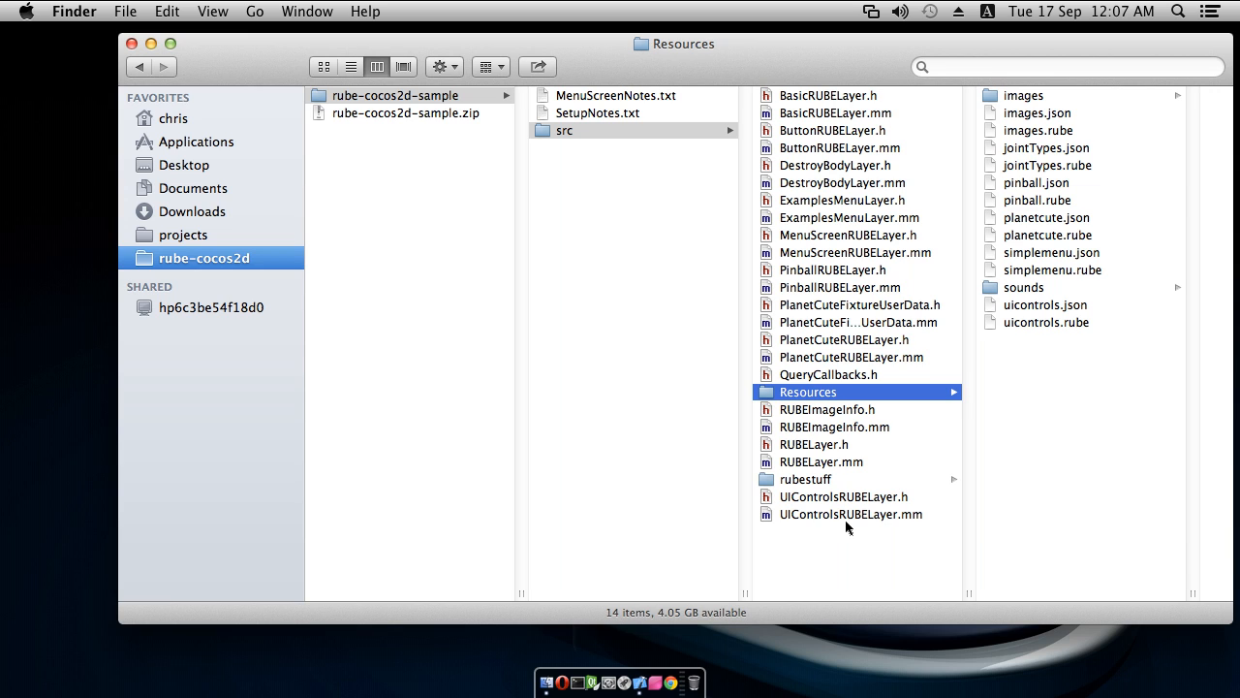
{"action": "mouse_move", "coordinate": [839, 543]}
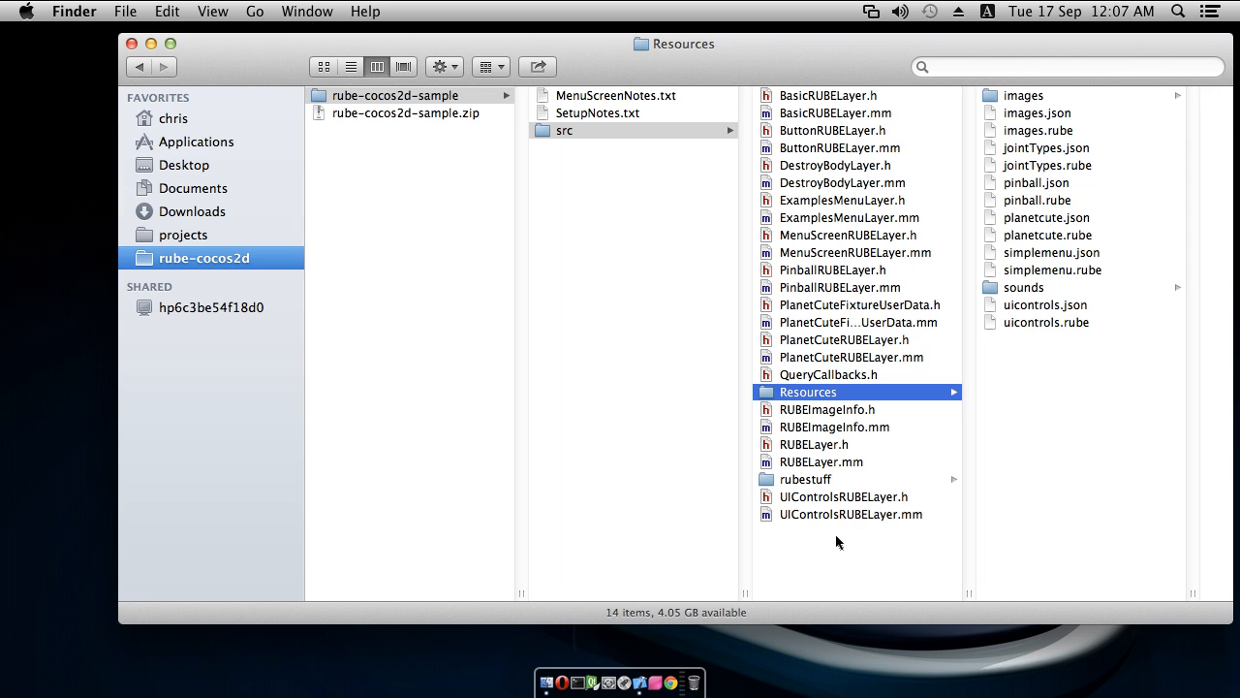
{"action": "mouse_move", "coordinate": [814, 527]}
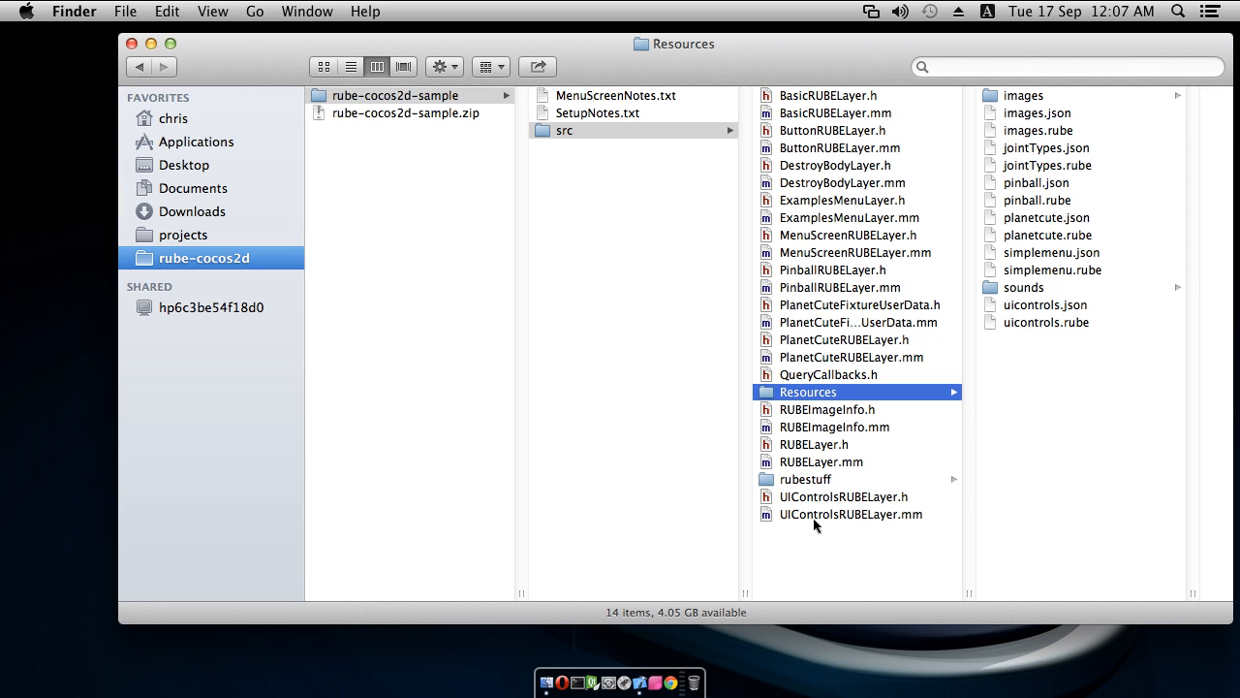
{"action": "mouse_move", "coordinate": [818, 533]}
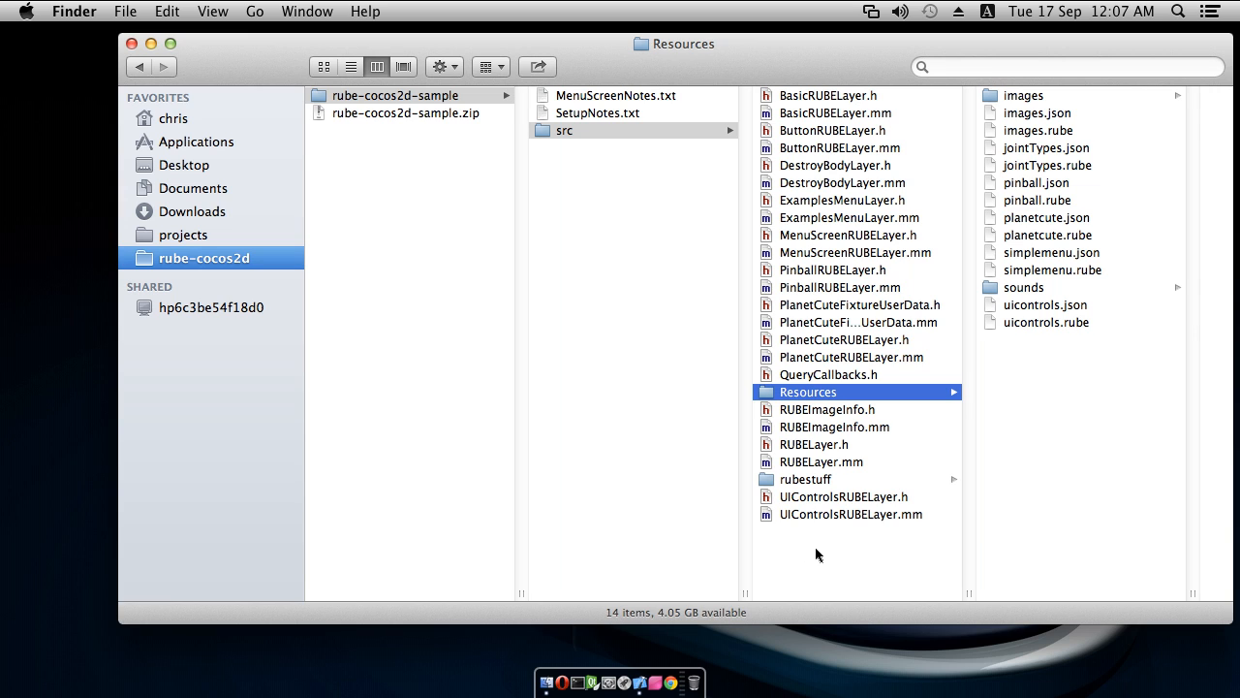
{"action": "mouse_move", "coordinate": [823, 555]}
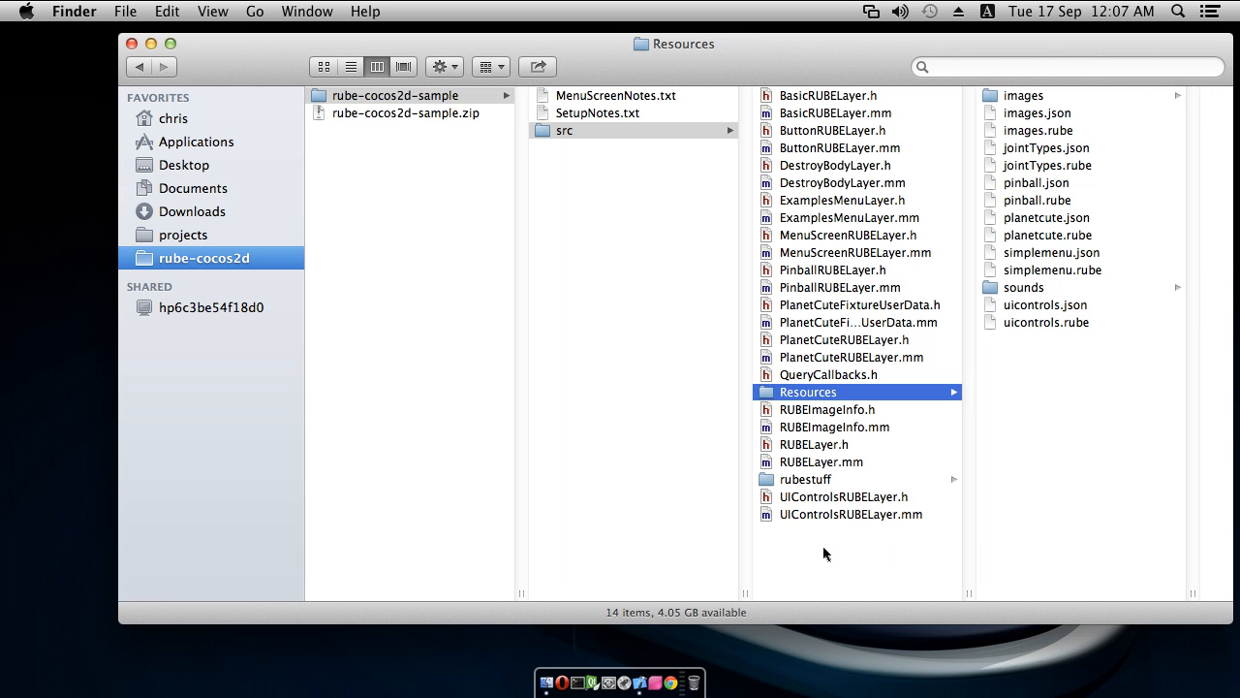
{"action": "mouse_move", "coordinate": [624, 593]}
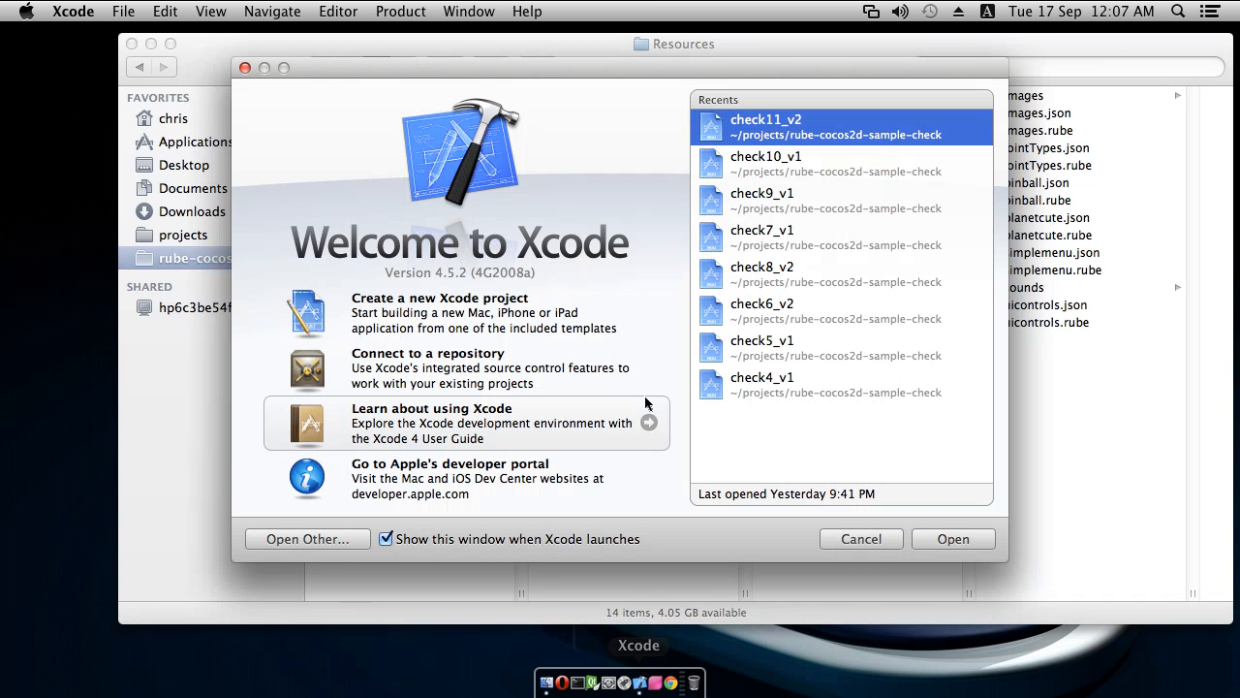
{"action": "mouse_move", "coordinate": [519, 320]}
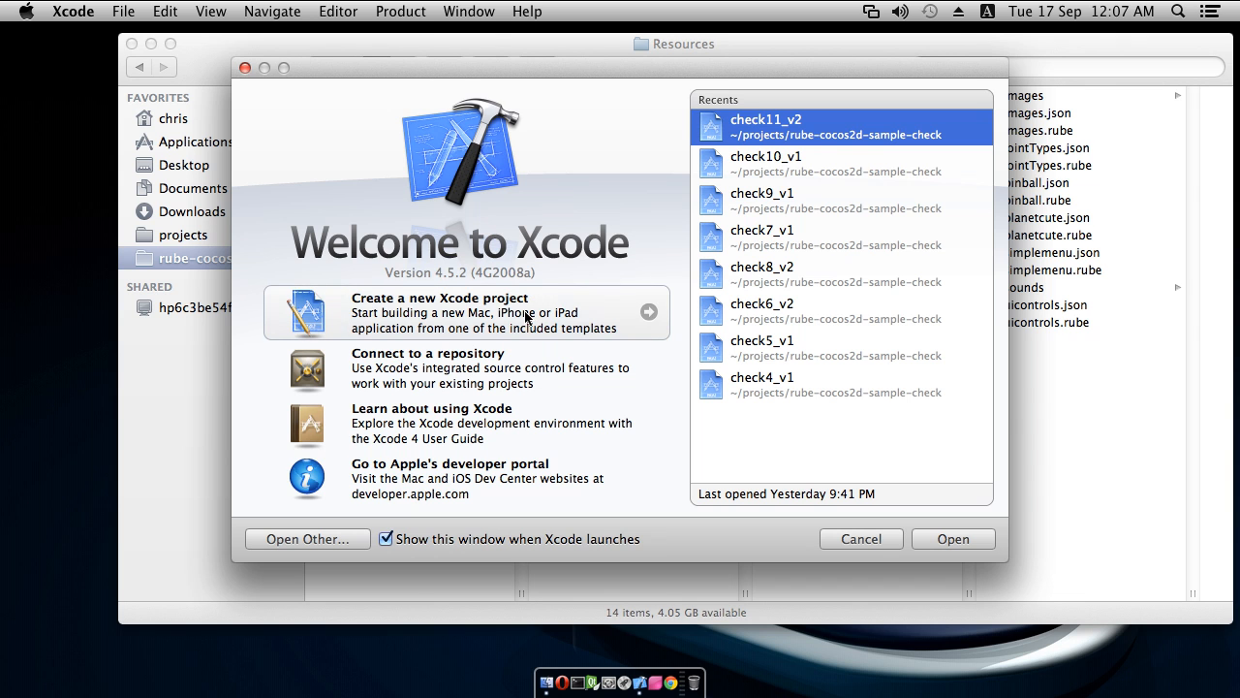
Step: Start a new Xcode project from the iOS cocos2d_box2d template
{"action": "left_click", "coordinate": [438, 298]}
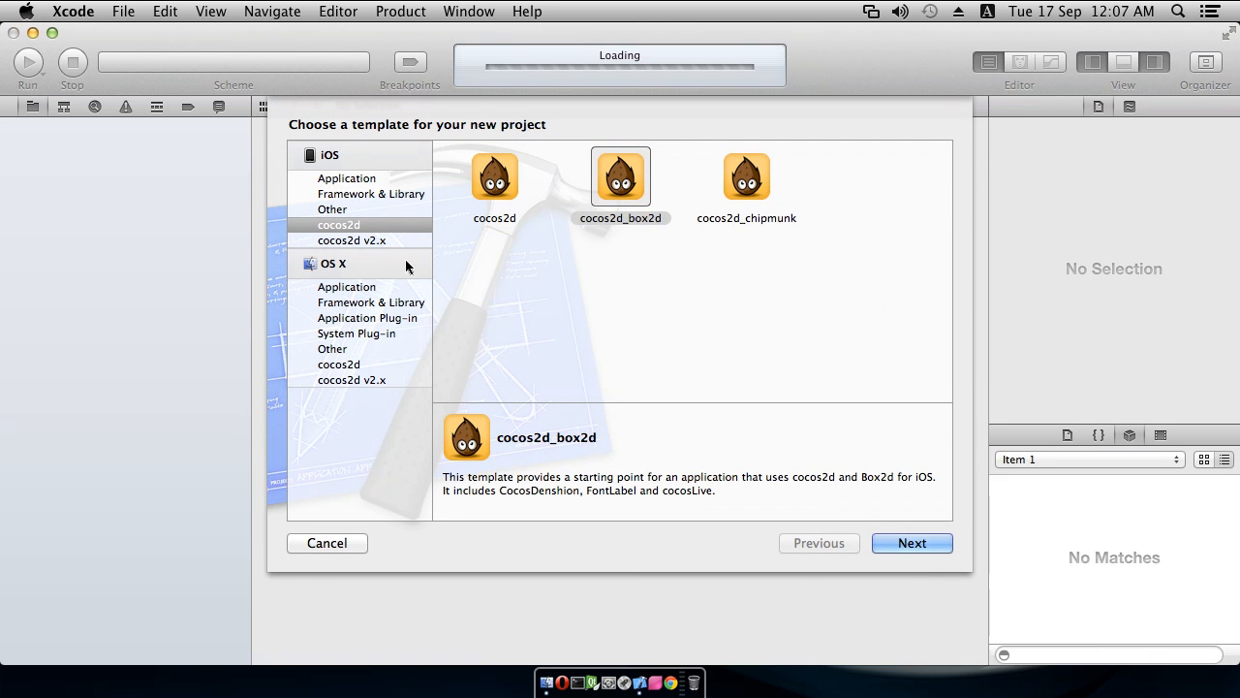
{"action": "left_click", "coordinate": [620, 176]}
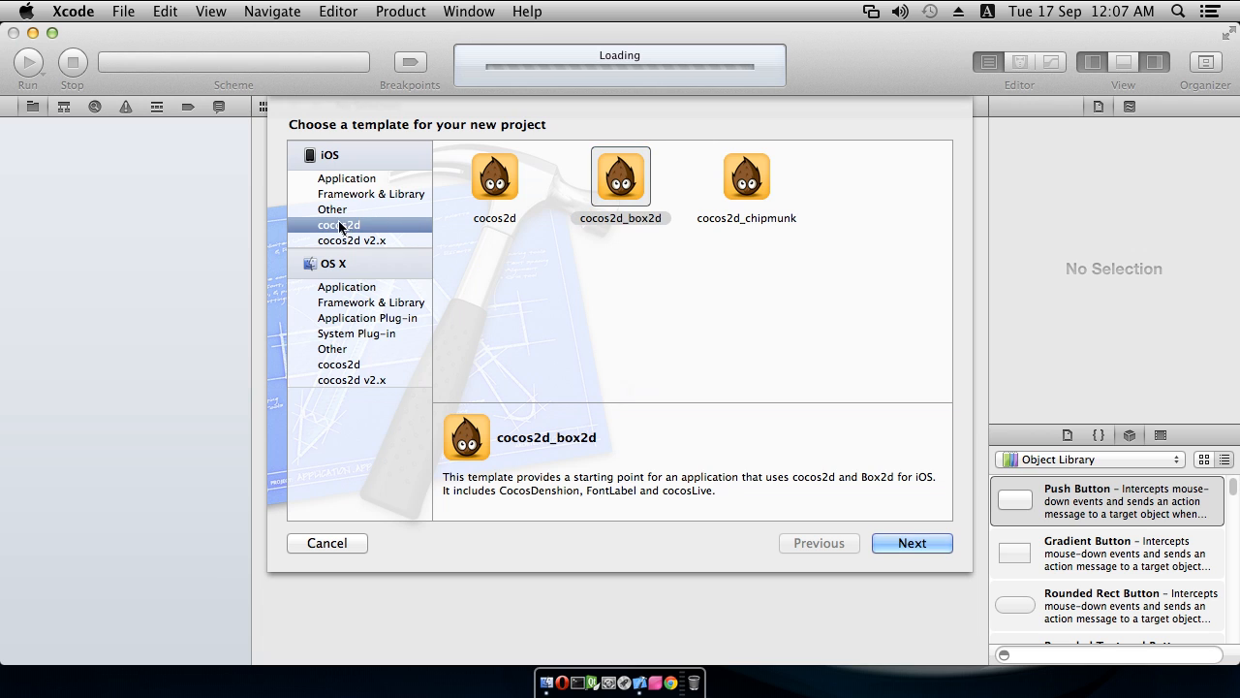
{"action": "left_click", "coordinate": [620, 176]}
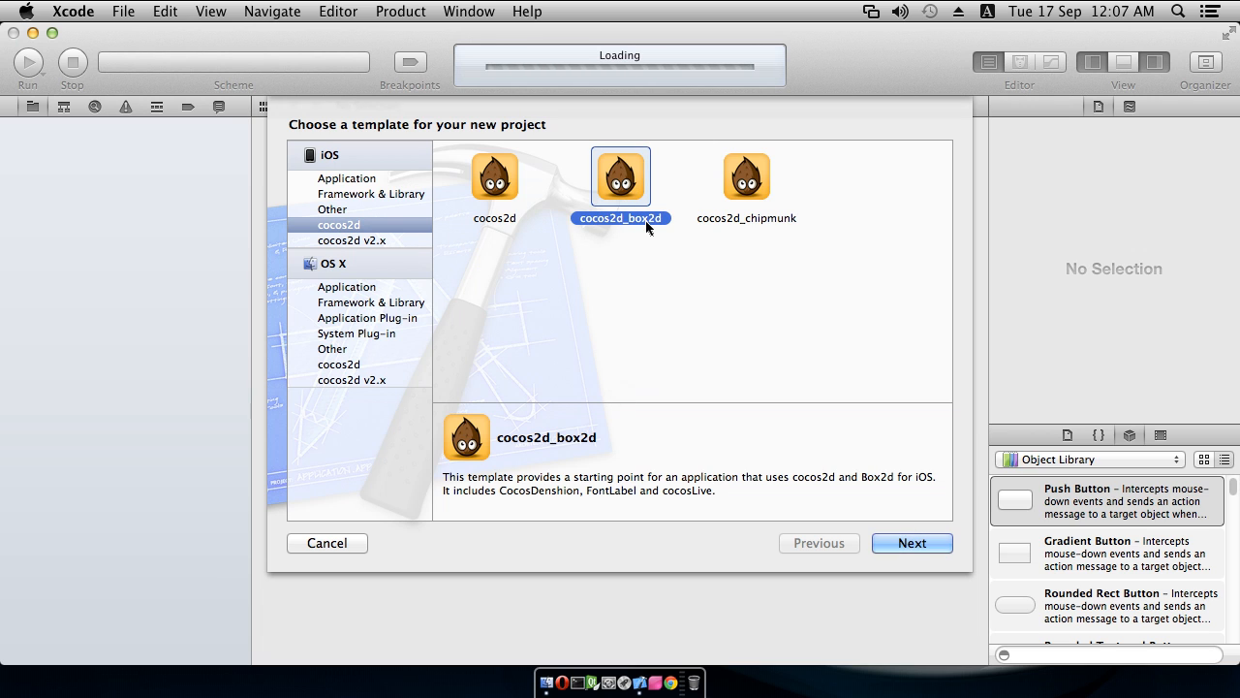
{"action": "mouse_move", "coordinate": [901, 542]}
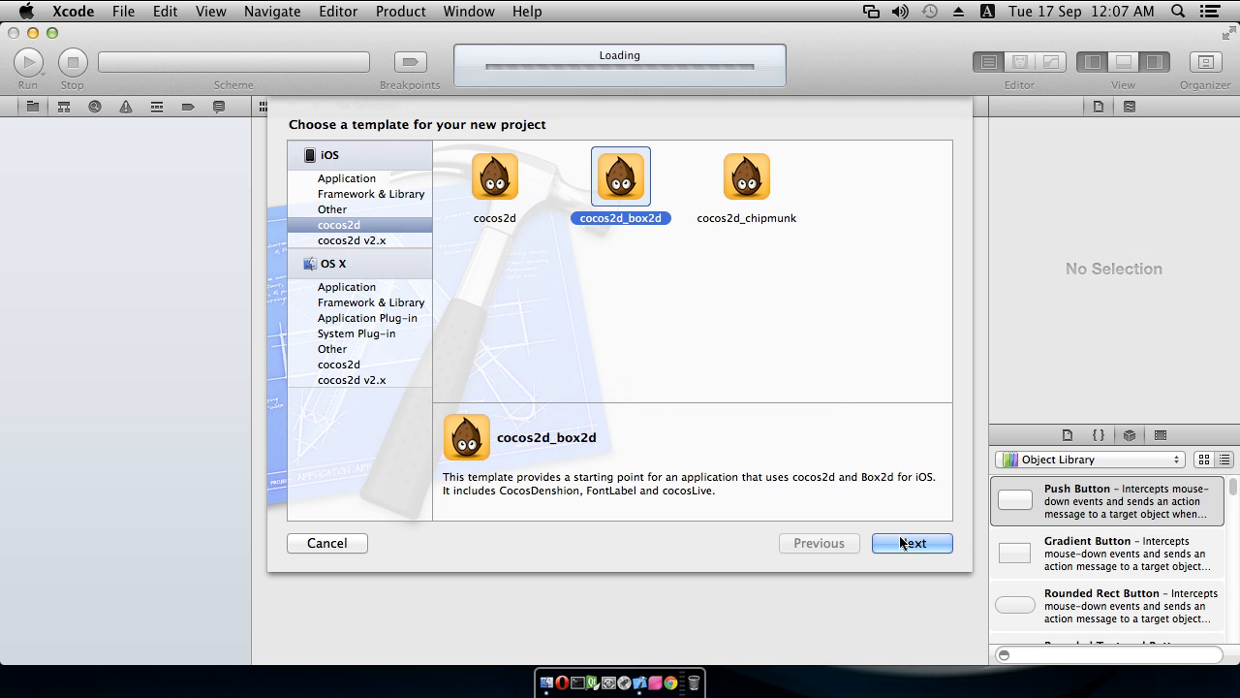
{"action": "left_click", "coordinate": [910, 542]}
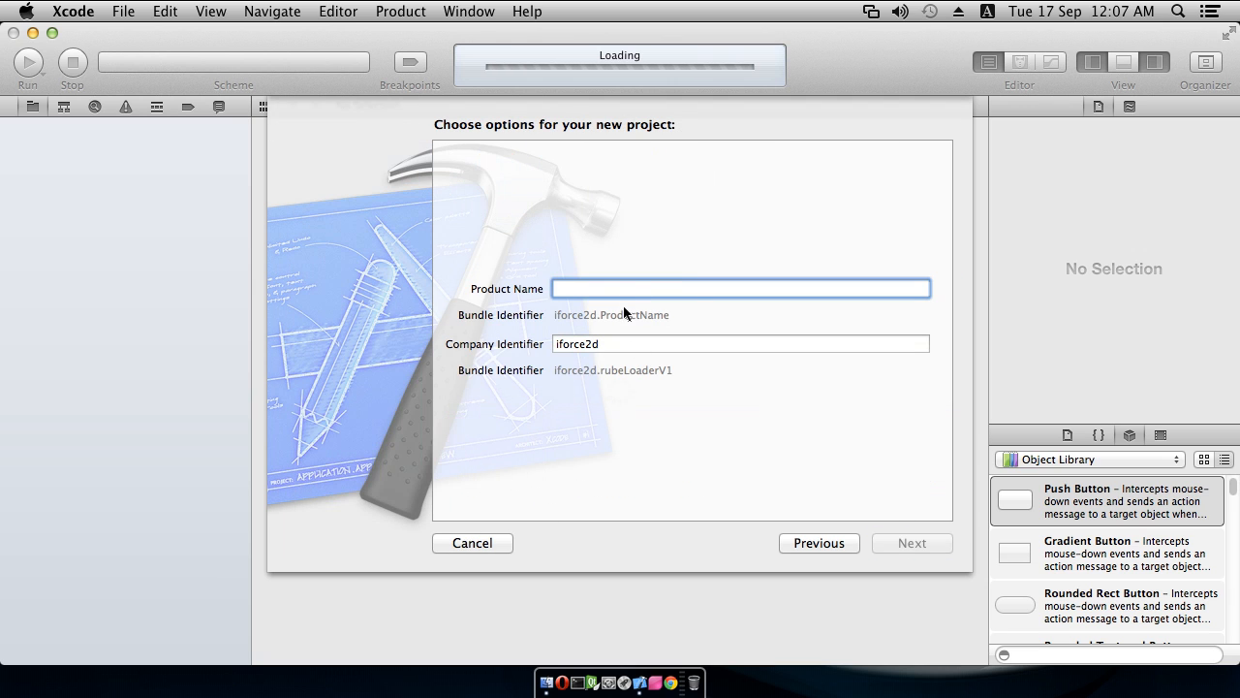
Step: Name the project rubeLoaderV1 and continue to choosing its save location
{"action": "type", "text": "rube"}
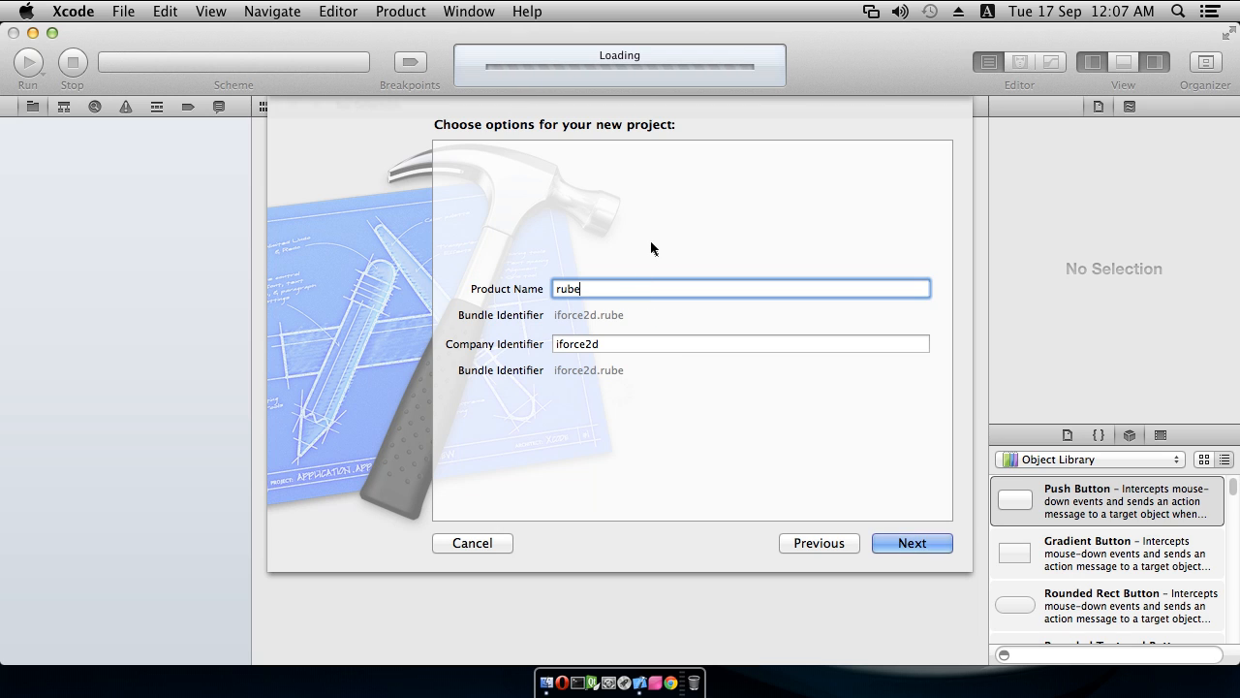
{"action": "type", "text": "Loader"}
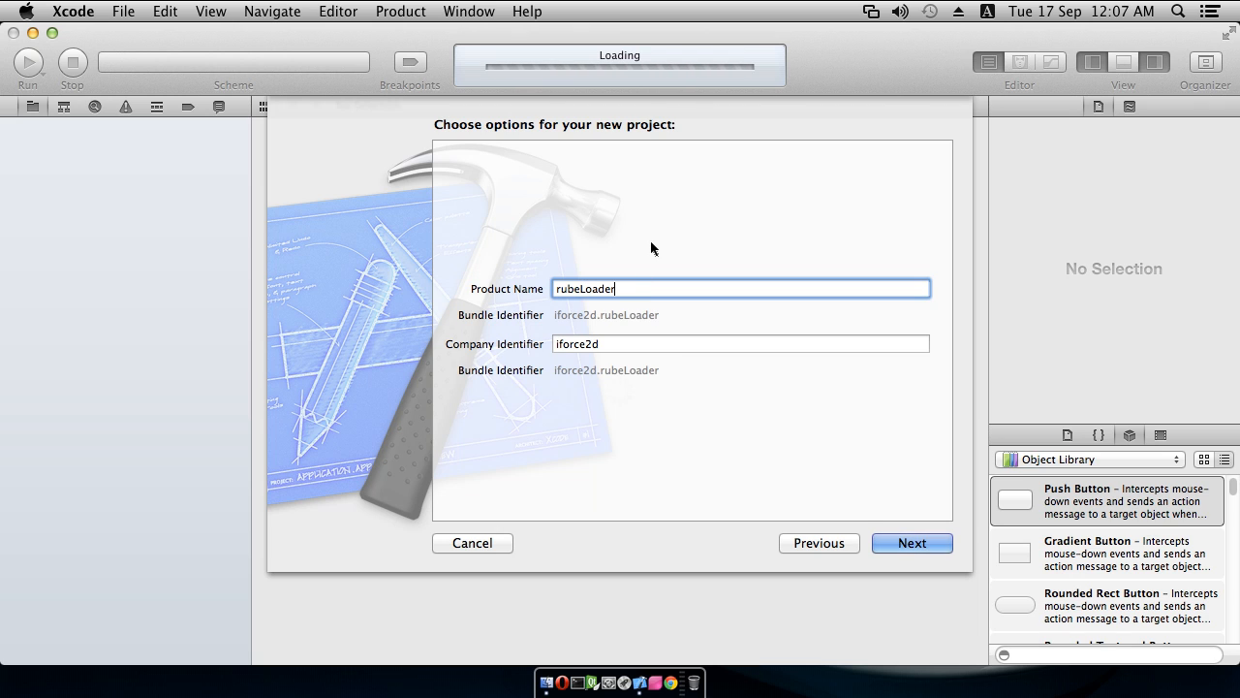
{"action": "type", "text": "V1"}
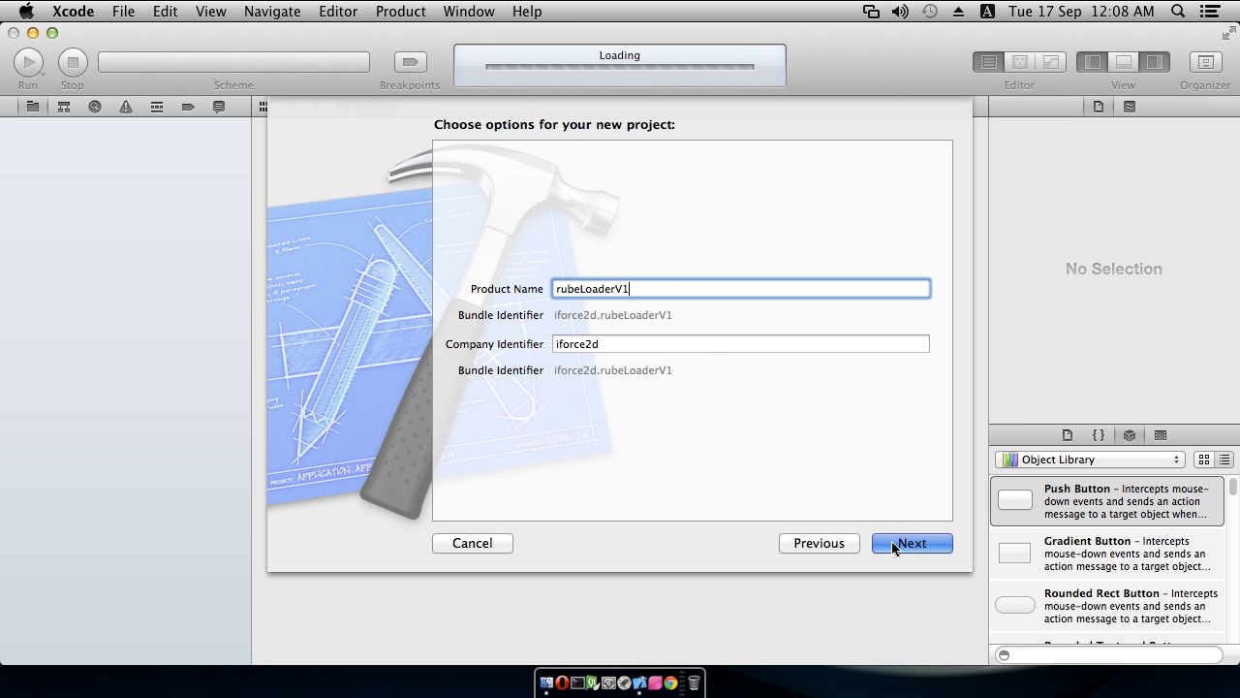
{"action": "left_click", "coordinate": [911, 543]}
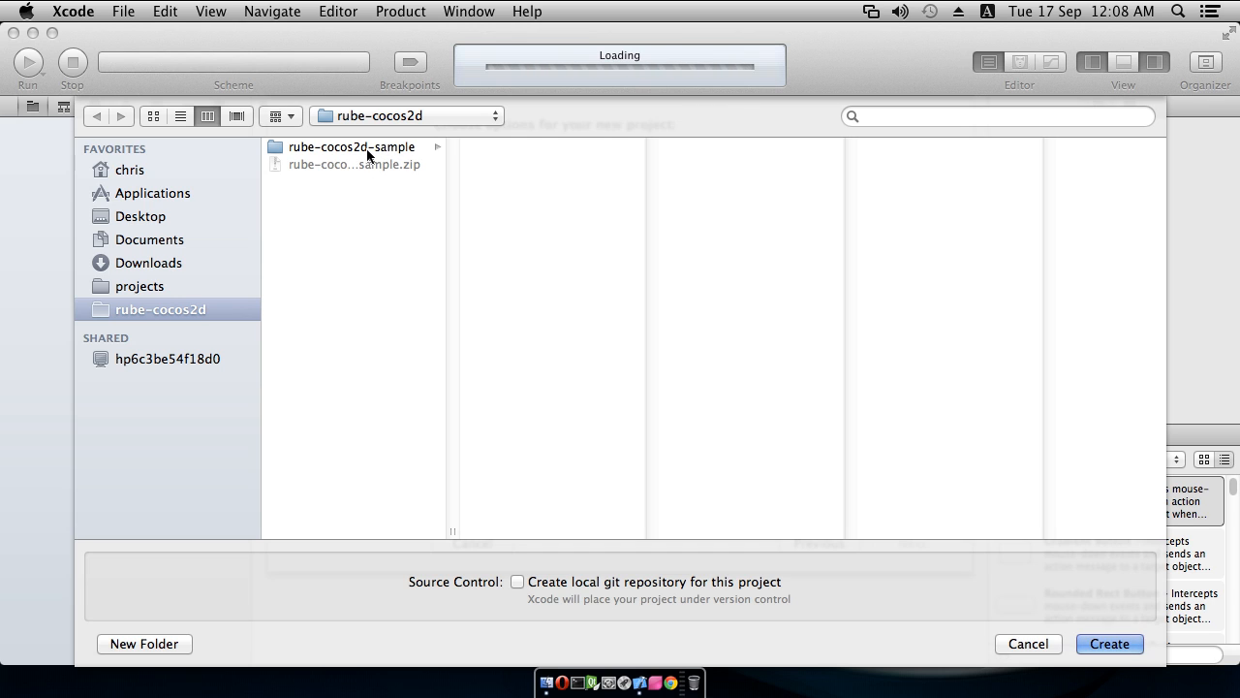
{"action": "mouse_move", "coordinate": [1132, 632]}
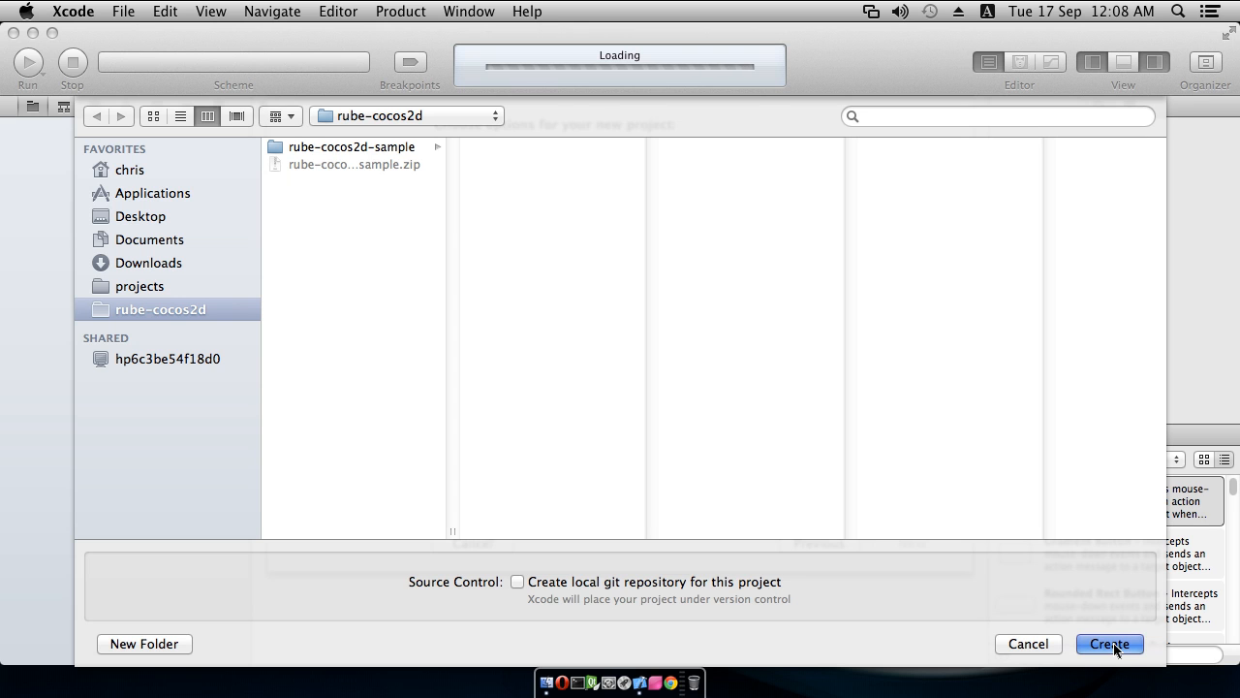
{"action": "mouse_move", "coordinate": [810, 443]}
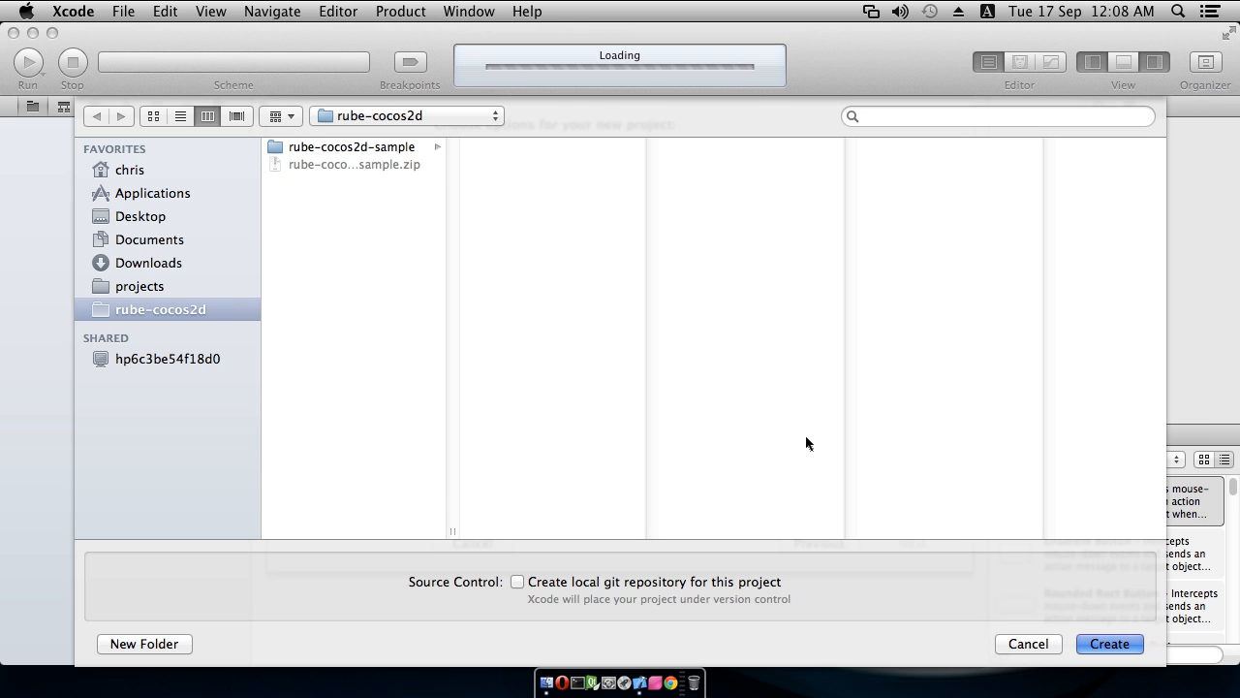
Step: Create rubeLoaderV1 in rube-cocos2d and remove the Box2D group from libs by reference only
{"action": "left_click", "coordinate": [1109, 643]}
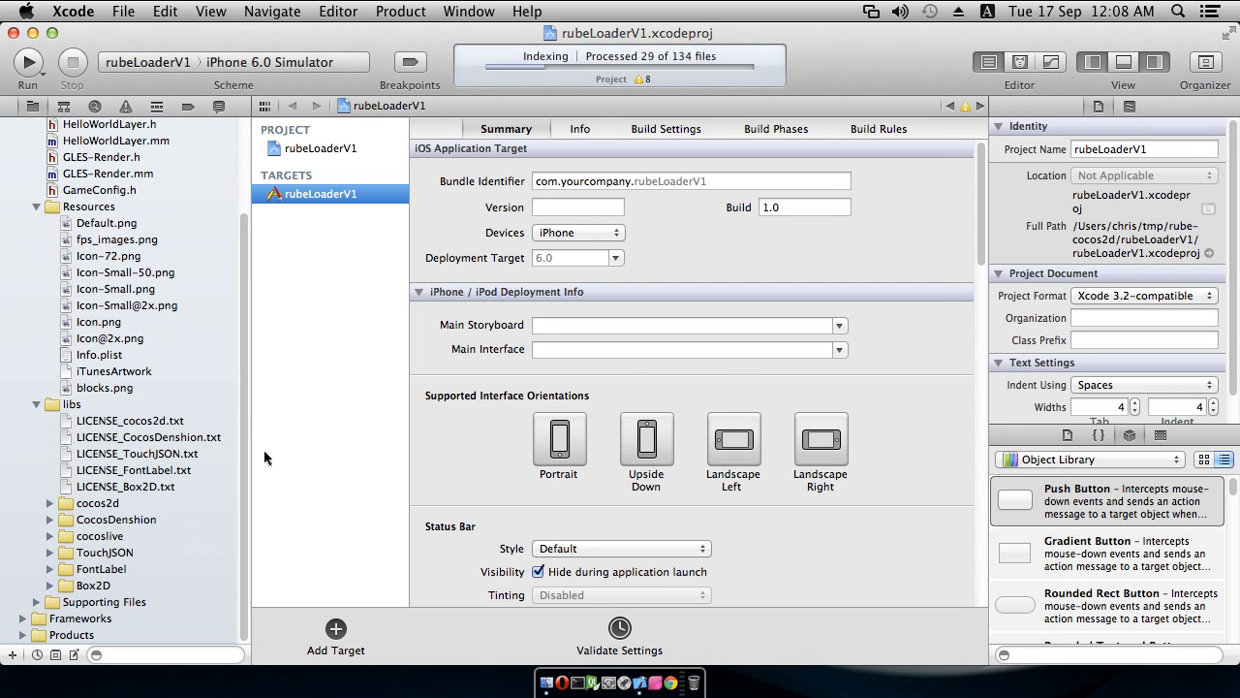
{"action": "mouse_move", "coordinate": [99, 521]}
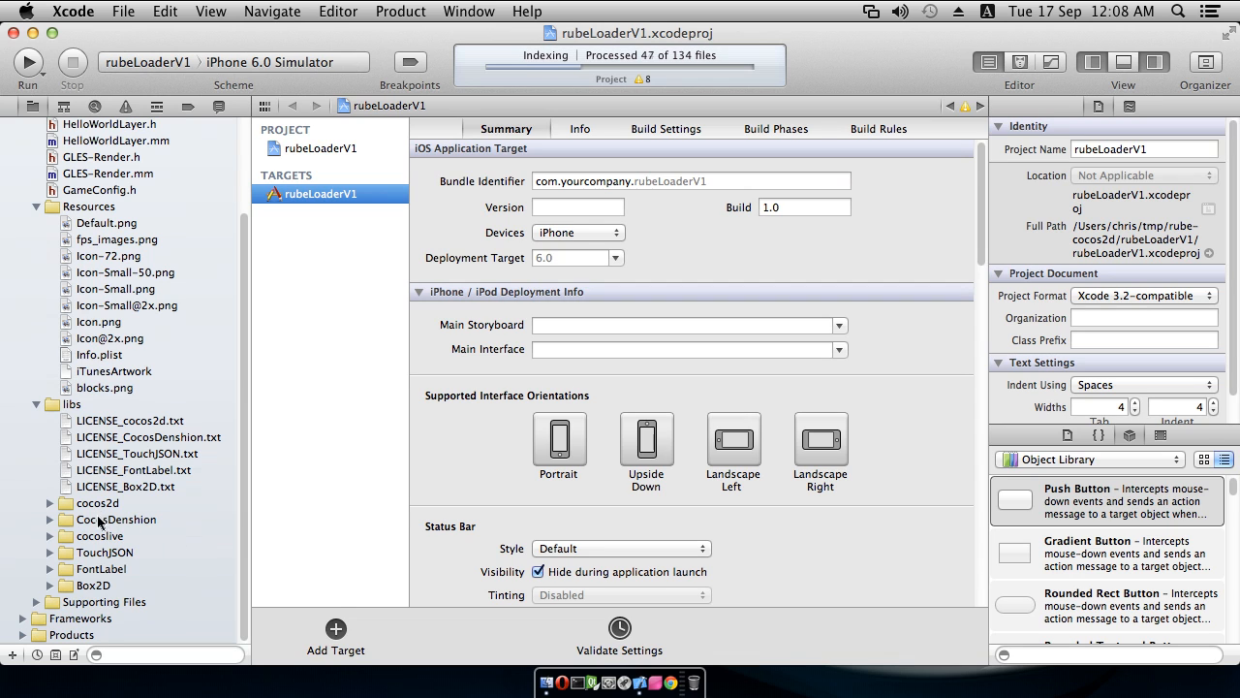
{"action": "left_click", "coordinate": [93, 585]}
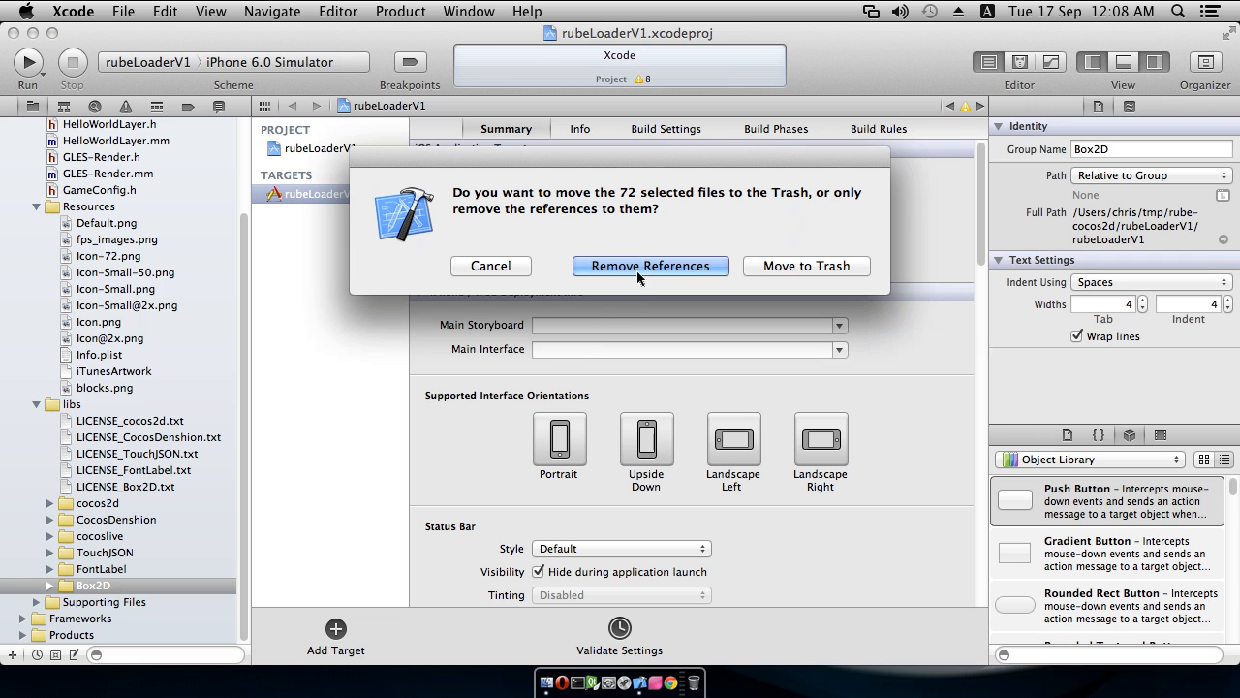
{"action": "left_click", "coordinate": [651, 266]}
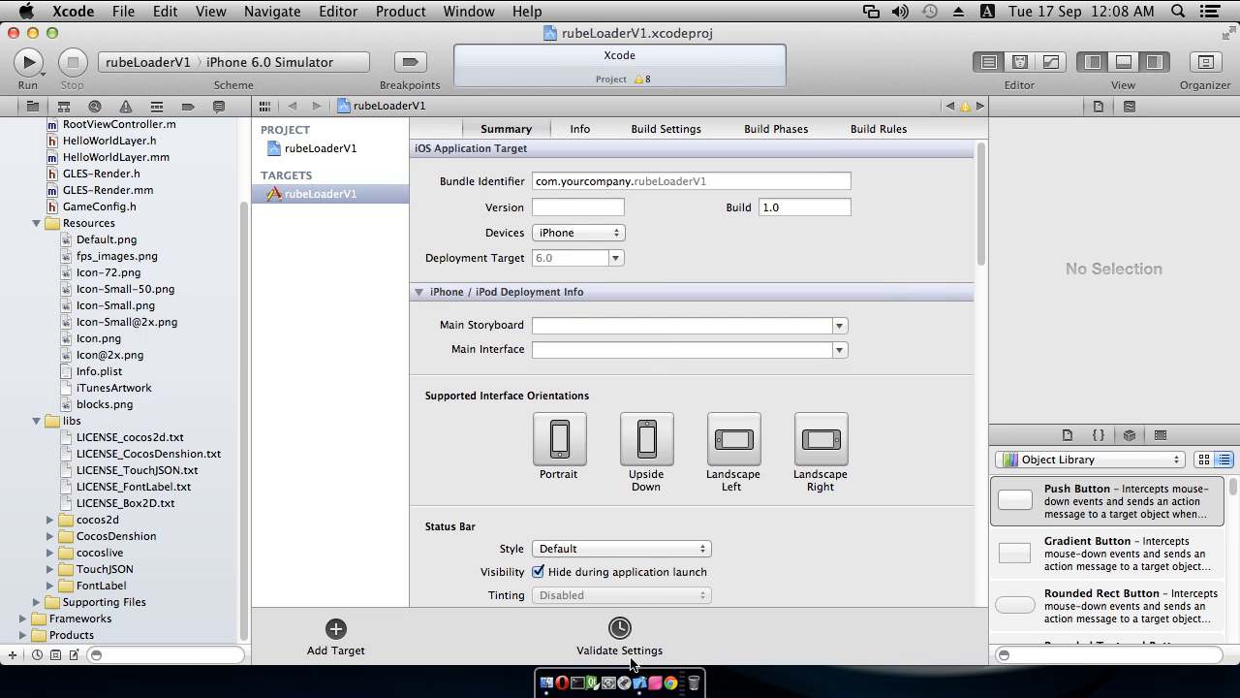
{"action": "mouse_move", "coordinate": [547, 682]}
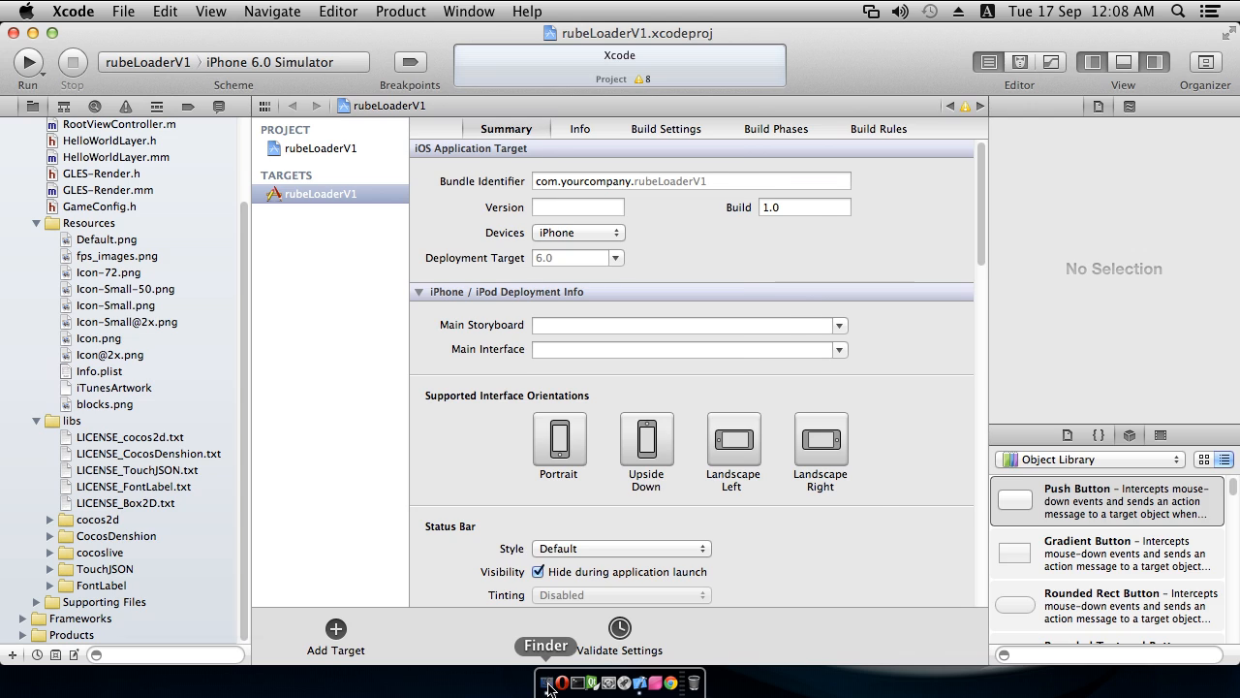
Step: In Finder, confirm Box2D and cocos2d still exist under libs, then return to rube-cocos2d
{"action": "left_click", "coordinate": [547, 682]}
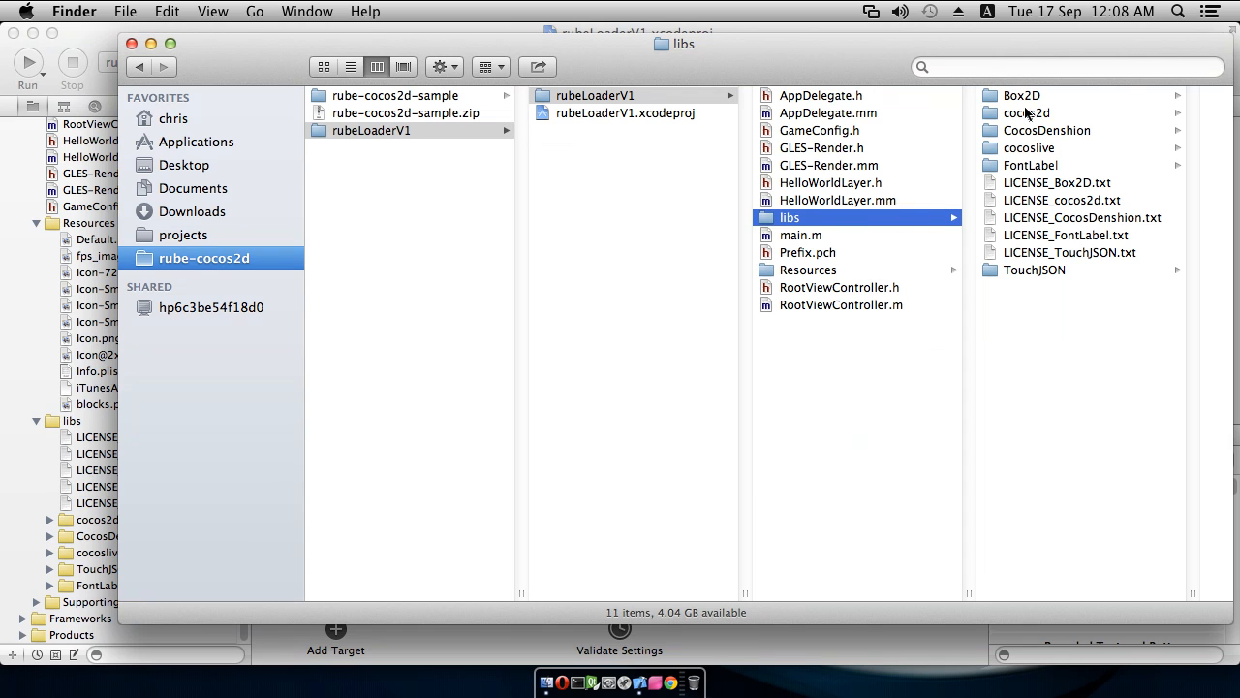
{"action": "left_click", "coordinate": [1019, 95]}
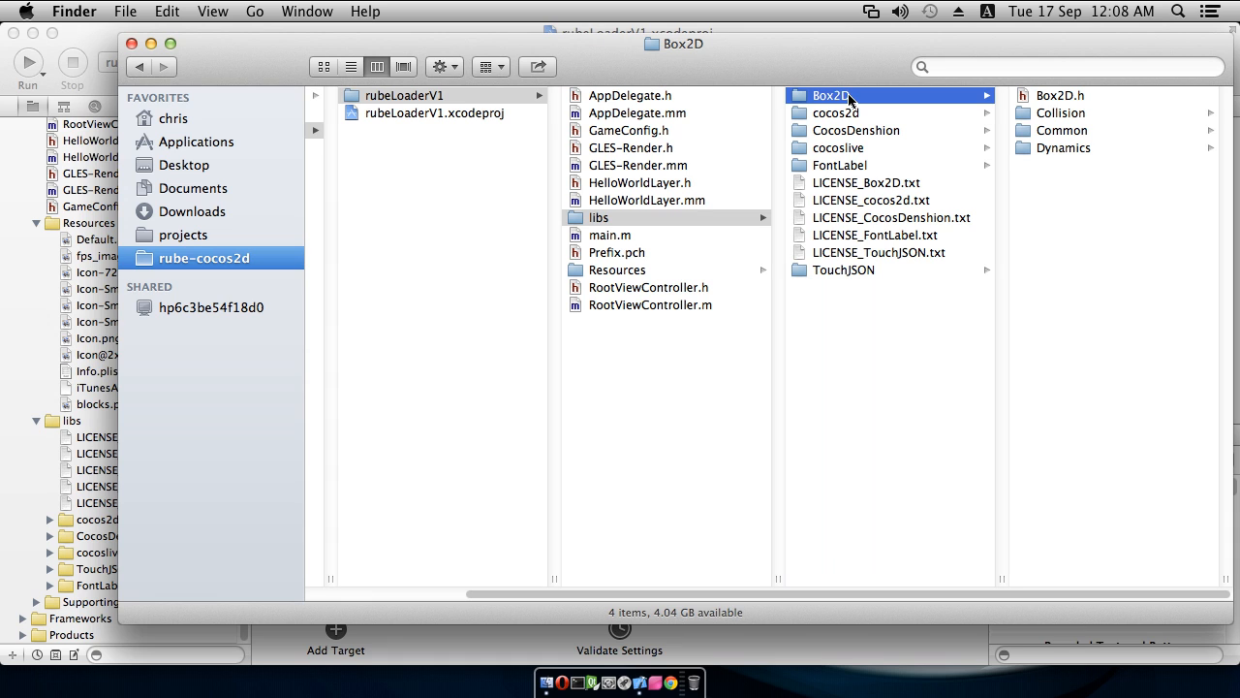
{"action": "mouse_move", "coordinate": [1061, 101]}
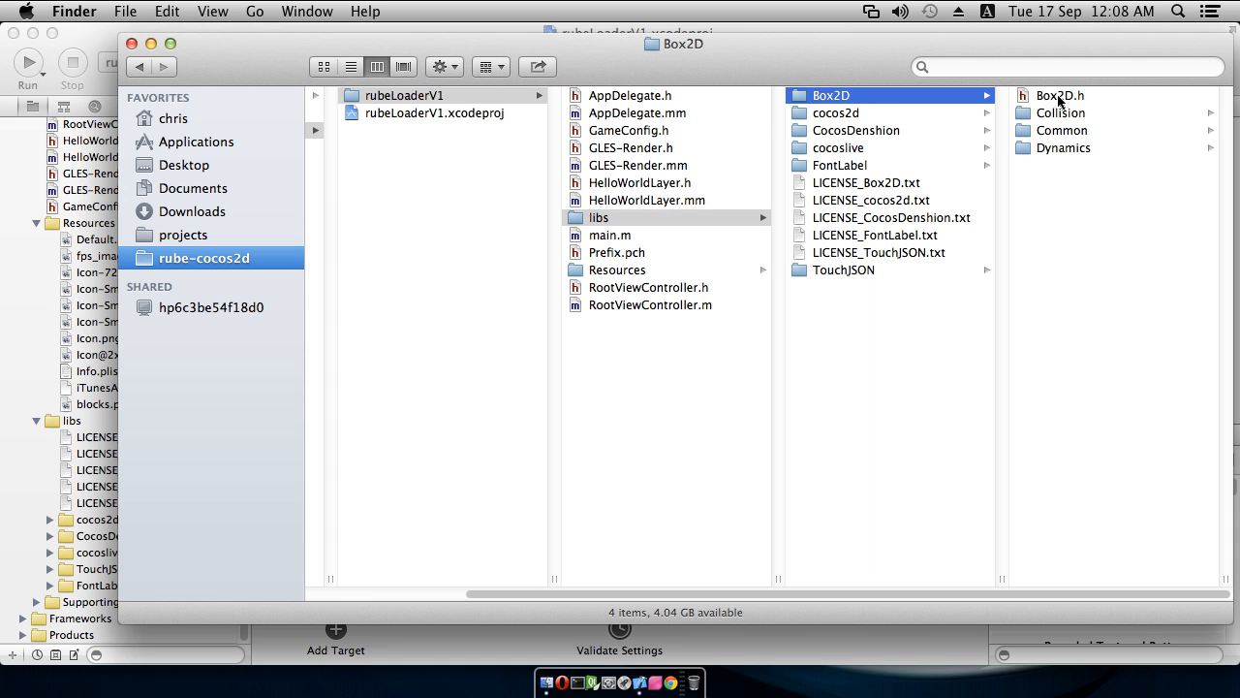
{"action": "mouse_move", "coordinate": [1076, 105]}
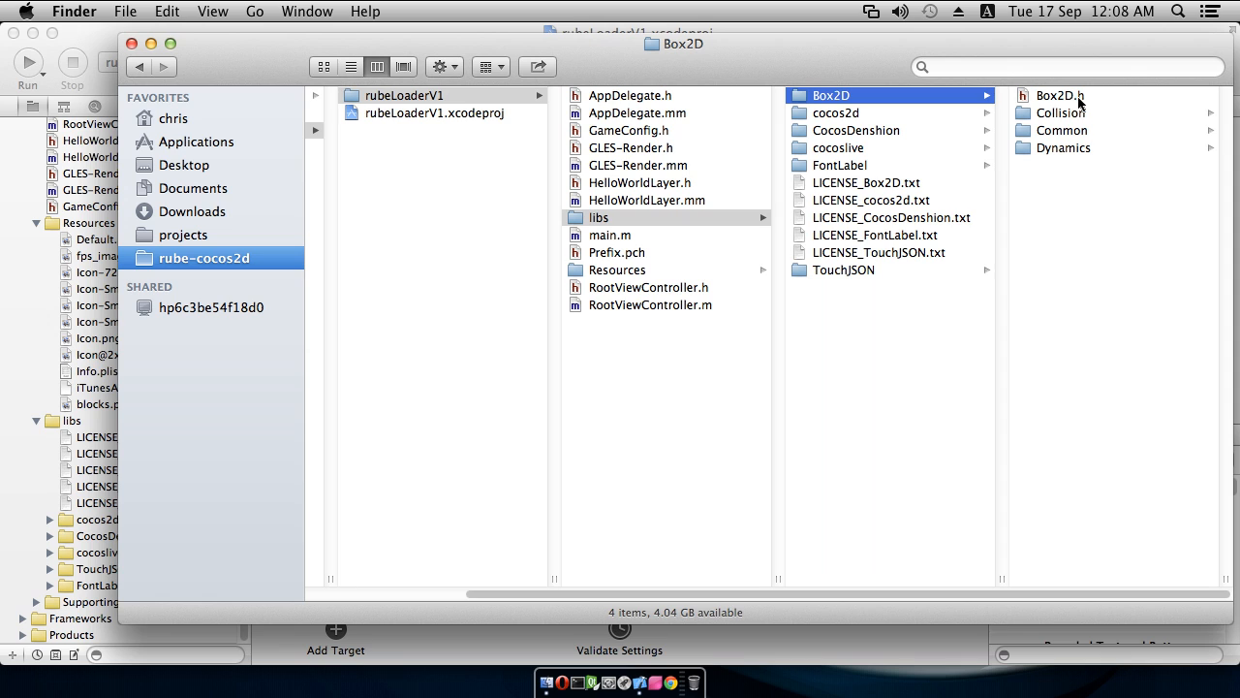
{"action": "mouse_move", "coordinate": [934, 100]}
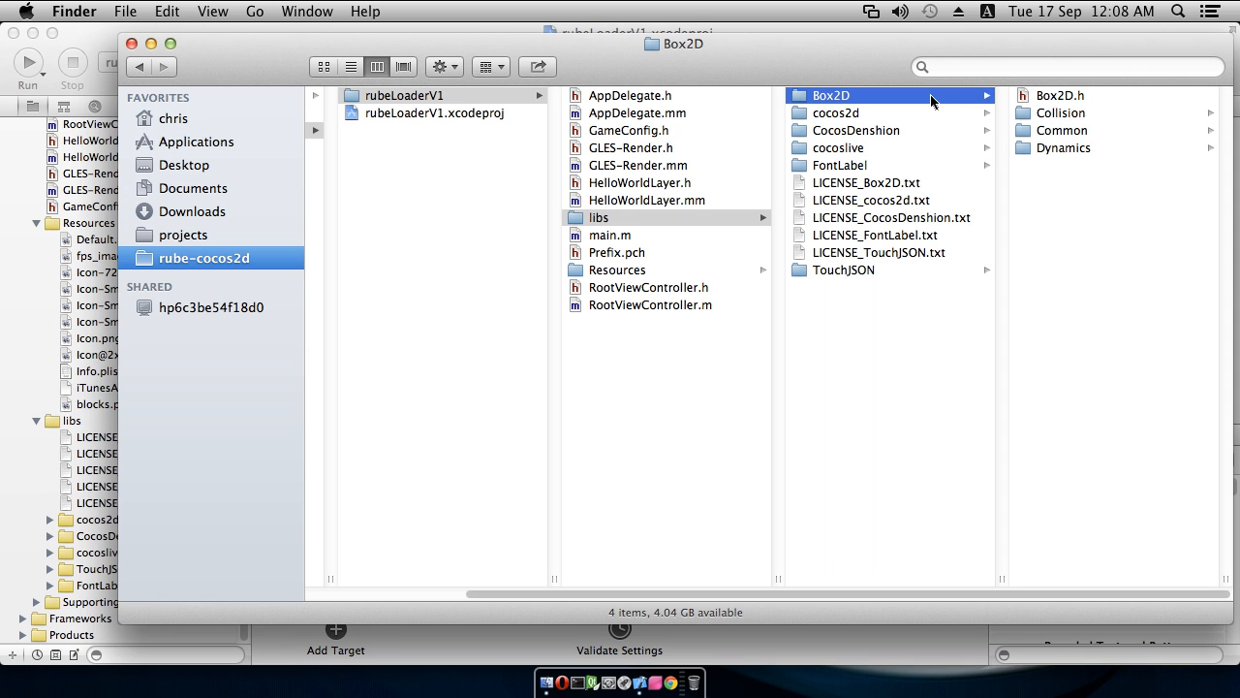
{"action": "left_click", "coordinate": [837, 113]}
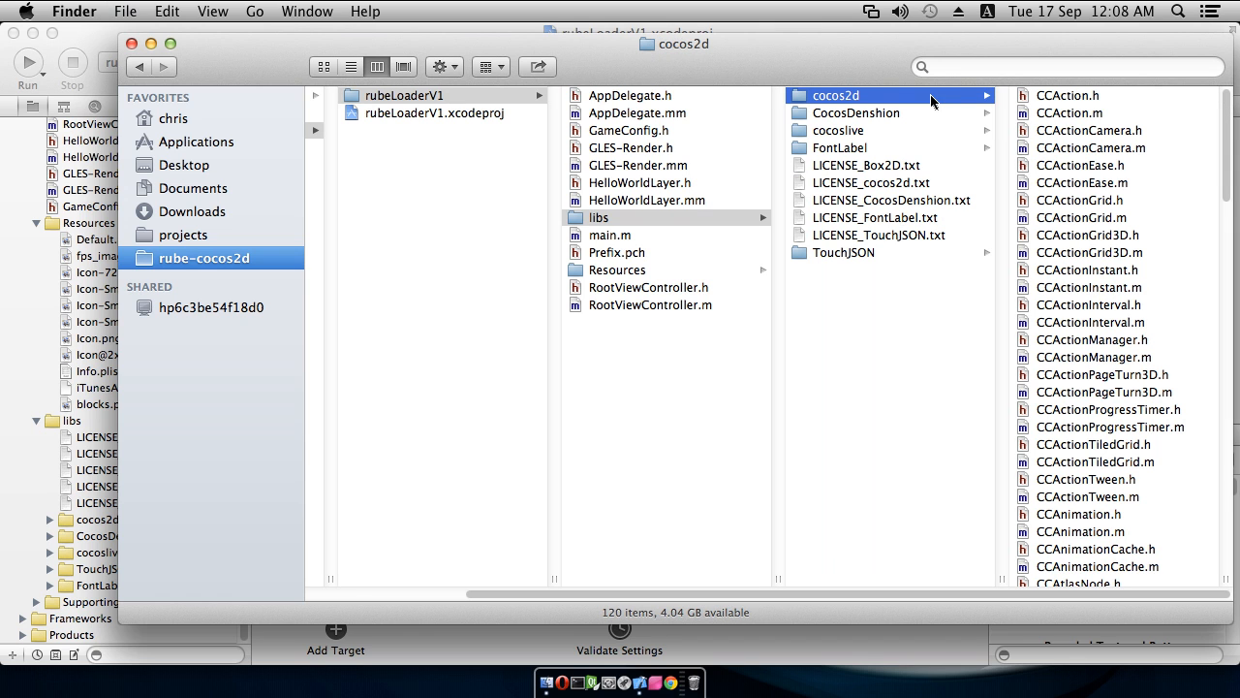
{"action": "mouse_move", "coordinate": [856, 420]}
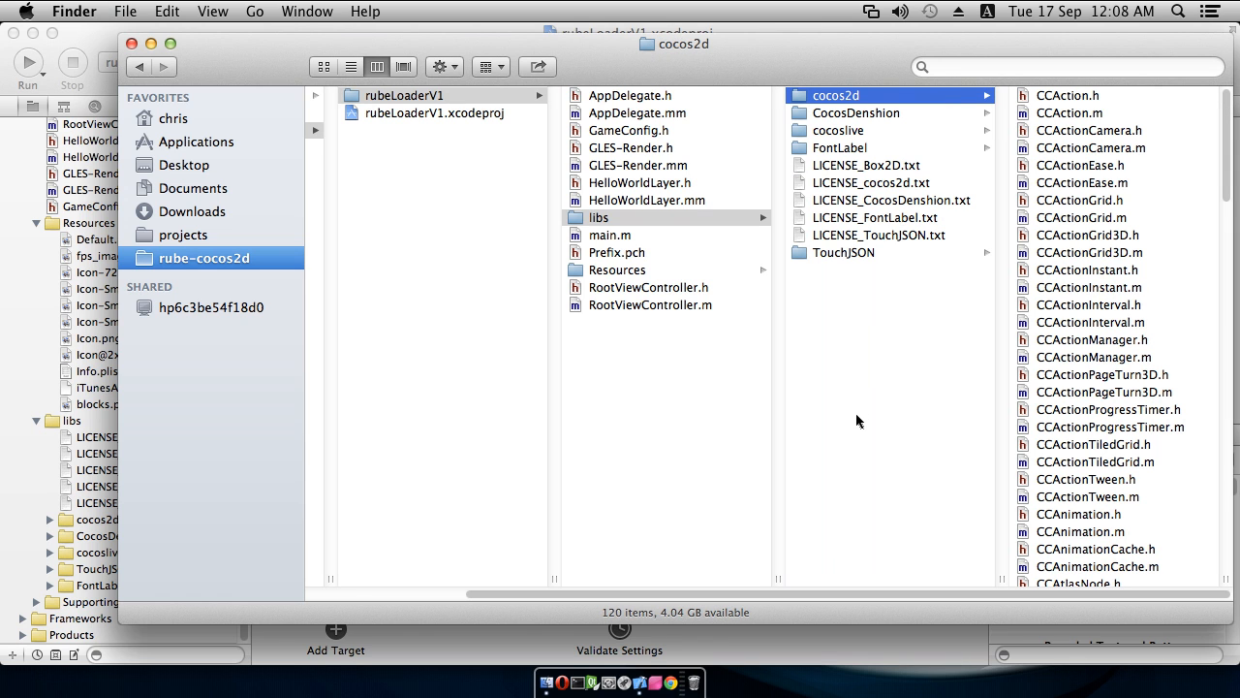
{"action": "left_click", "coordinate": [403, 95]}
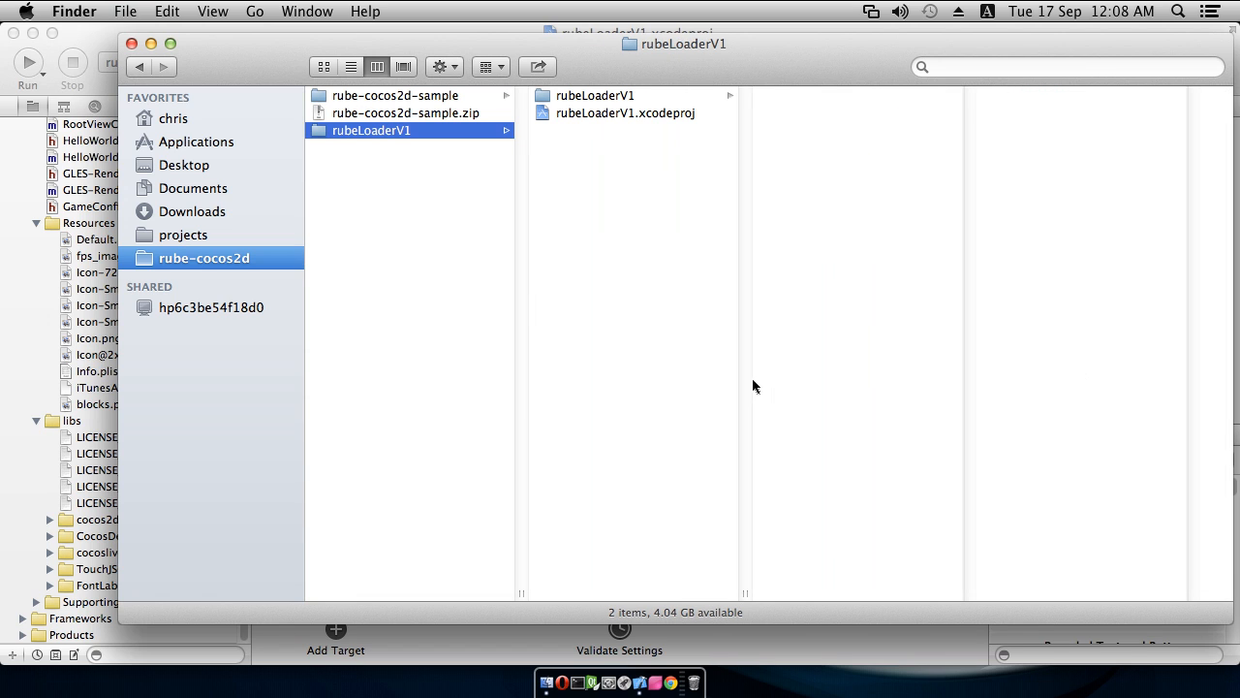
{"action": "mouse_move", "coordinate": [411, 101]}
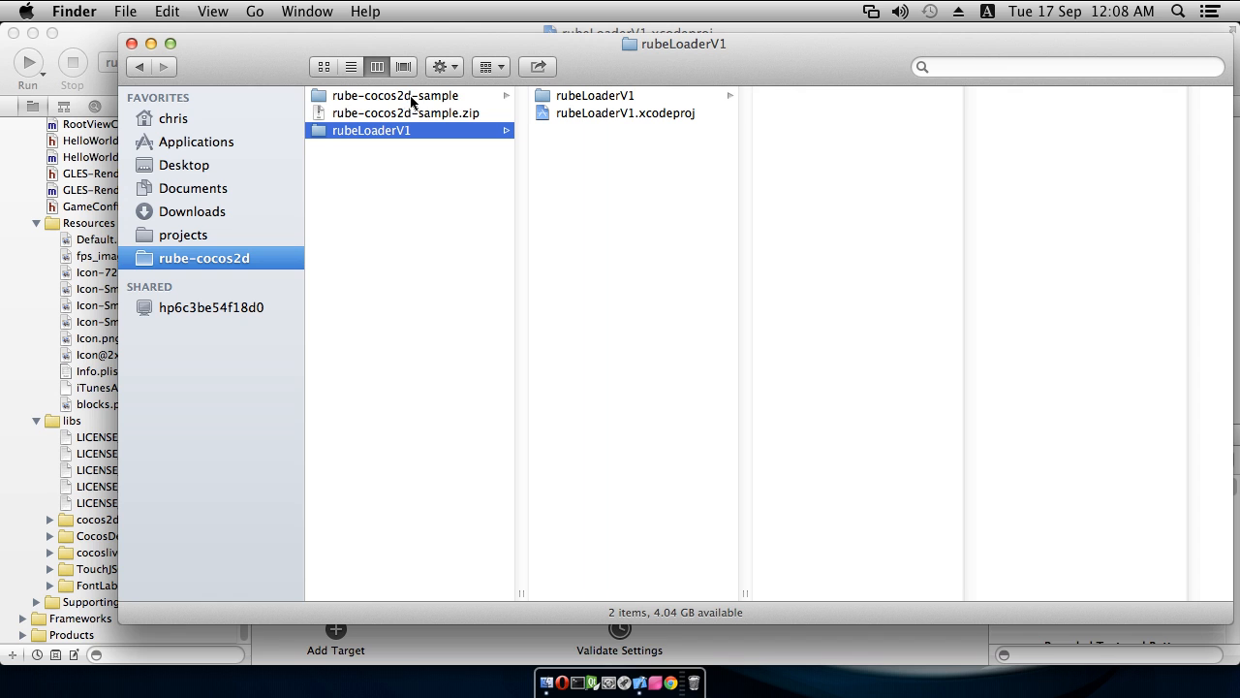
Step: Open SetupNotes.txt from rube-cocos2d-sample in TextEdit and select the svn checkout line
{"action": "left_click", "coordinate": [395, 95]}
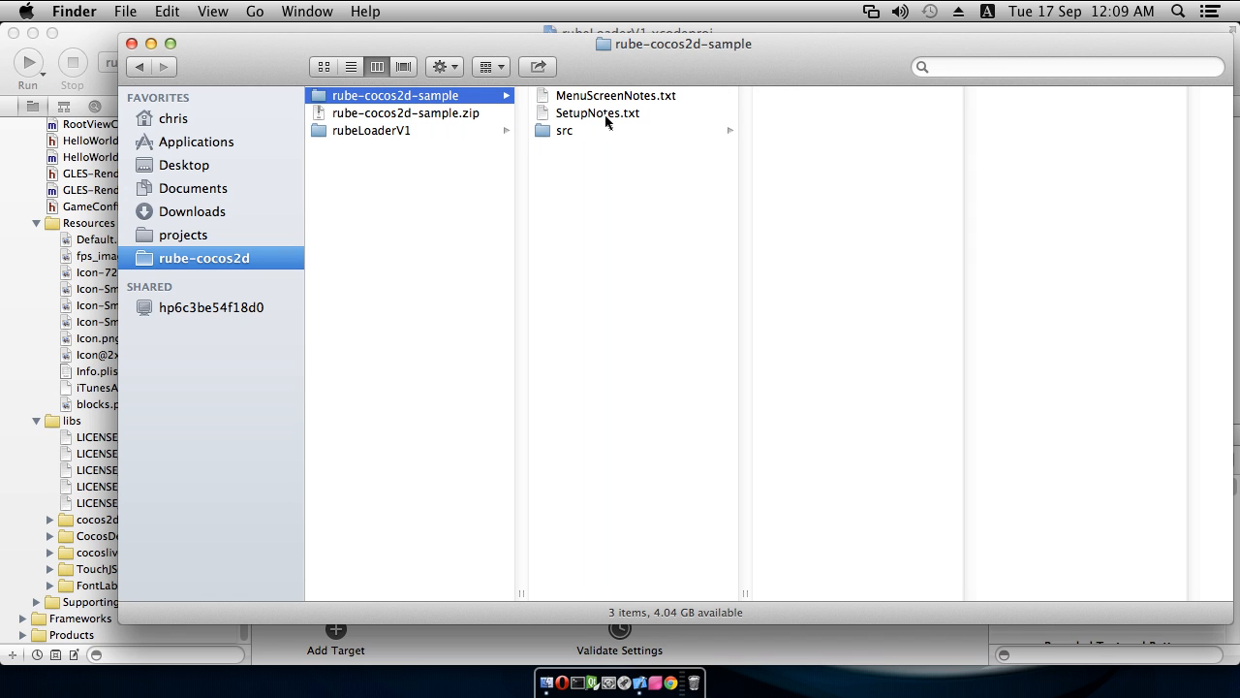
{"action": "left_click", "coordinate": [597, 112]}
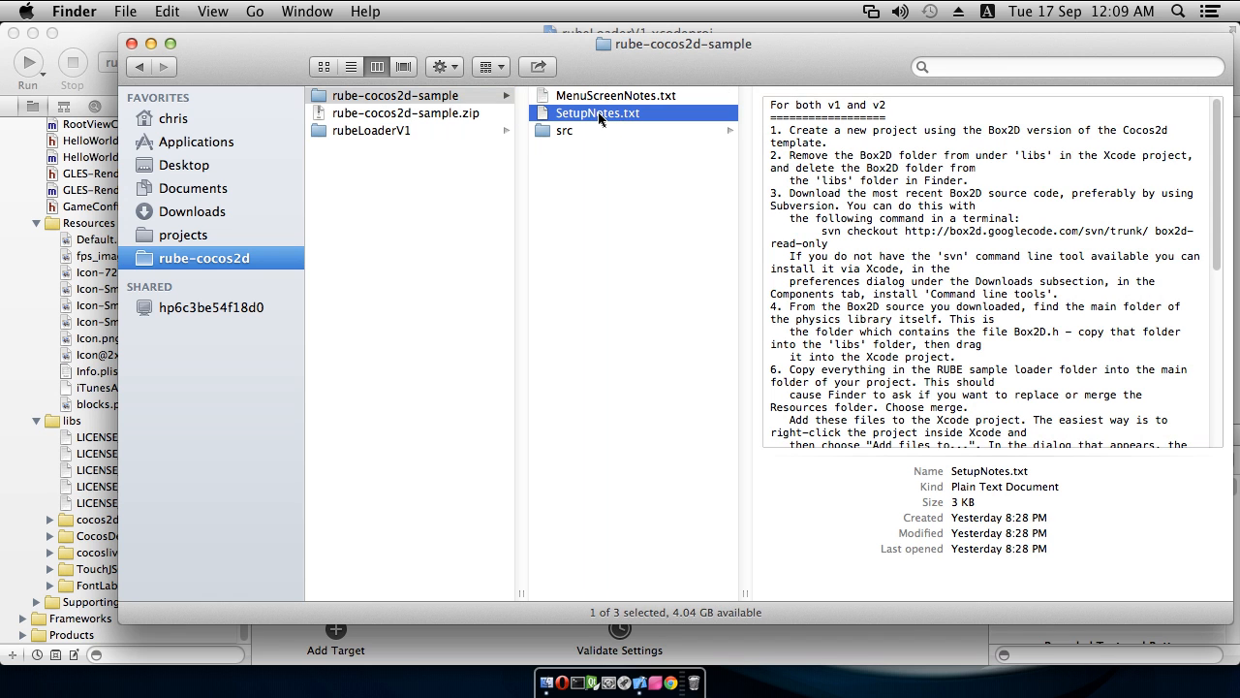
{"action": "double_click", "coordinate": [596, 113]}
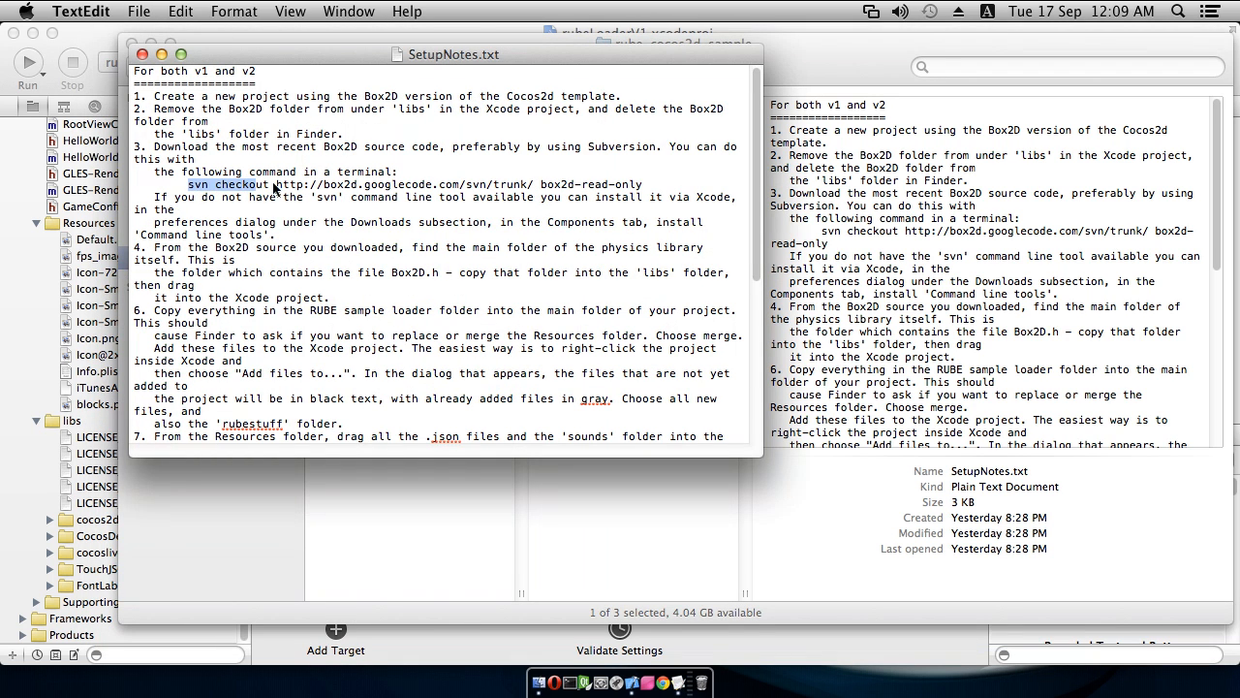
{"action": "left_click_drag", "start_coordinate": [275, 184], "coordinate": [644, 184]}
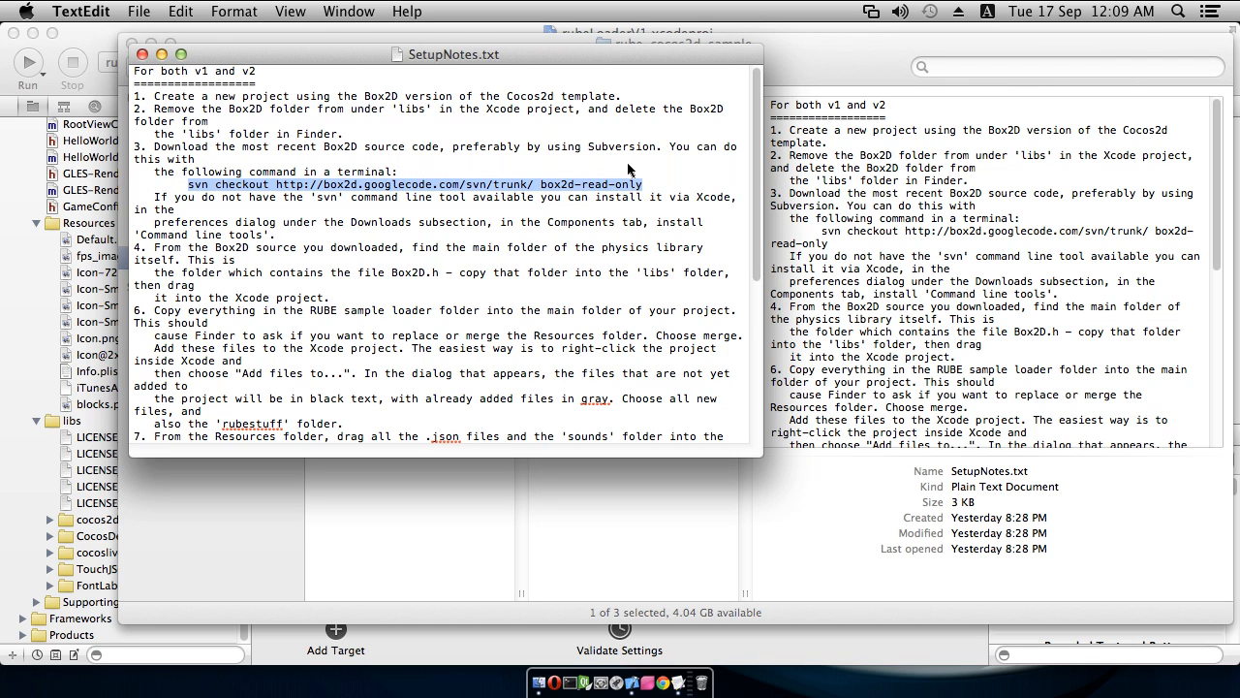
{"action": "mouse_move", "coordinate": [295, 153]}
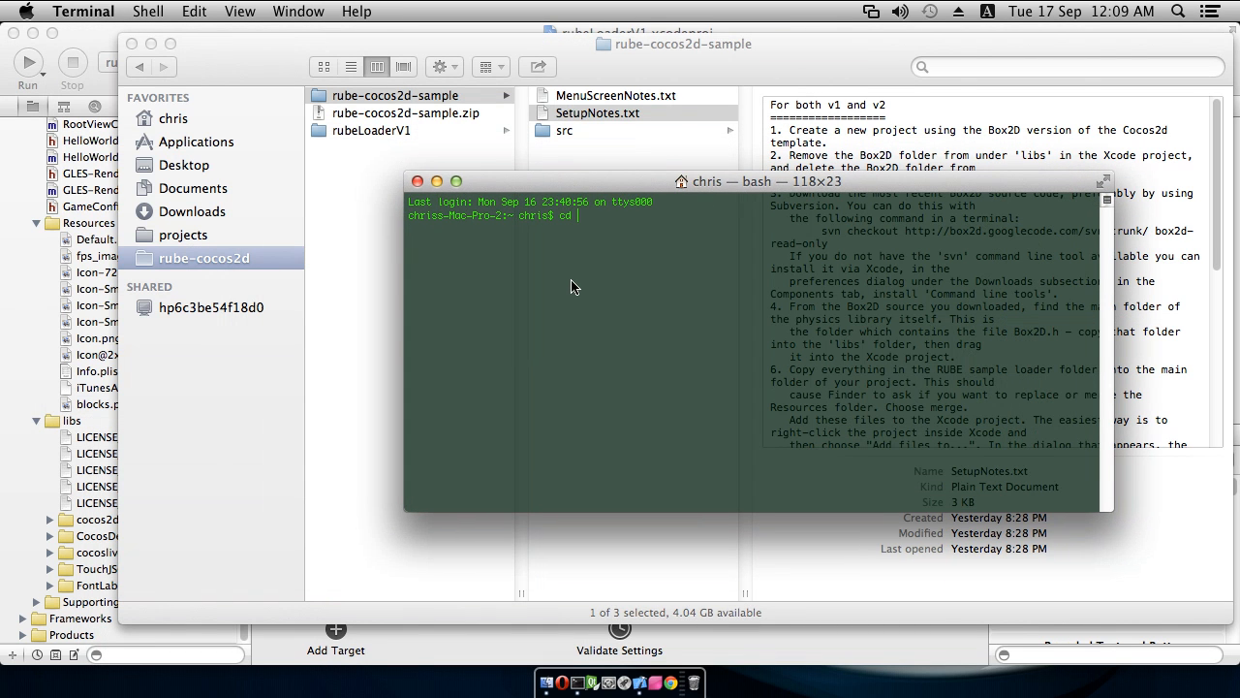
Step: In /Users/chris/tmp/rube-cocos2d, svn checkout the Box2D trunk into box2d-read-only, then quit Terminal
{"action": "type", "text": "/Users/chris/tmp/rube-cocos2d"}
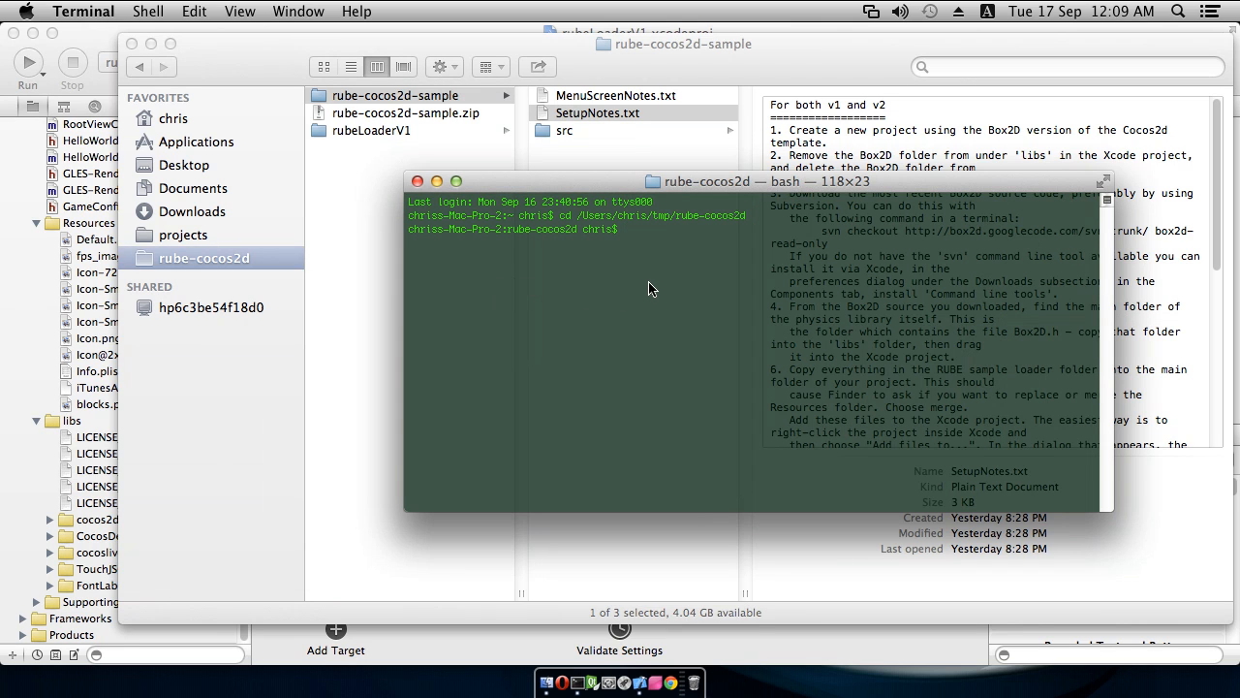
{"action": "type", "text": "svn checkout http://box2d.googlecode.com/svn/trunk/ box2d-read-only"}
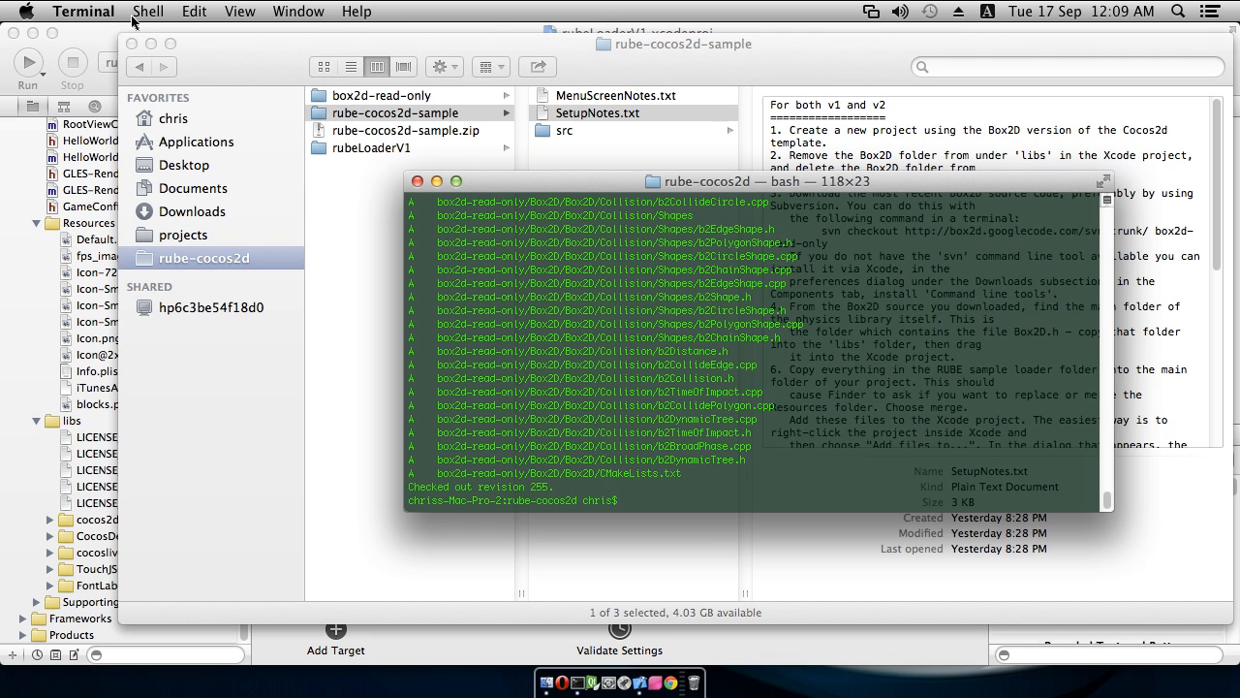
{"action": "left_click", "coordinate": [84, 12]}
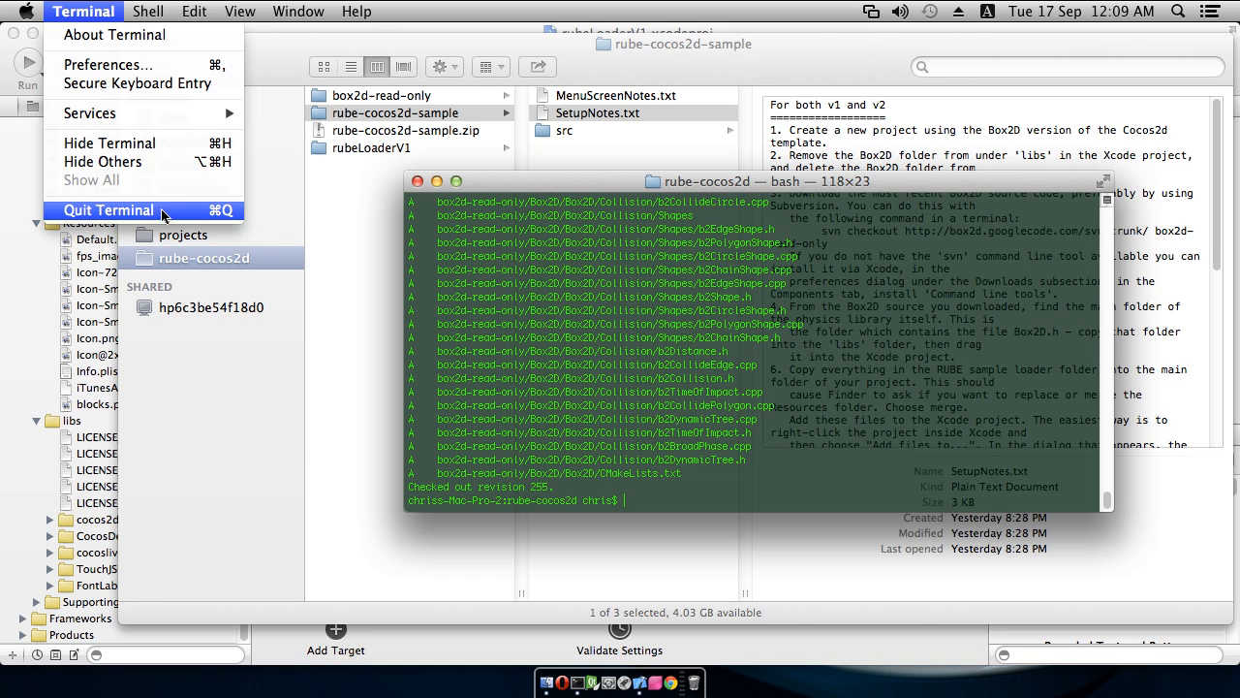
{"action": "left_click", "coordinate": [108, 209]}
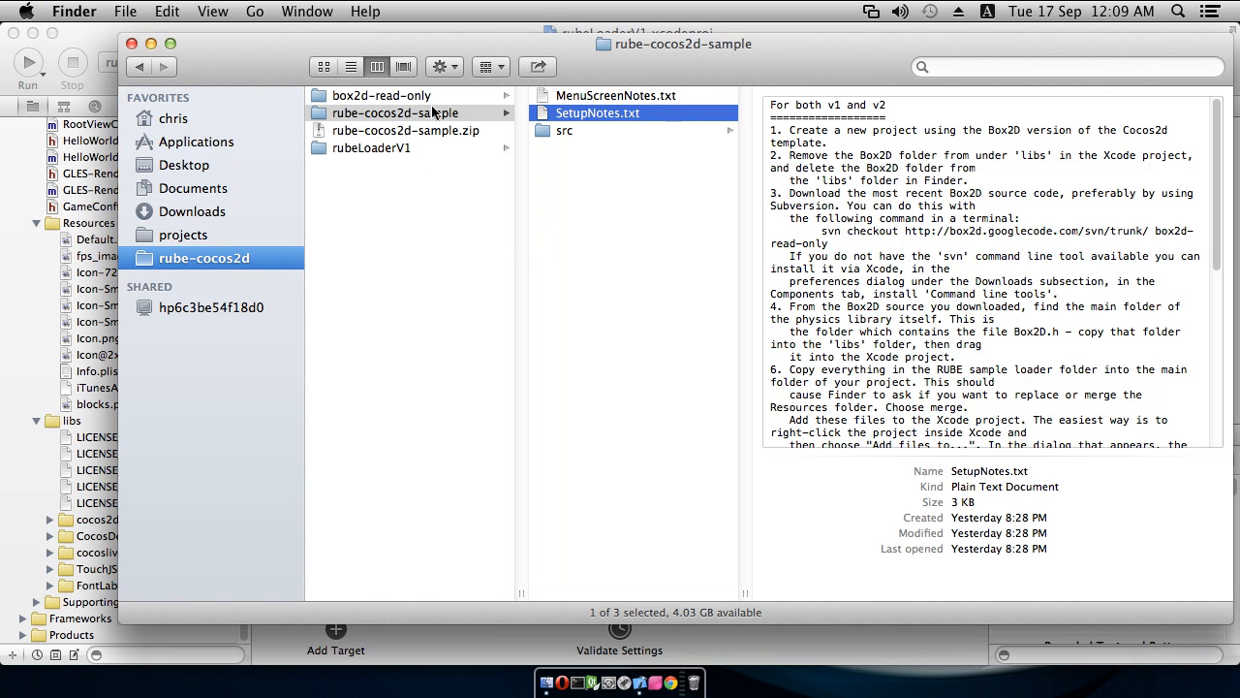
Step: Copy the inner Box2D source folder from box2d-read-only/Box2D in Finder
{"action": "left_click", "coordinate": [380, 95]}
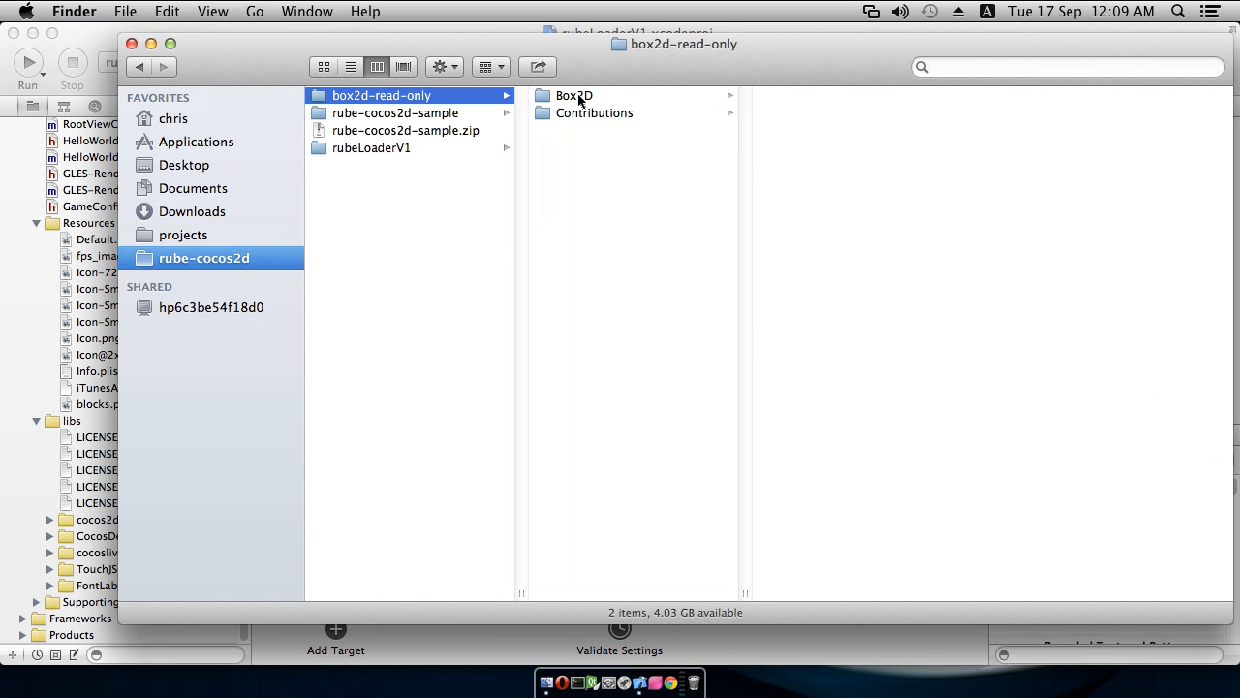
{"action": "left_click", "coordinate": [574, 95]}
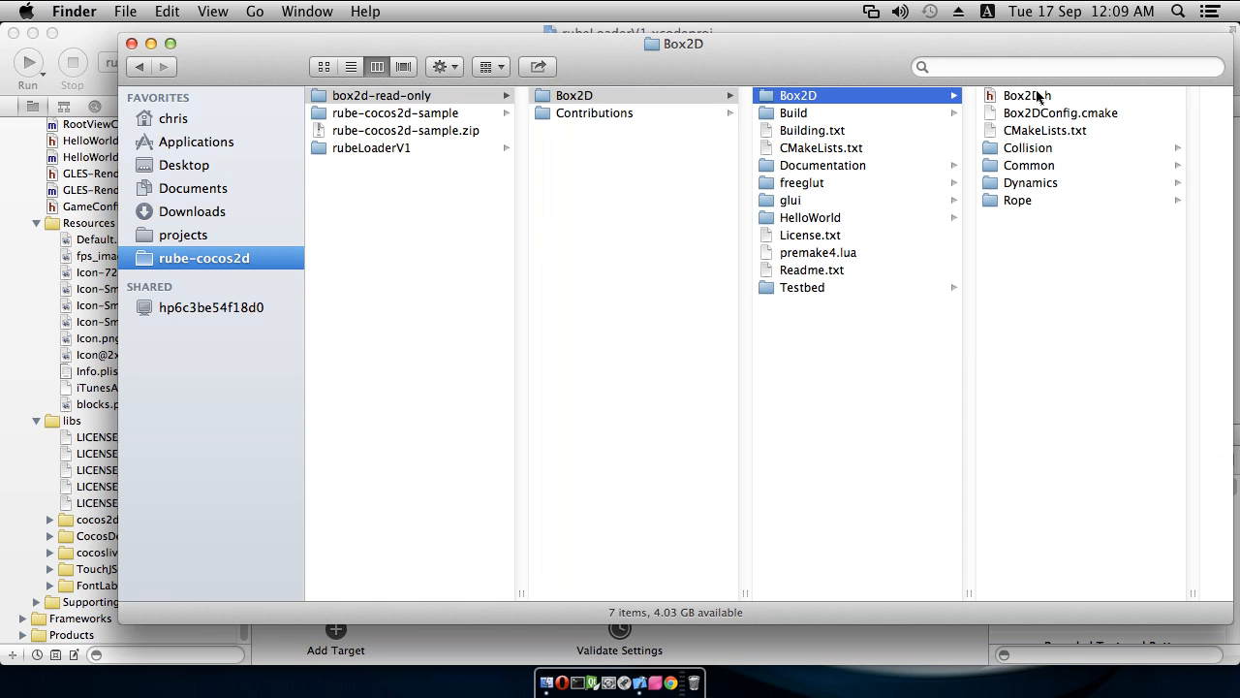
{"action": "mouse_move", "coordinate": [1042, 101]}
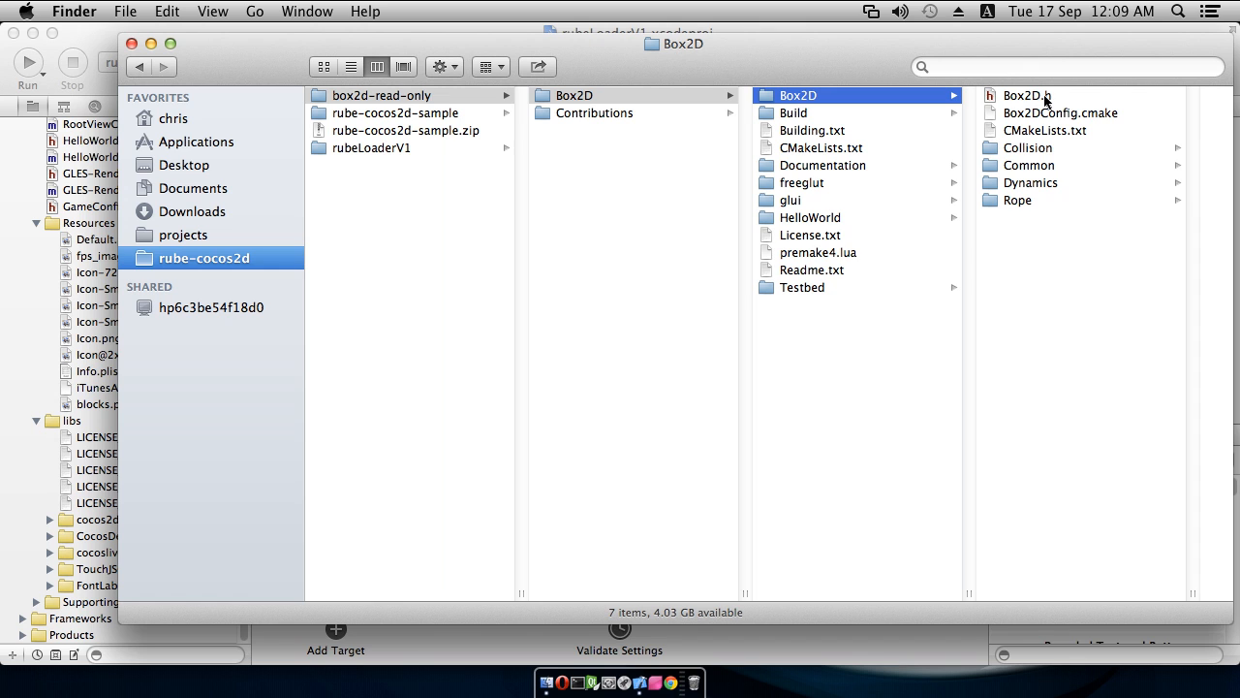
{"action": "right_click", "coordinate": [798, 95]}
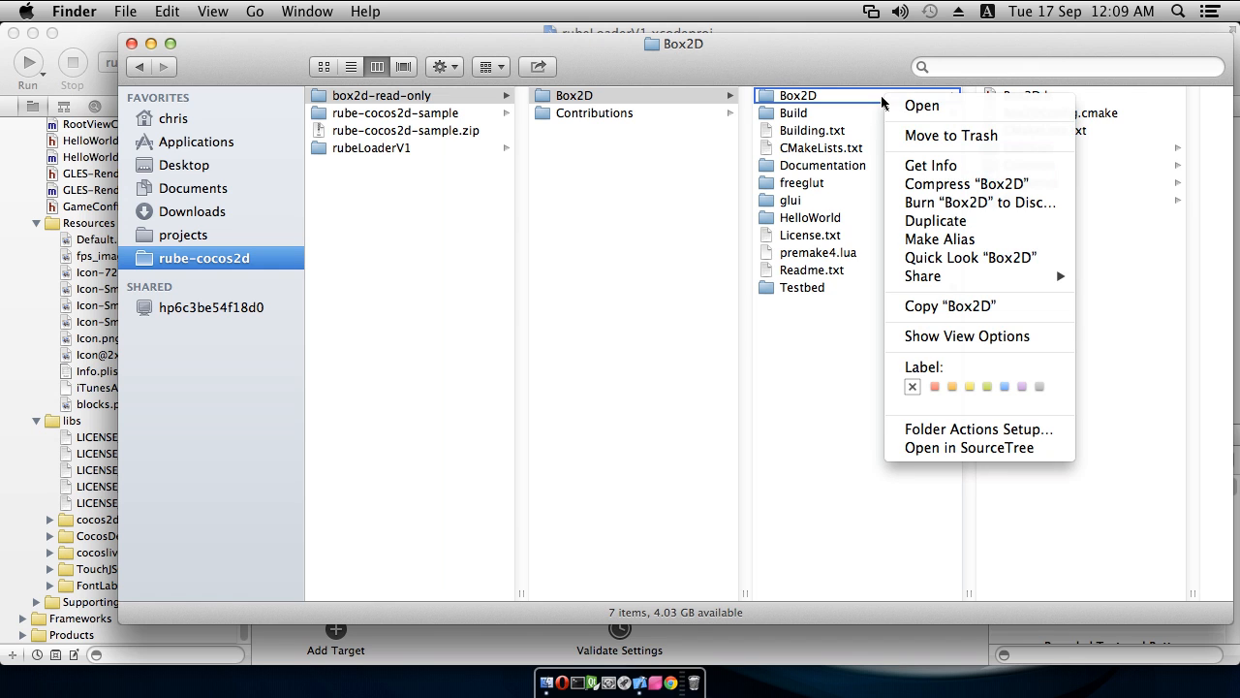
{"action": "mouse_move", "coordinate": [945, 166]}
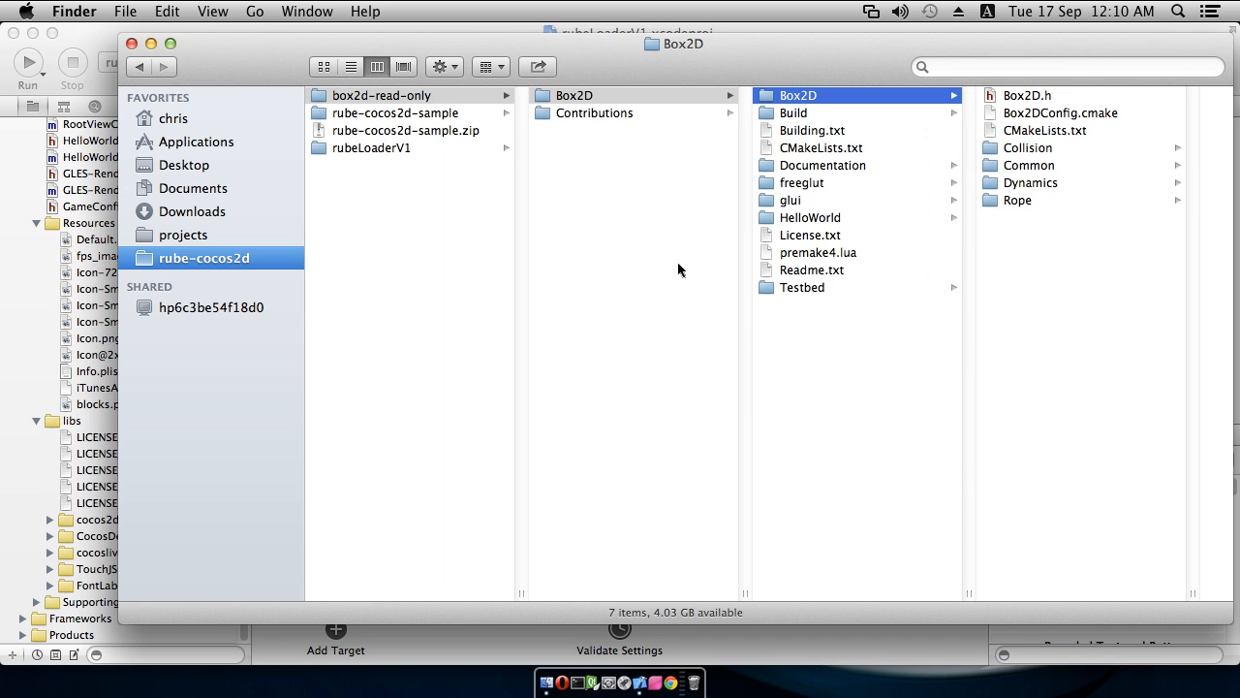
{"action": "left_click", "coordinate": [372, 148]}
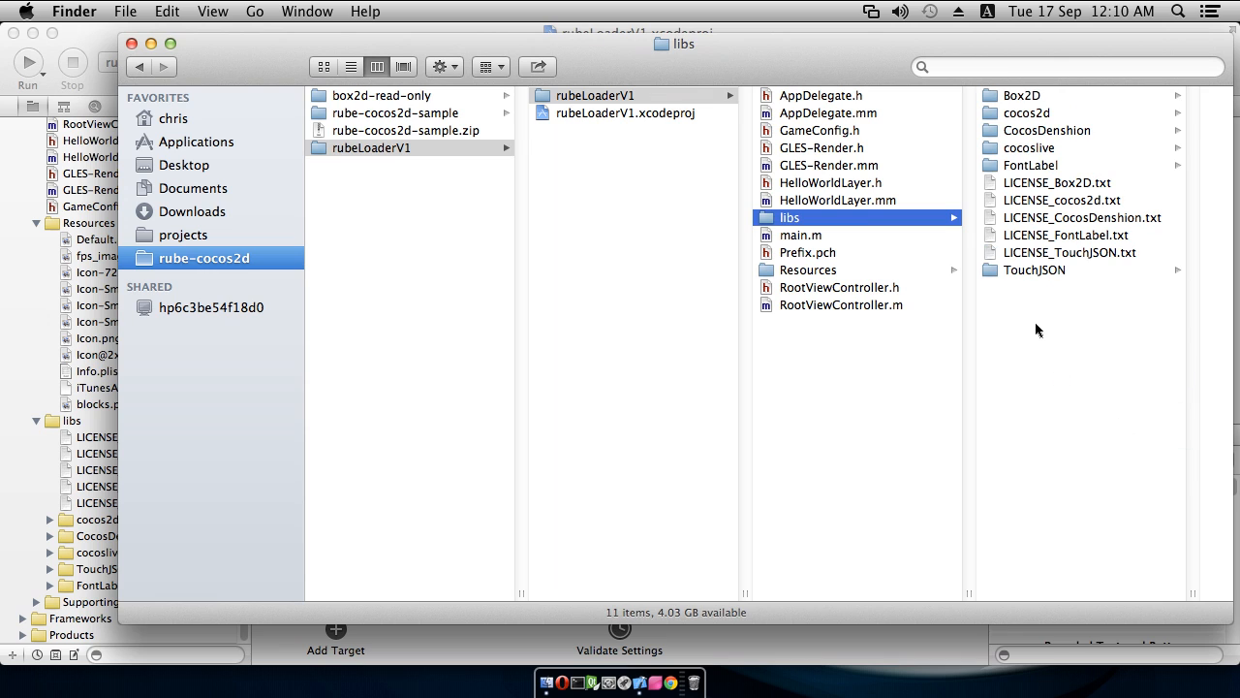
{"action": "mouse_move", "coordinate": [1031, 336]}
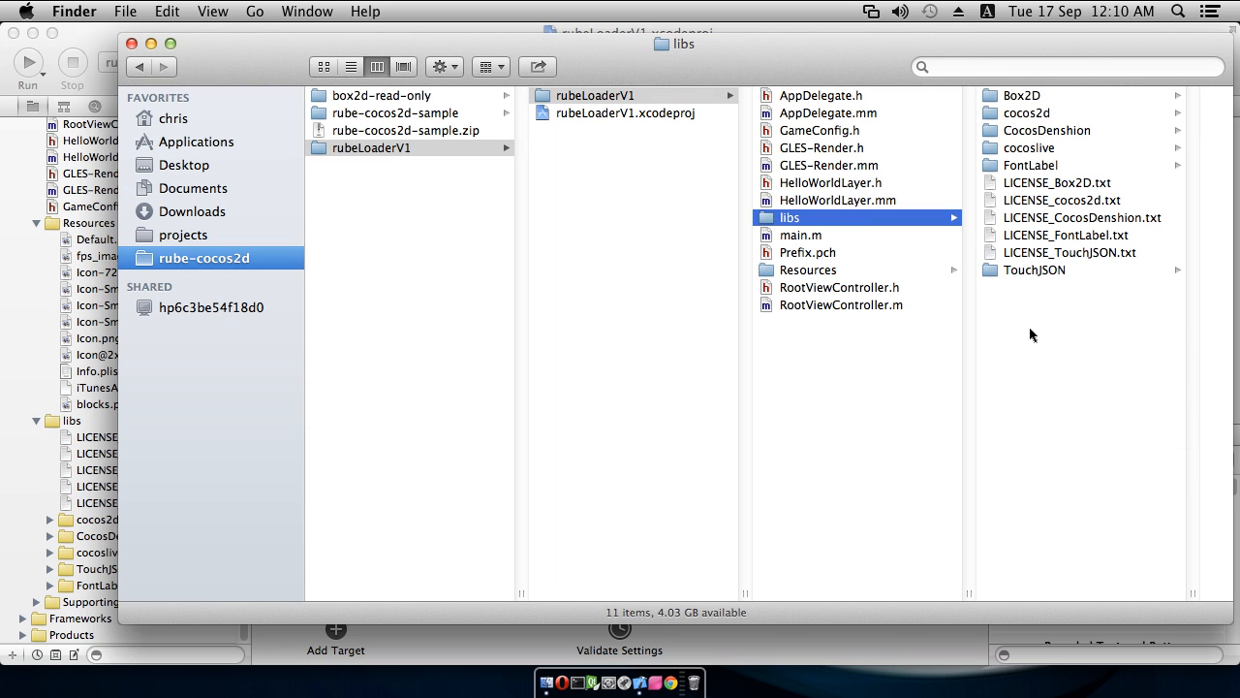
{"action": "mouse_move", "coordinate": [1023, 101]}
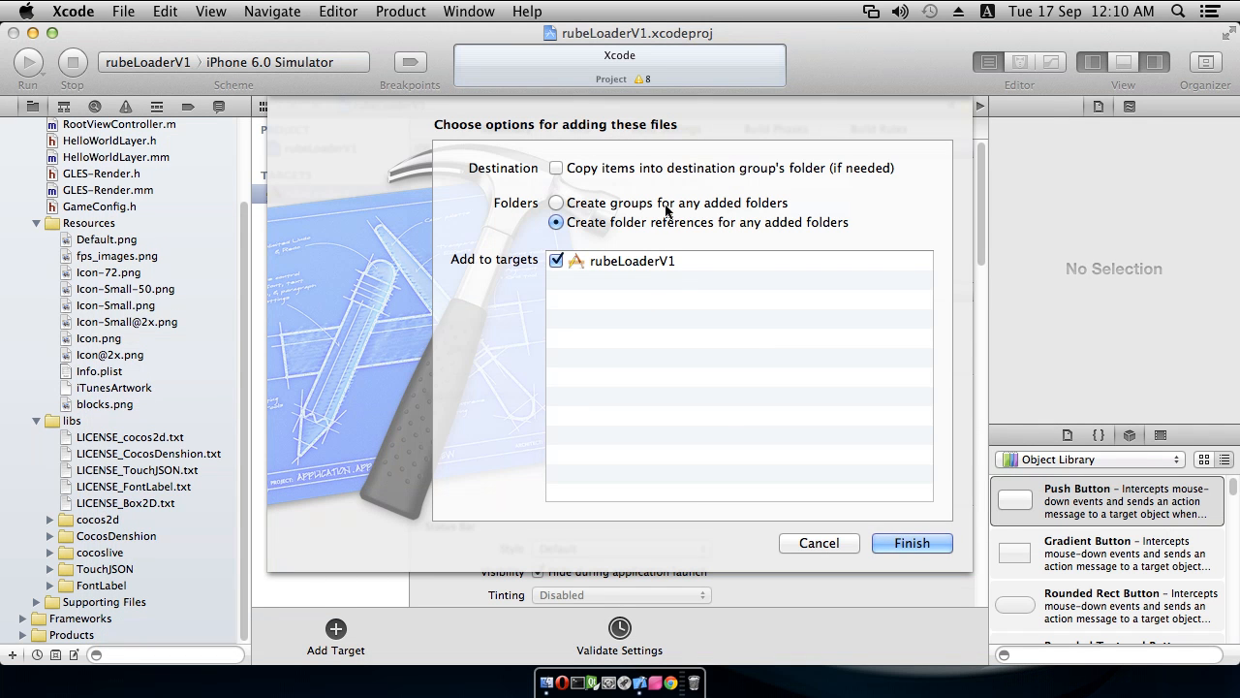
Step: Add the Box2D files as groups to the rubeLoaderV1 target and finish the import
{"action": "left_click", "coordinate": [556, 204]}
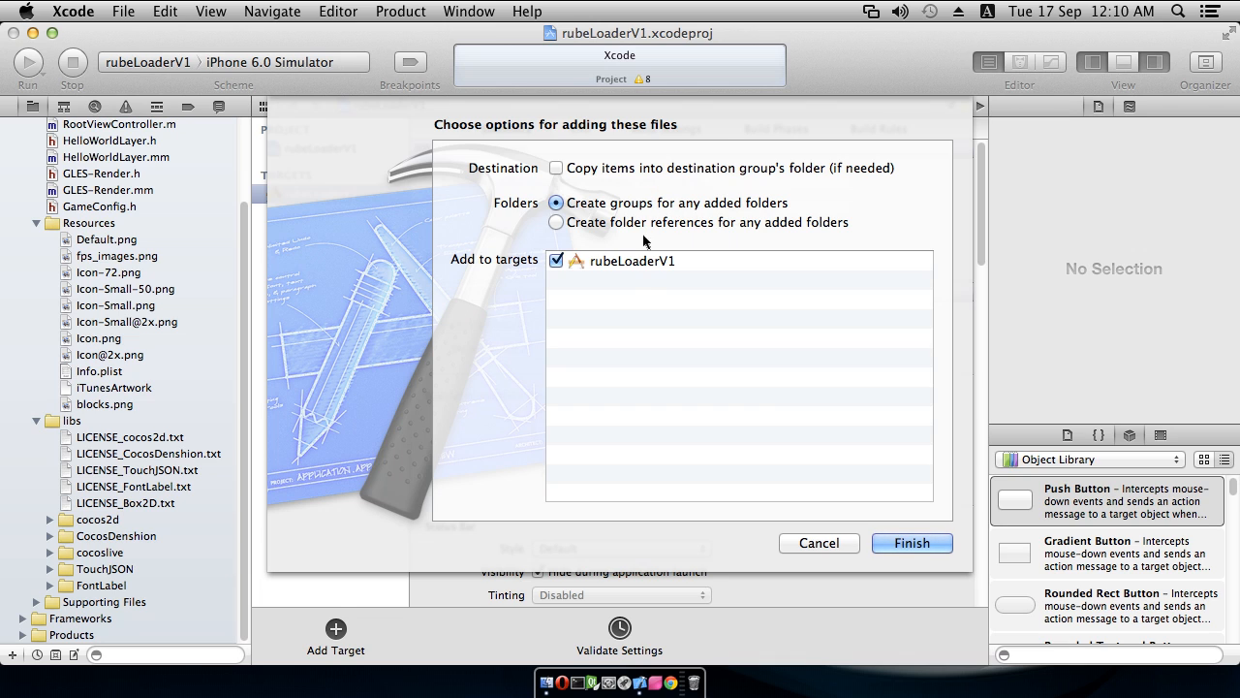
{"action": "mouse_move", "coordinate": [680, 321]}
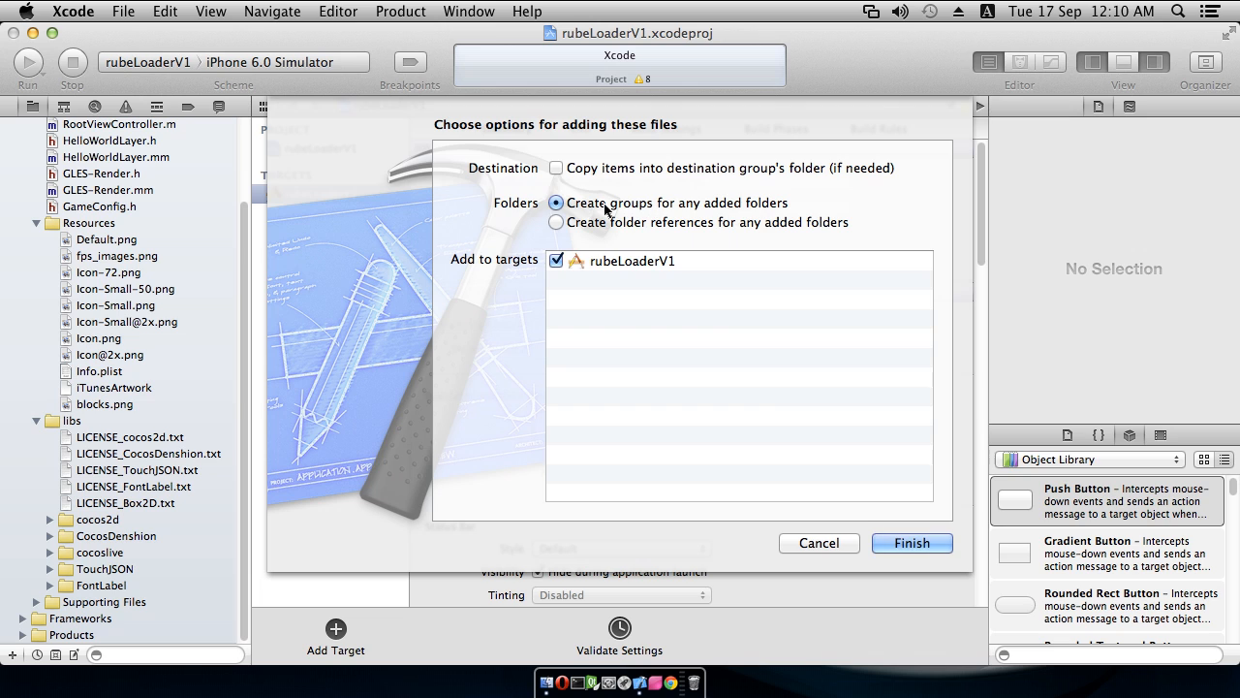
{"action": "mouse_move", "coordinate": [725, 209]}
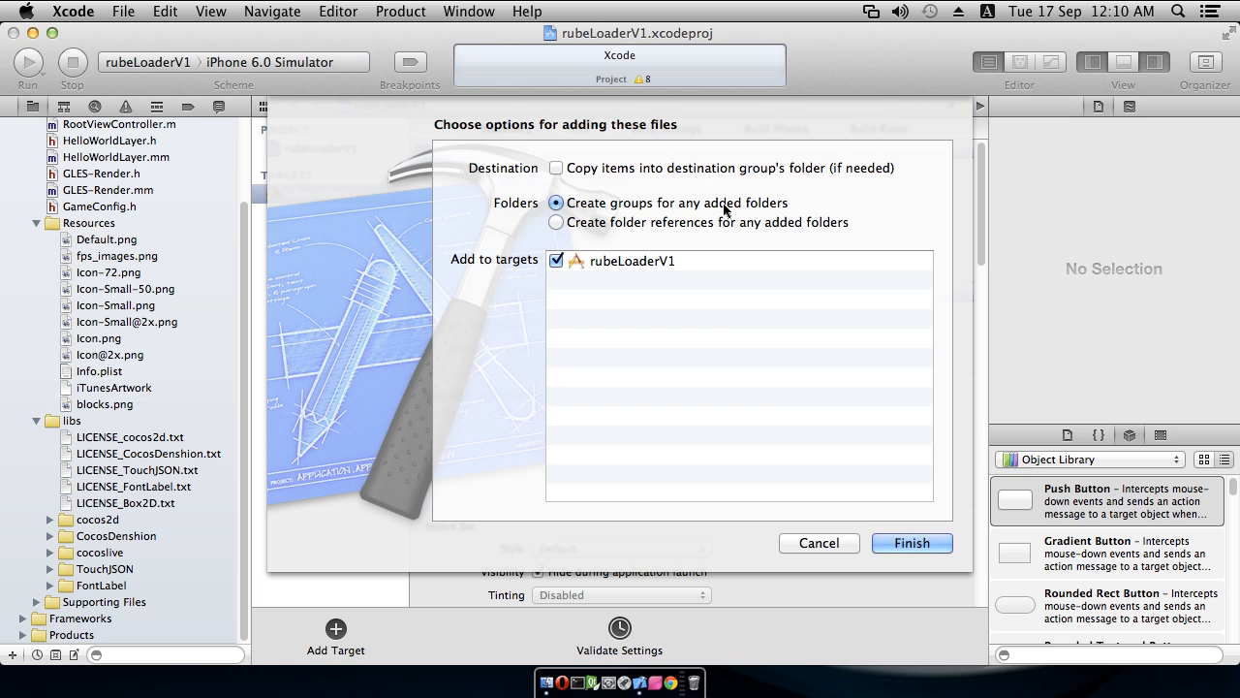
{"action": "left_click", "coordinate": [911, 543]}
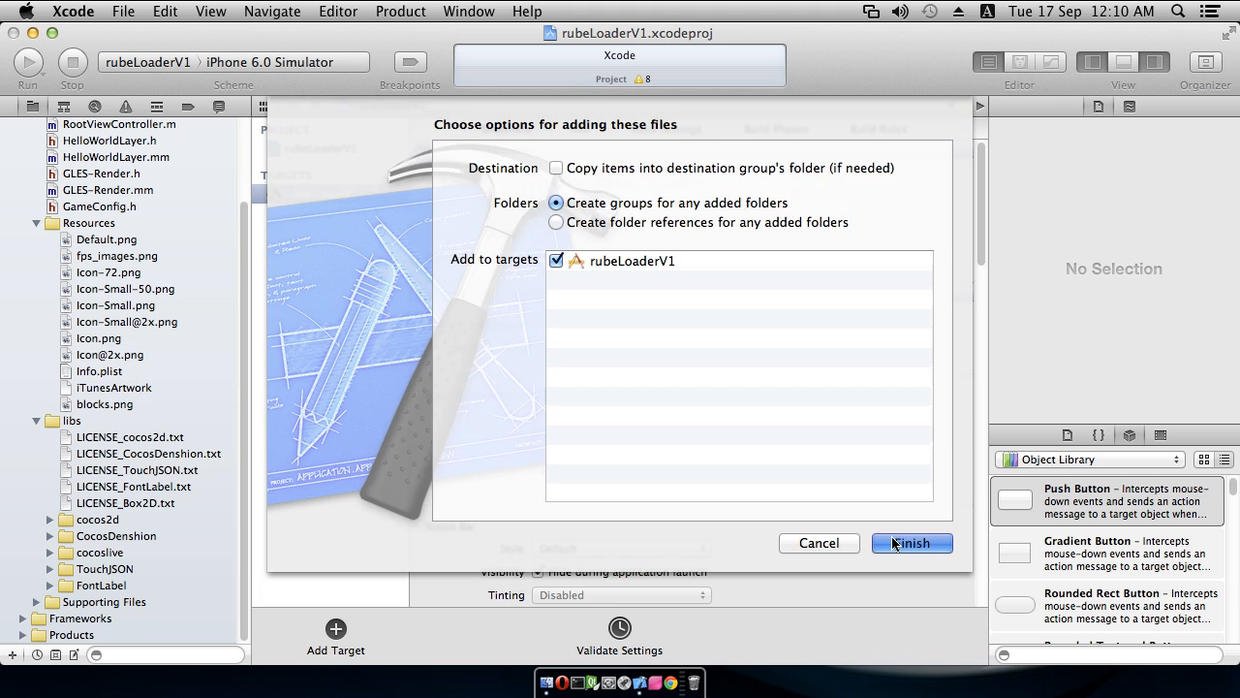
{"action": "left_click", "coordinate": [911, 542]}
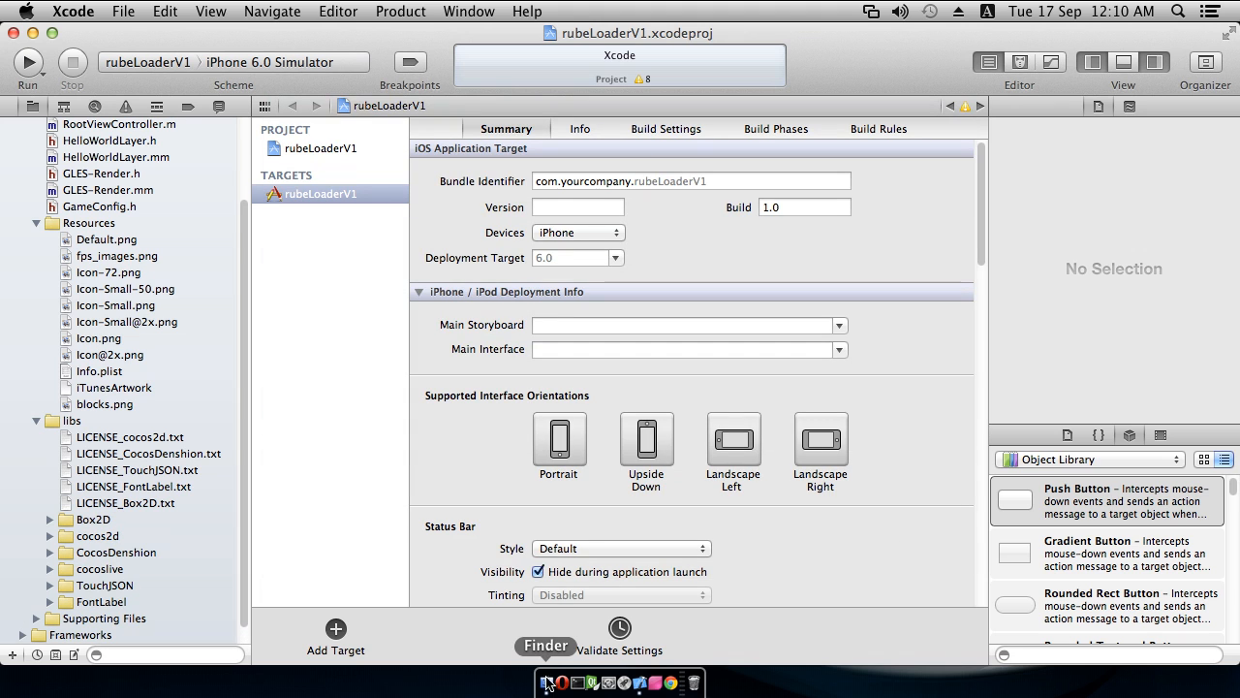
Step: In Finder, select all 25 items inside rube-cocos2d-sample/src with Cmd+A
{"action": "left_click", "coordinate": [551, 683]}
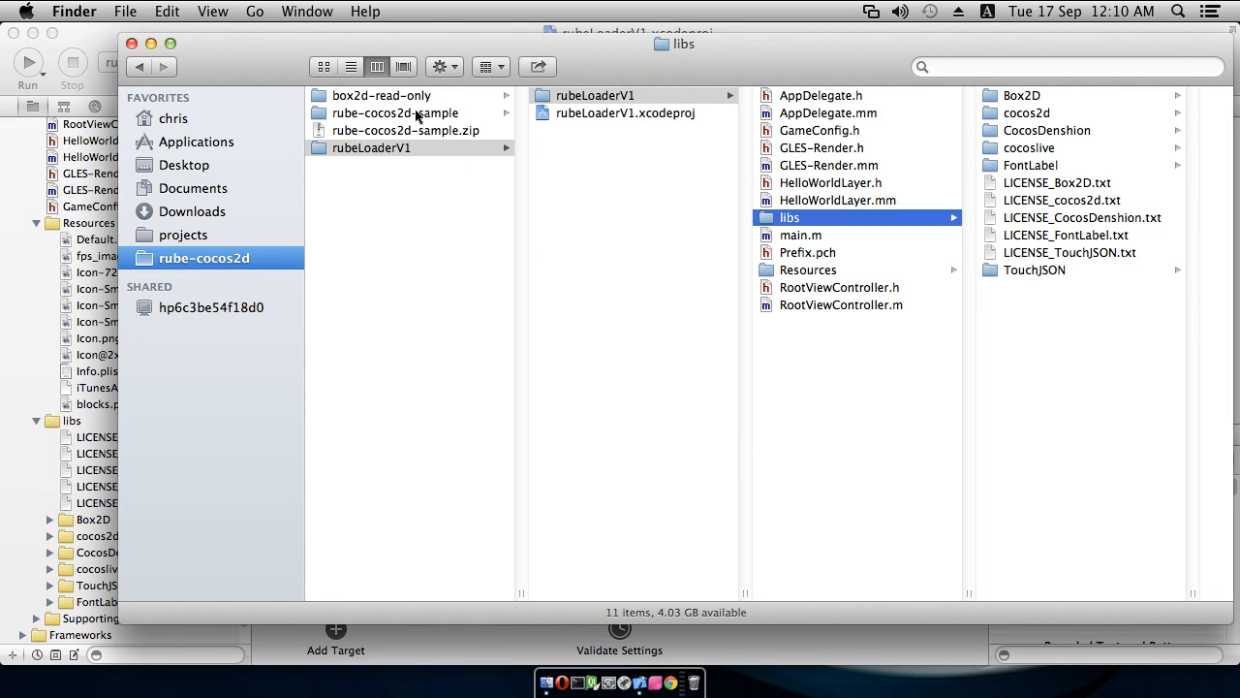
{"action": "left_click", "coordinate": [395, 112]}
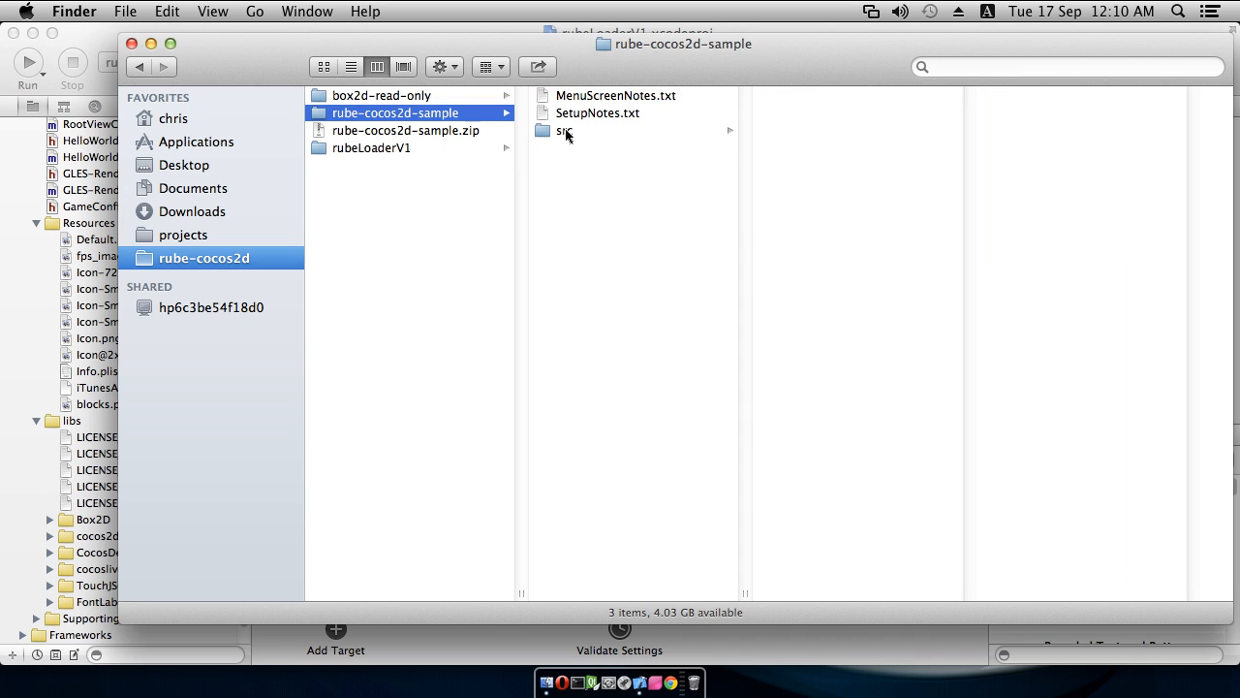
{"action": "left_click", "coordinate": [566, 130]}
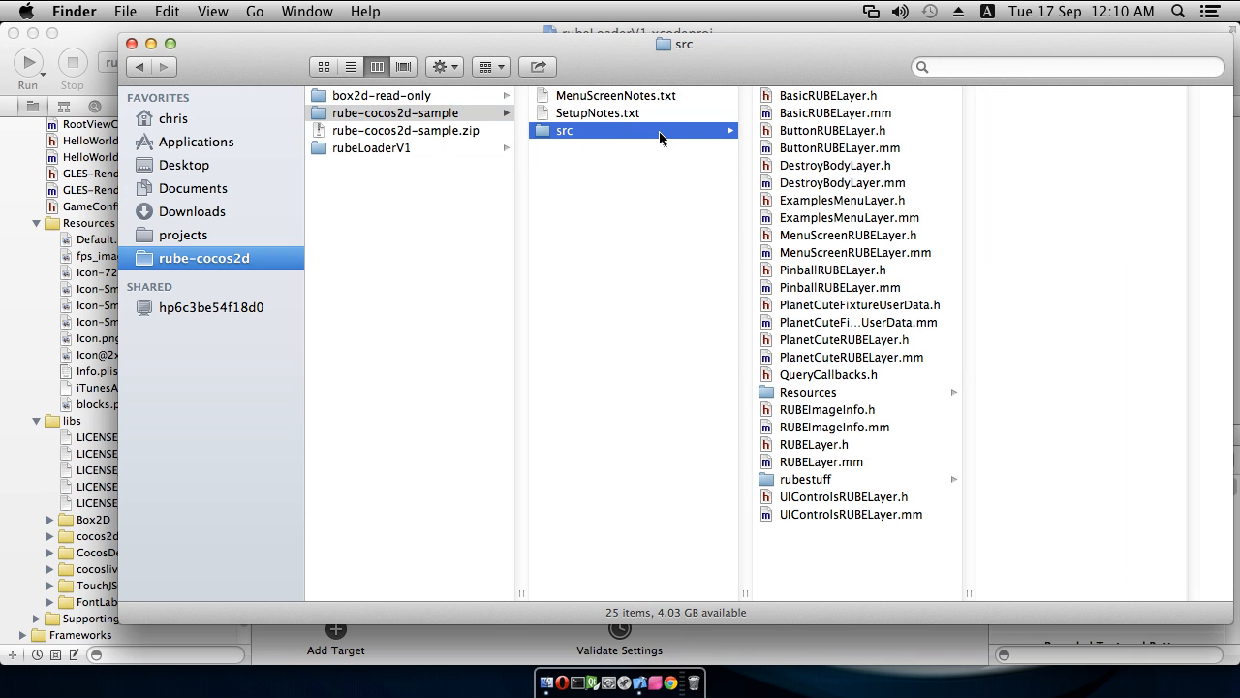
{"action": "mouse_move", "coordinate": [814, 110]}
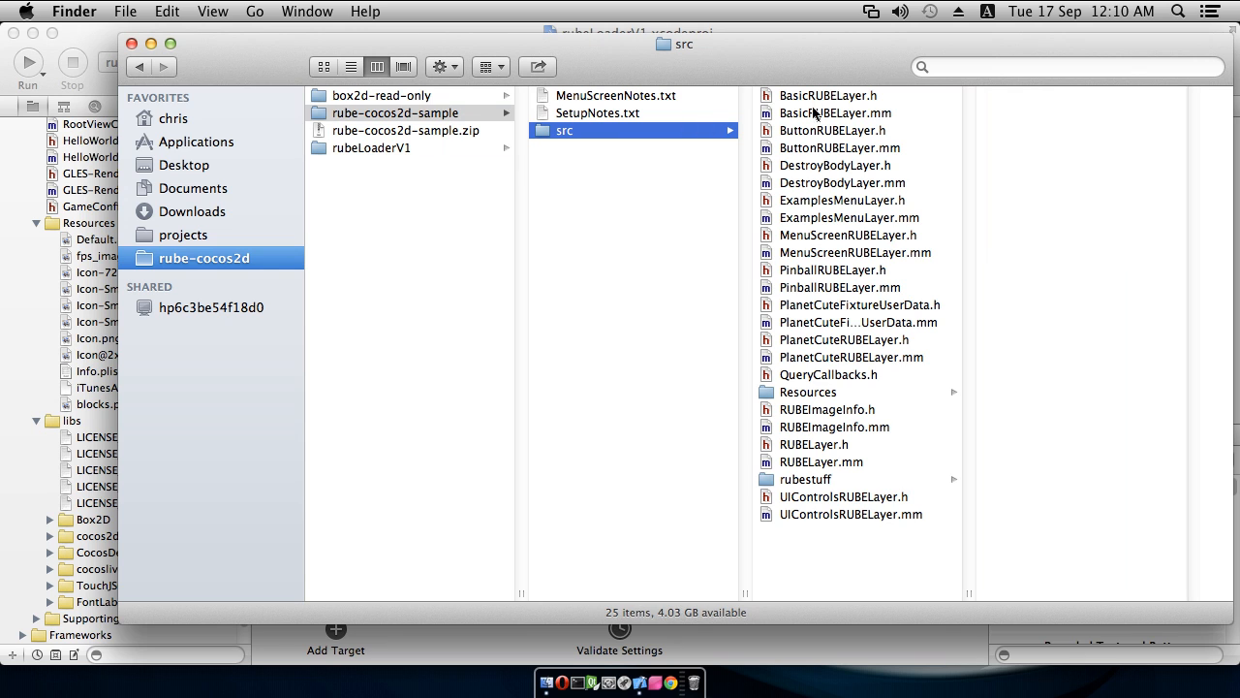
{"action": "key", "text": "cmd+a"}
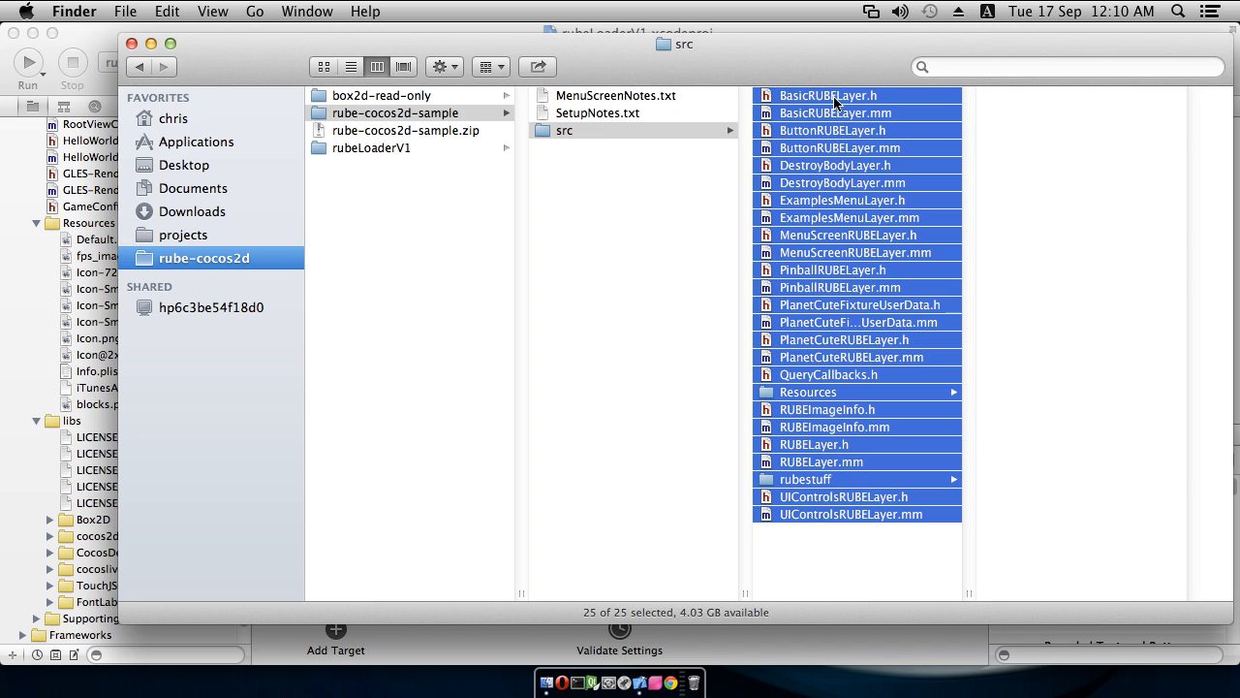
{"action": "mouse_move", "coordinate": [843, 565]}
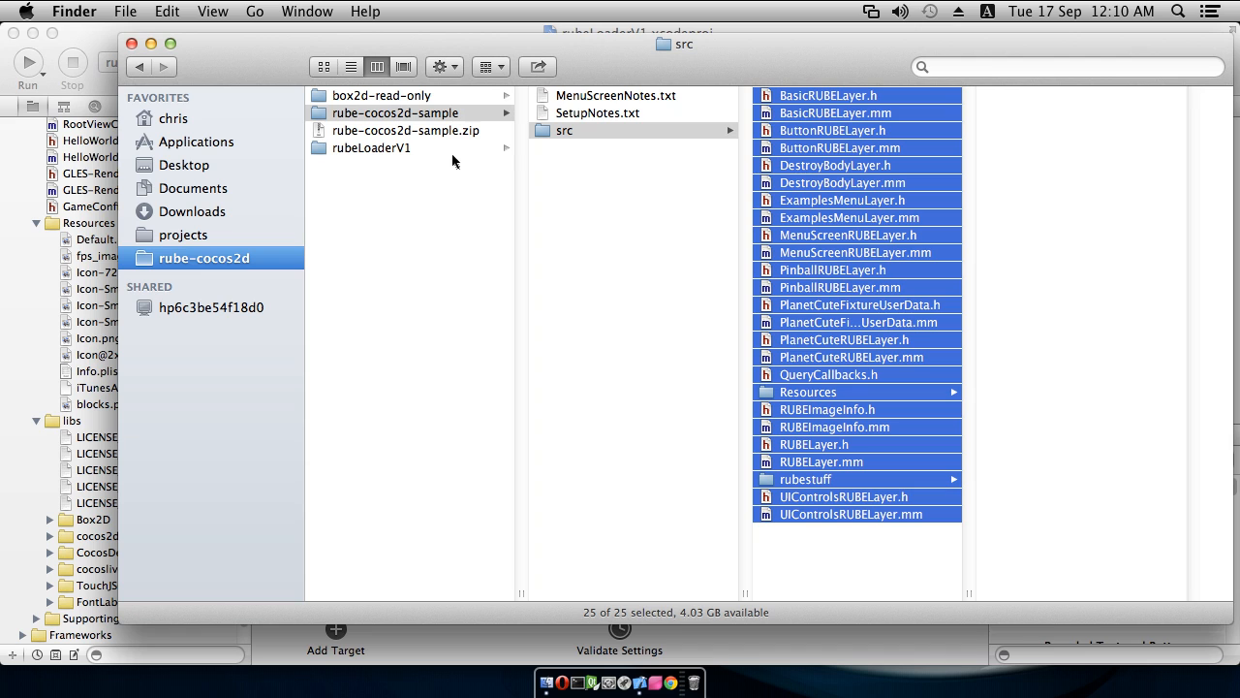
Step: Drag the src files into rubeLoaderV1/rubeLoaderV1 and merge the Resources folders, giving 37 items
{"action": "left_click", "coordinate": [372, 147]}
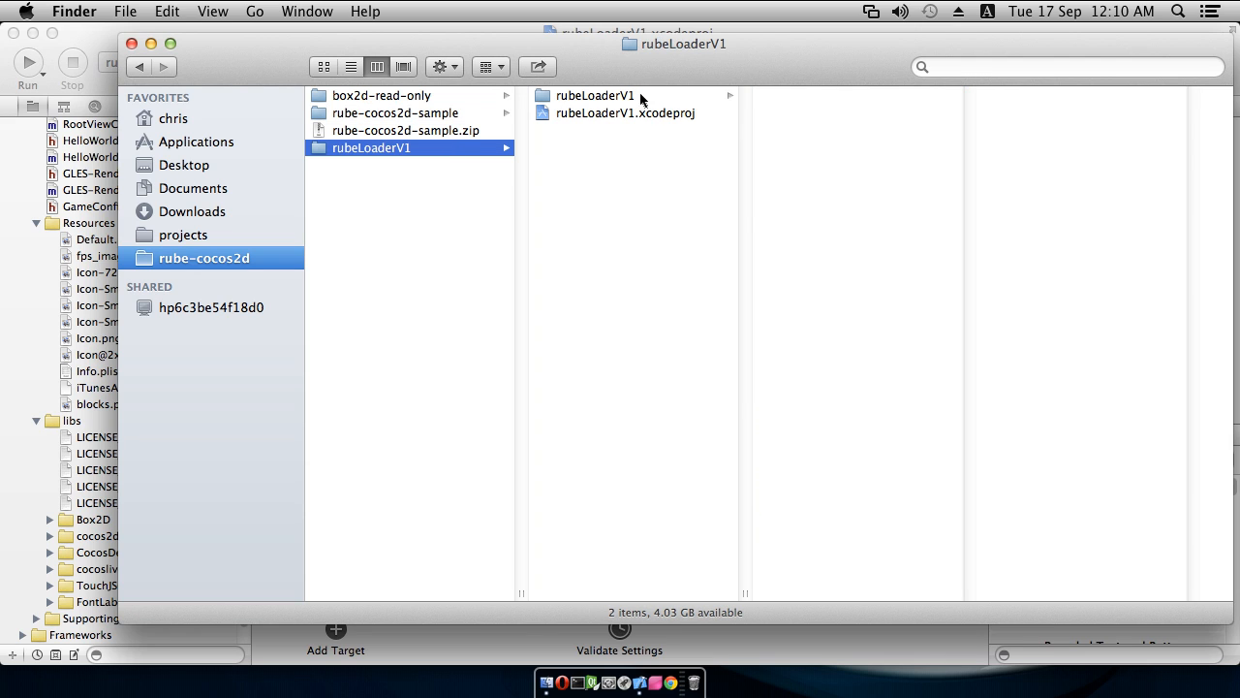
{"action": "left_click", "coordinate": [595, 95]}
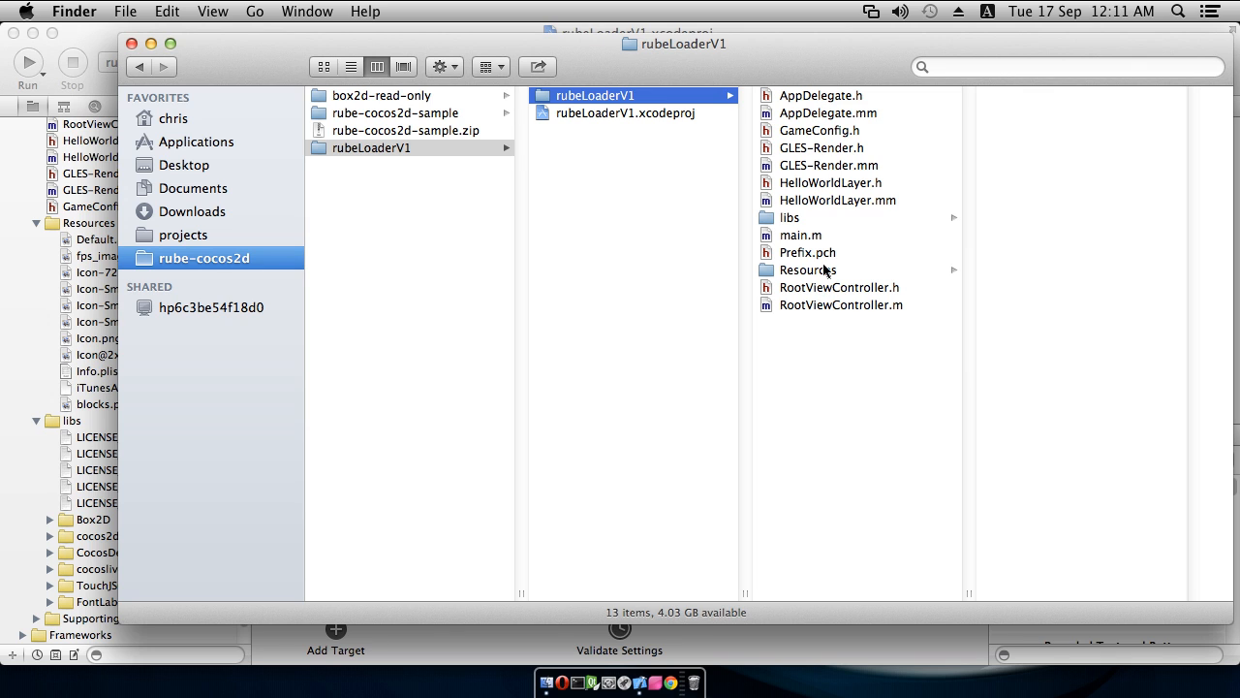
{"action": "mouse_move", "coordinate": [806, 203]}
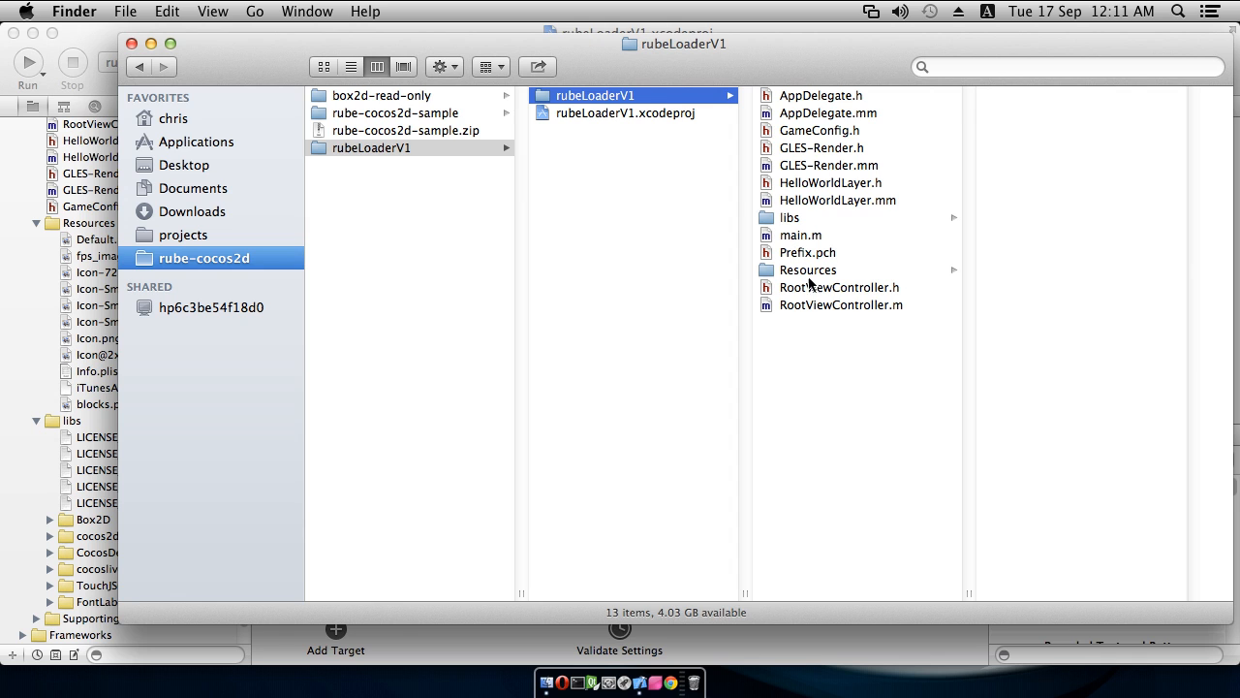
{"action": "mouse_move", "coordinate": [851, 368]}
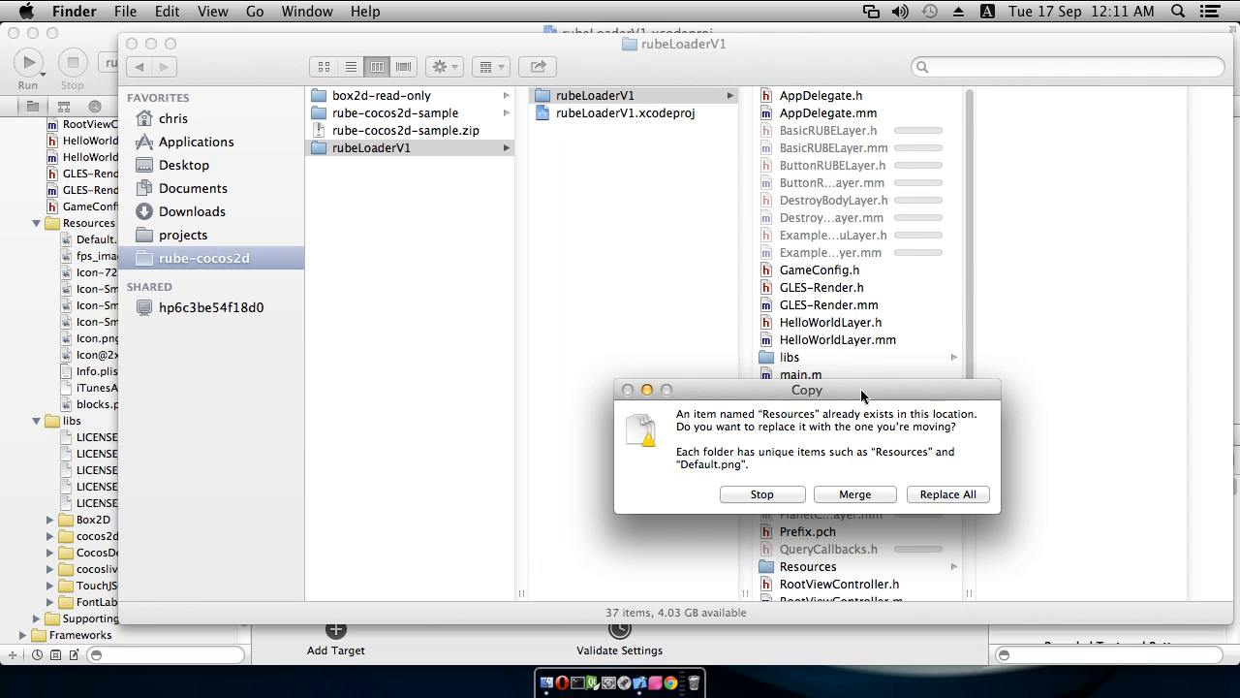
{"action": "left_click_drag", "start_coordinate": [806, 390], "coordinate": [506, 285]}
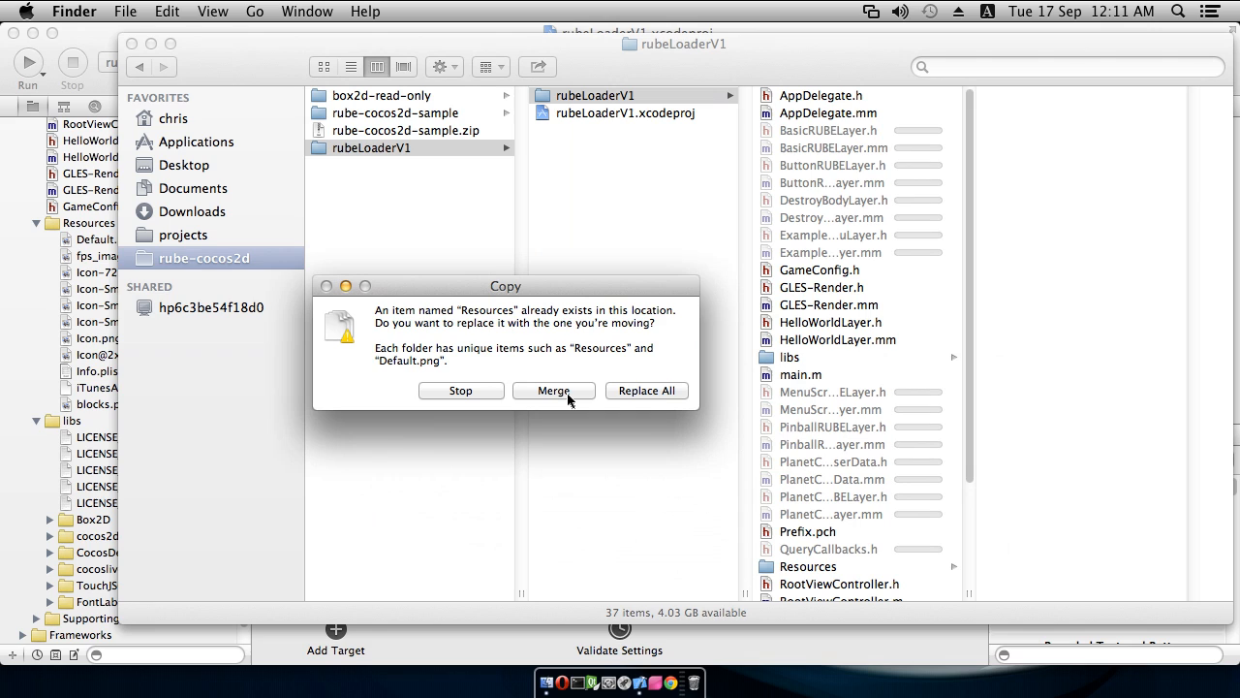
{"action": "mouse_move", "coordinate": [512, 399]}
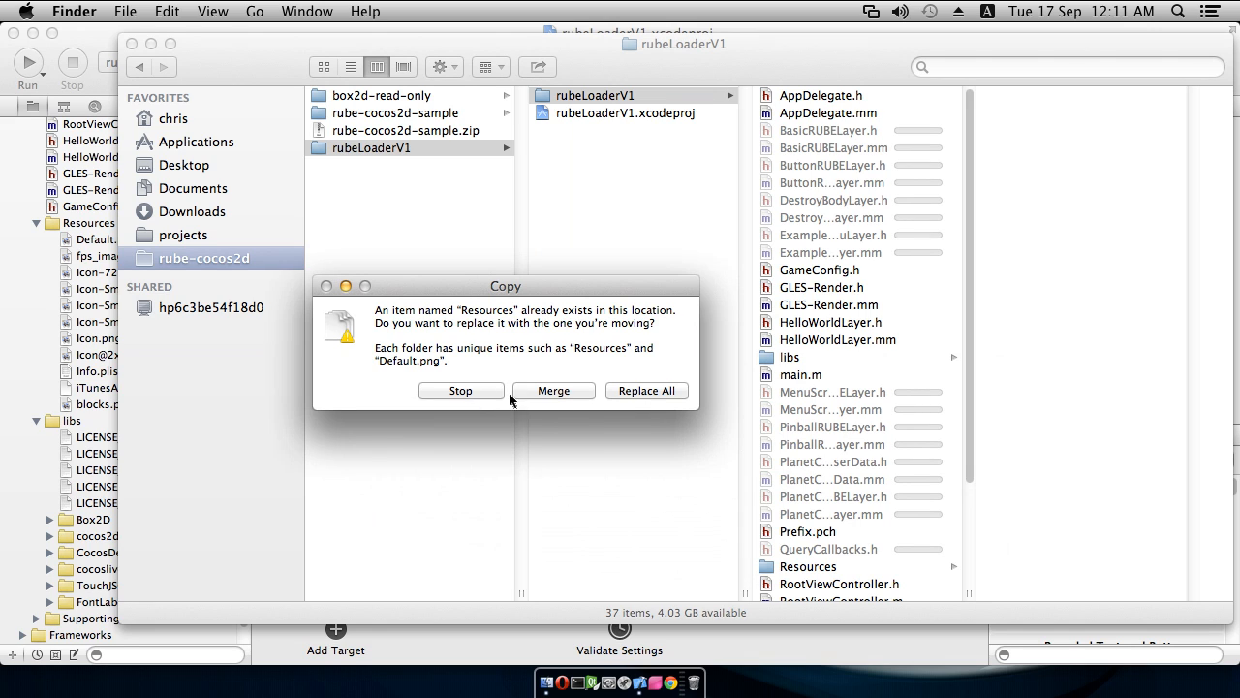
{"action": "mouse_move", "coordinate": [554, 400]}
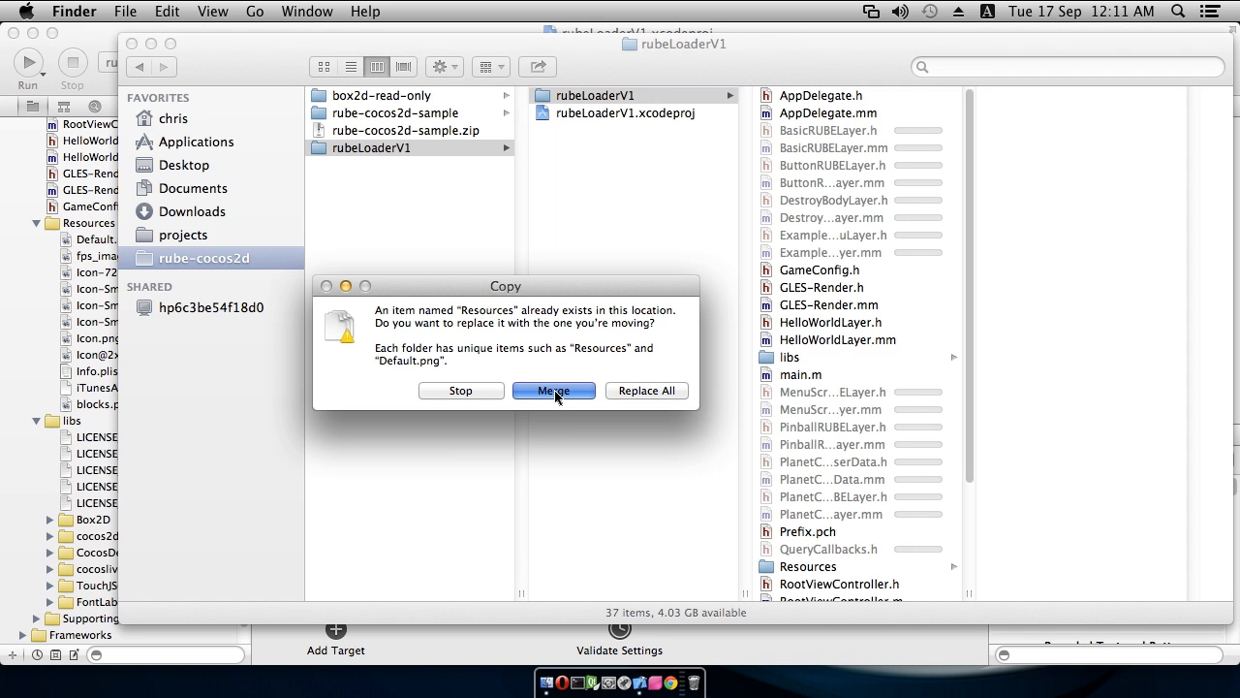
{"action": "left_click", "coordinate": [554, 391]}
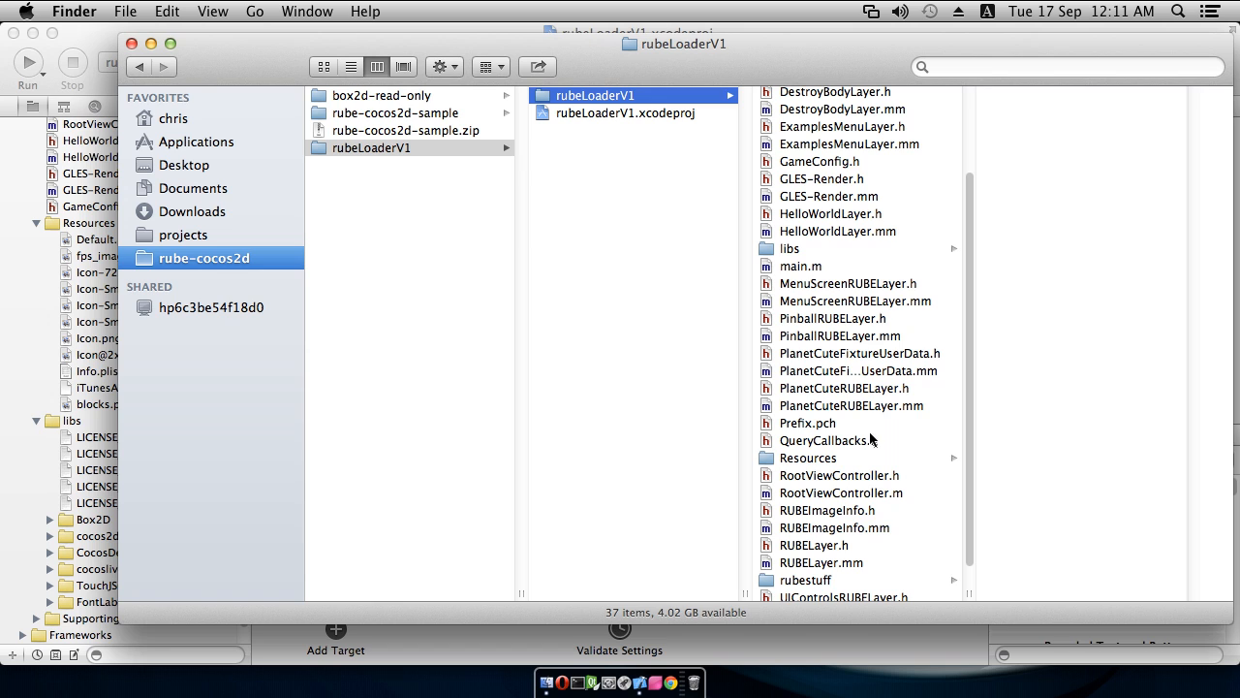
{"action": "mouse_move", "coordinate": [821, 206]}
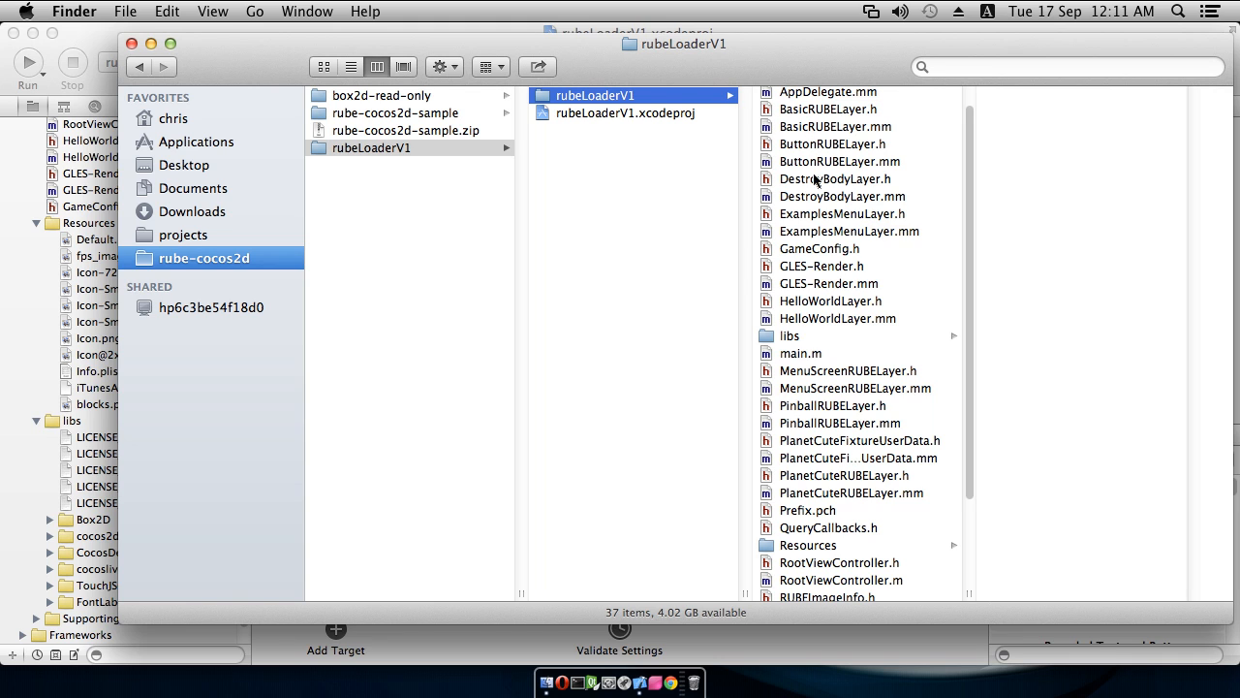
{"action": "scroll", "scroll_direction": "down", "scroll_amount": 3}
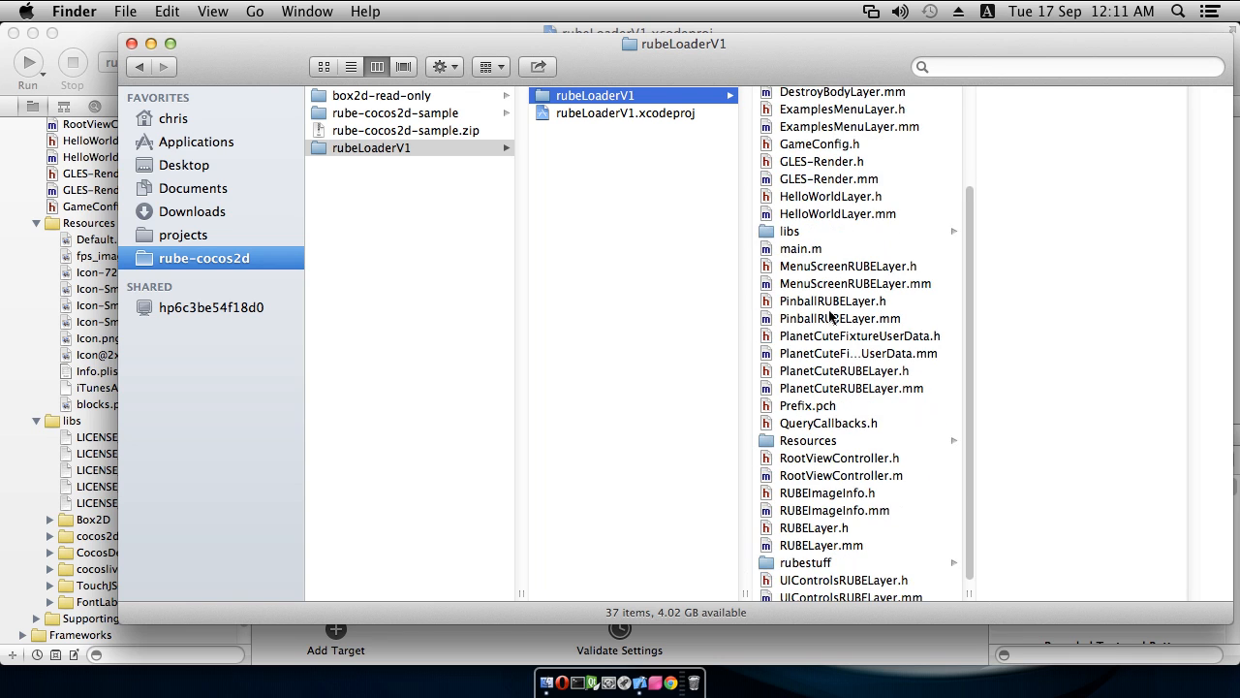
{"action": "mouse_move", "coordinate": [805, 173]}
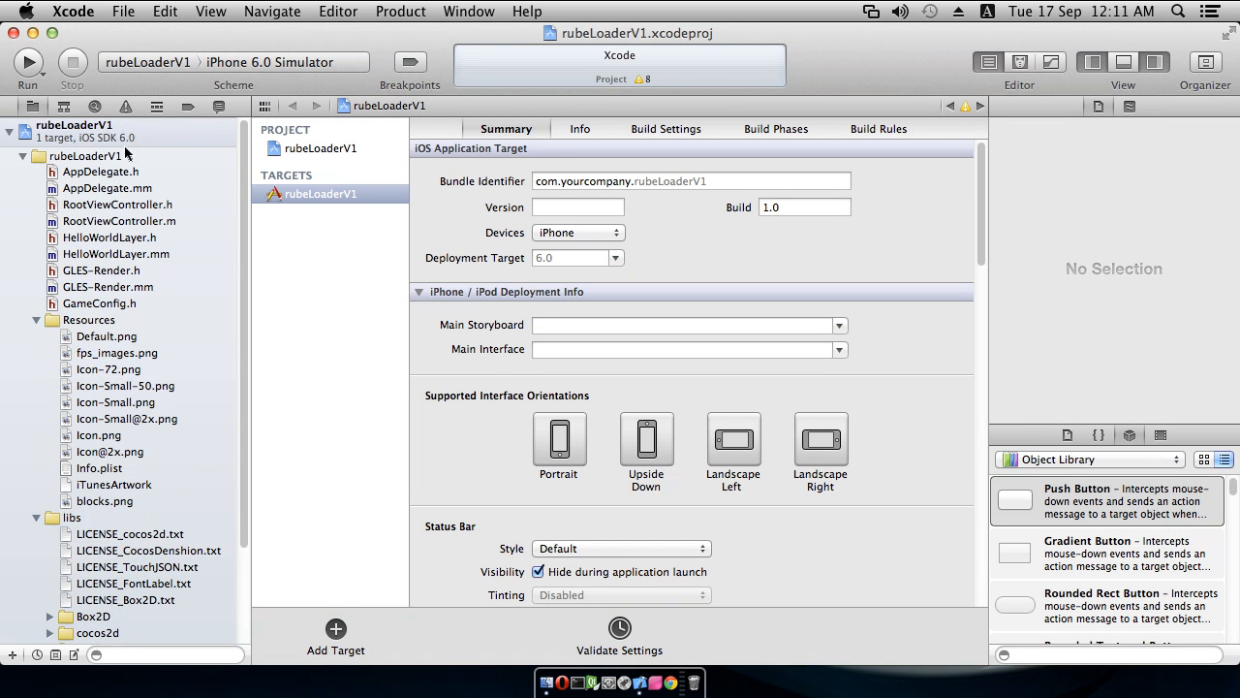
Step: Start Add Files to "rubeLoaderV1" from the rubeLoaderV1 group's context menu
{"action": "right_click", "coordinate": [93, 155]}
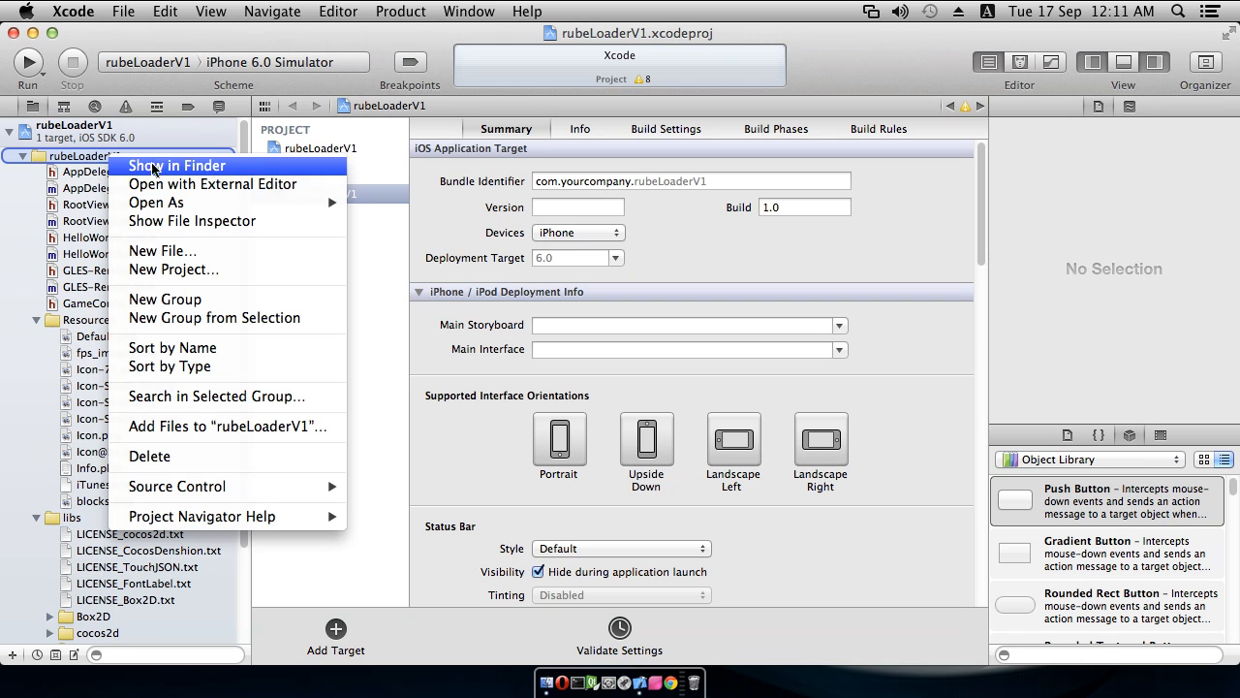
{"action": "mouse_move", "coordinate": [226, 426]}
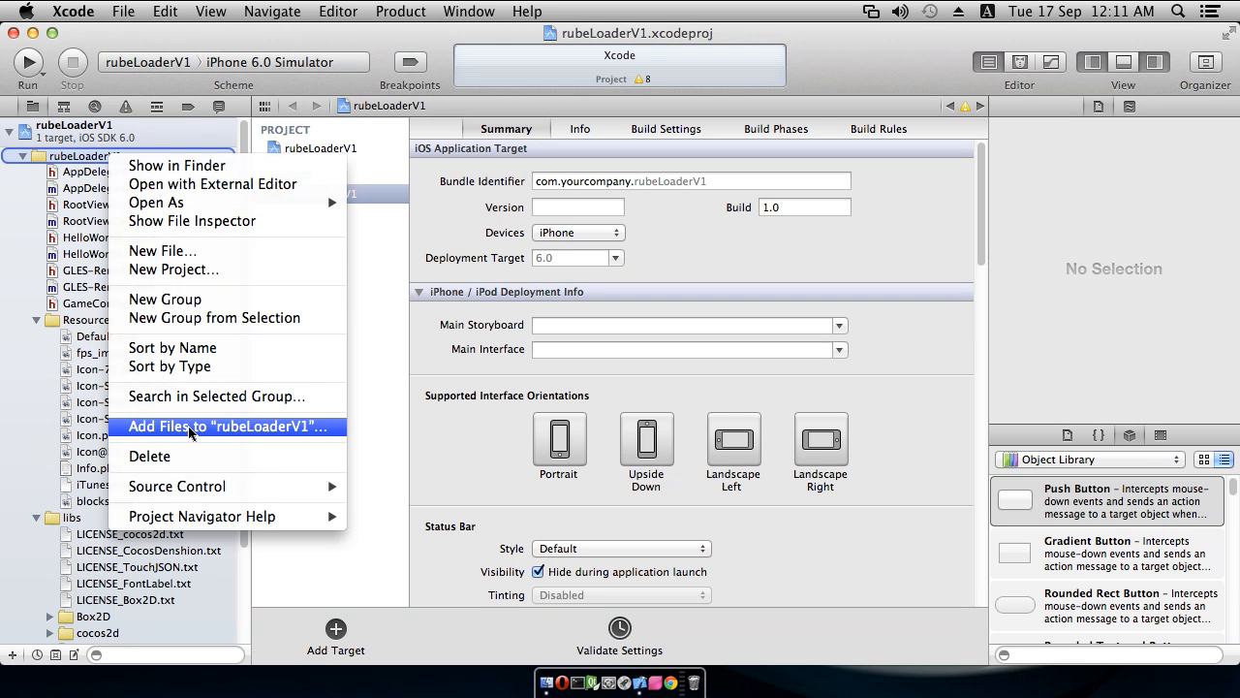
{"action": "left_click", "coordinate": [228, 427]}
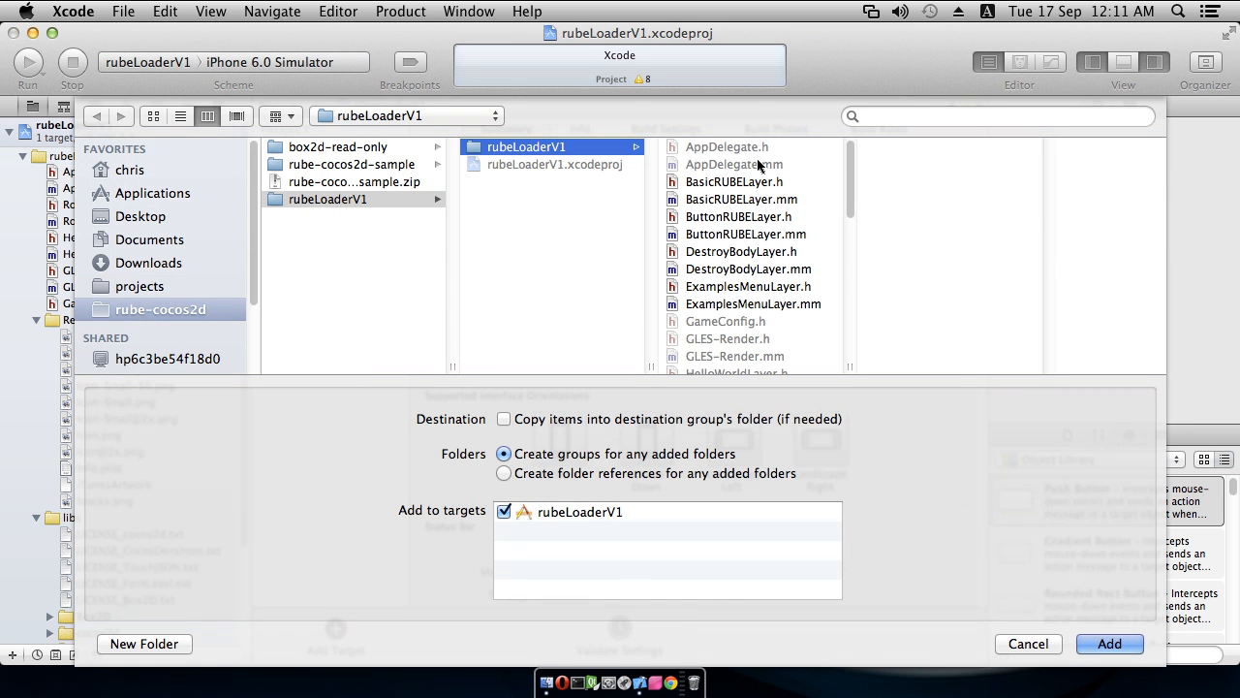
{"action": "mouse_move", "coordinate": [740, 291]}
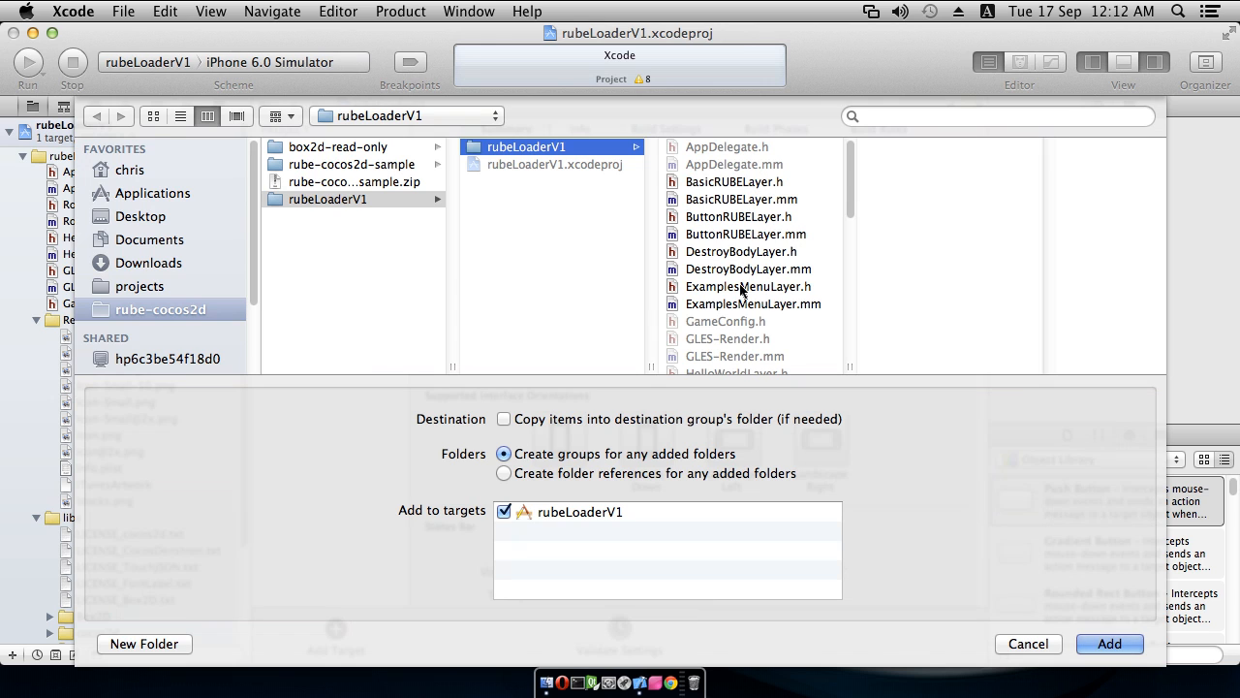
Step: Select the copied RUBE layer sources and the rubestuff folder and add them to the target
{"action": "left_click", "coordinate": [733, 182]}
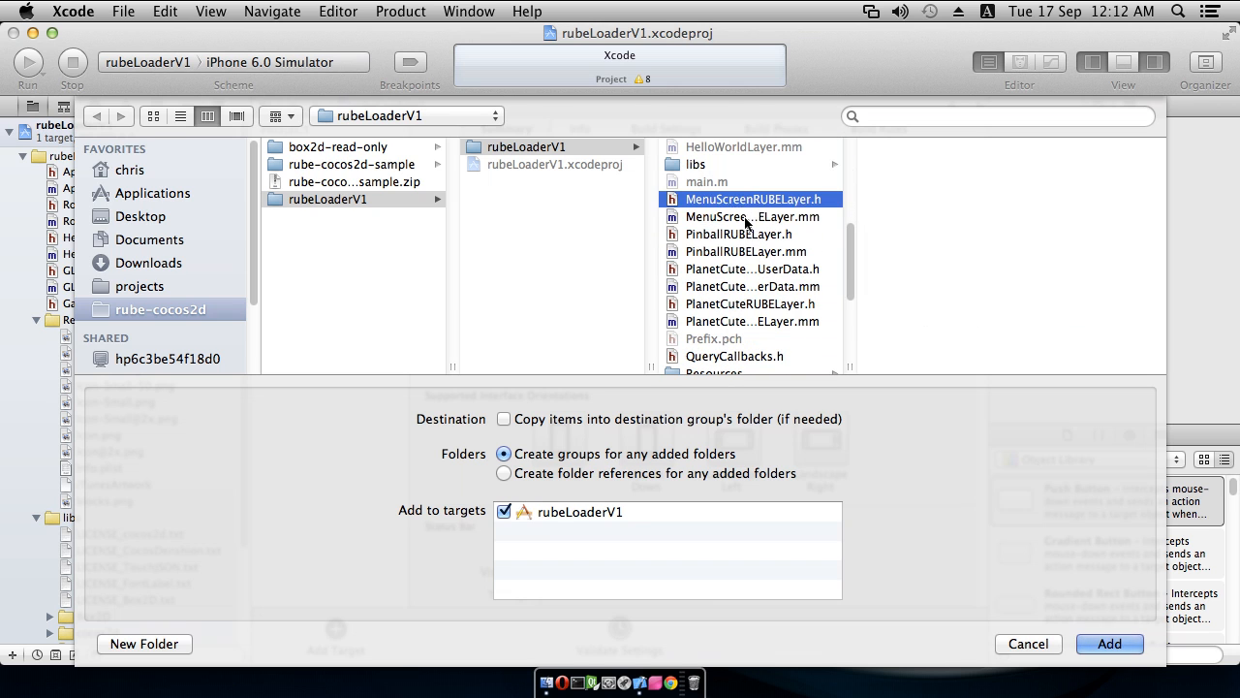
{"action": "left_click", "coordinate": [748, 302]}
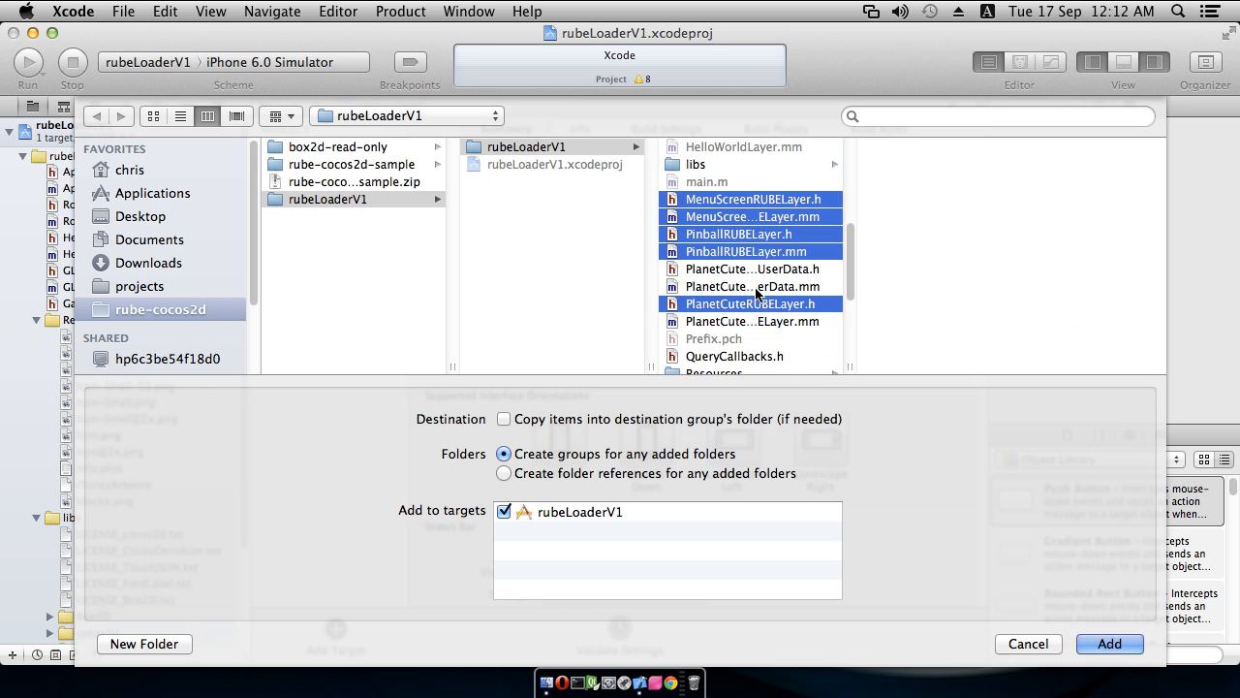
{"action": "scroll", "scroll_direction": "down", "scroll_amount": 3}
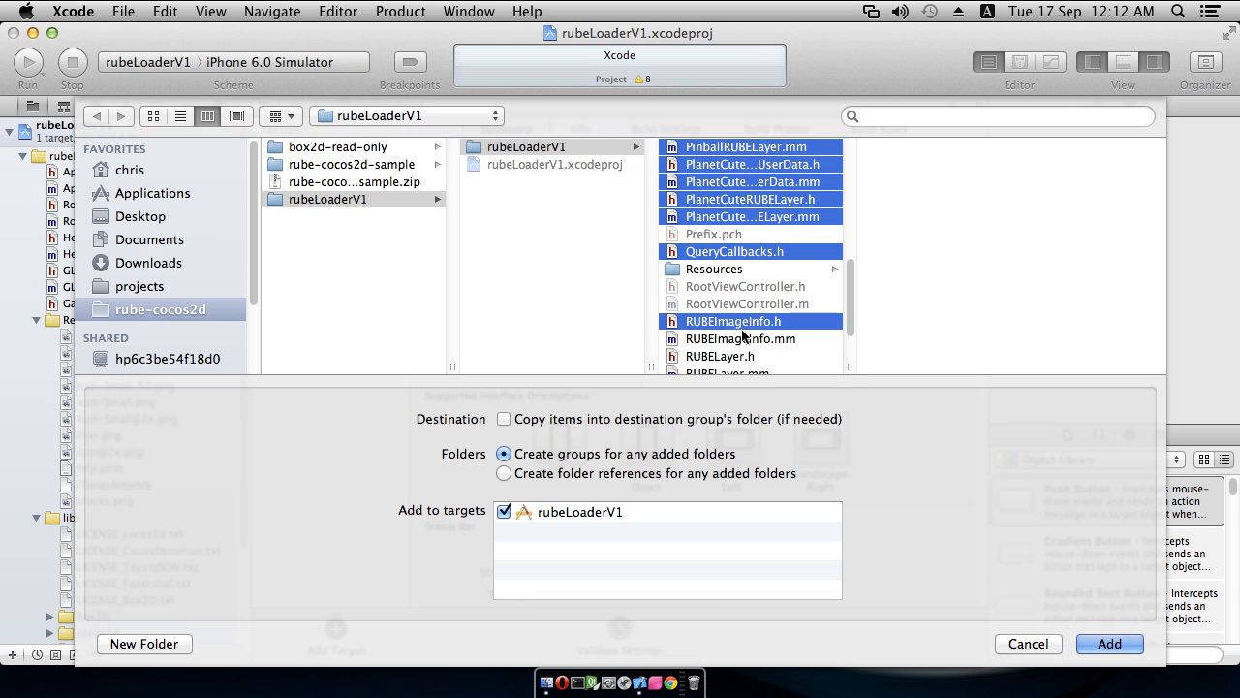
{"action": "scroll", "scroll_direction": "down", "scroll_amount": 3}
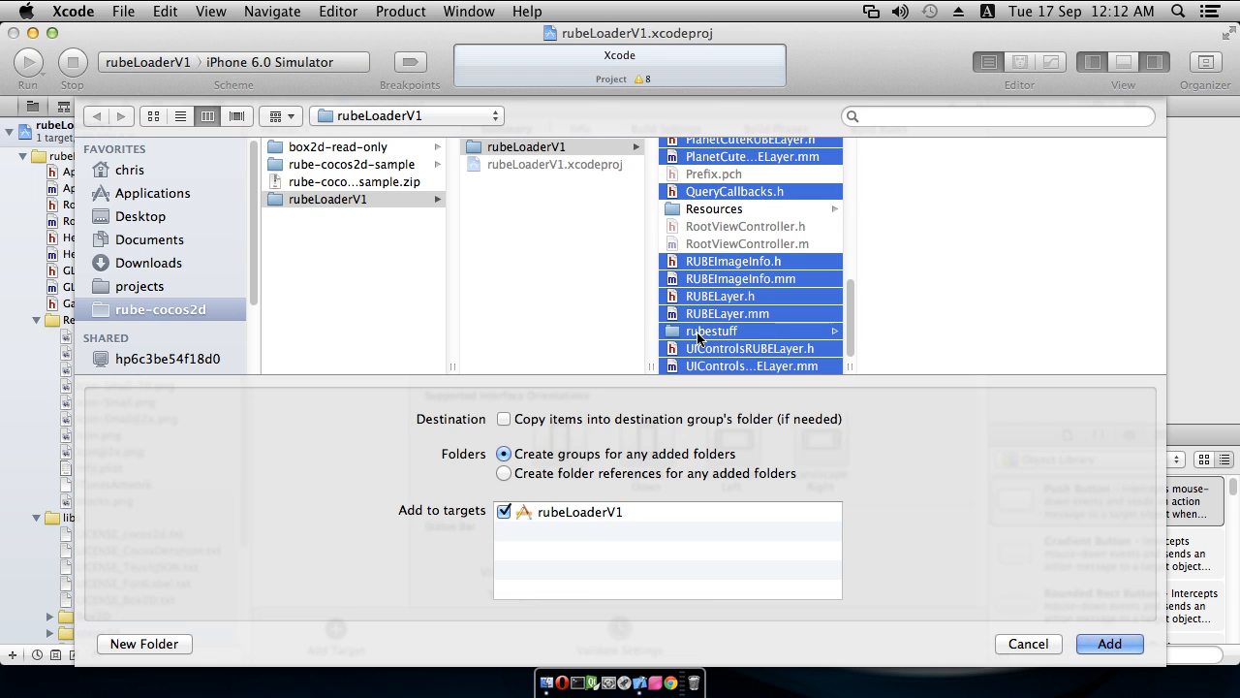
{"action": "mouse_move", "coordinate": [736, 339]}
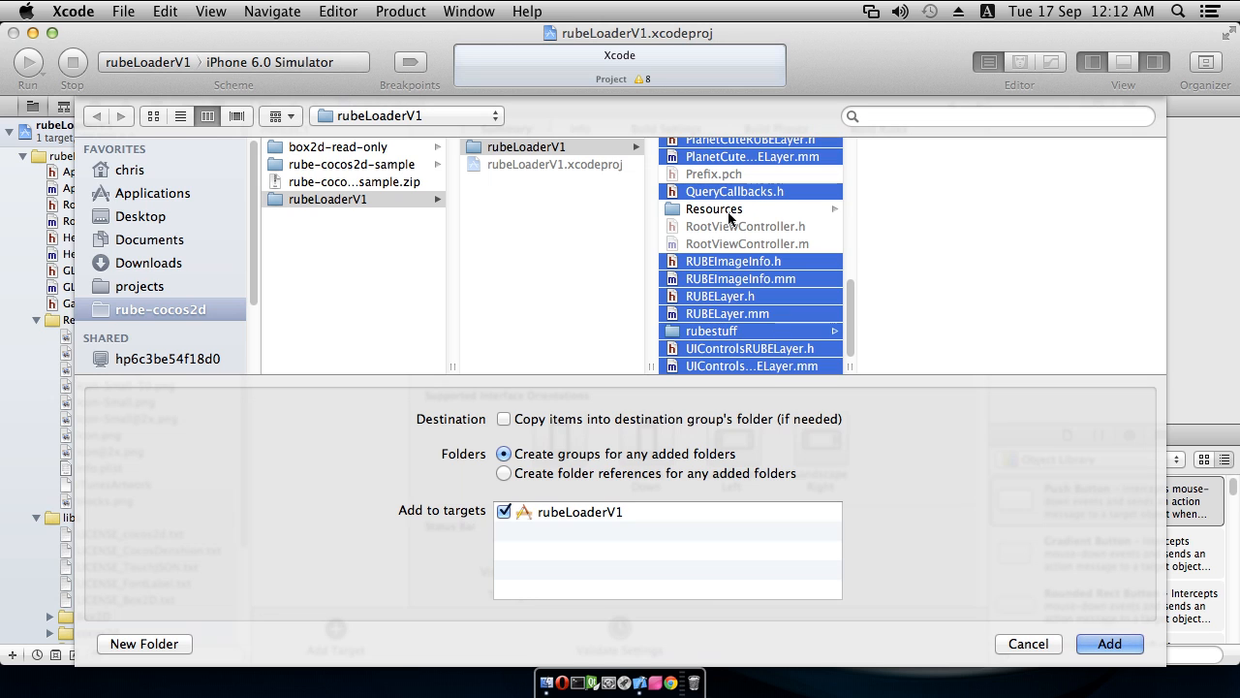
{"action": "mouse_move", "coordinate": [733, 310]}
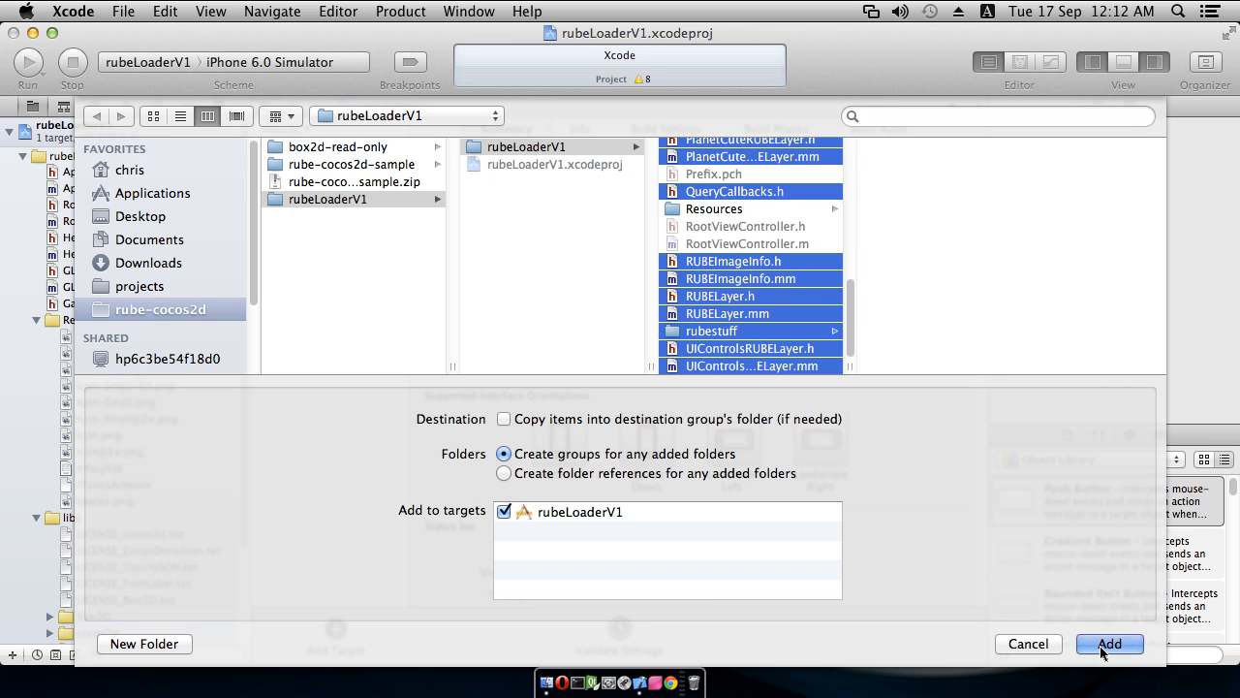
{"action": "left_click", "coordinate": [1108, 643]}
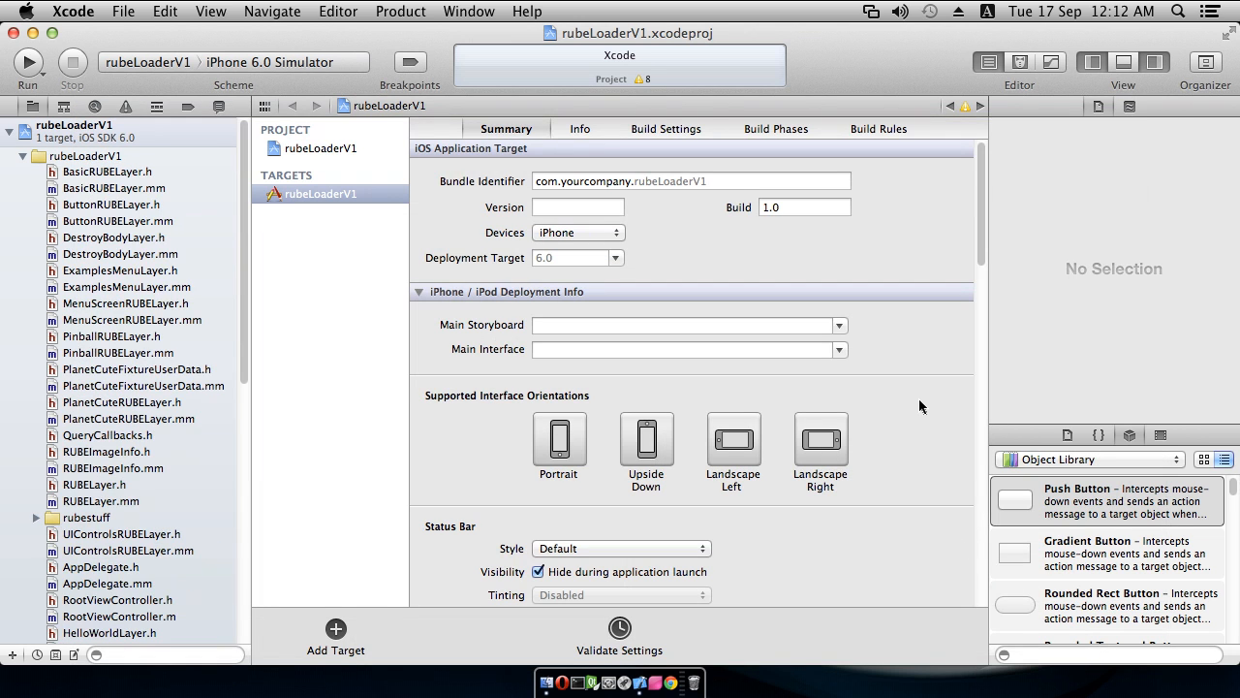
{"action": "mouse_move", "coordinate": [519, 663]}
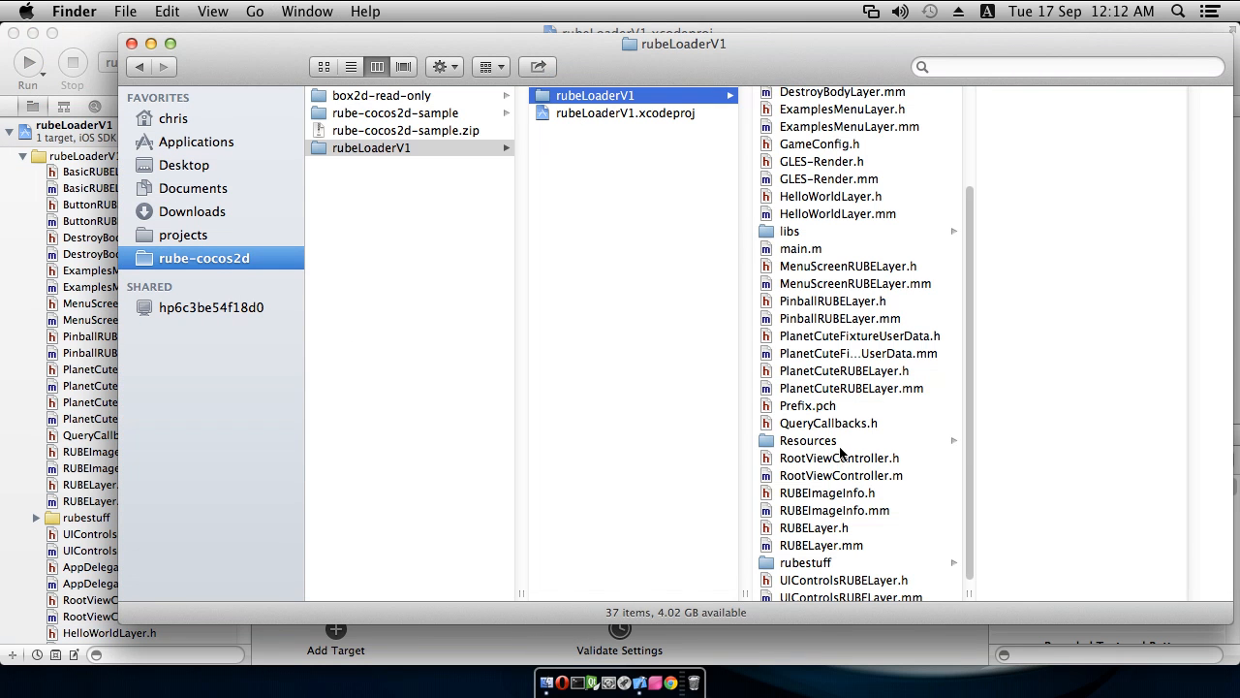
Step: Add images.json, jointTypes.json and the other scene JSON files plus sounds to the Resources group
{"action": "left_click", "coordinate": [808, 440]}
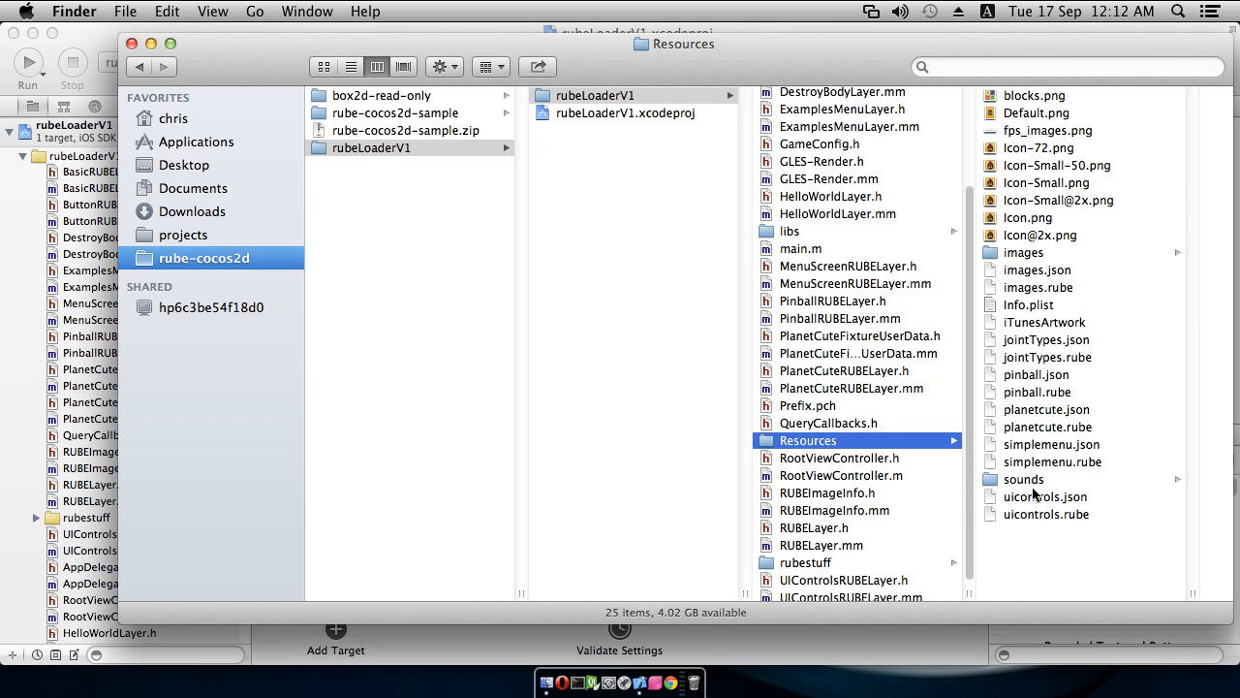
{"action": "left_click", "coordinate": [1039, 269]}
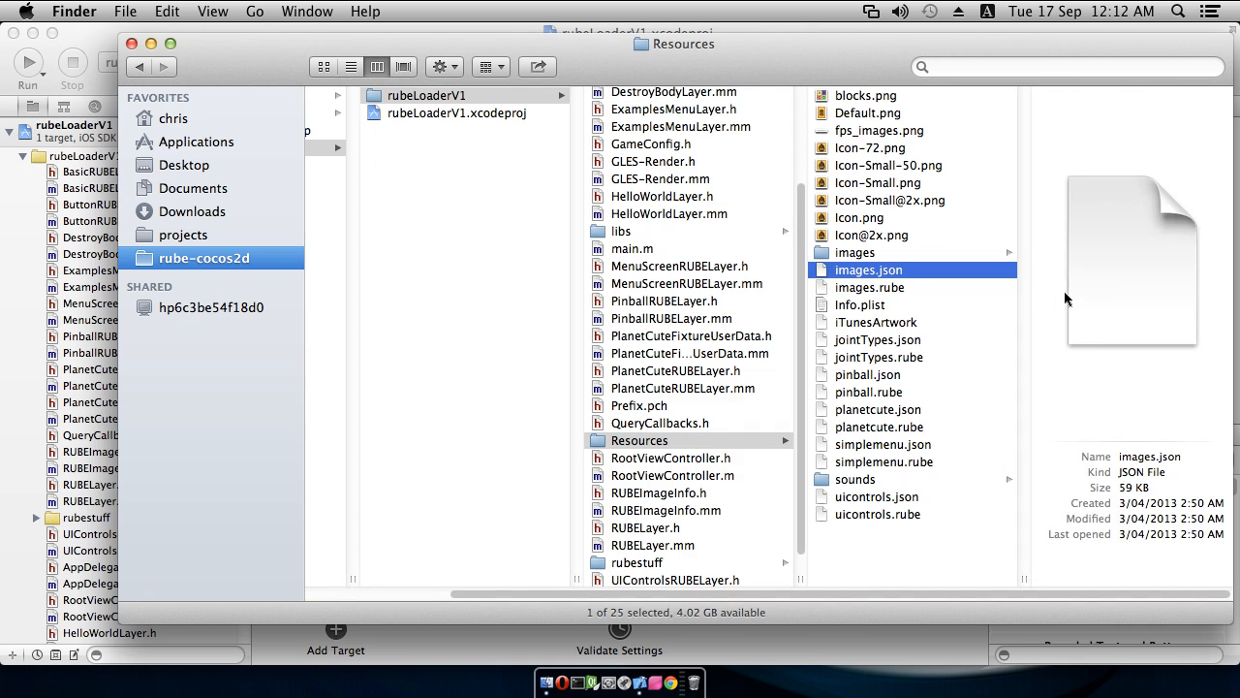
{"action": "left_click", "coordinate": [878, 339]}
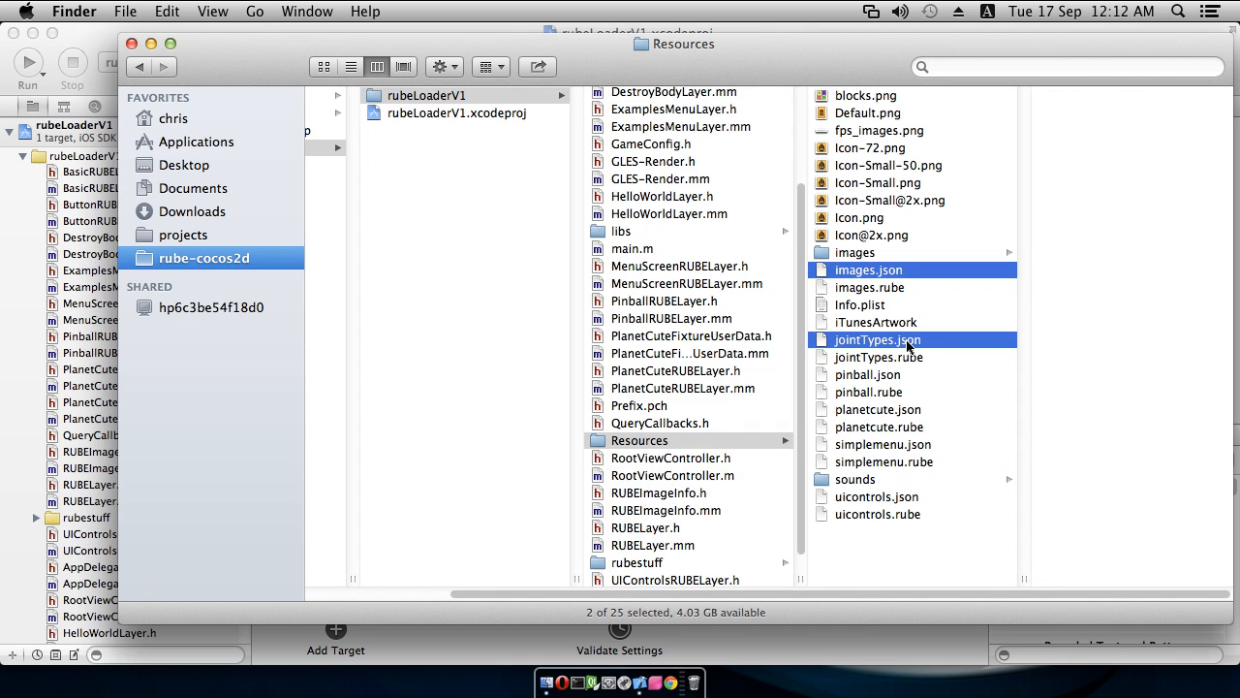
{"action": "left_click", "coordinate": [869, 374]}
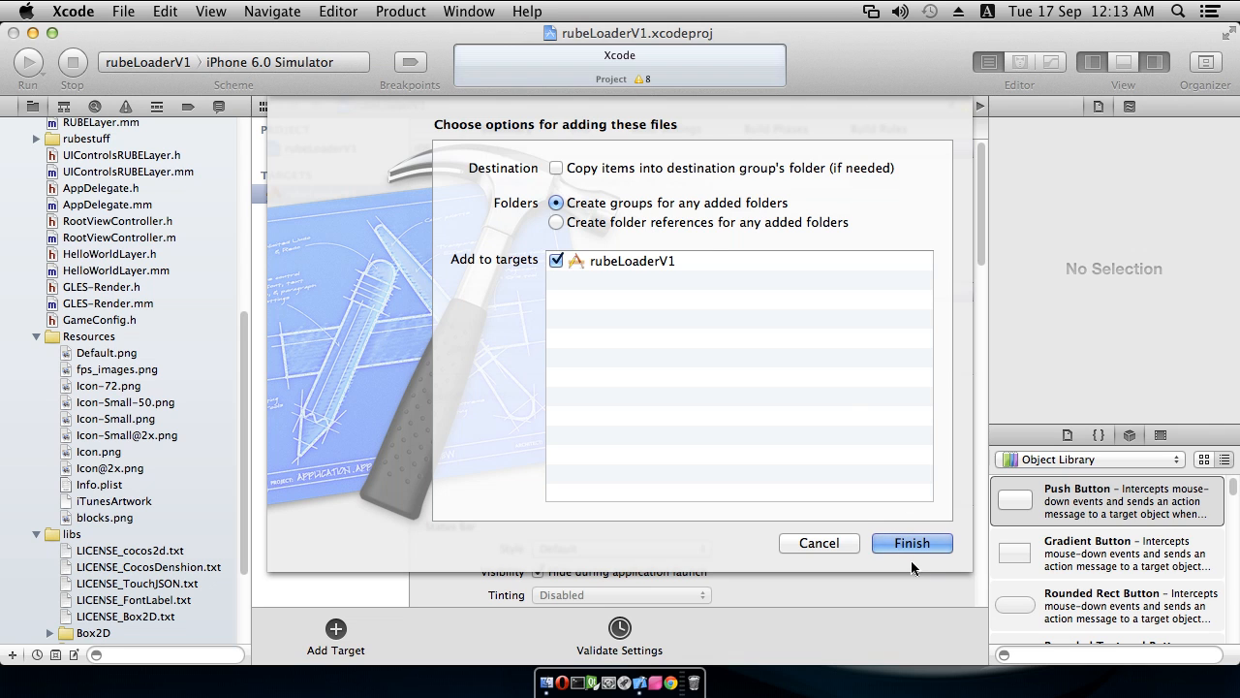
{"action": "left_click", "coordinate": [911, 543]}
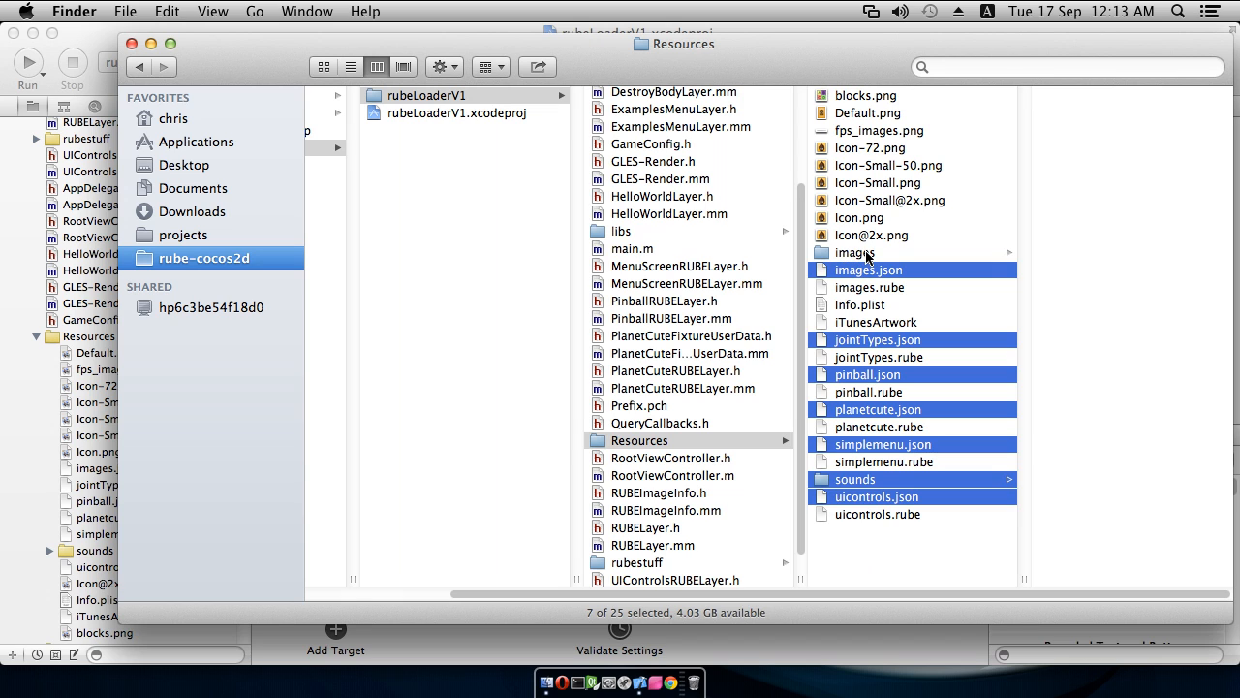
{"action": "mouse_move", "coordinate": [910, 281]}
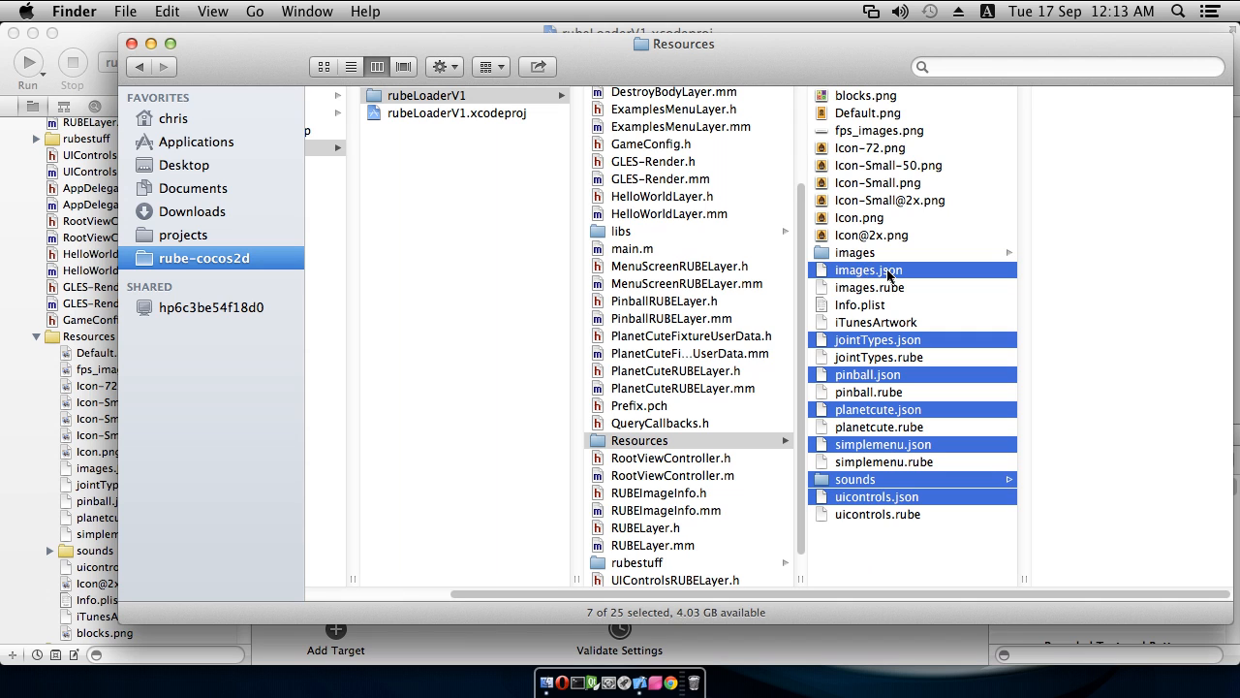
{"action": "mouse_move", "coordinate": [863, 262]}
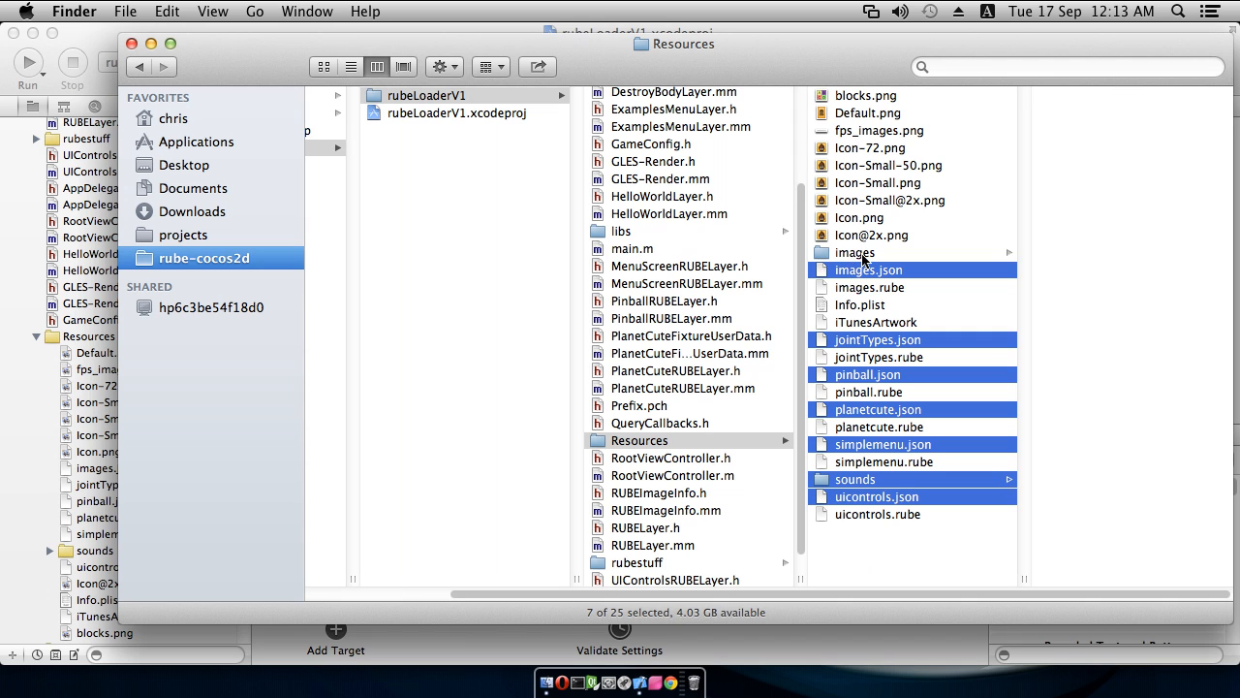
{"action": "mouse_move", "coordinate": [865, 260]}
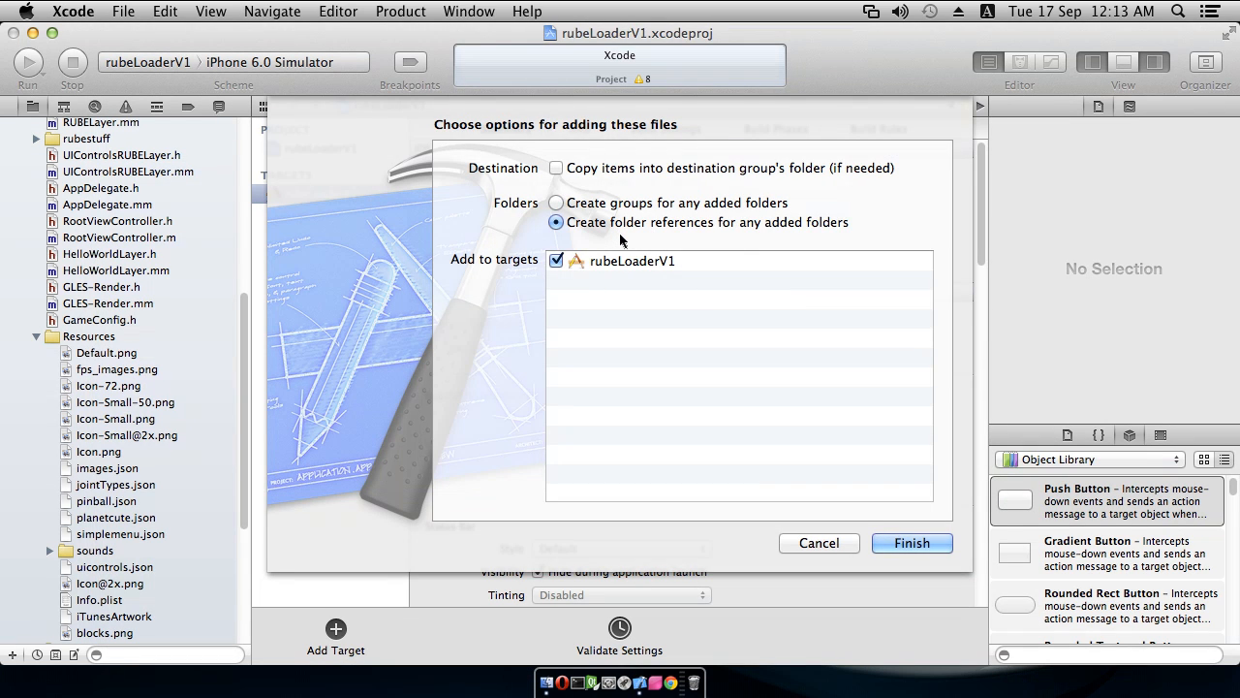
{"action": "mouse_move", "coordinate": [708, 233]}
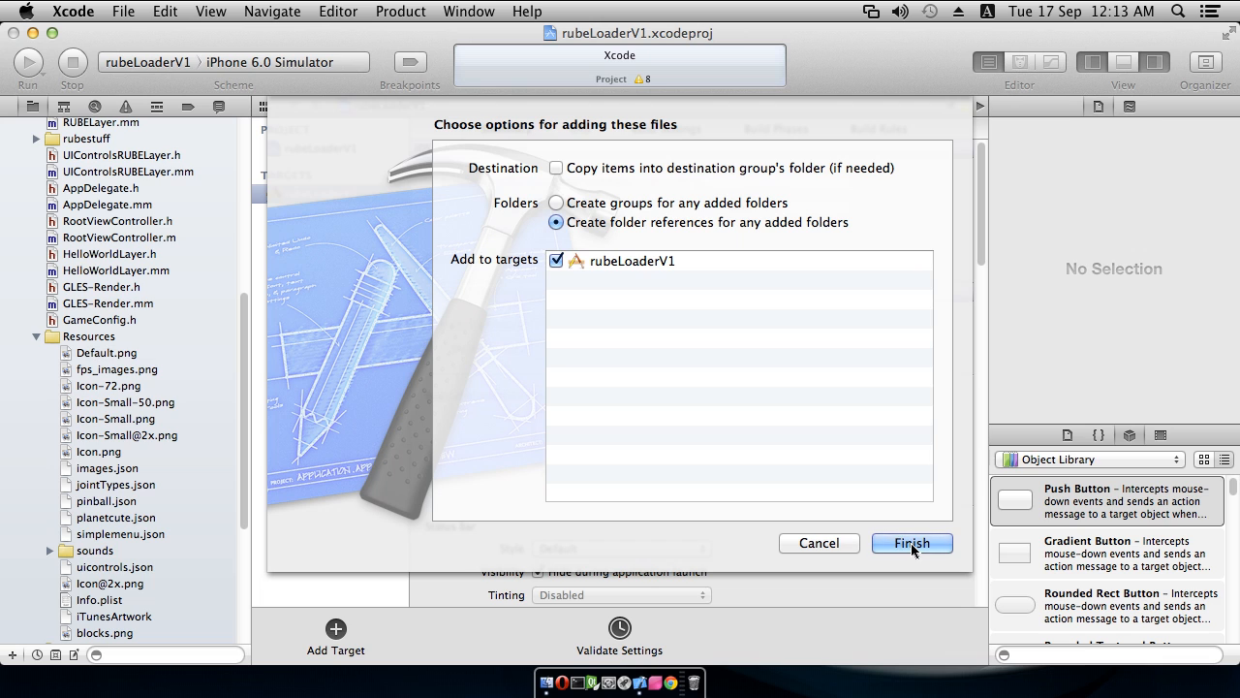
Step: Finish adding the images folder to Resources as a folder reference
{"action": "left_click", "coordinate": [911, 543]}
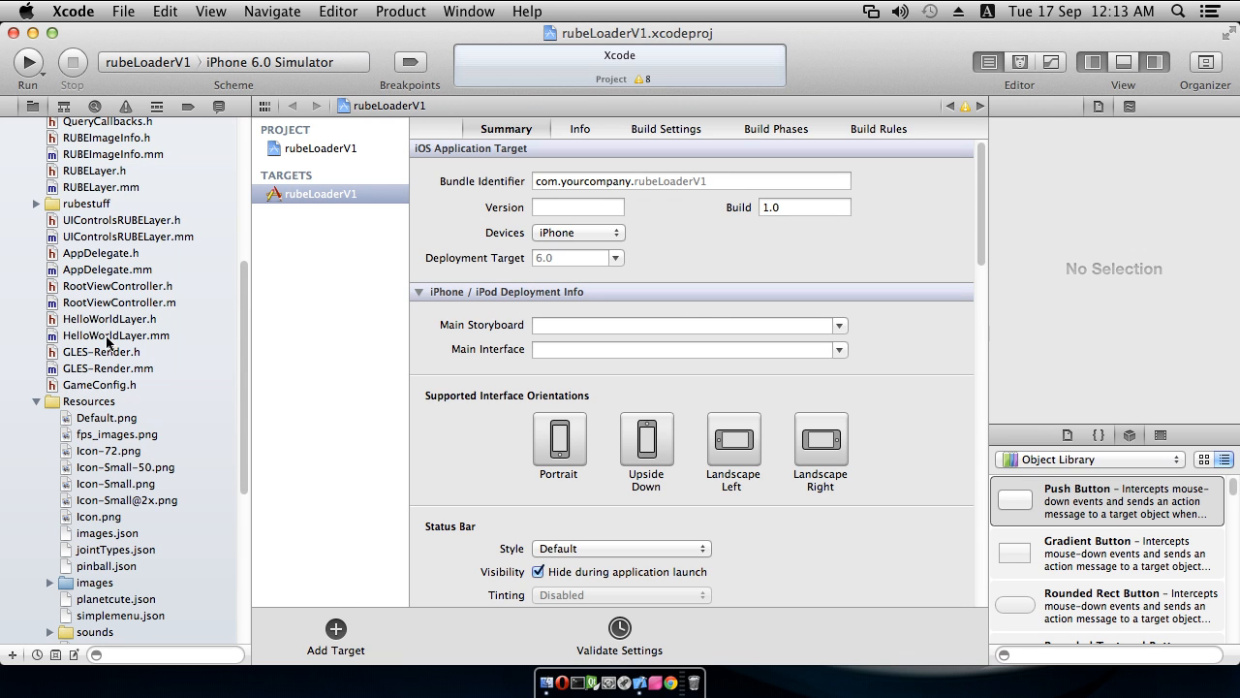
Step: Delete HelloWorldLayer.h and HelloWorldLayer.mm from the project, confirming removal
{"action": "left_click", "coordinate": [116, 333]}
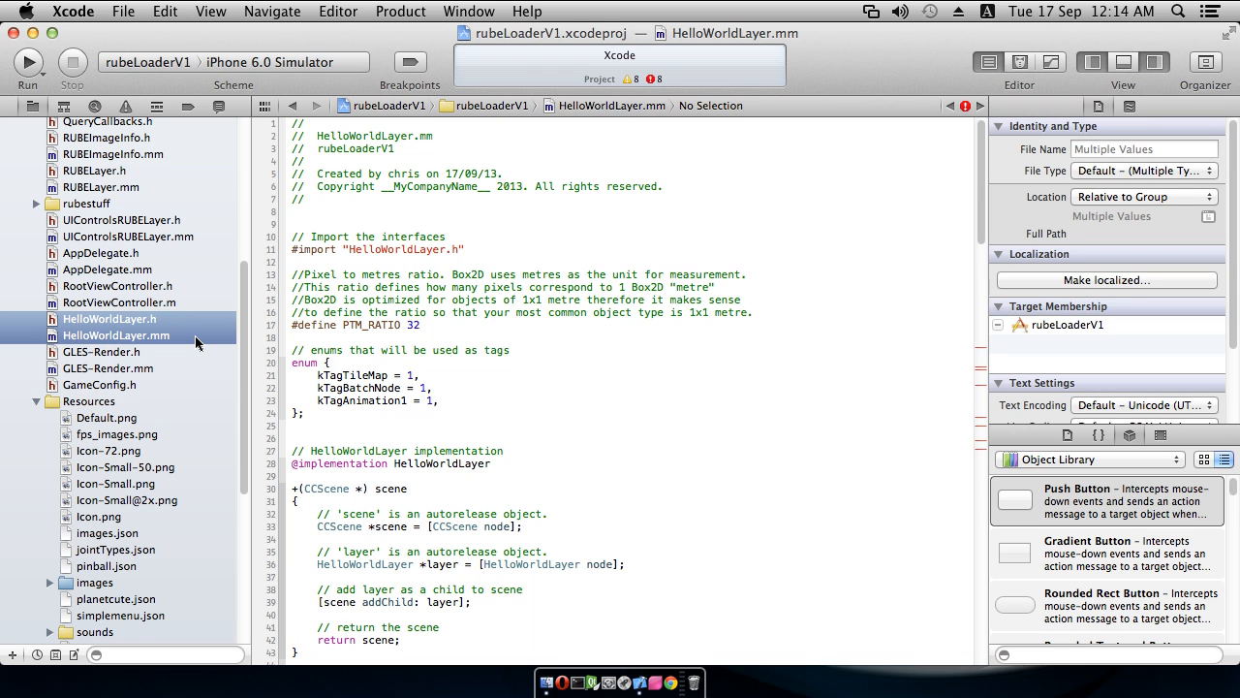
{"action": "key", "text": "Delete"}
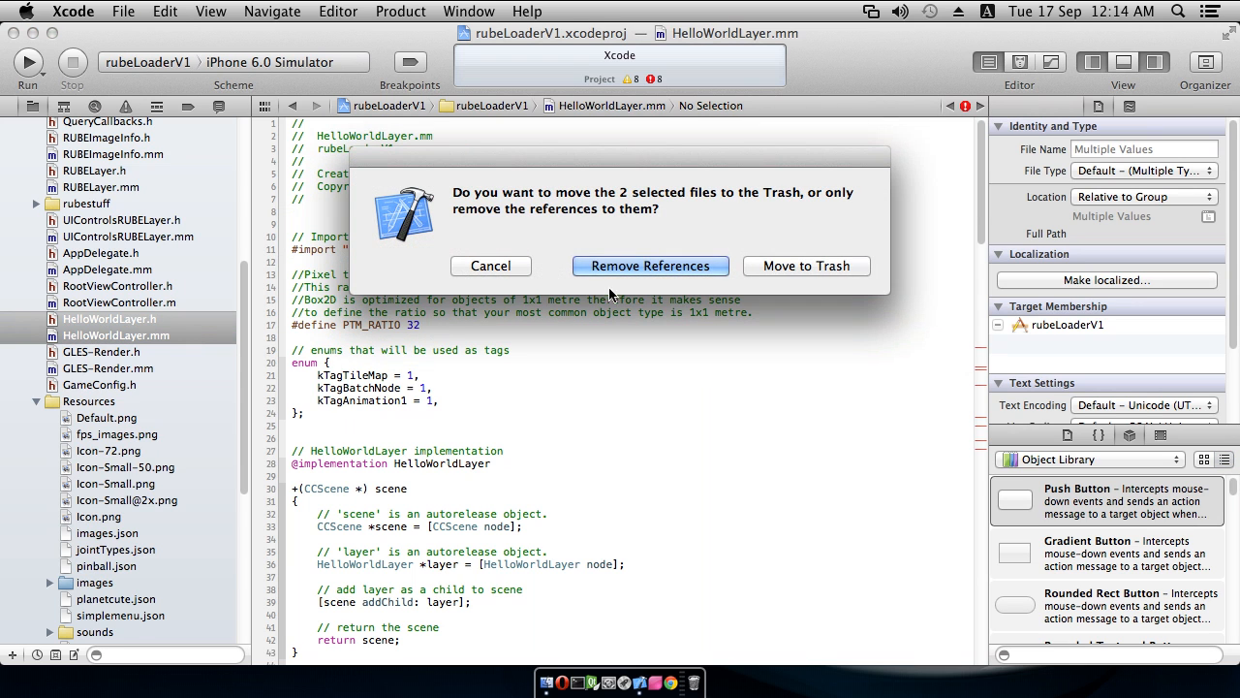
{"action": "left_click", "coordinate": [651, 266]}
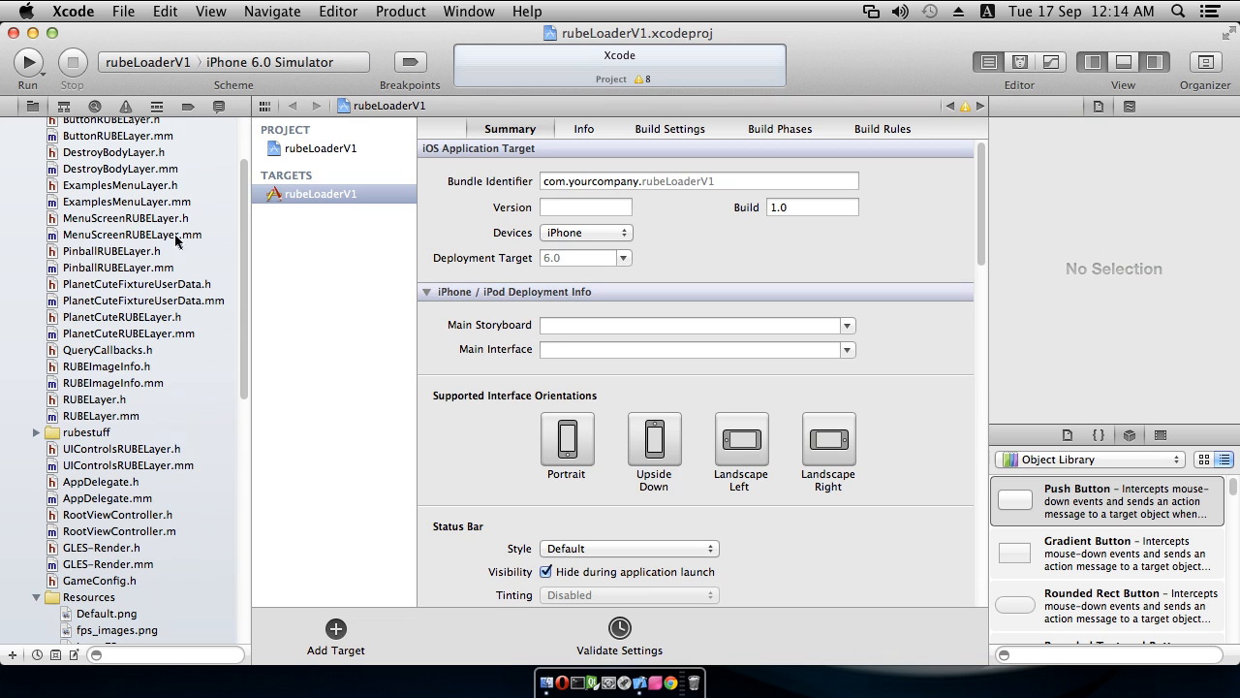
Step: Check ExamplesMenuLayer's class name, then replace the HelloWorldLayer.h import in AppDelegate.mm
{"action": "left_click", "coordinate": [124, 202]}
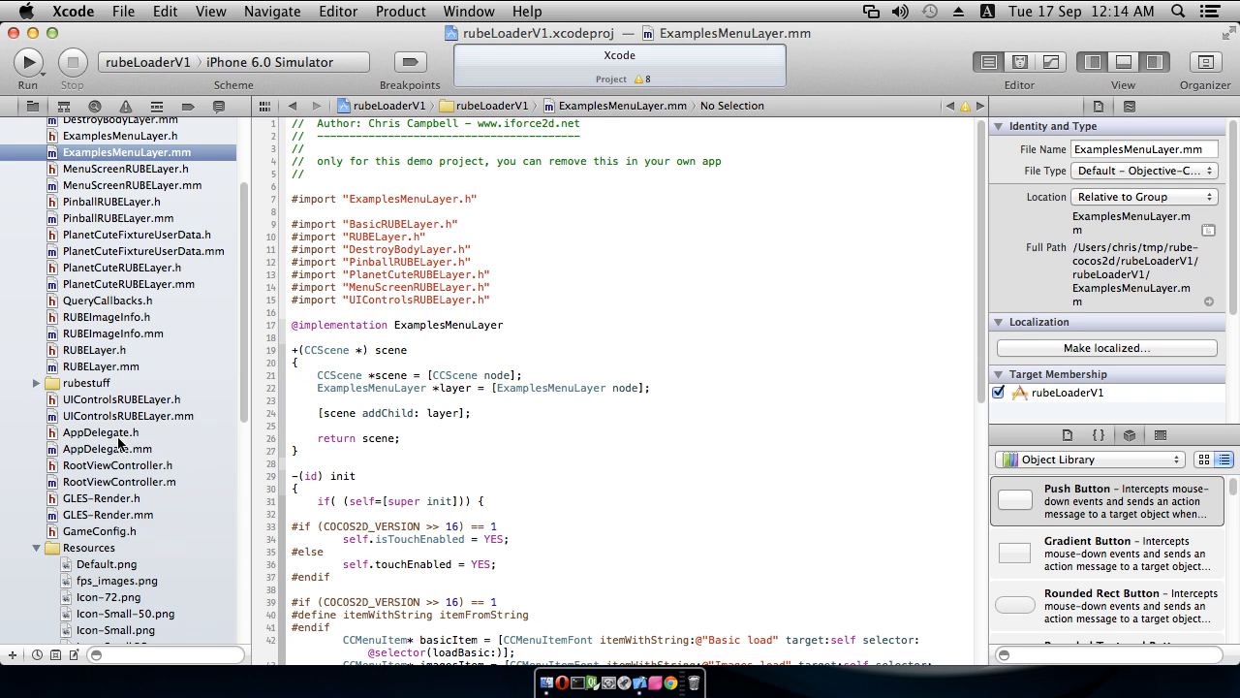
{"action": "left_click", "coordinate": [107, 450]}
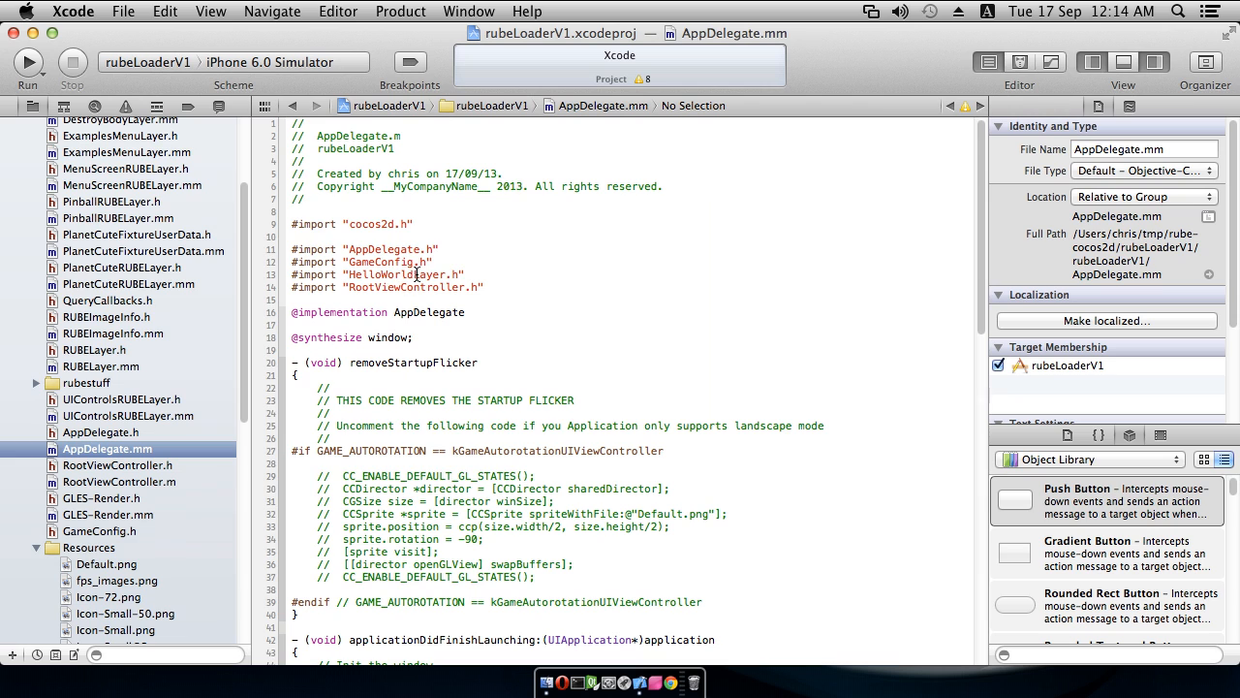
{"action": "double_click", "coordinate": [380, 275]}
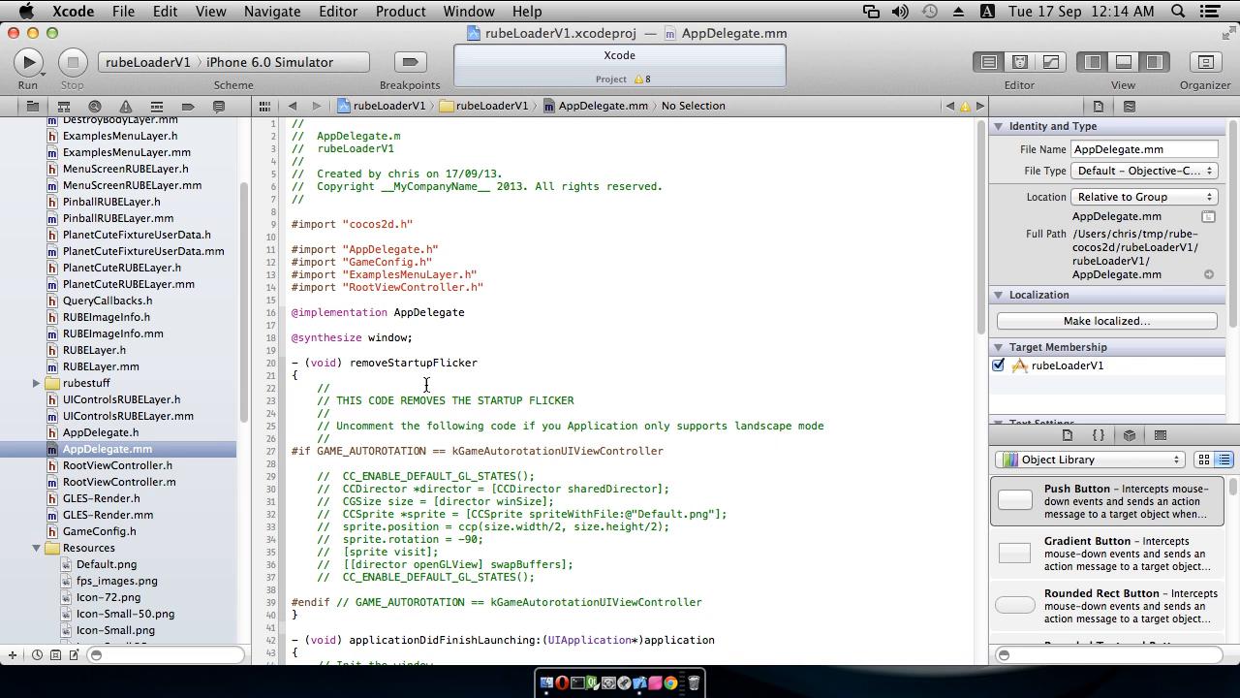
Step: Change the runWithScene call to use [ExamplesMenuLayer scene]
{"action": "scroll", "scroll_direction": "down", "scroll_amount": 3}
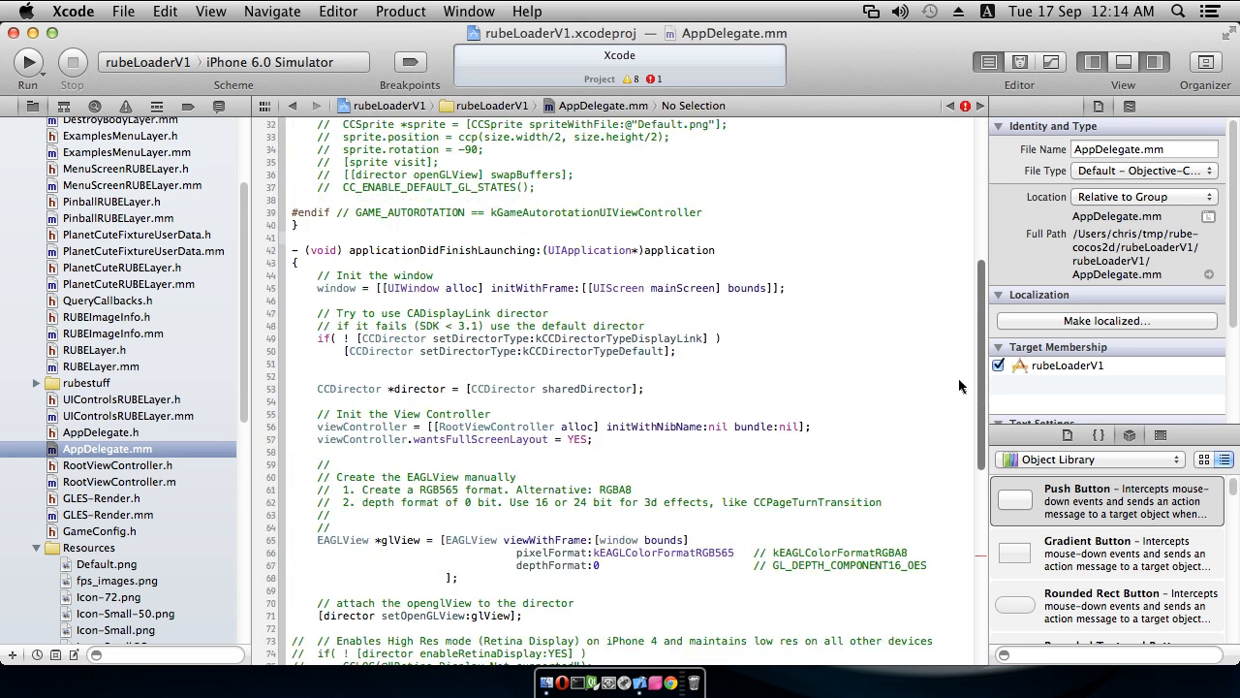
{"action": "scroll", "scroll_direction": "down", "scroll_amount": 3}
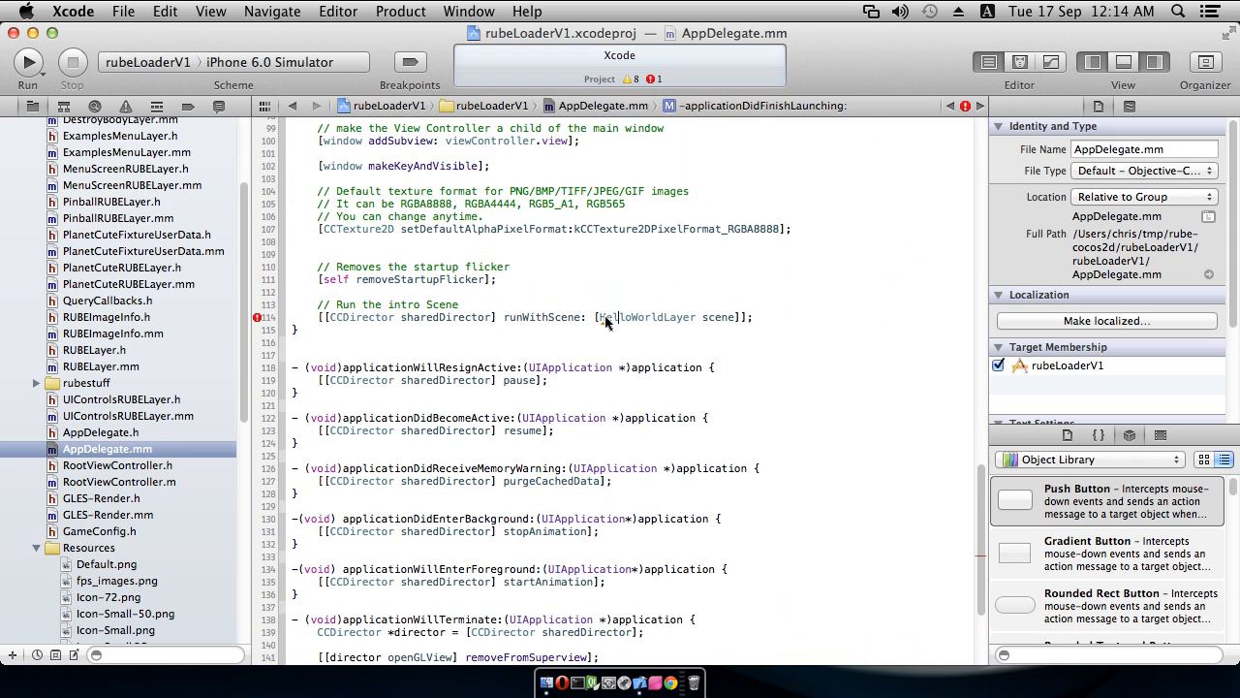
{"action": "double_click", "coordinate": [629, 318]}
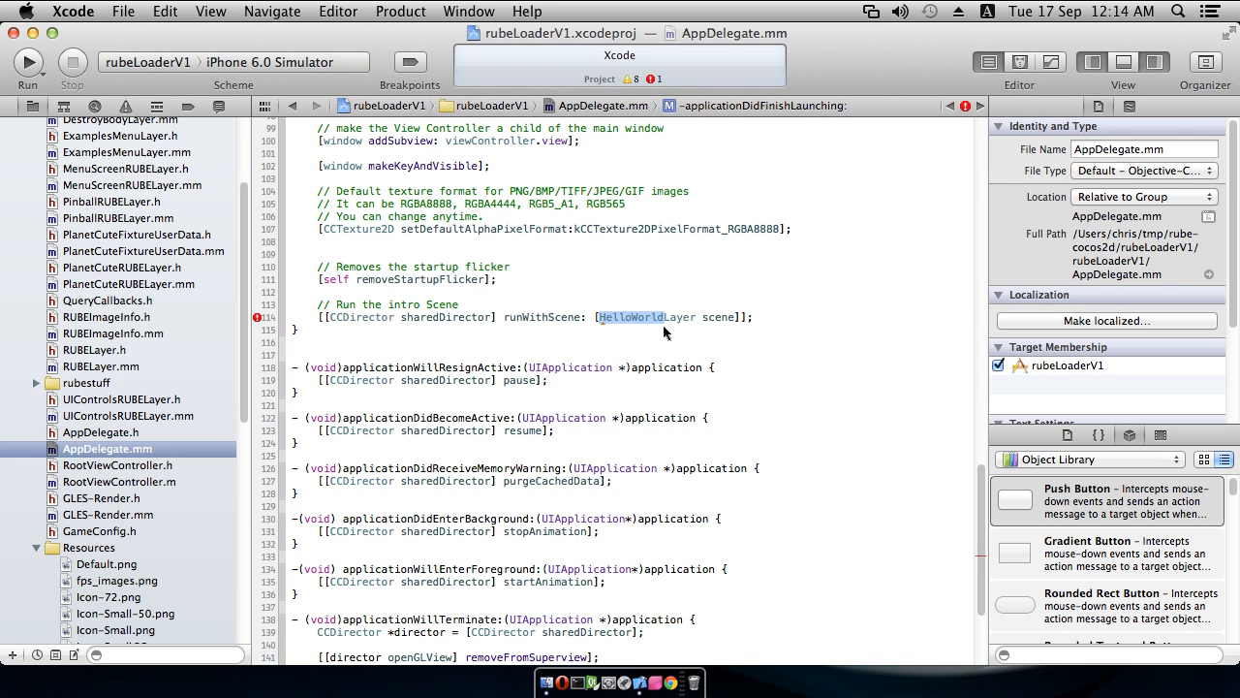
{"action": "type", "text": "ExamLayer"}
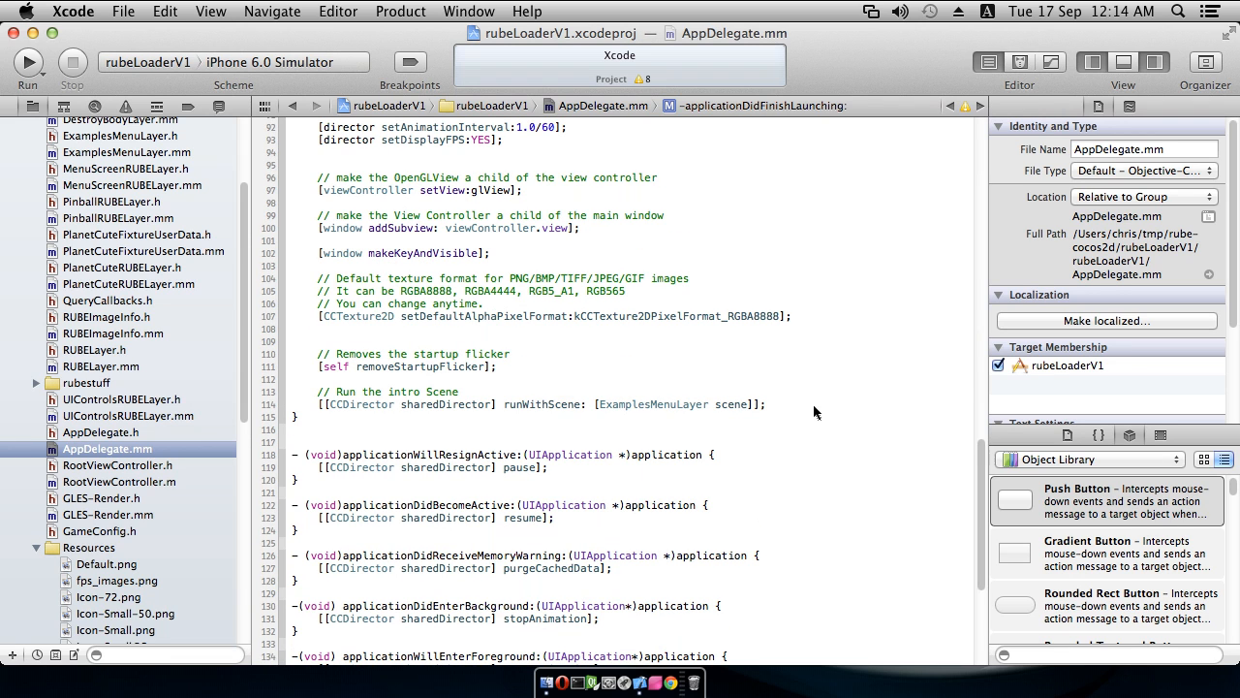
{"action": "left_click", "coordinate": [668, 405]}
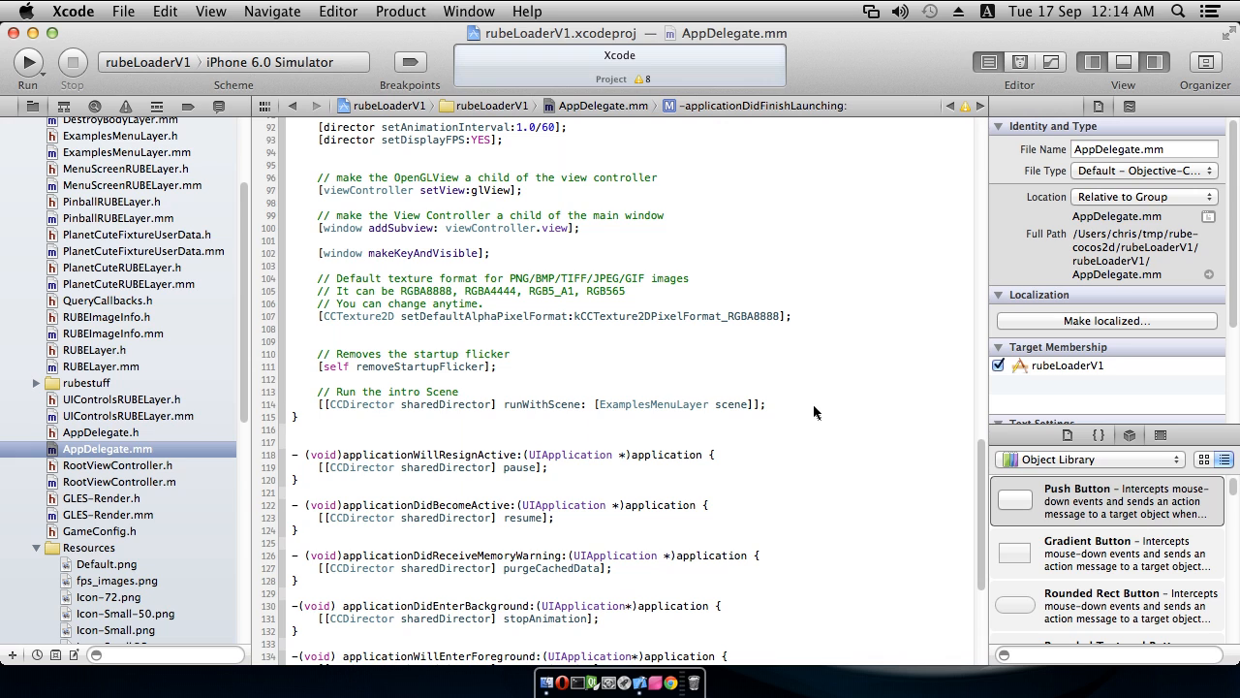
{"action": "mouse_move", "coordinate": [655, 421]}
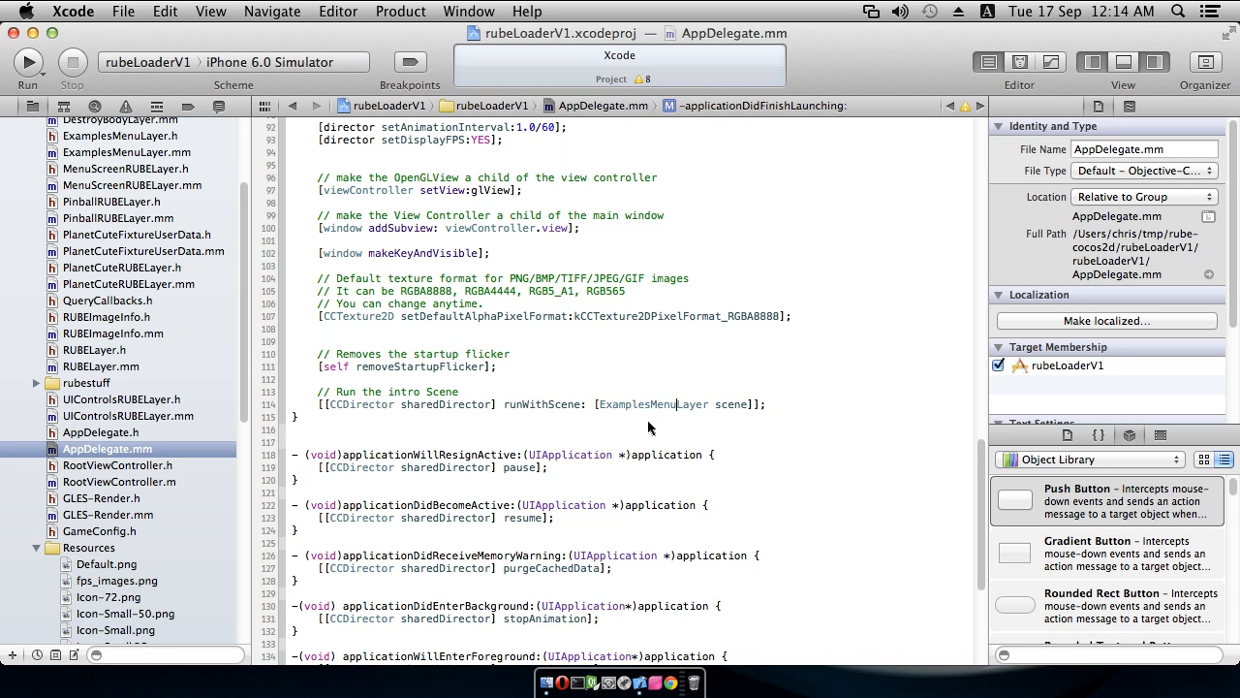
{"action": "mouse_move", "coordinate": [504, 454]}
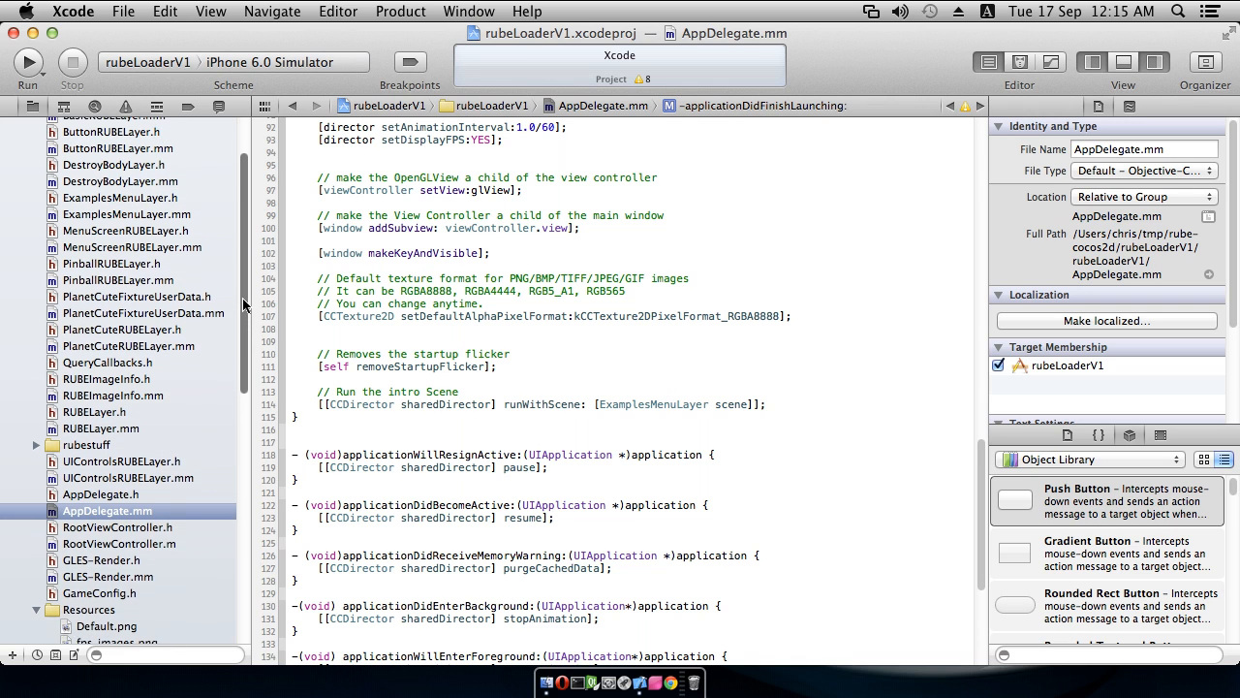
{"action": "scroll", "scroll_direction": "down", "scroll_amount": 3}
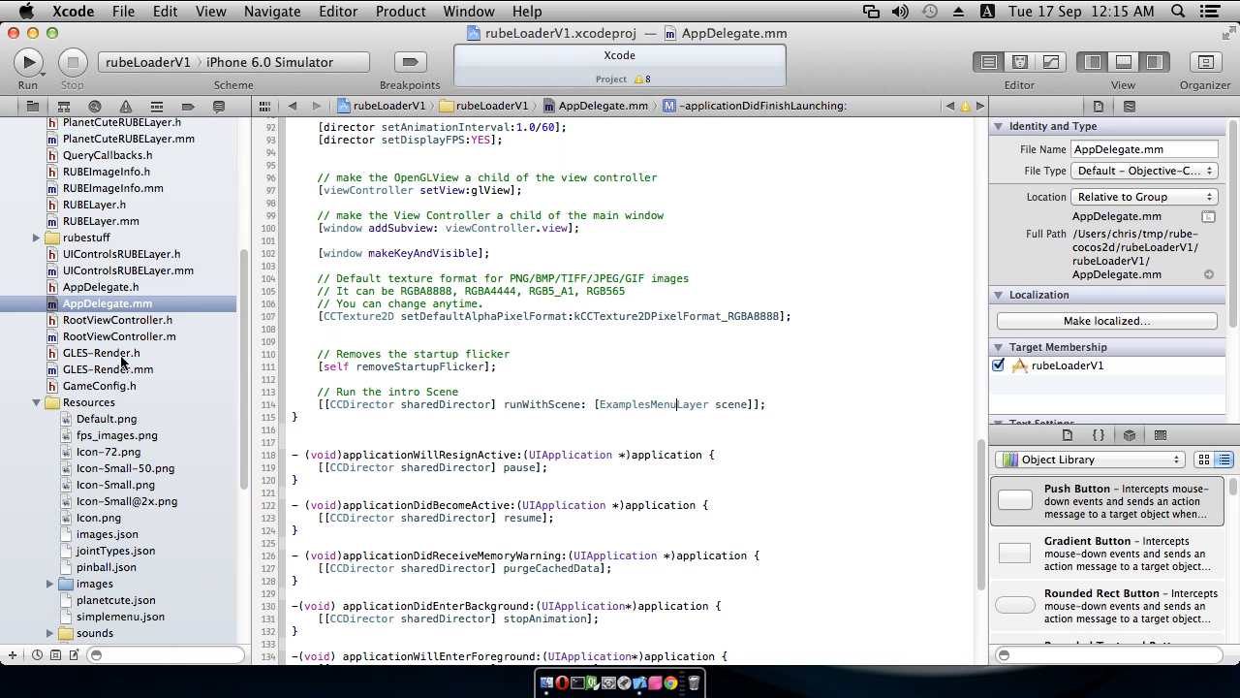
{"action": "mouse_move", "coordinate": [85, 359]}
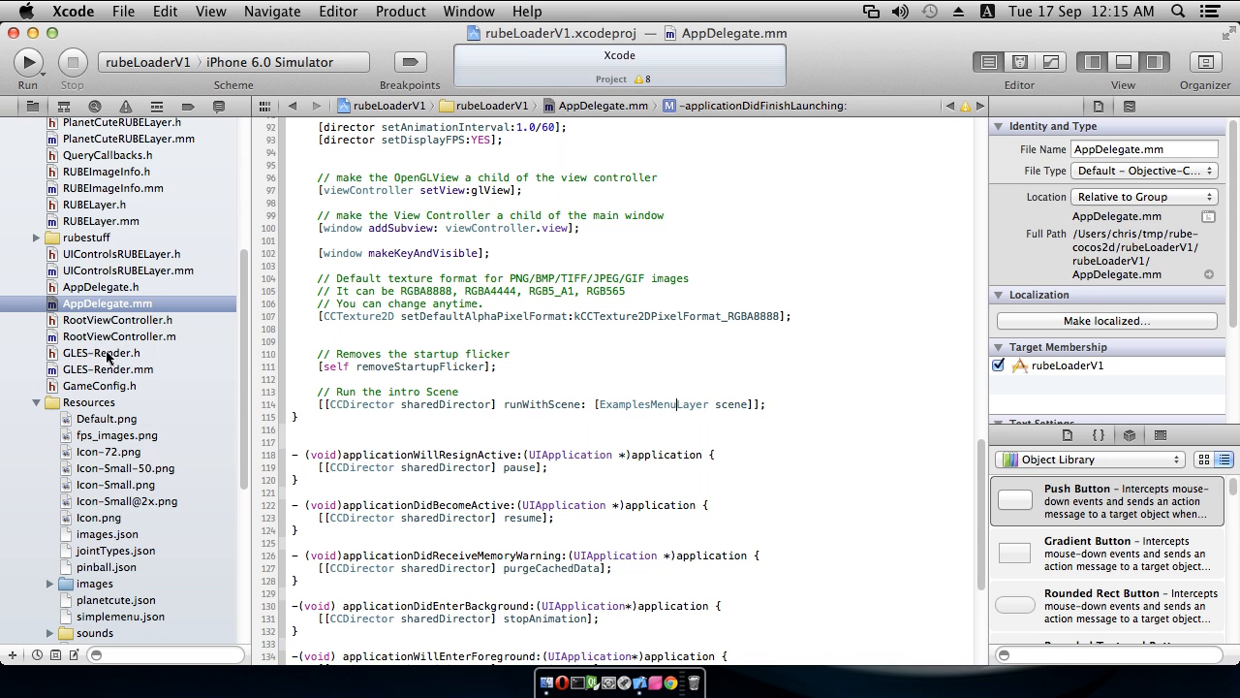
{"action": "mouse_move", "coordinate": [113, 376]}
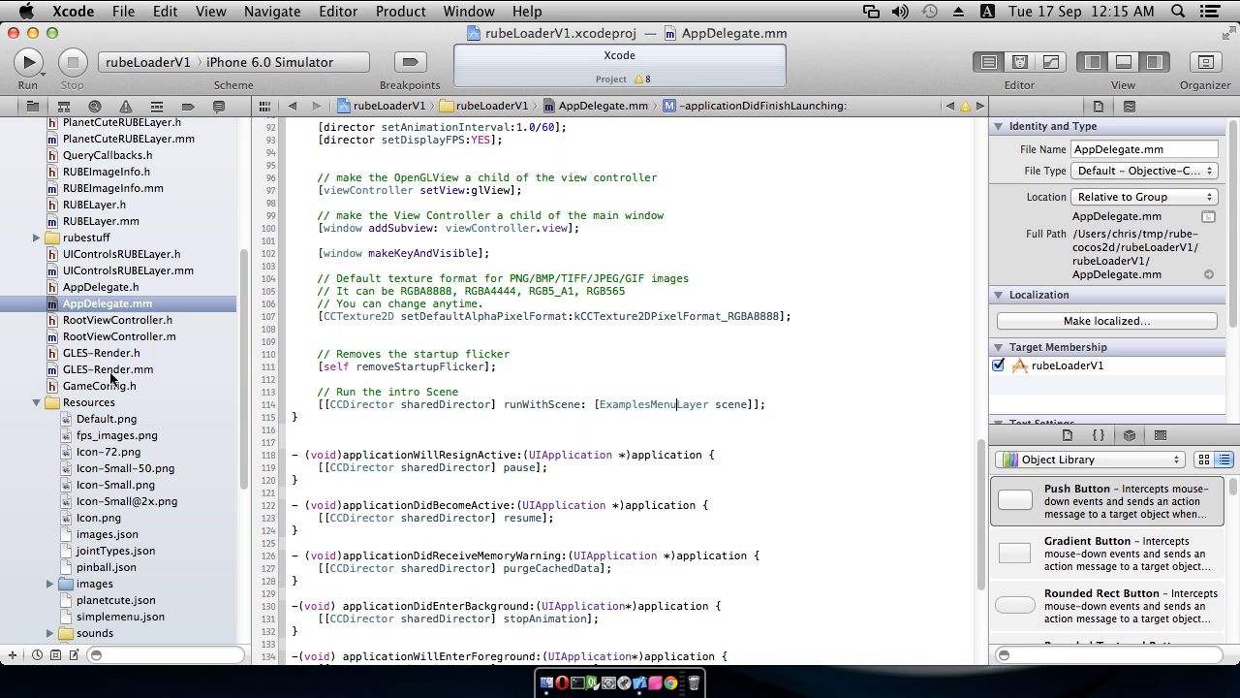
{"action": "mouse_move", "coordinate": [113, 357]}
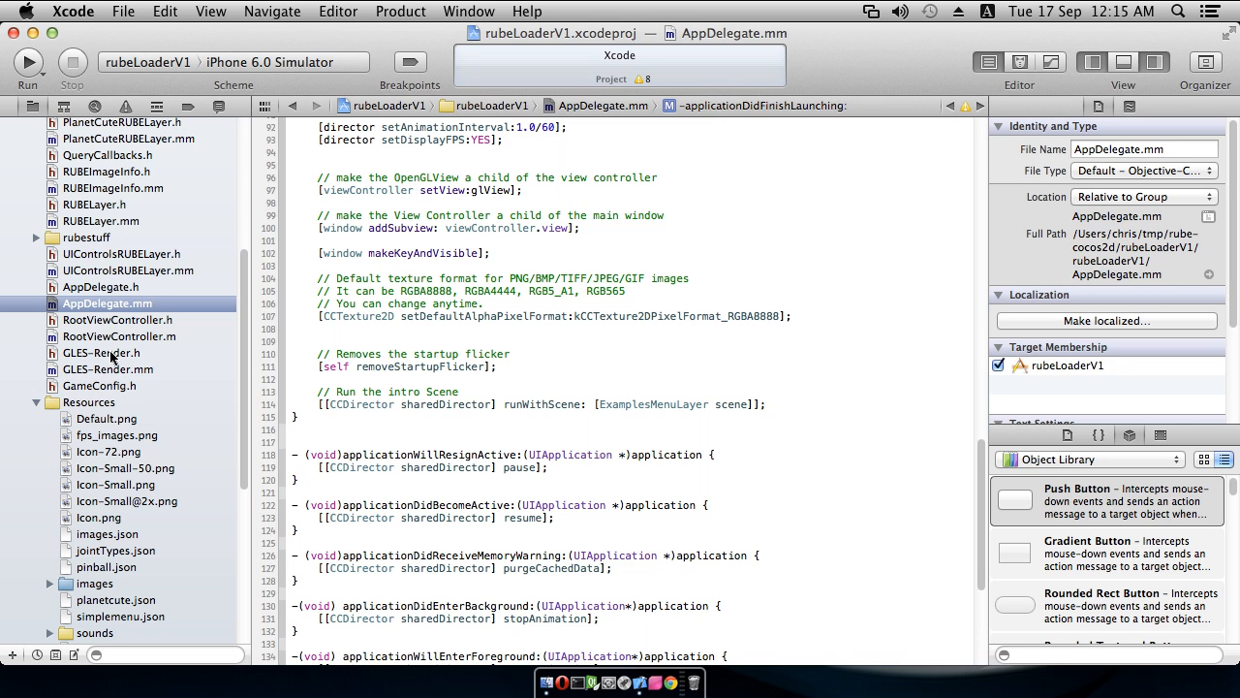
Step: Fix DrawTransform to use xf.p and xf.q.GetXAxis()/GetYAxis(), then rebuild
{"action": "left_click", "coordinate": [27, 60]}
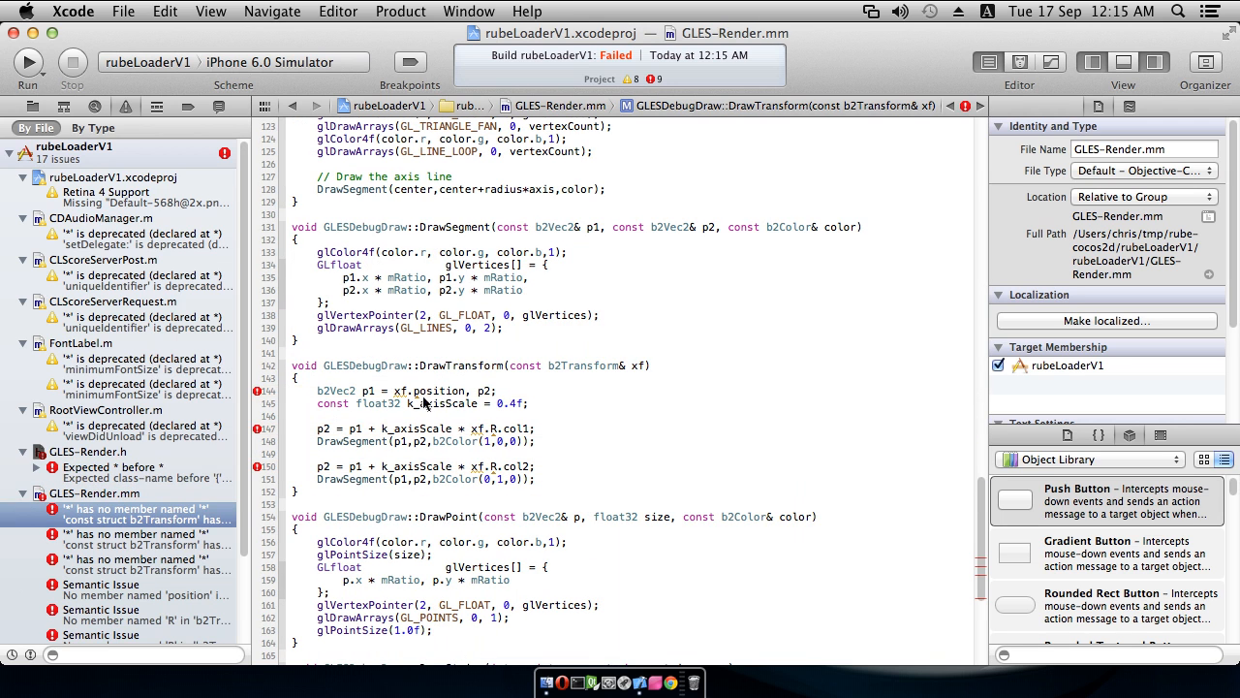
{"action": "mouse_move", "coordinate": [605, 372]}
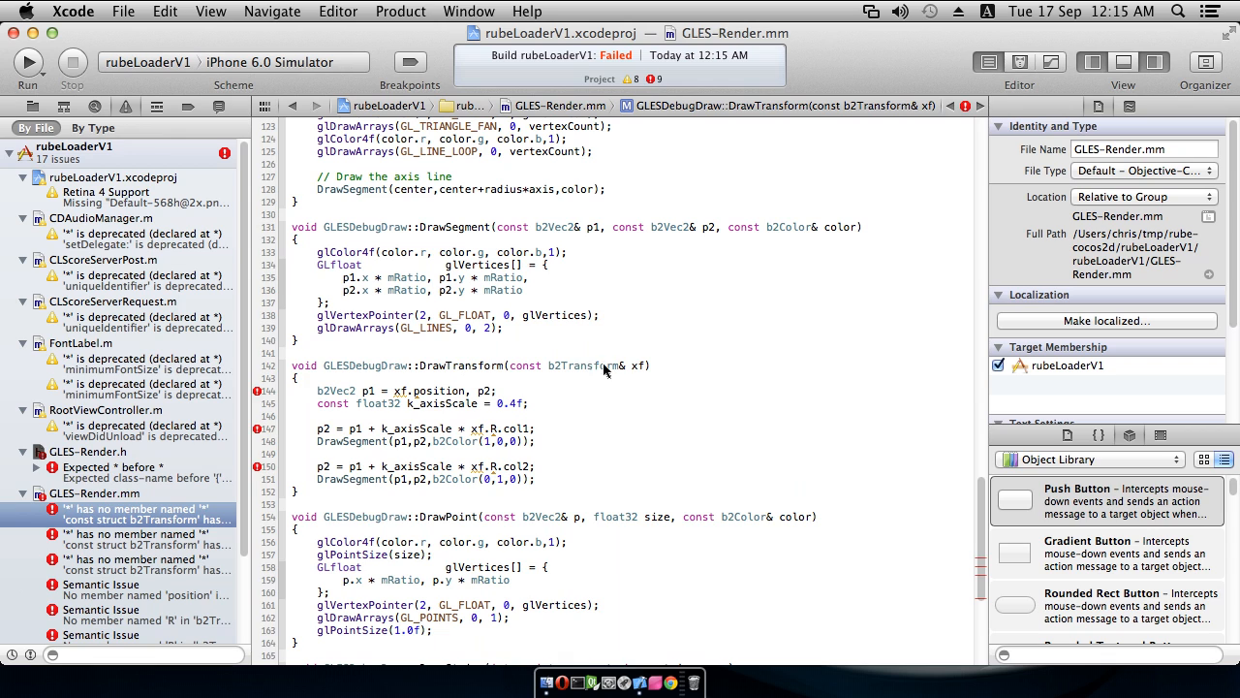
{"action": "mouse_move", "coordinate": [444, 399]}
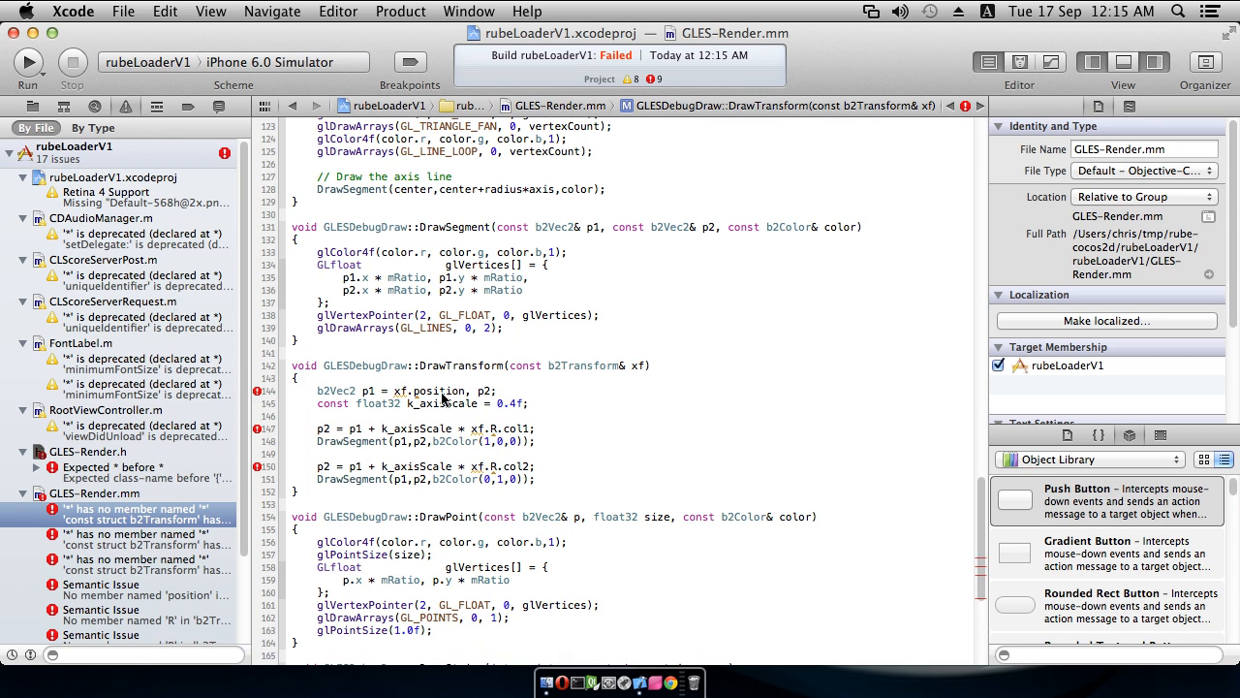
{"action": "double_click", "coordinate": [438, 392]}
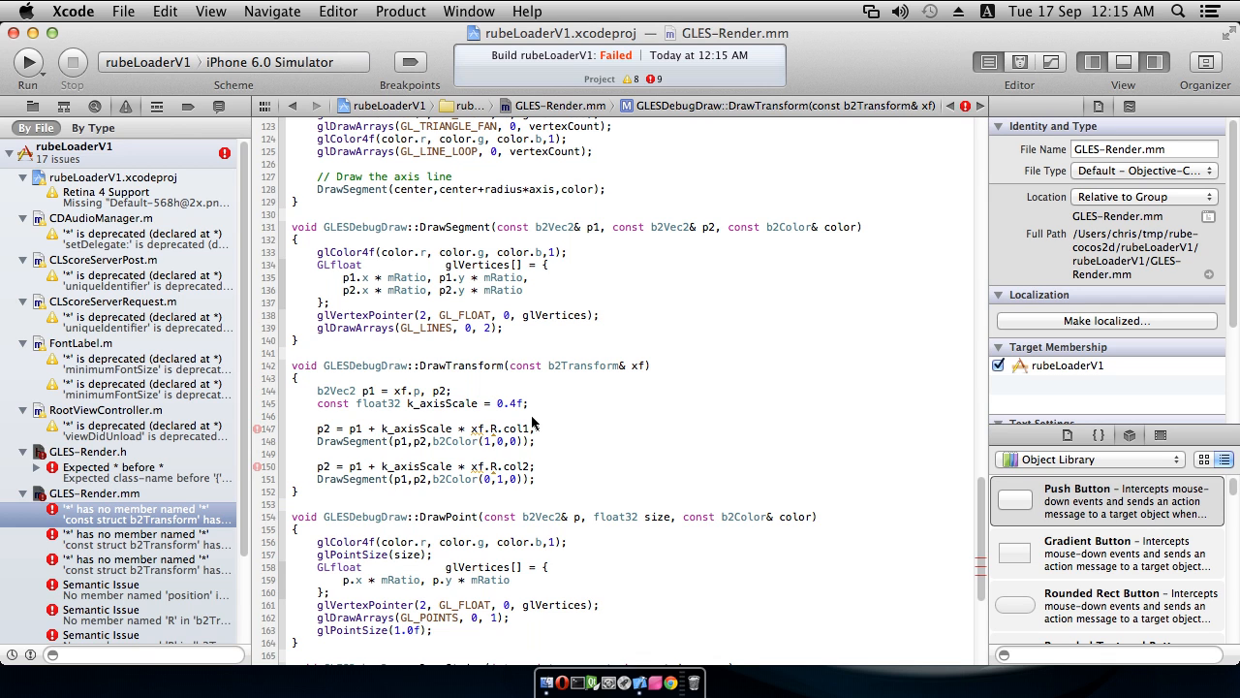
{"action": "double_click", "coordinate": [508, 431]}
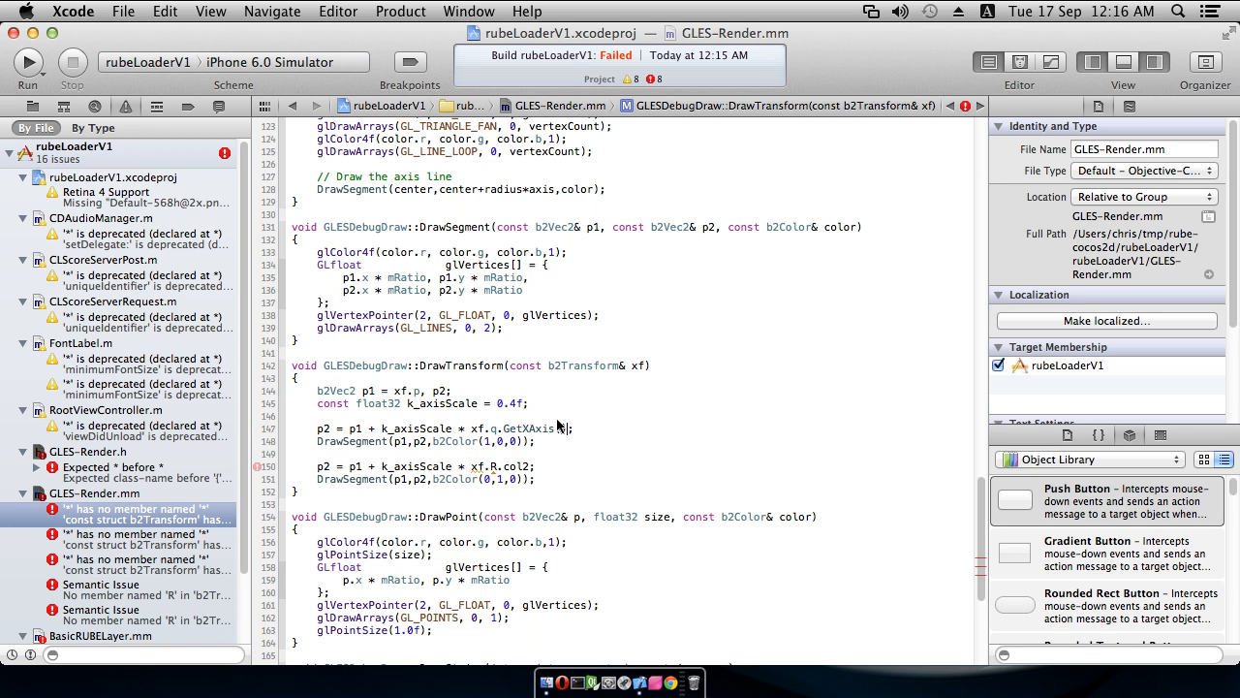
{"action": "double_click", "coordinate": [508, 465]}
{"action": "type", "text": "q"}
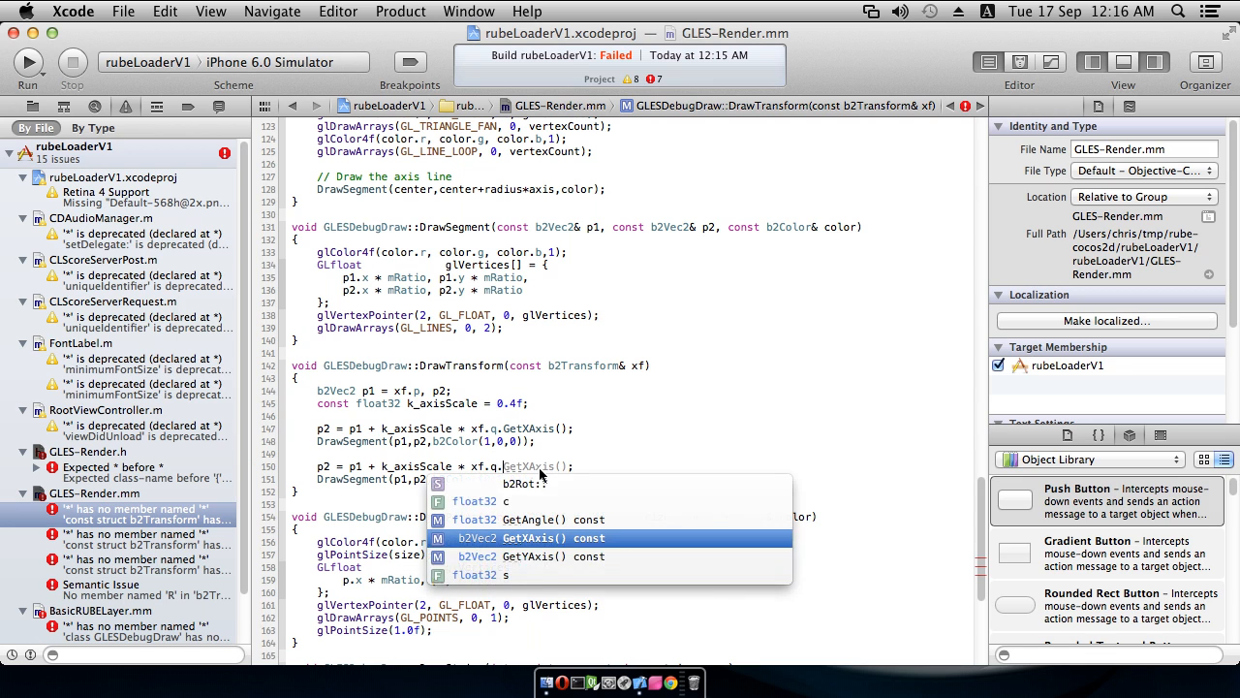
{"action": "key", "text": "Return"}
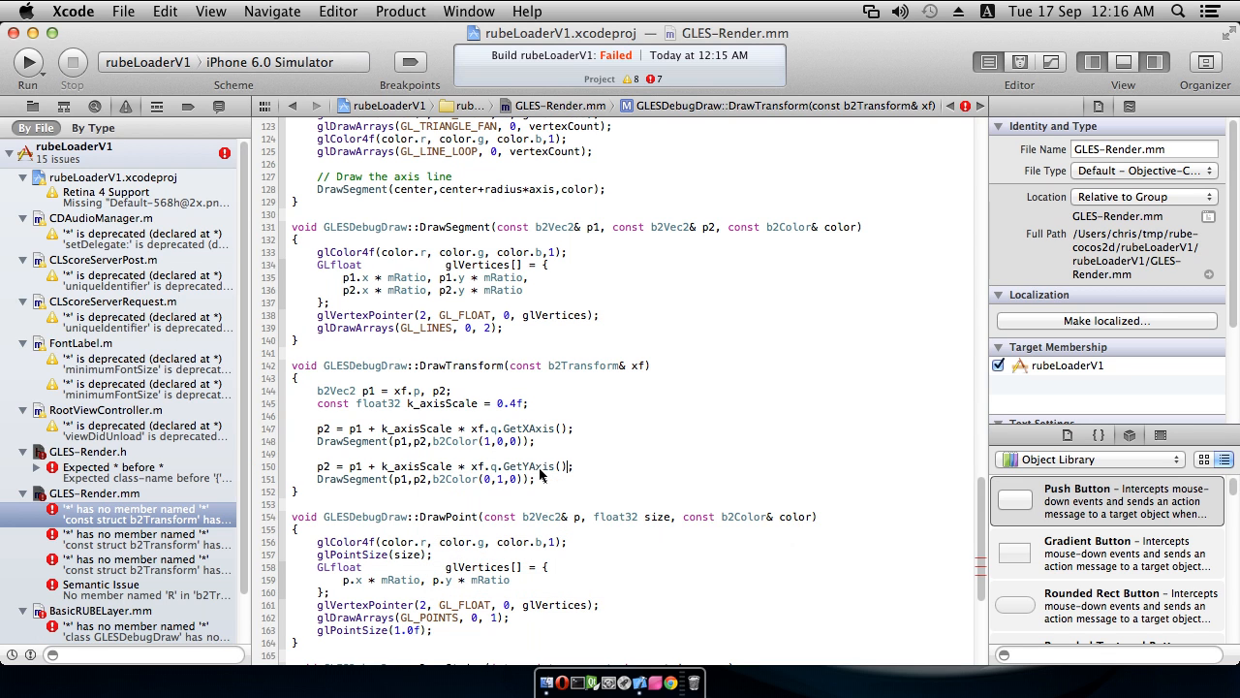
{"action": "left_click", "coordinate": [27, 62]}
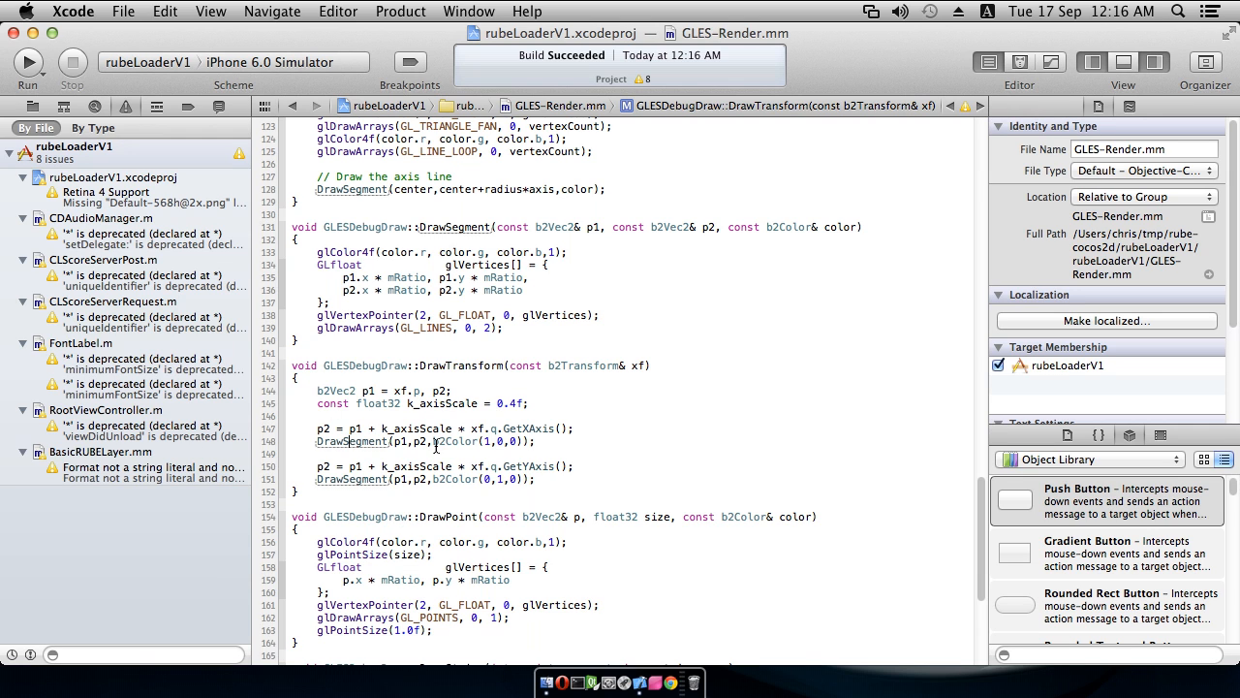
{"action": "mouse_move", "coordinate": [87, 471]}
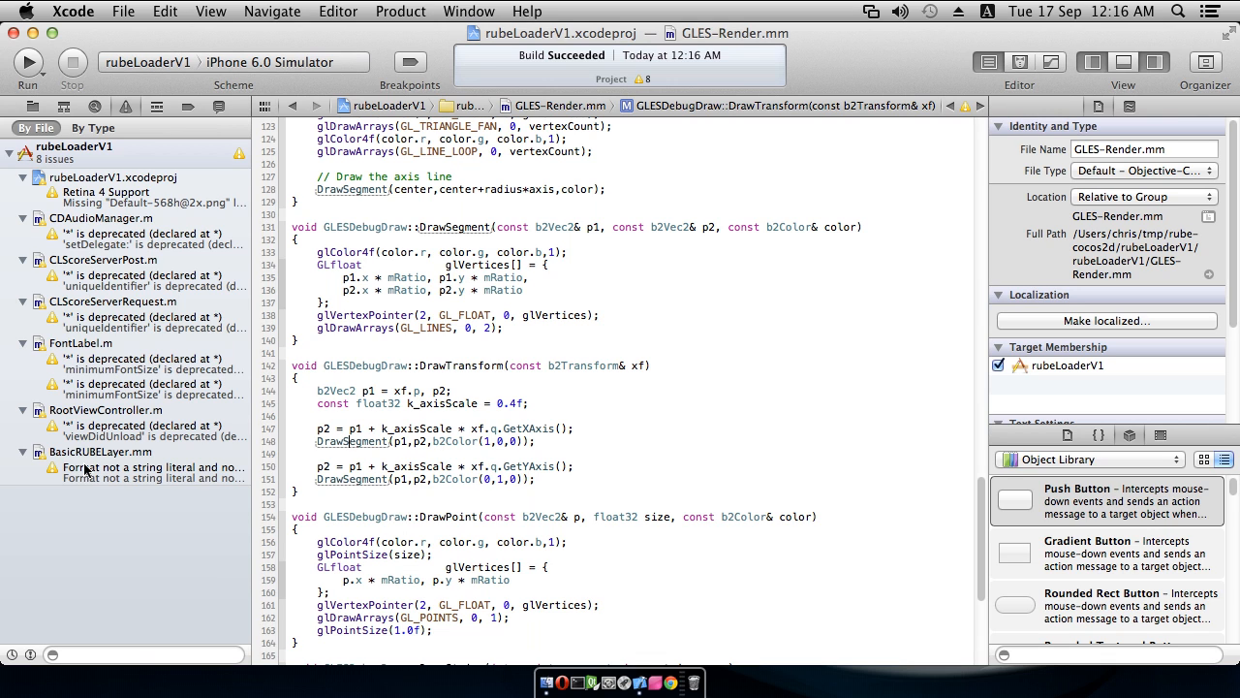
{"action": "mouse_move", "coordinate": [114, 489]}
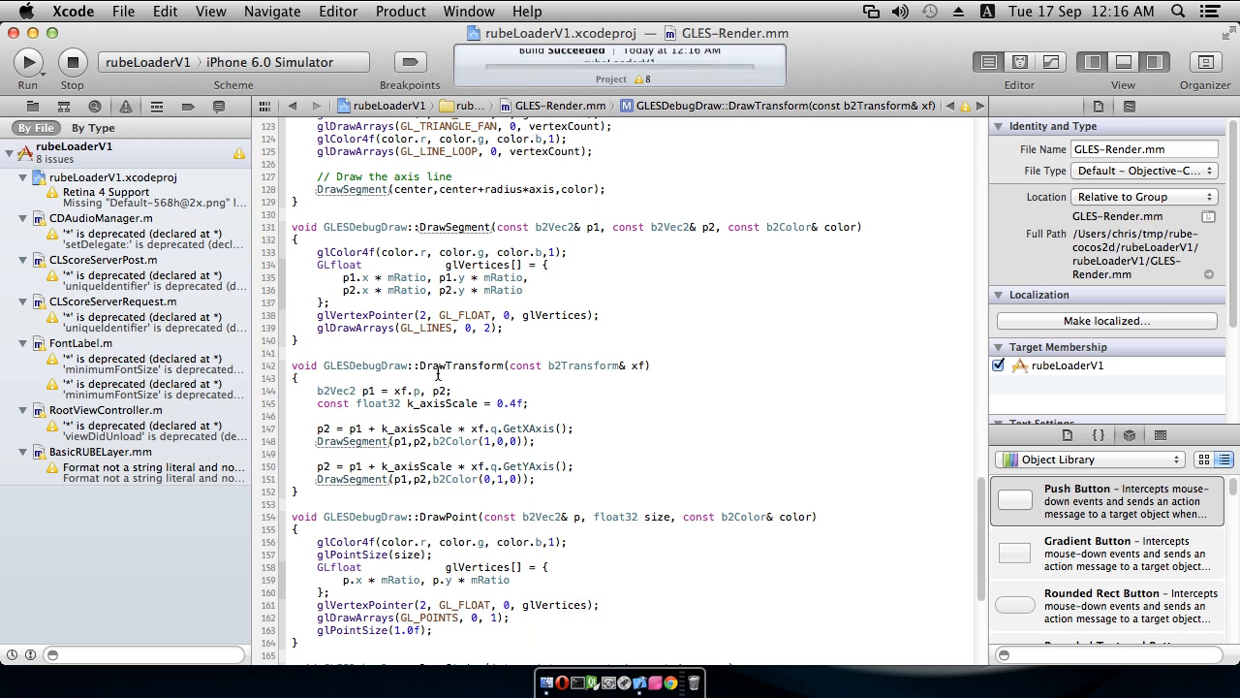
Step: Run the successfully built app in the iPhone 6.0 Simulator
{"action": "left_click", "coordinate": [27, 62]}
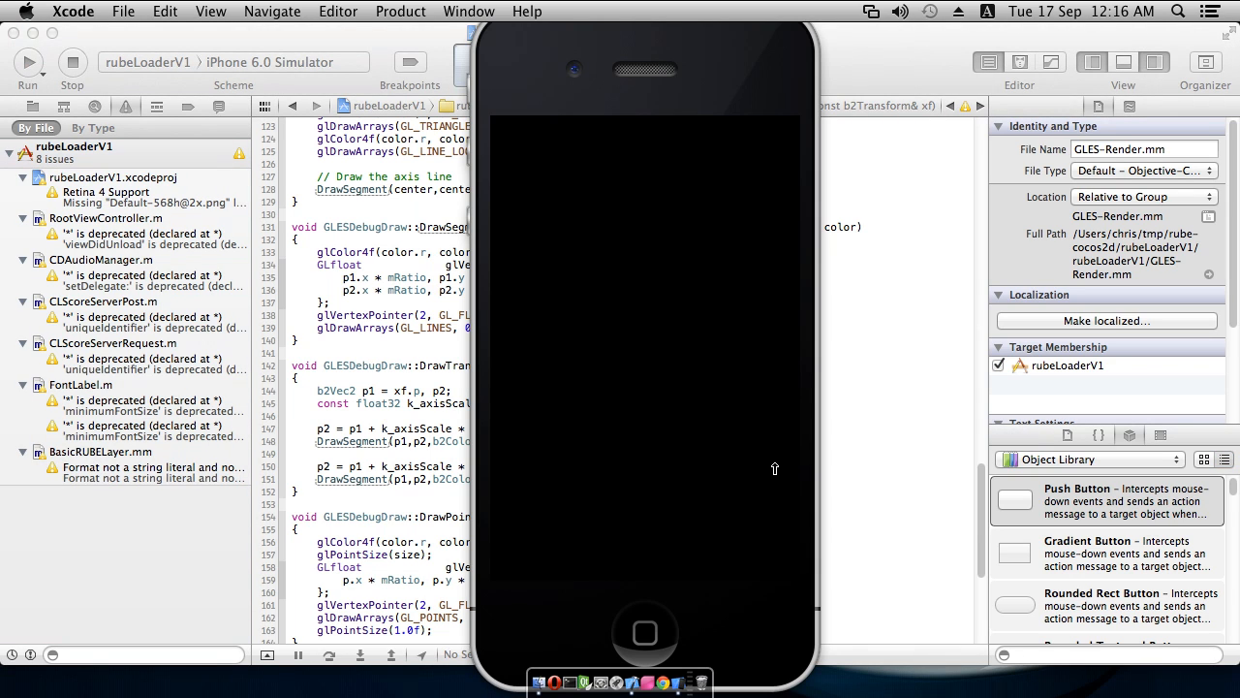
{"action": "mouse_move", "coordinate": [734, 411]}
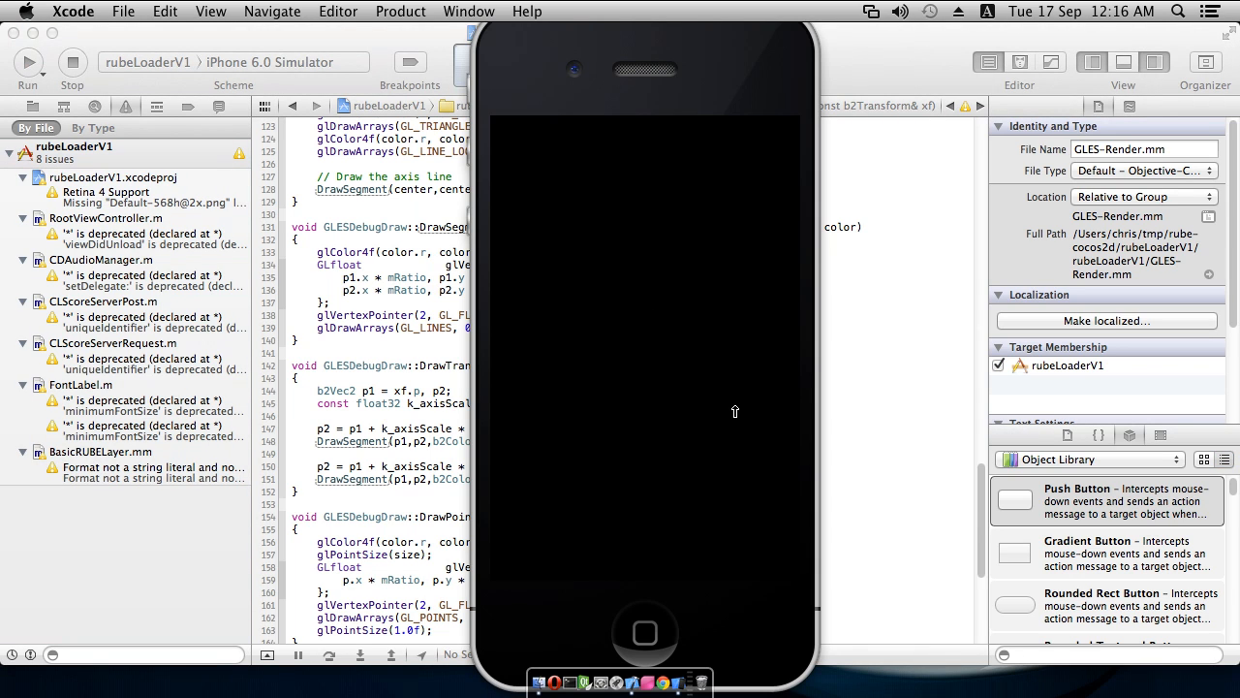
{"action": "mouse_move", "coordinate": [843, 428]}
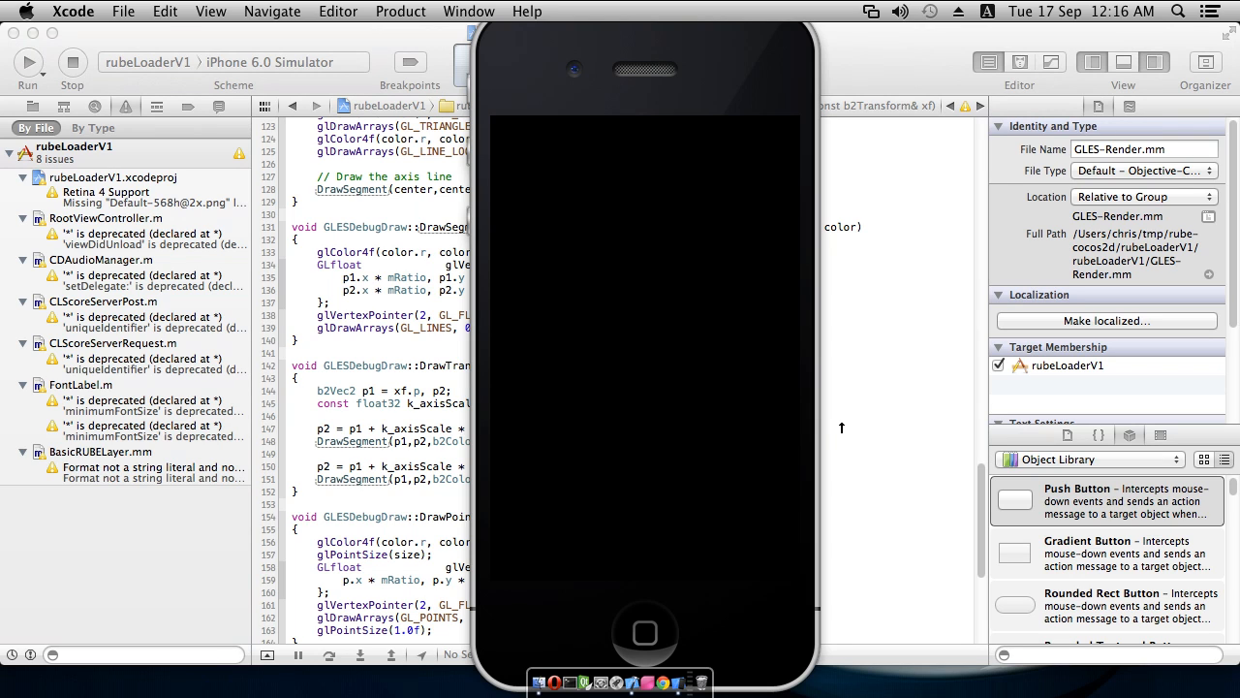
Step: Launch the app and tap several examples-menu entries to try opening demos
{"action": "left_click", "coordinate": [27, 62]}
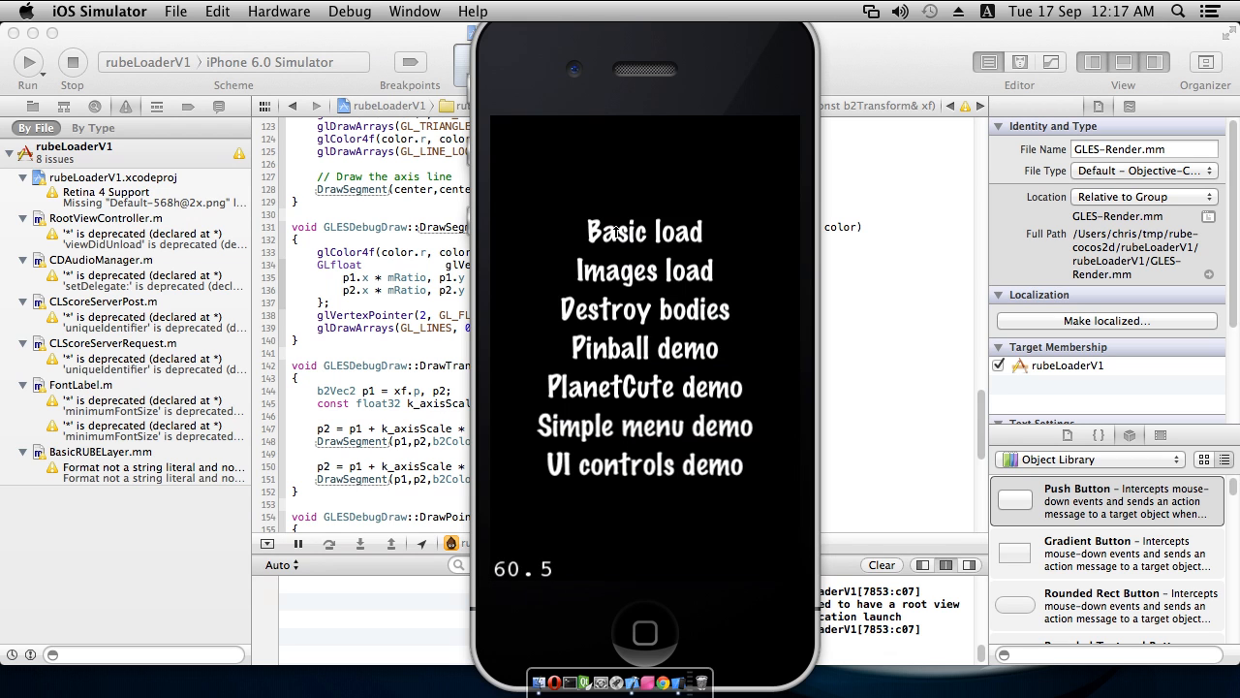
{"action": "left_click", "coordinate": [643, 231]}
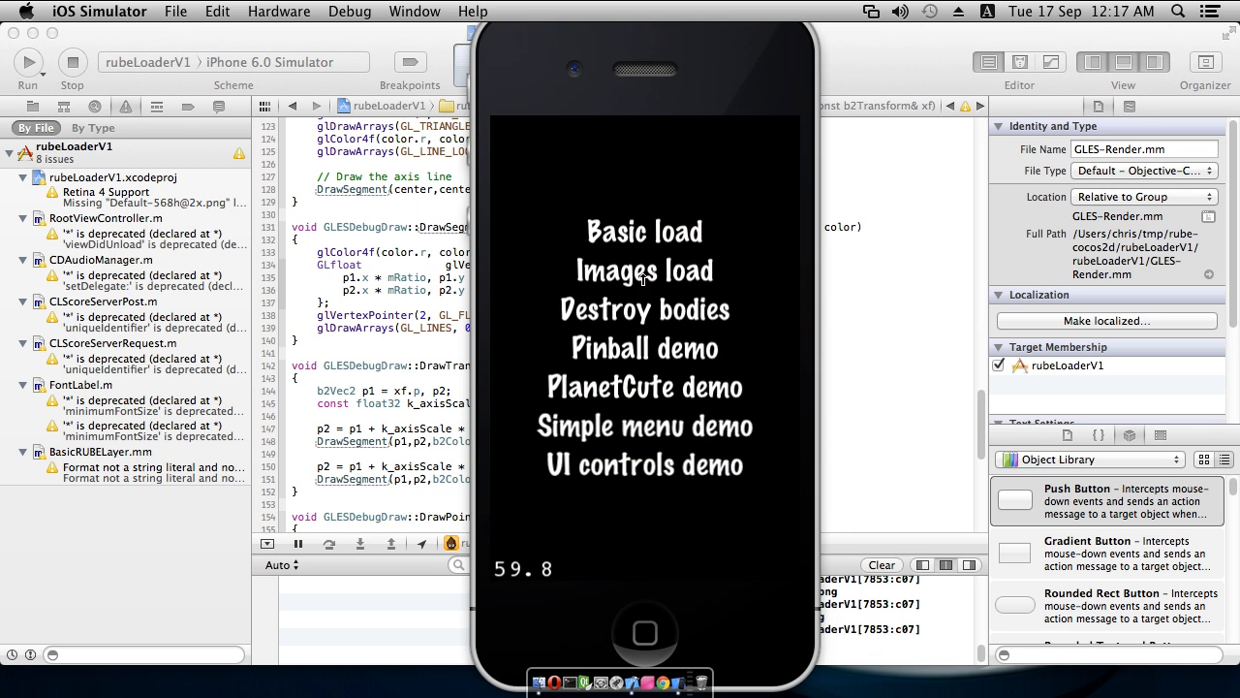
{"action": "mouse_move", "coordinate": [702, 233]}
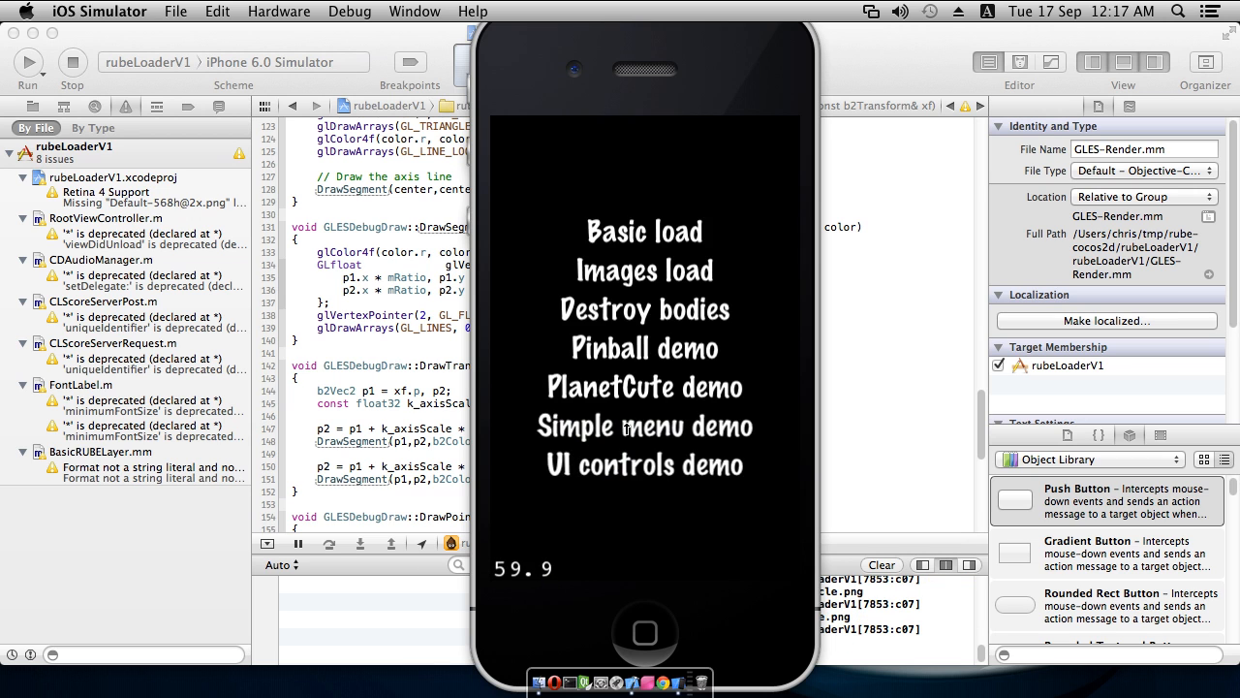
{"action": "mouse_move", "coordinate": [620, 427]}
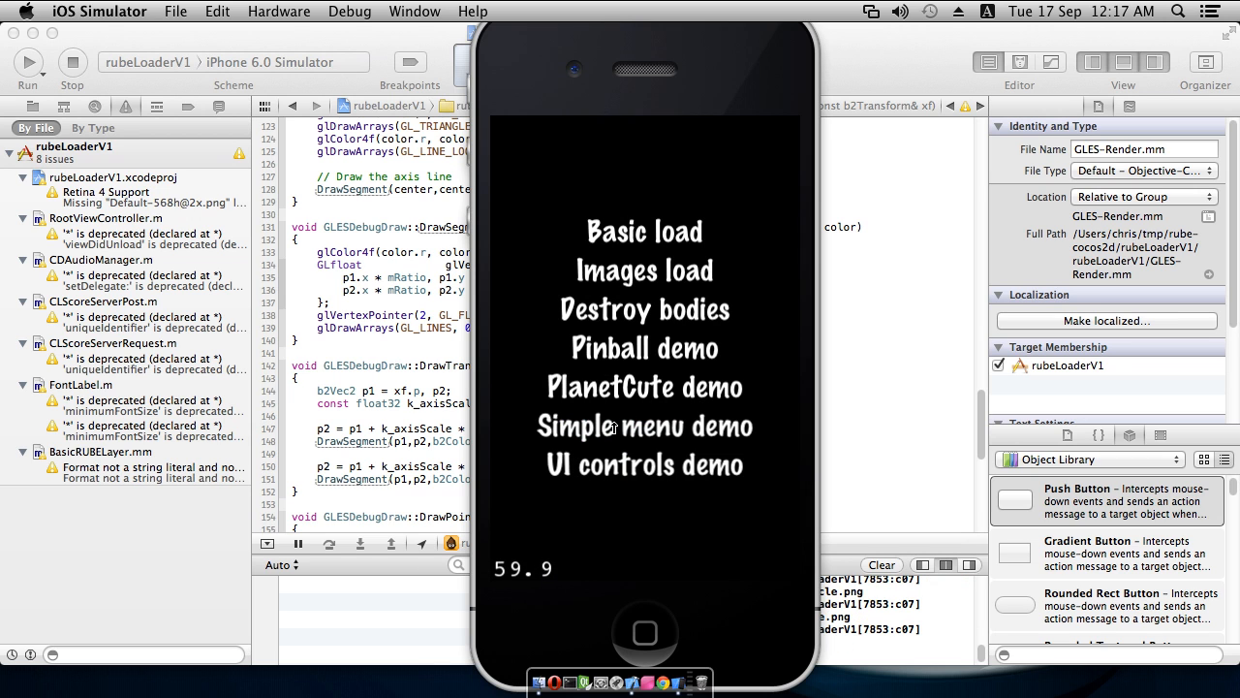
{"action": "left_click", "coordinate": [643, 425]}
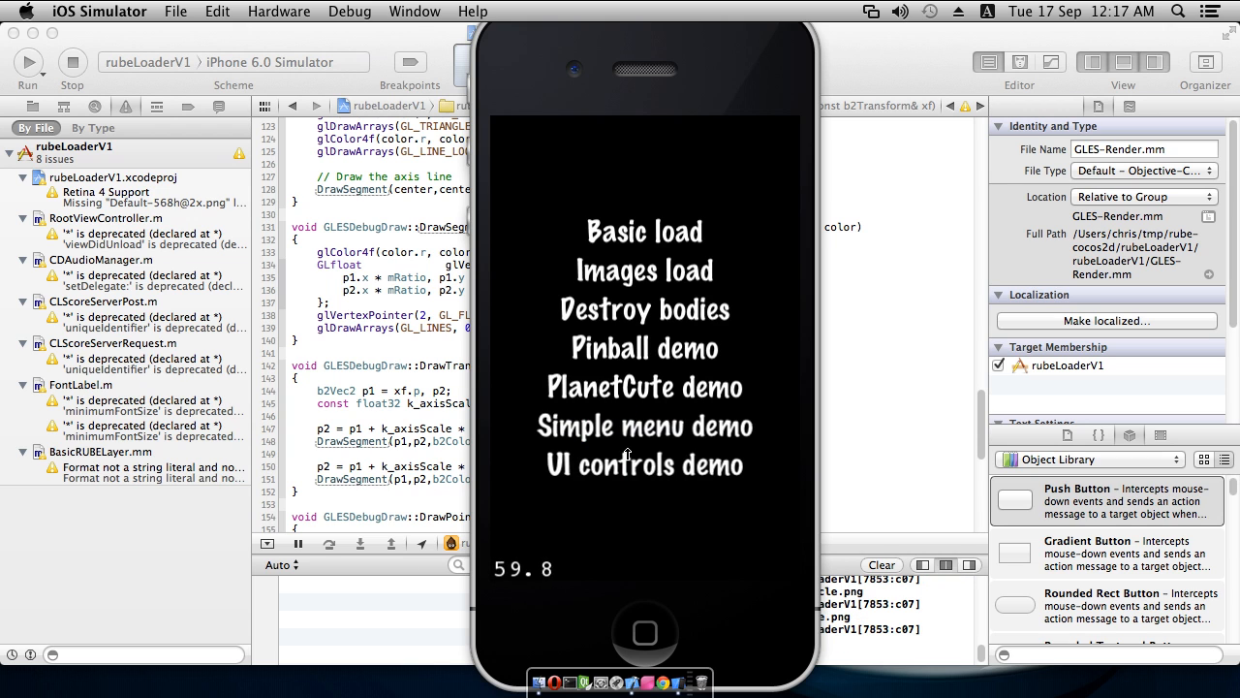
{"action": "left_click", "coordinate": [643, 465]}
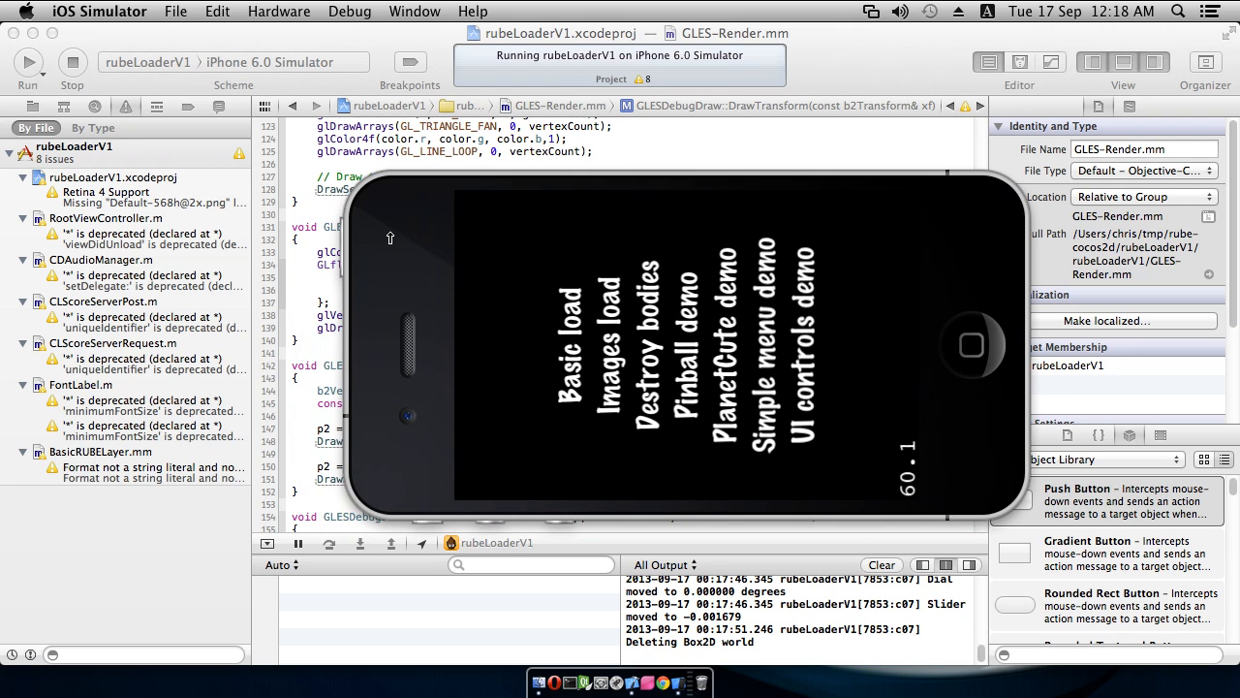
{"action": "mouse_move", "coordinate": [396, 240]}
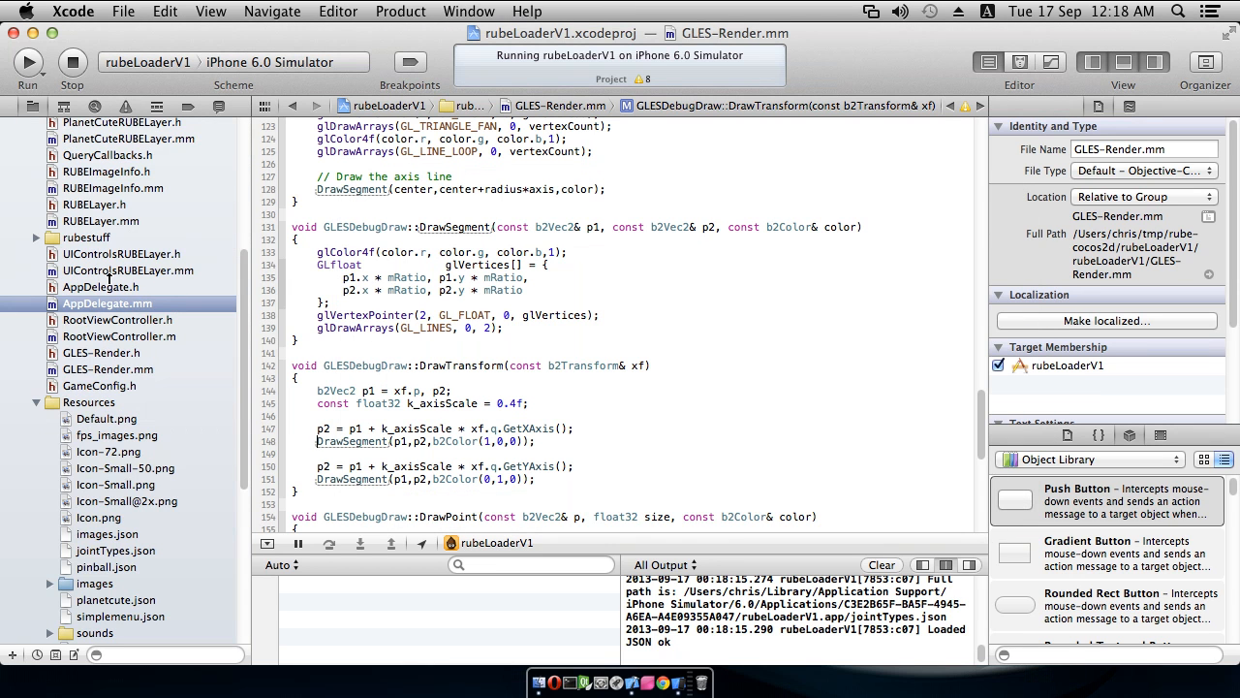
Step: Jump to applicationDidFinishLaunching in AppDelegate.mm
{"action": "left_click", "coordinate": [106, 303]}
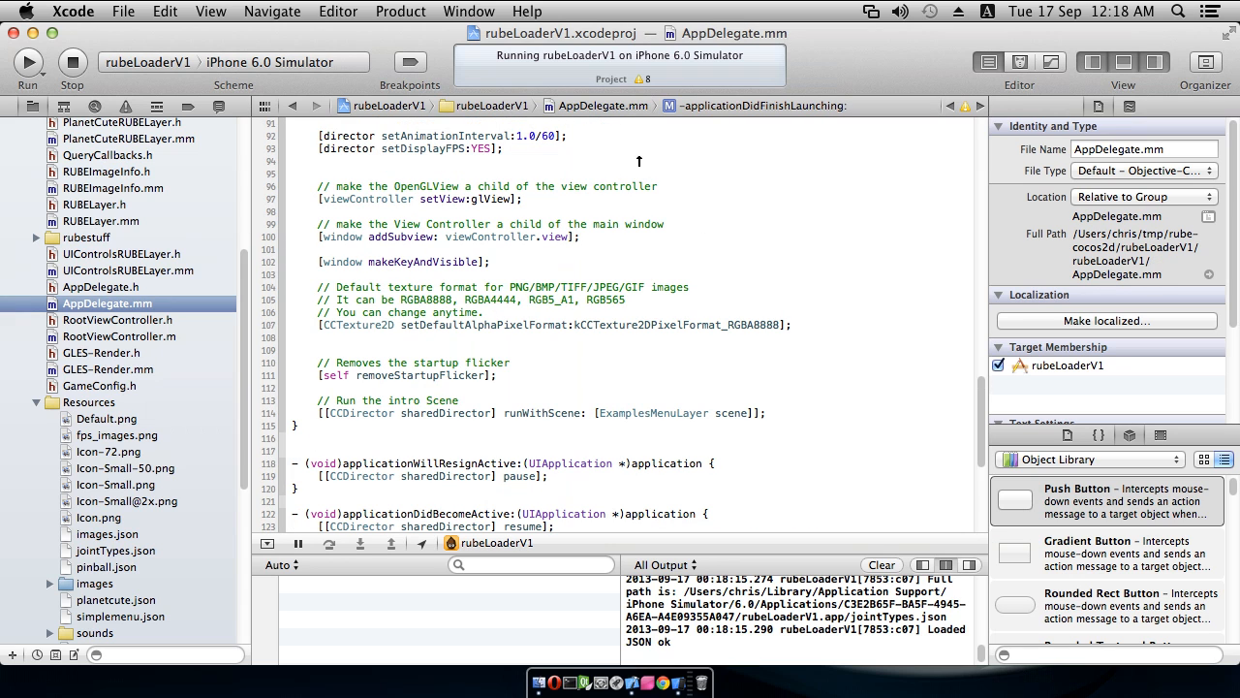
{"action": "left_click", "coordinate": [760, 105]}
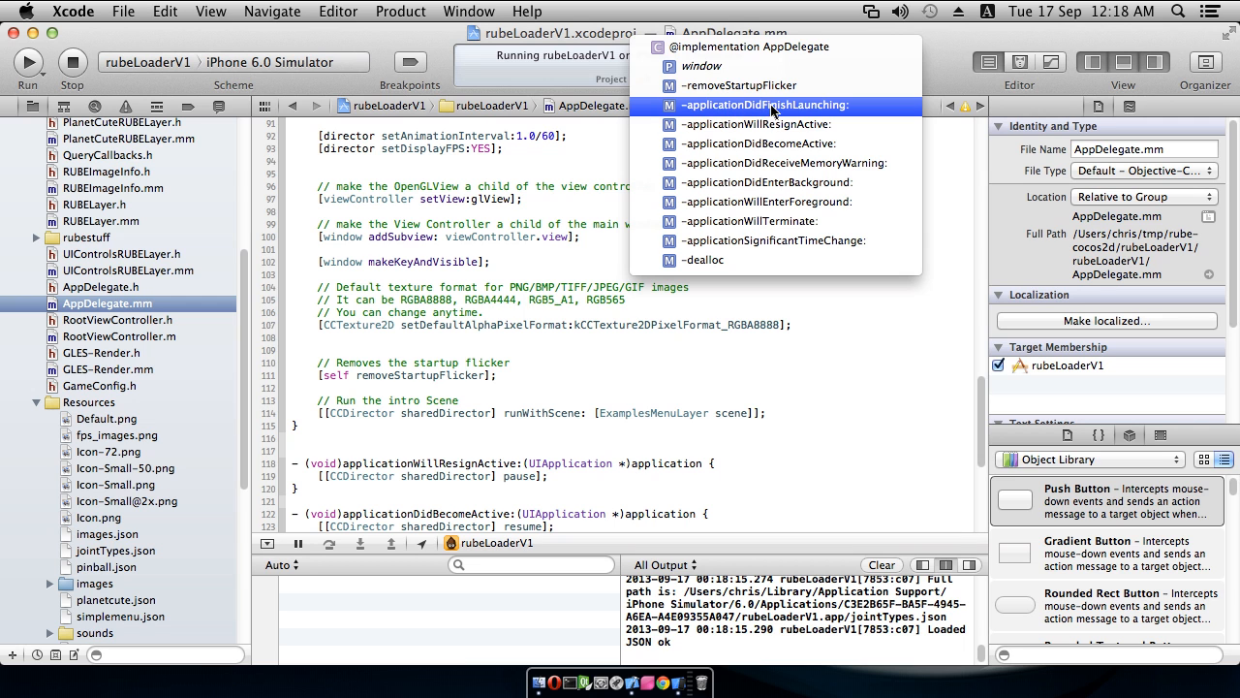
{"action": "left_click", "coordinate": [765, 105]}
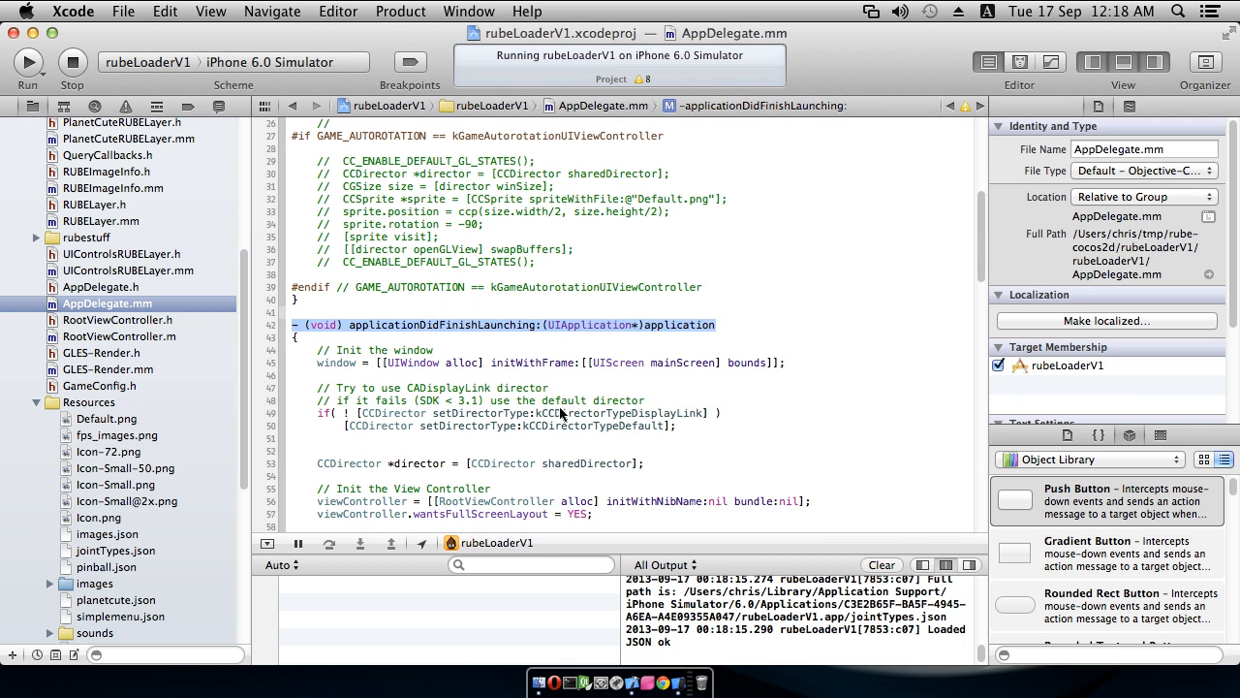
{"action": "scroll", "scroll_direction": "down", "scroll_amount": 3}
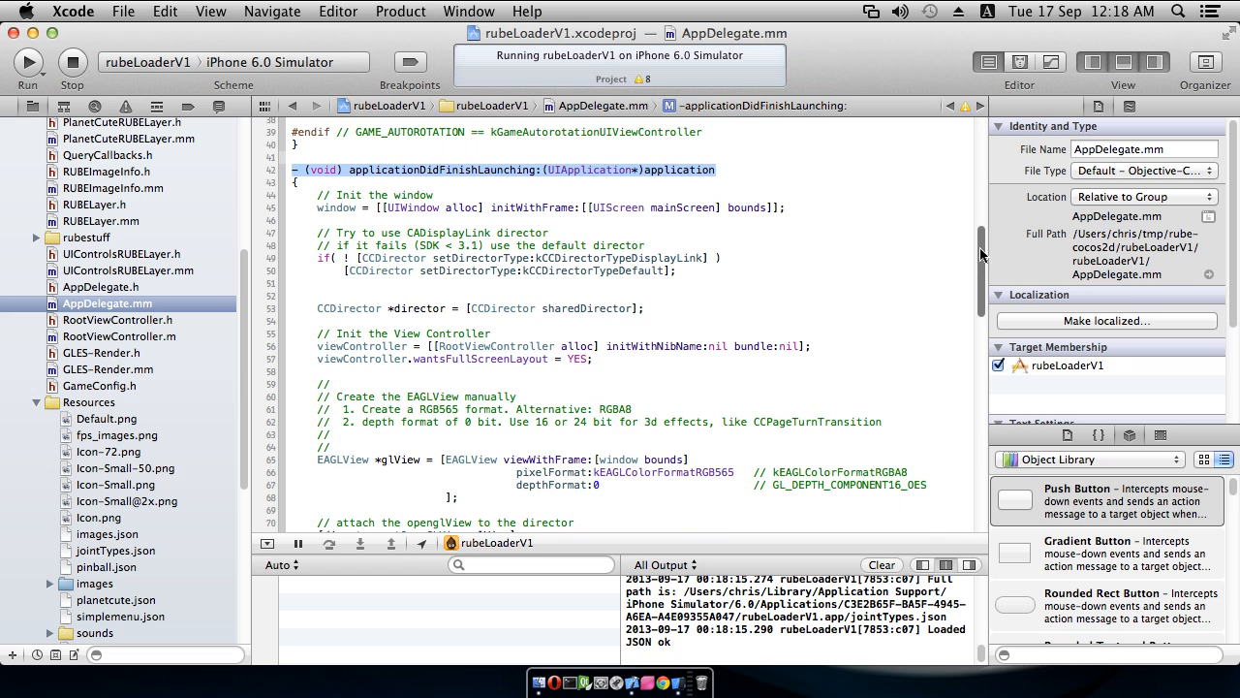
{"action": "scroll", "scroll_direction": "down", "scroll_amount": 3}
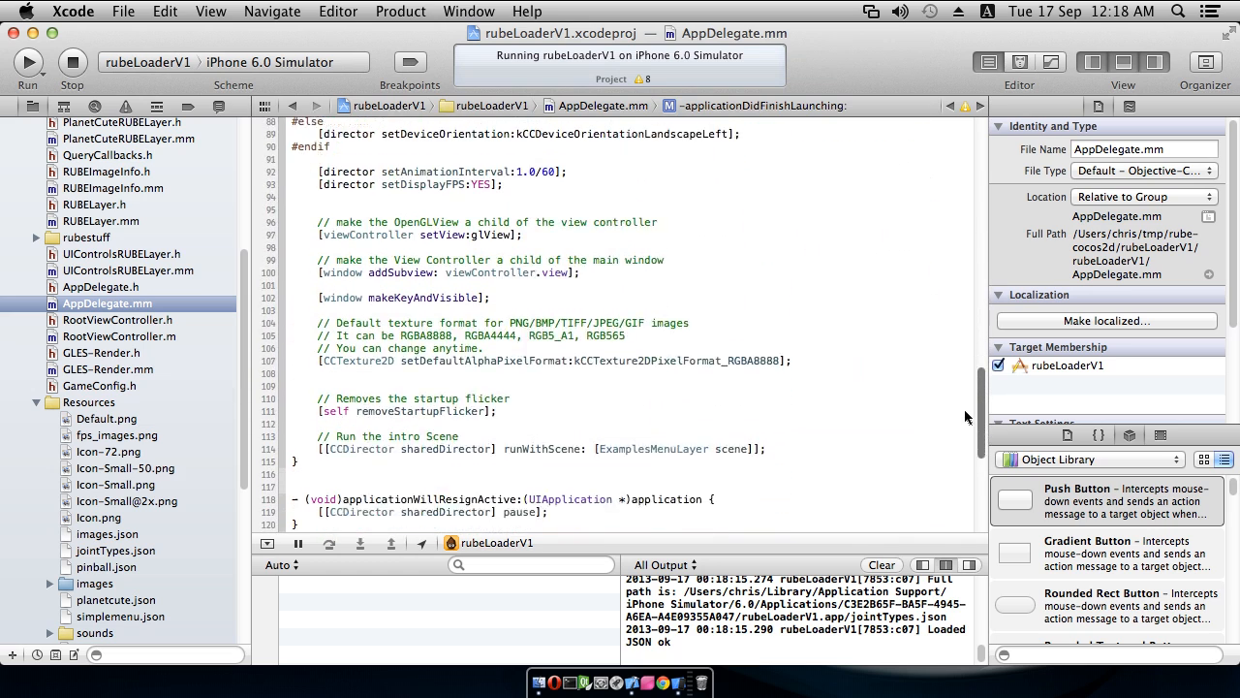
{"action": "scroll", "scroll_direction": "down", "scroll_amount": 3}
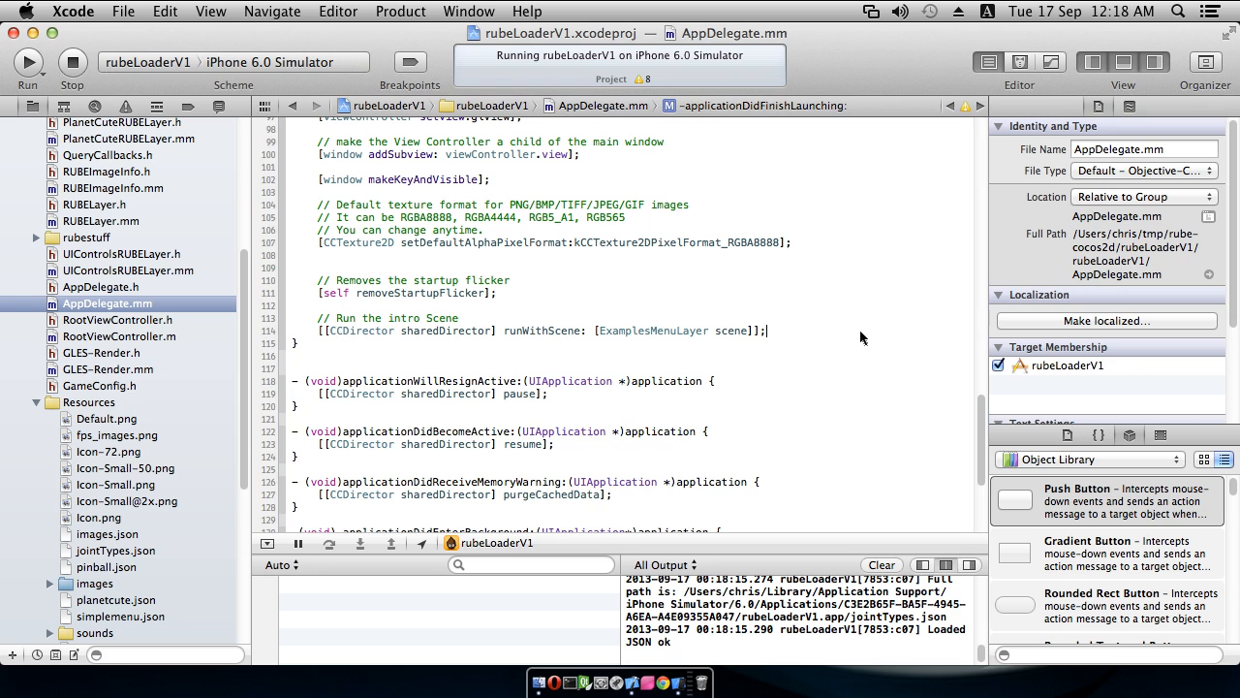
Step: Add [glView setMultipleTouchEnabled:YES] to enable multi-touch
{"action": "type", "text": "glView"}
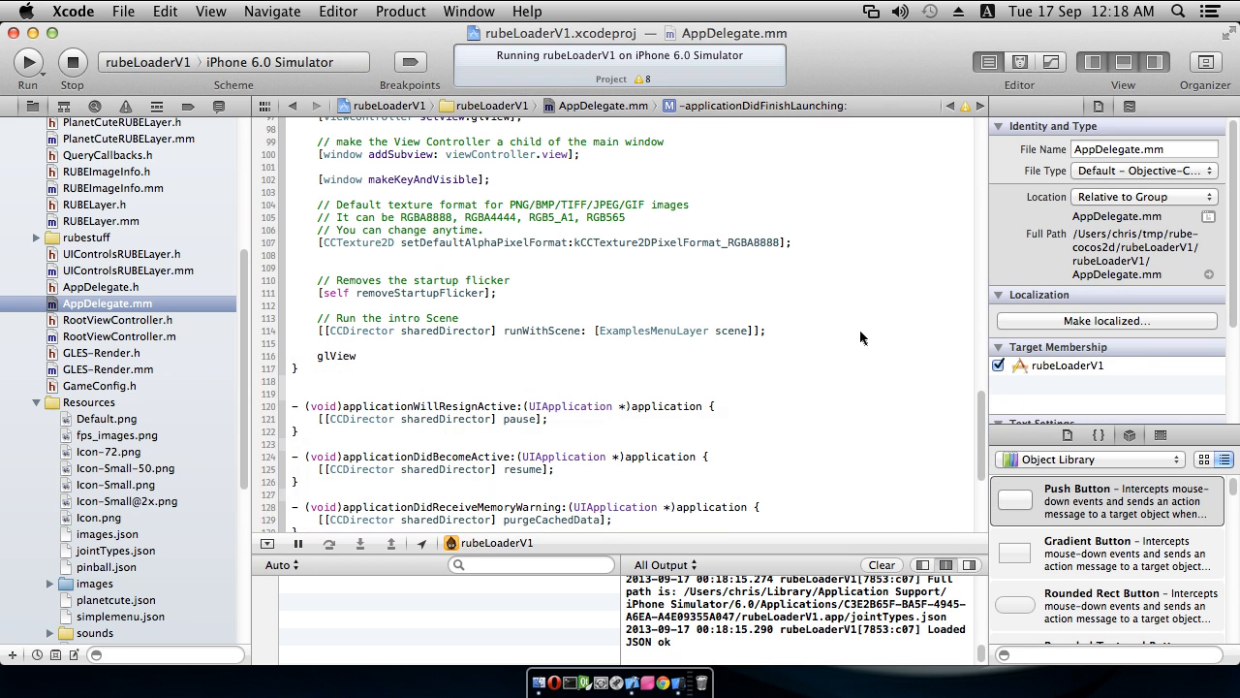
{"action": "type", "text": "setMul"}
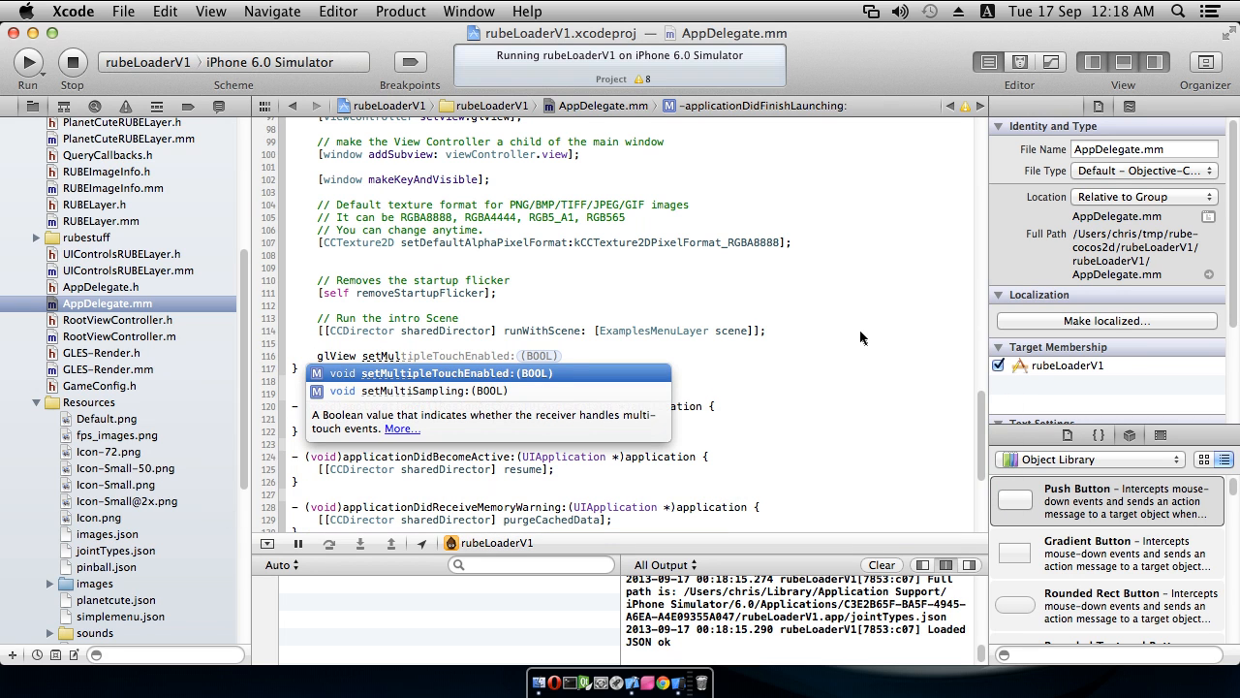
{"action": "key", "text": "Escape"}
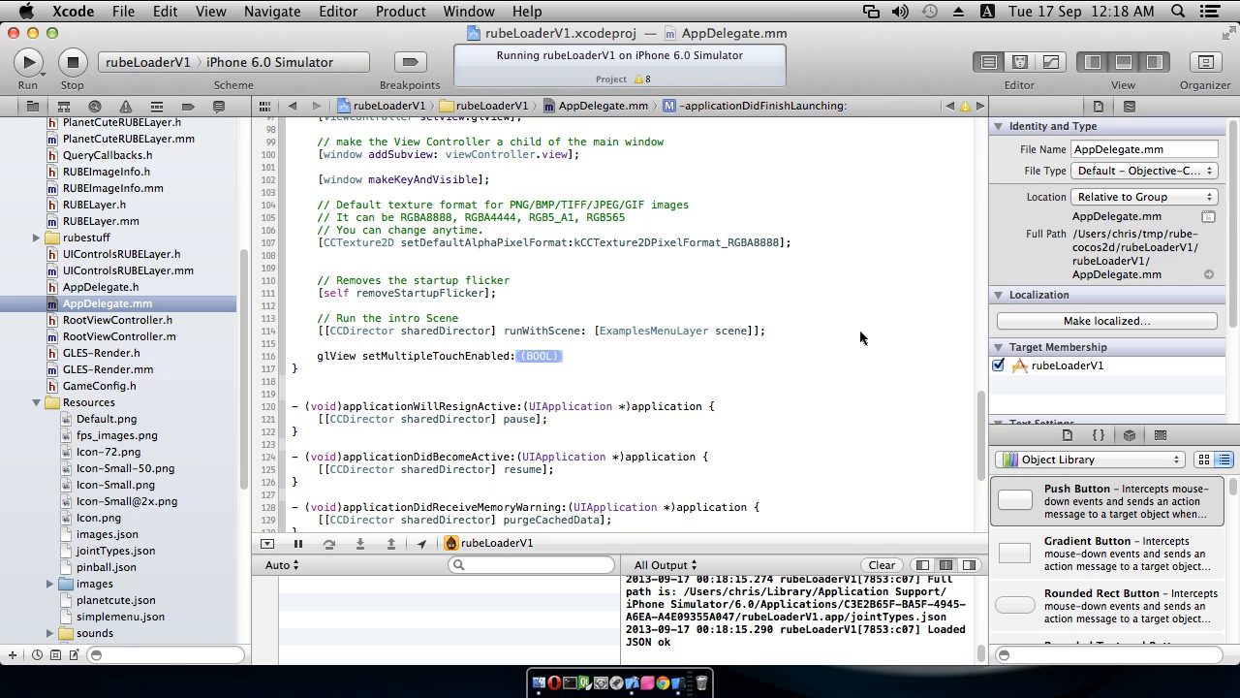
{"action": "type", "text": "YES];"}
{"action": "left_click", "coordinate": [630, 167]}
{"action": "type", "text": "[window setRootViewController:viewController];"}
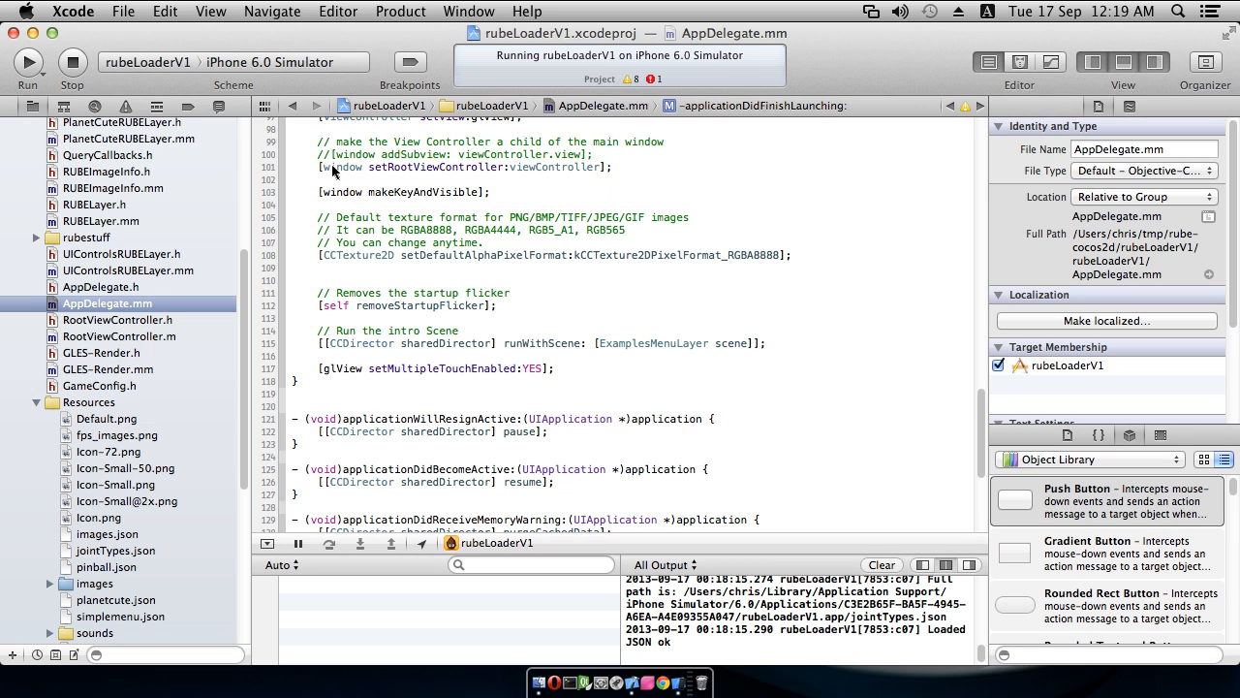
Step: Relaunch the app, stopping the already-running instance to show the demo in landscape
{"action": "left_click", "coordinate": [597, 155]}
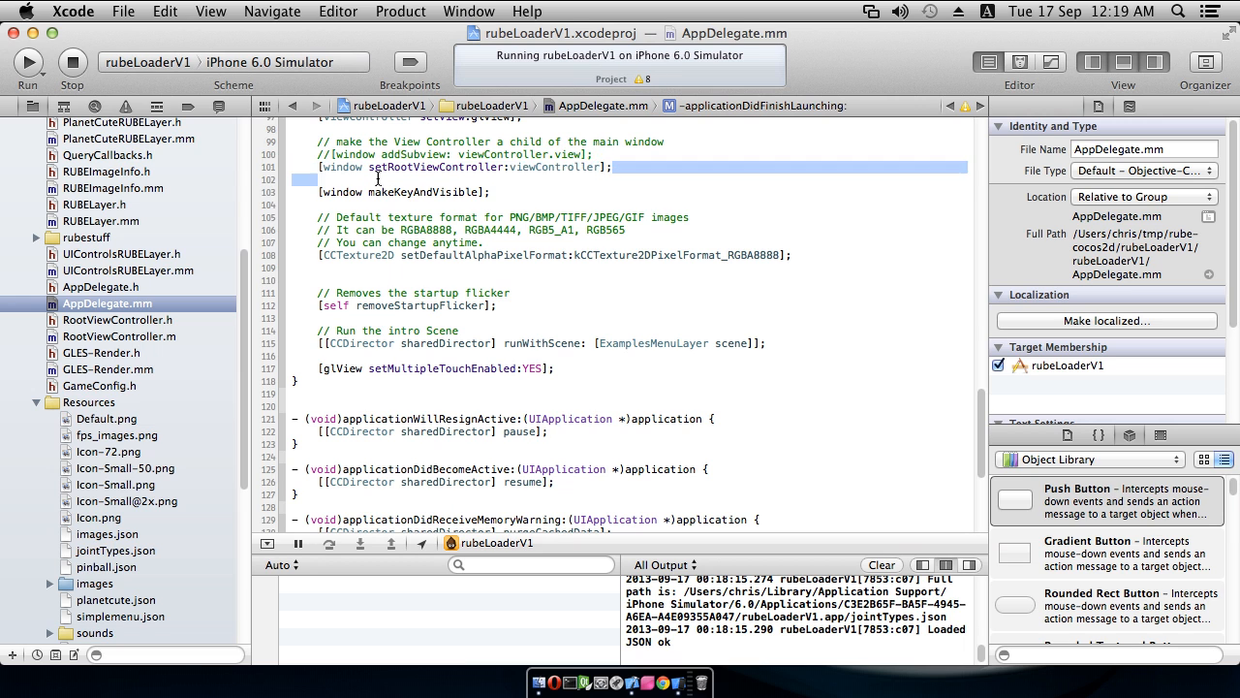
{"action": "left_click", "coordinate": [28, 62]}
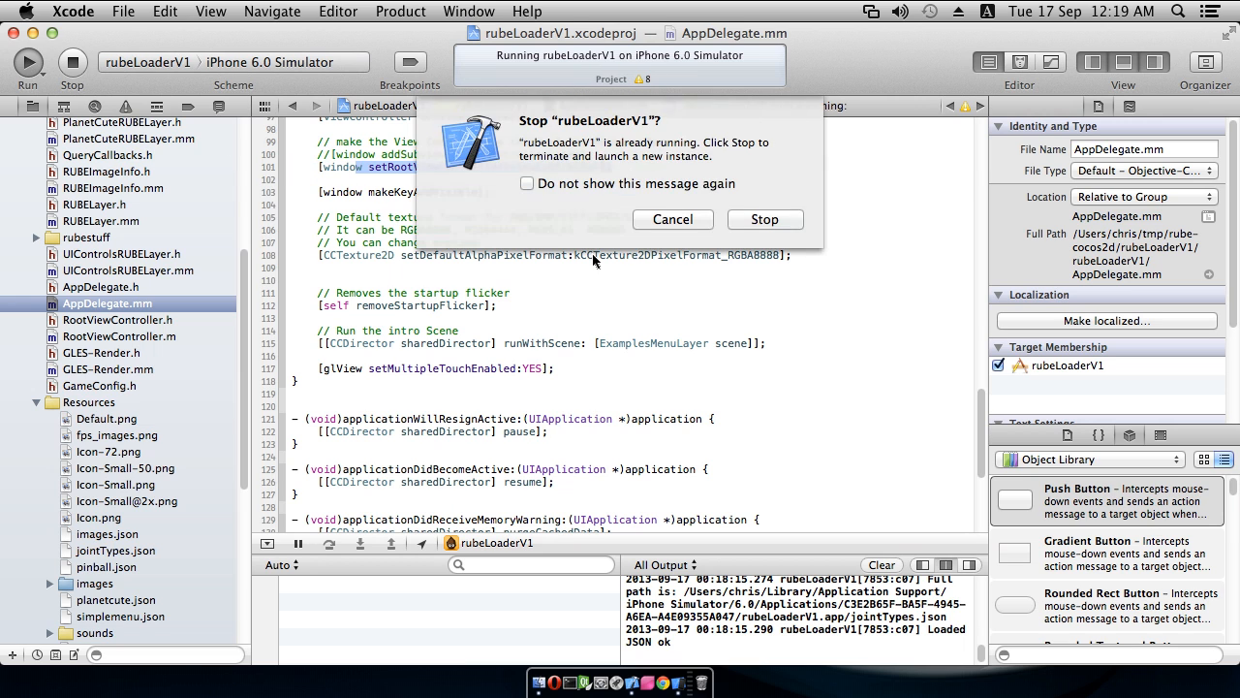
{"action": "mouse_move", "coordinate": [764, 219]}
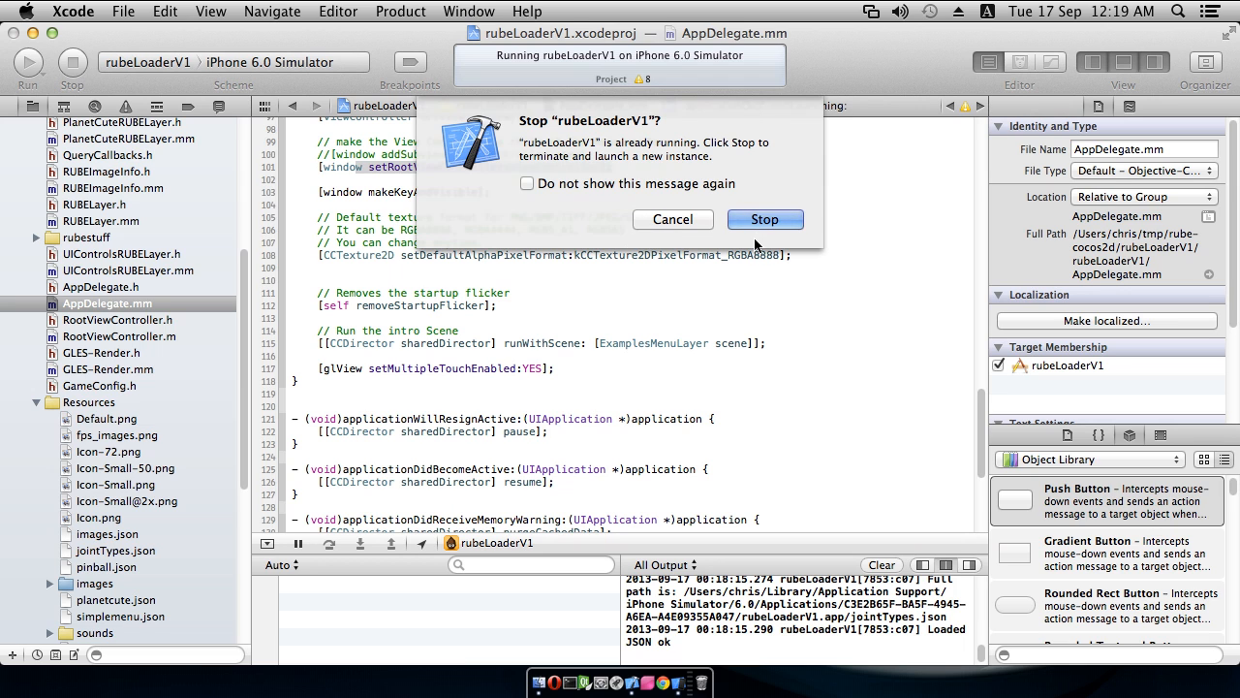
{"action": "left_click", "coordinate": [763, 218]}
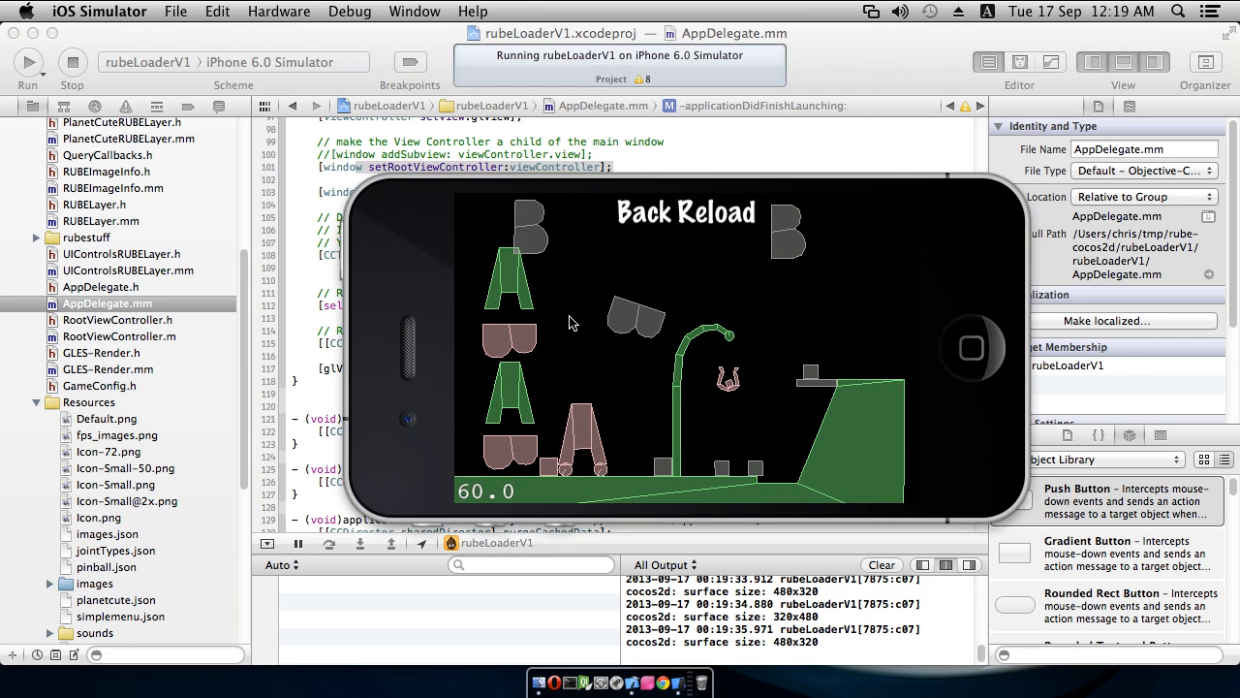
Step: Return to the menu, enter the UI controls demo and work its dial knob and slider
{"action": "left_click", "coordinate": [651, 212]}
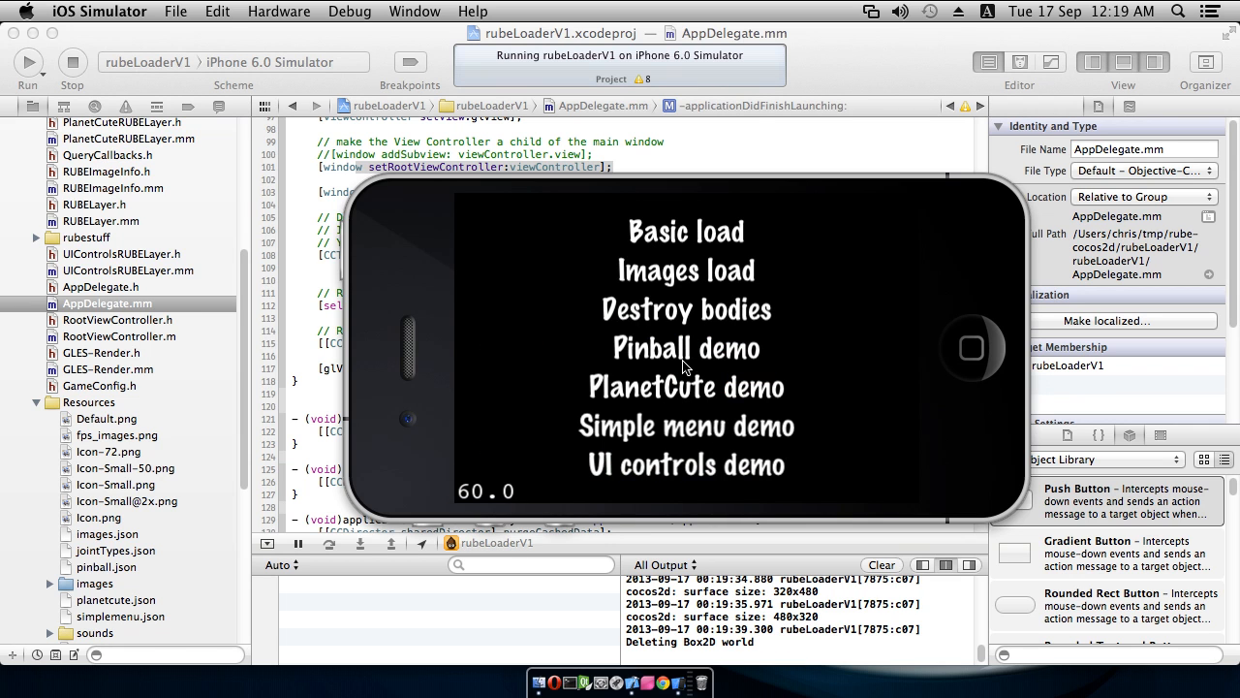
{"action": "mouse_move", "coordinate": [687, 489]}
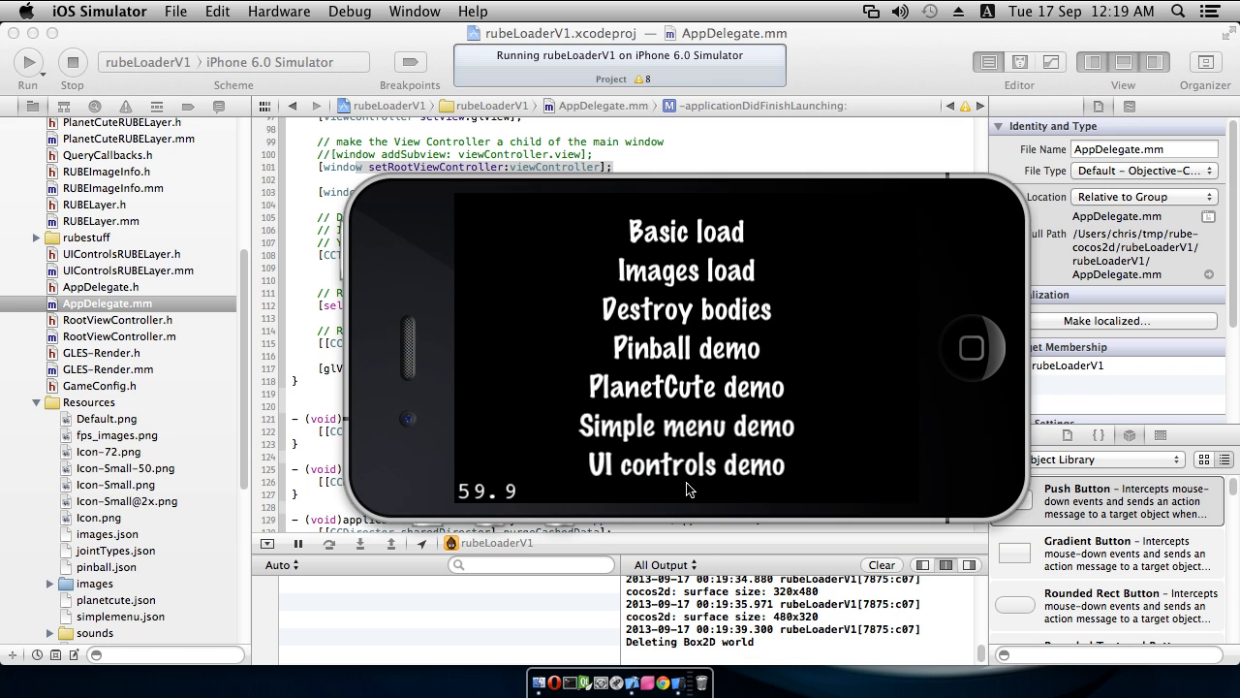
{"action": "left_click", "coordinate": [686, 465]}
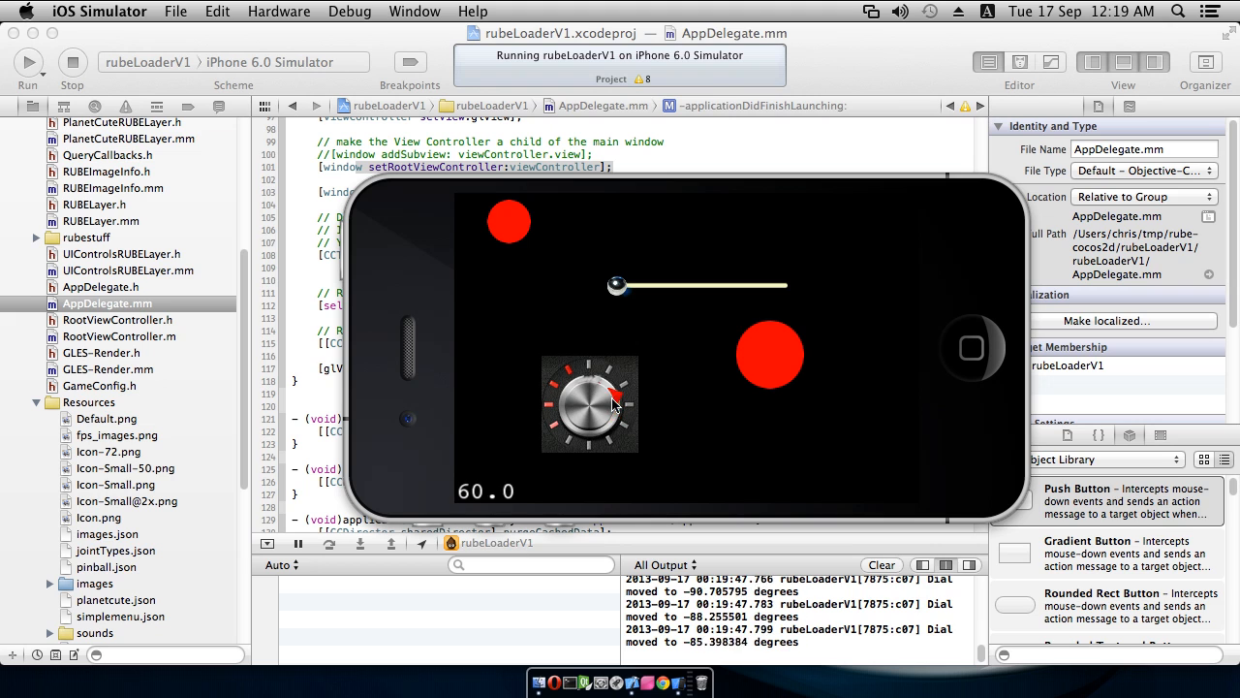
{"action": "left_click_drag", "start_coordinate": [617, 401], "coordinate": [562, 392]}
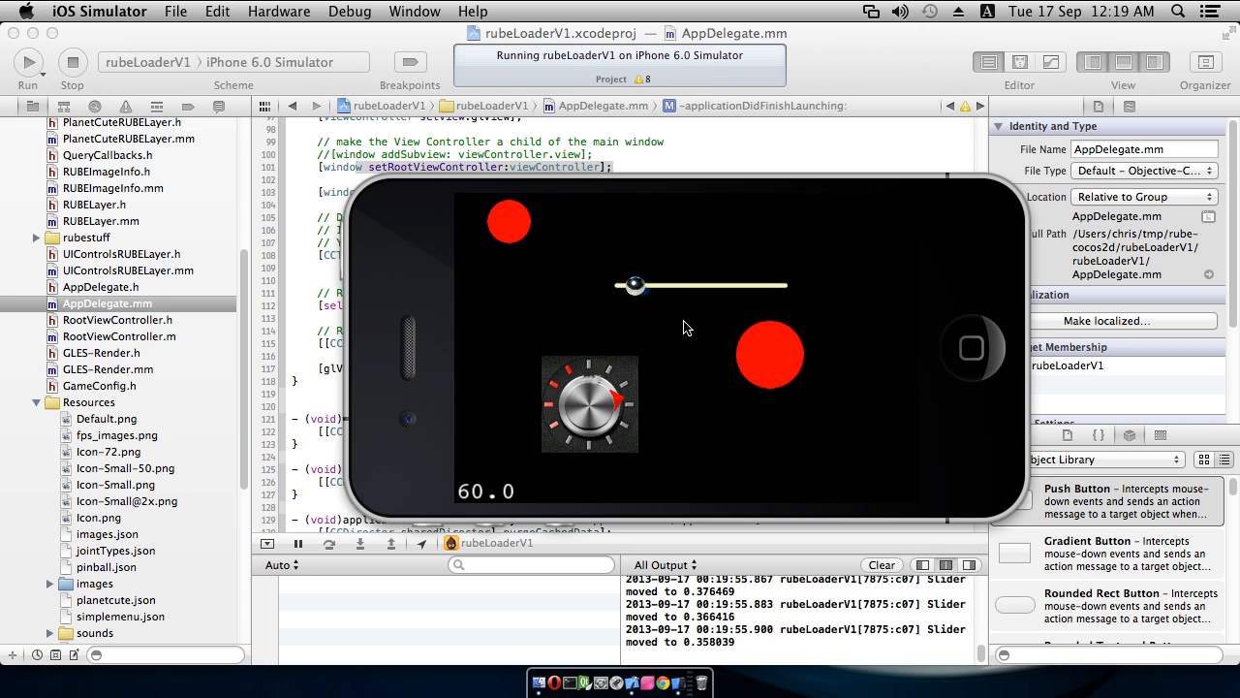
{"action": "left_click_drag", "start_coordinate": [636, 284], "coordinate": [738, 284]}
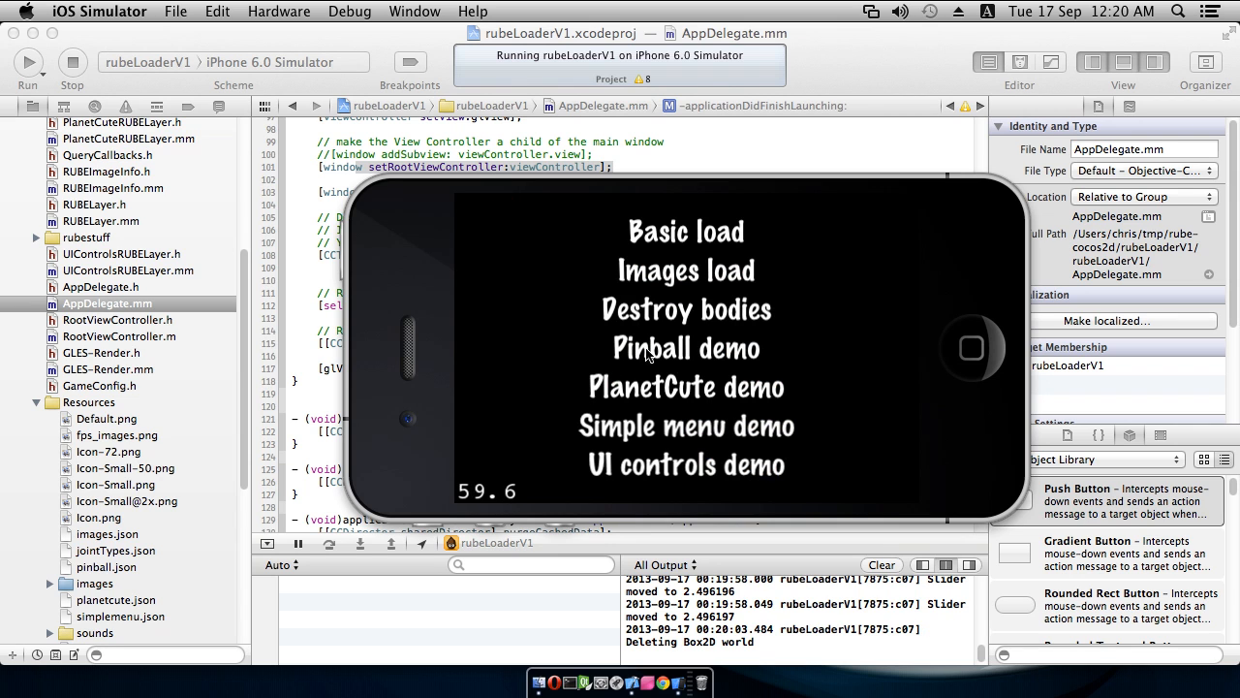
{"action": "mouse_move", "coordinate": [817, 265]}
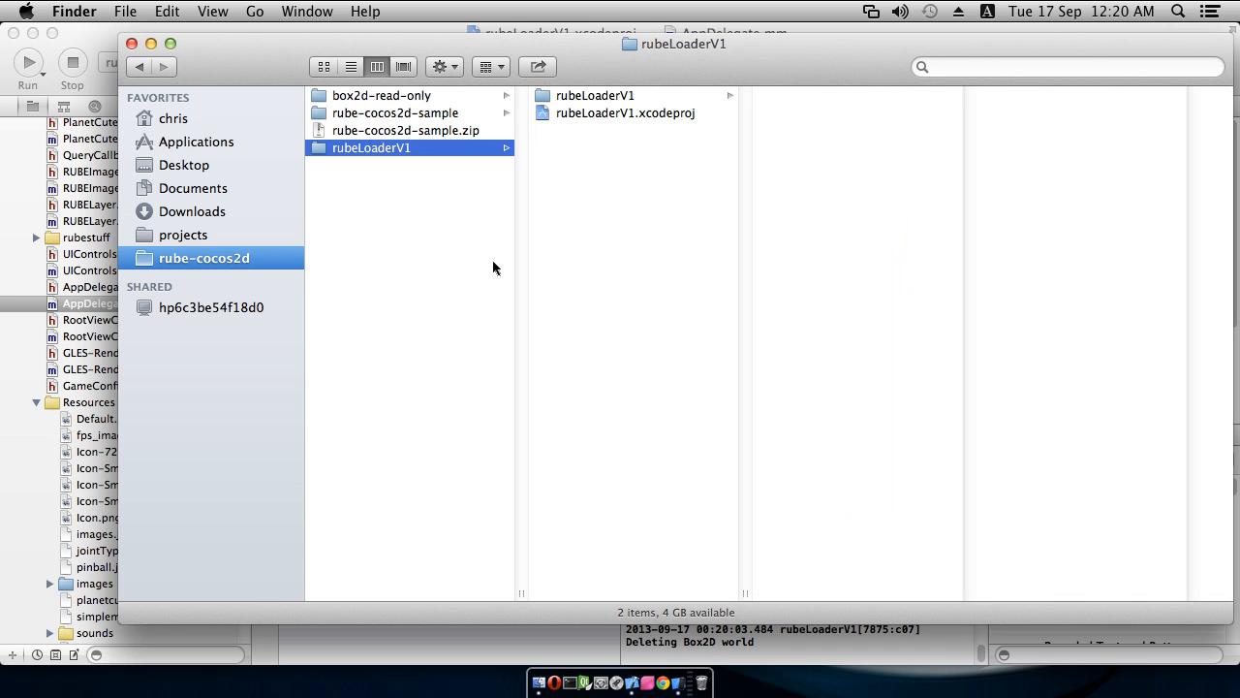
Step: Preview SetupNotes.txt in the rube-cocos2d-sample column, then open it in TextEdit
{"action": "left_click", "coordinate": [395, 113]}
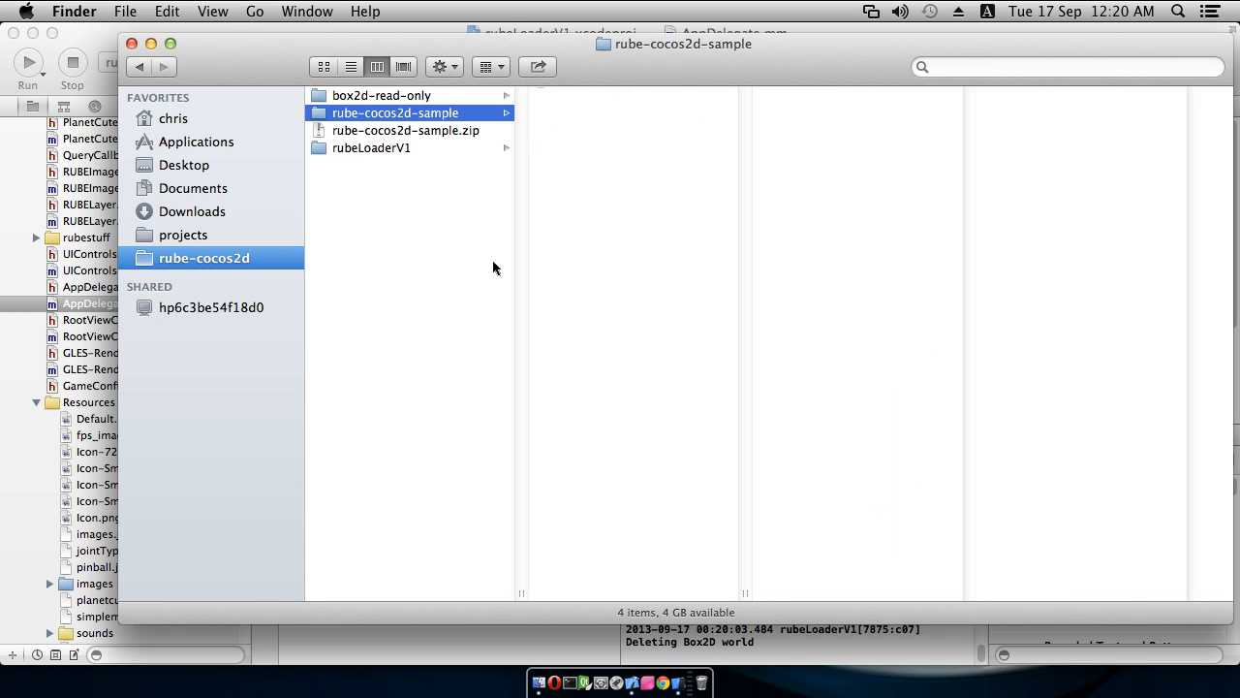
{"action": "left_click", "coordinate": [597, 113]}
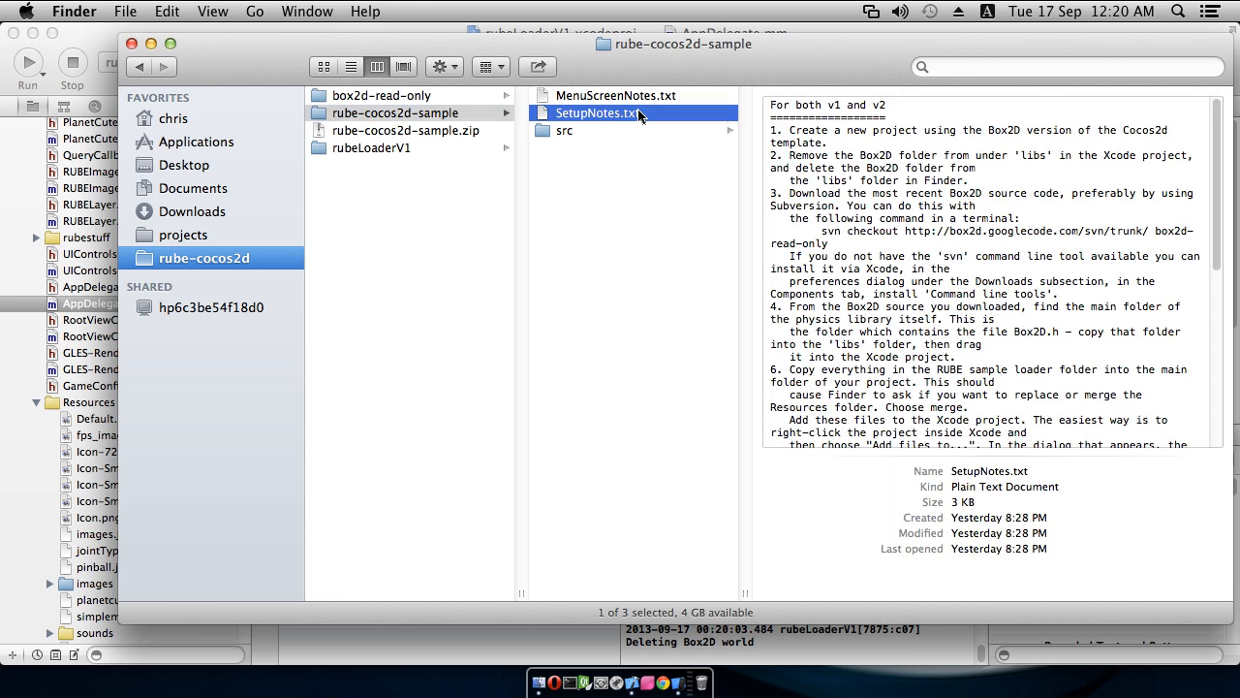
{"action": "double_click", "coordinate": [597, 112]}
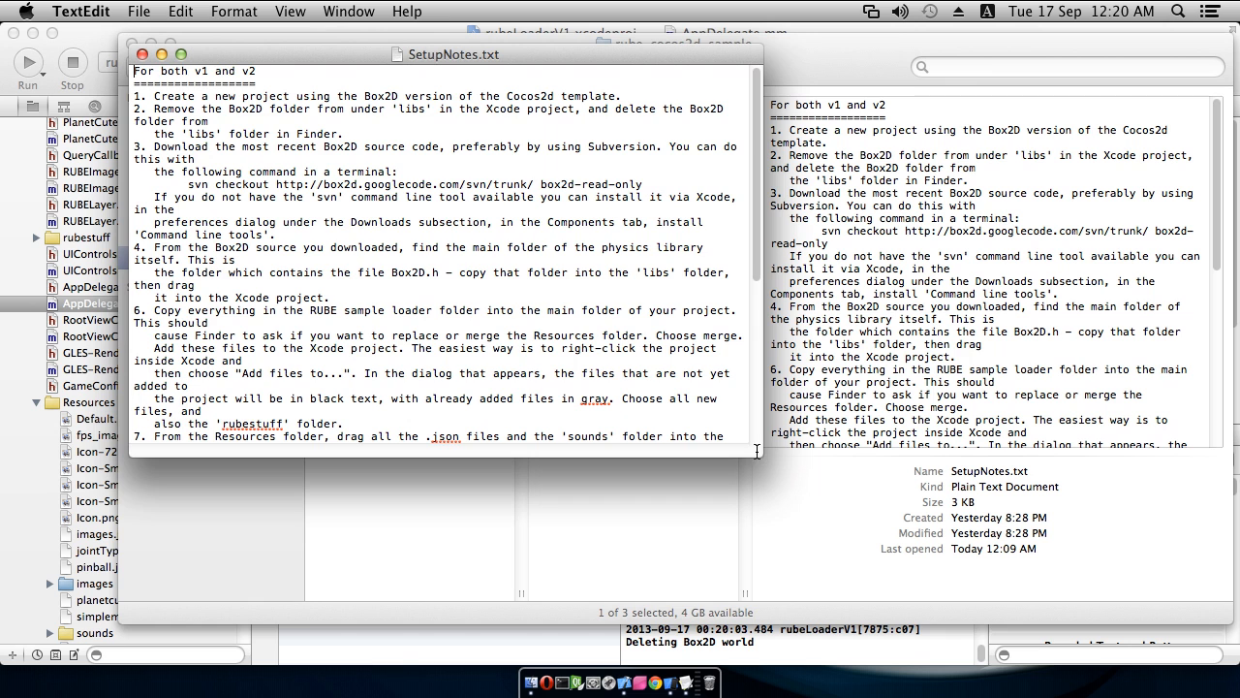
Step: Read the v1/v2 setup steps, highlighting AppDelegate.mm and the IntroLayer name in step 10
{"action": "scroll", "scroll_direction": "down", "scroll_amount": 3}
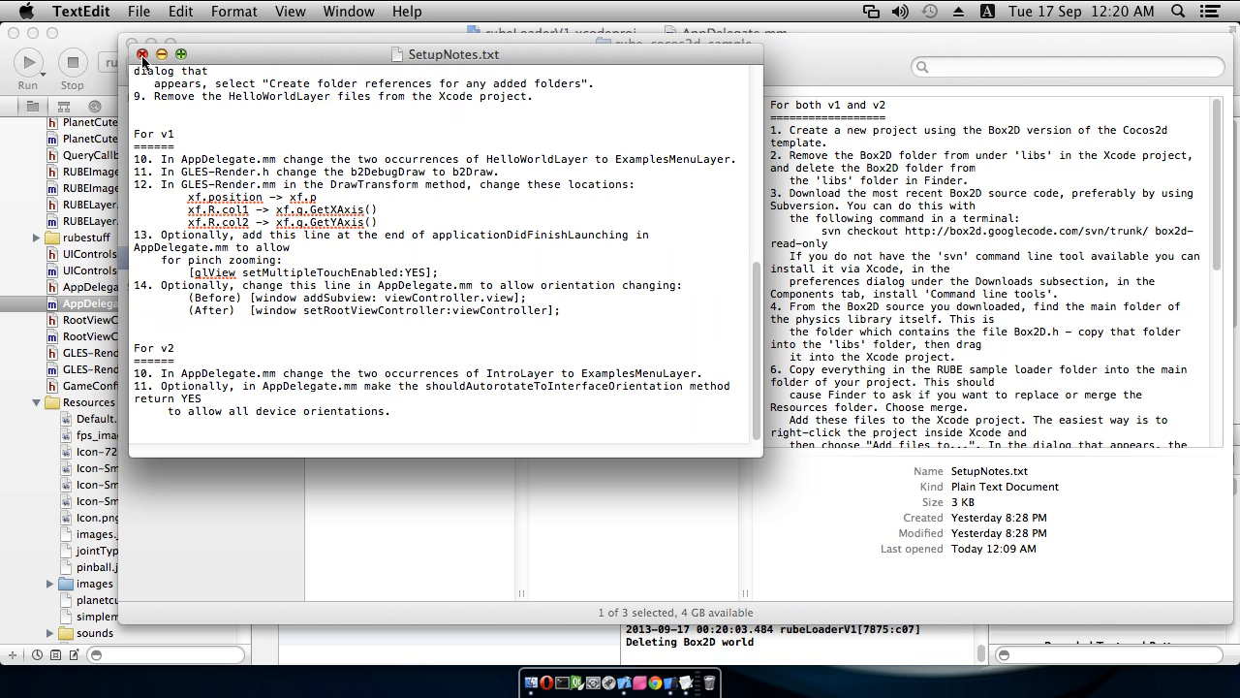
{"action": "mouse_move", "coordinate": [395, 355]}
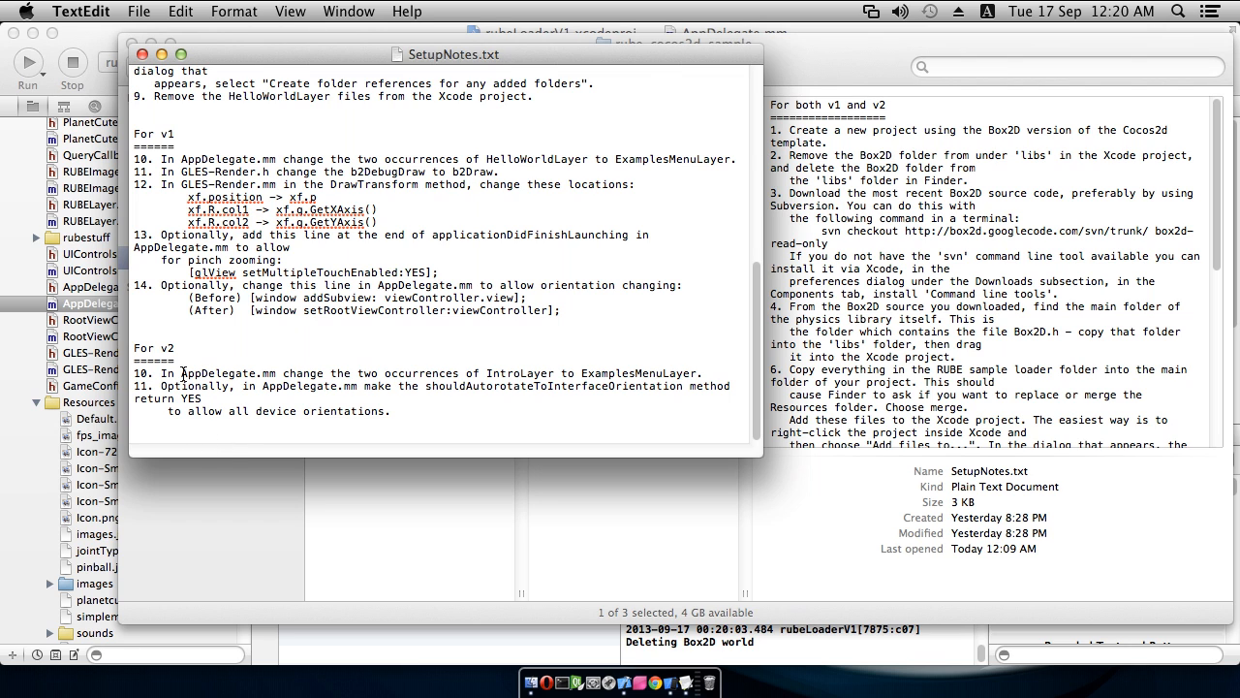
{"action": "double_click", "coordinate": [229, 372]}
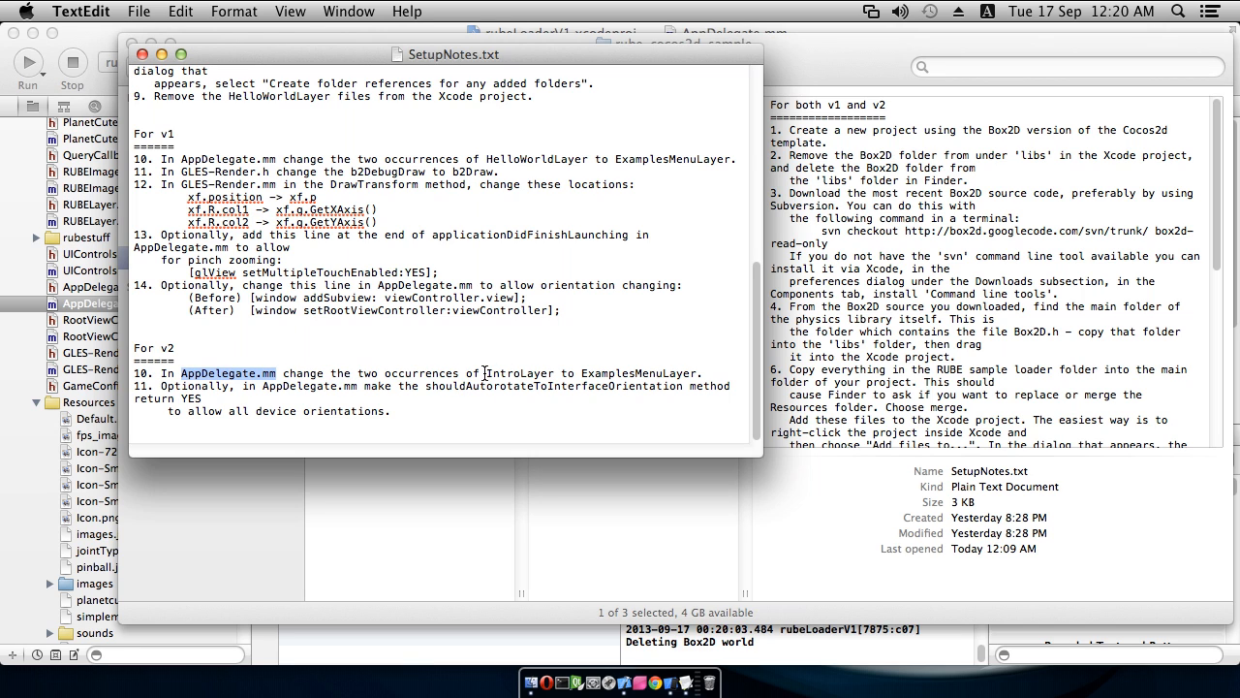
{"action": "double_click", "coordinate": [519, 372]}
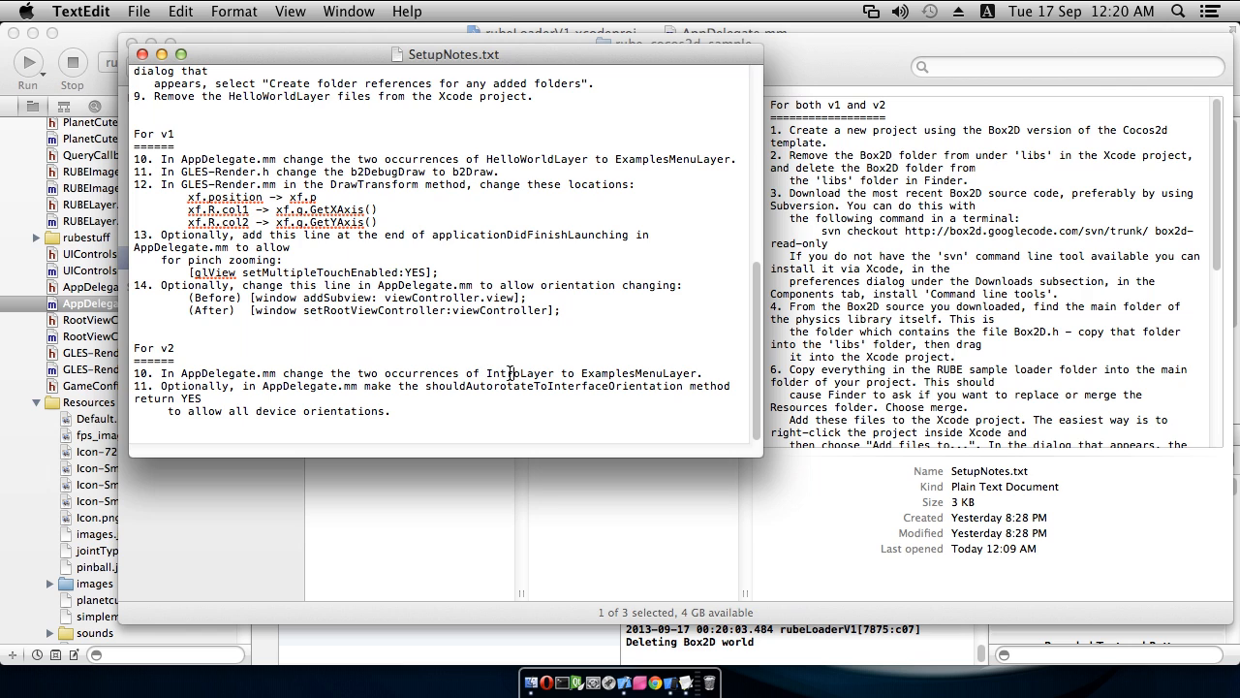
{"action": "double_click", "coordinate": [539, 372]}
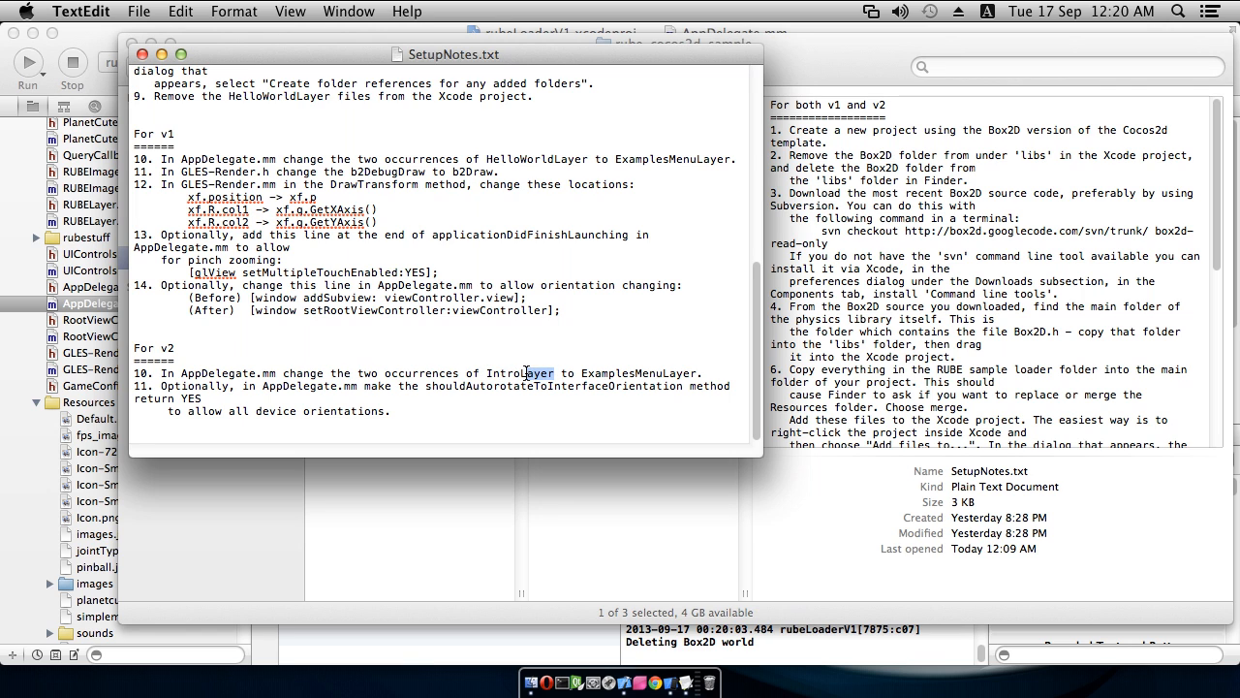
{"action": "double_click", "coordinate": [519, 372]}
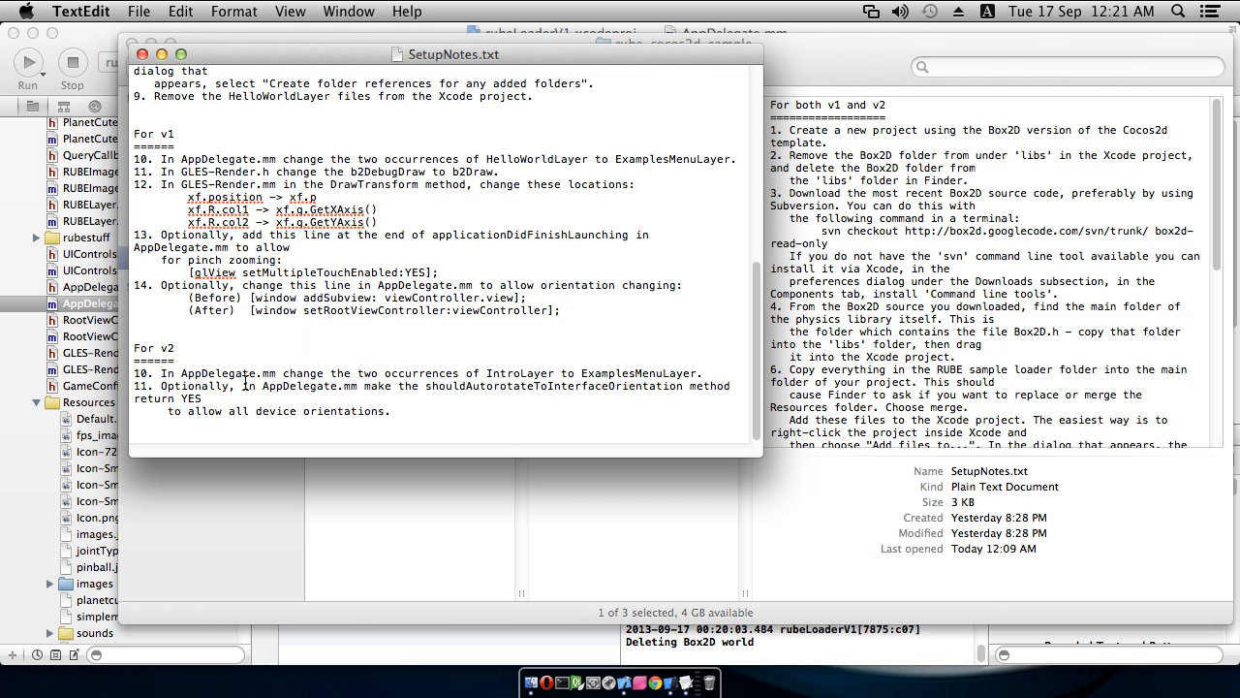
{"action": "double_click", "coordinate": [503, 372]}
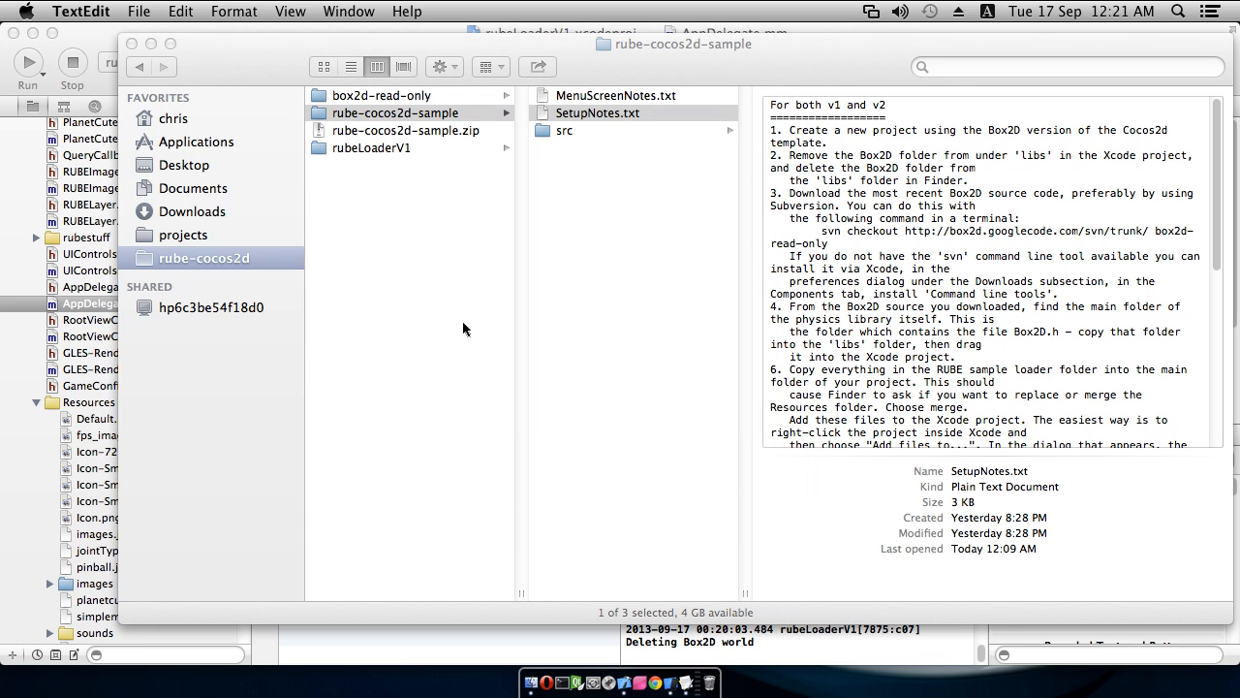
{"action": "mouse_move", "coordinate": [447, 321]}
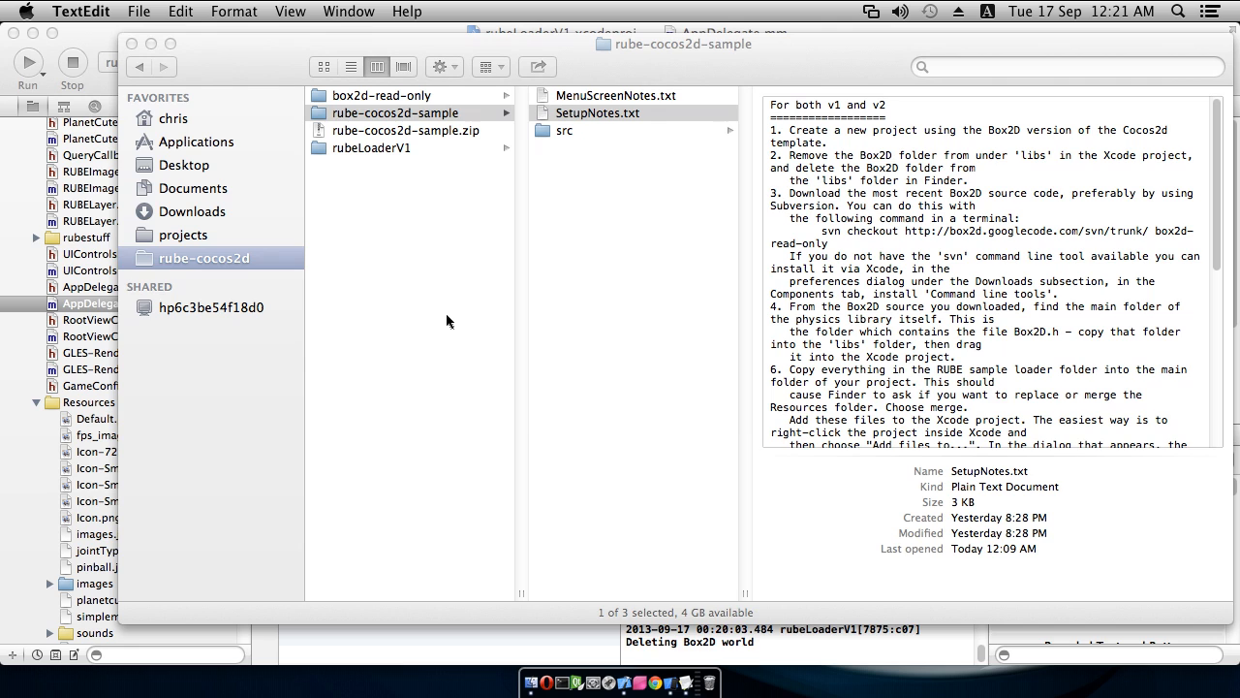
{"action": "mouse_move", "coordinate": [436, 318]}
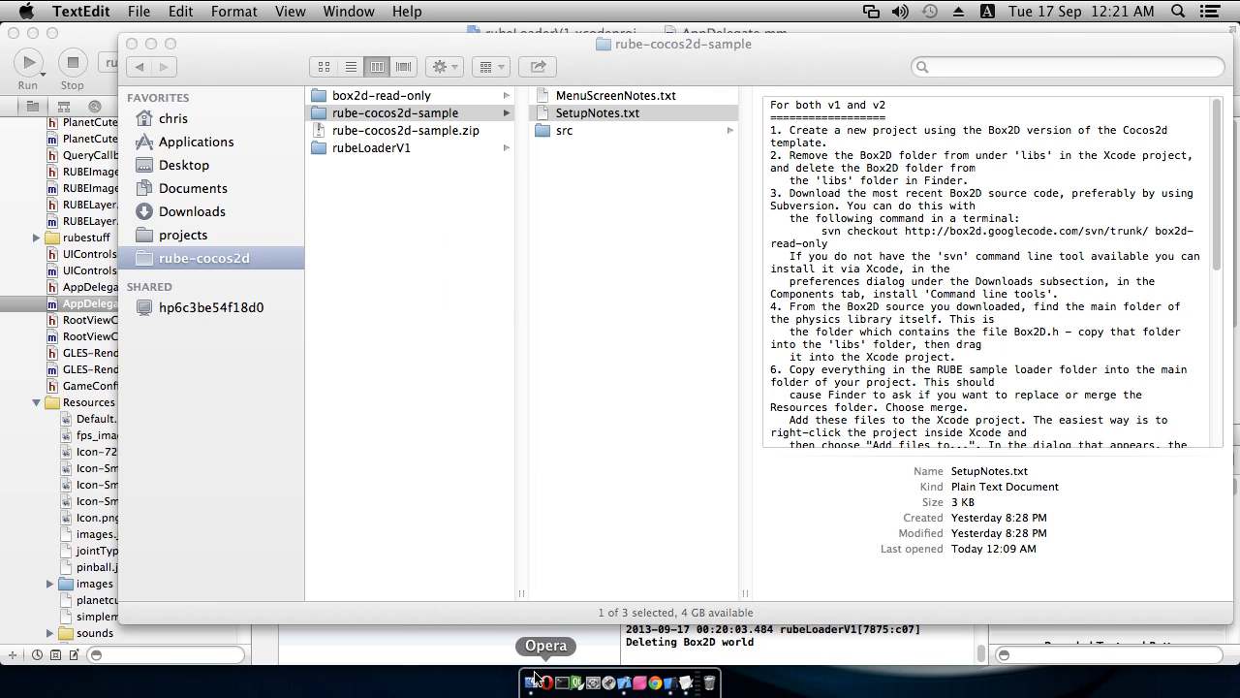
{"action": "mouse_move", "coordinate": [531, 682]}
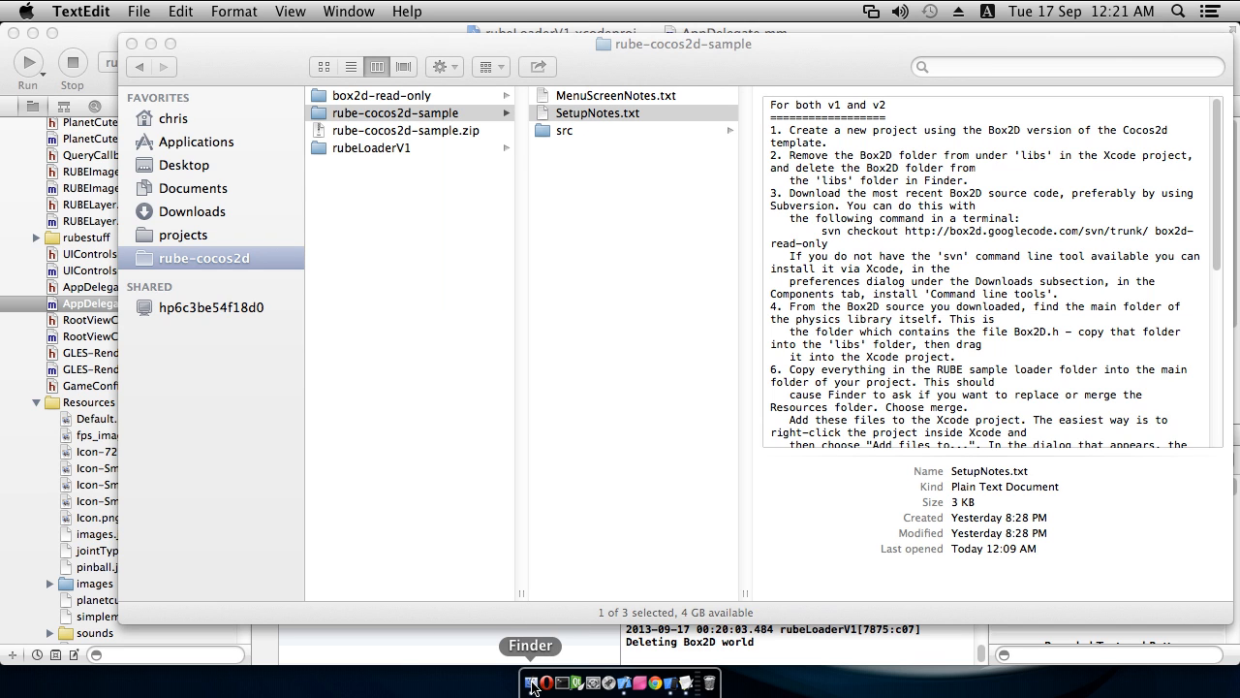
{"action": "mouse_move", "coordinate": [693, 172]}
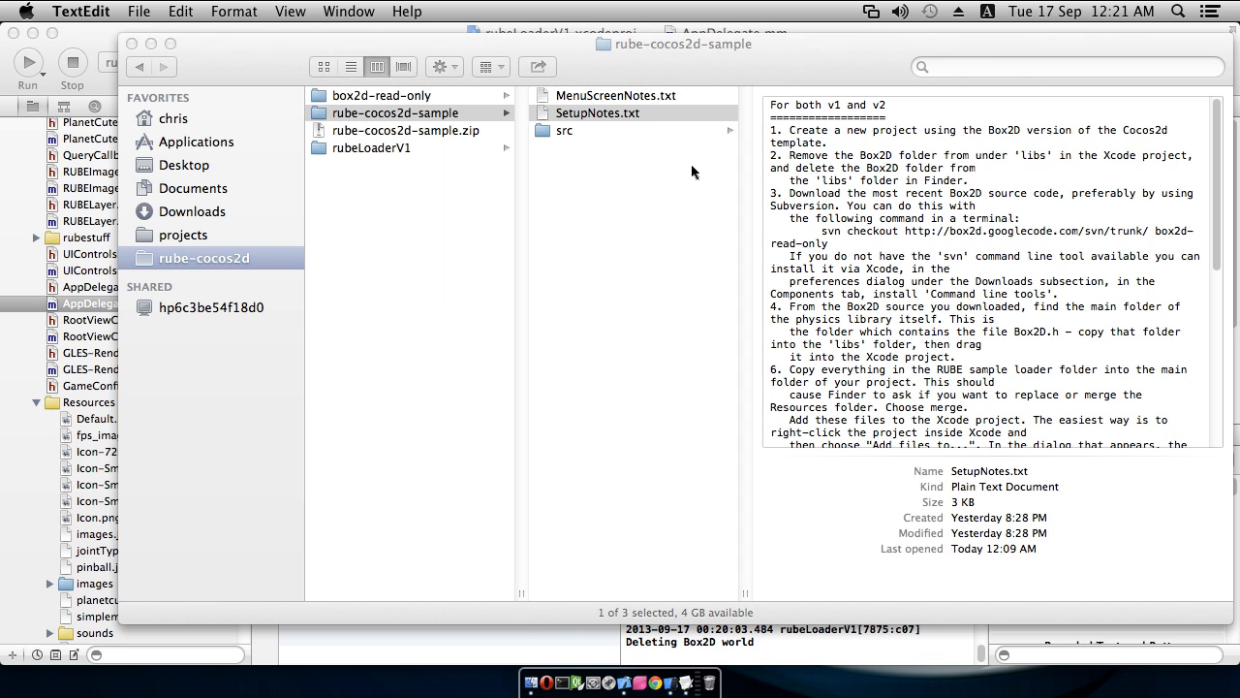
Step: Select rube-cocos2d-sample.zip to preview it as a 1.5 MB ZIP archive
{"action": "left_click", "coordinate": [407, 130]}
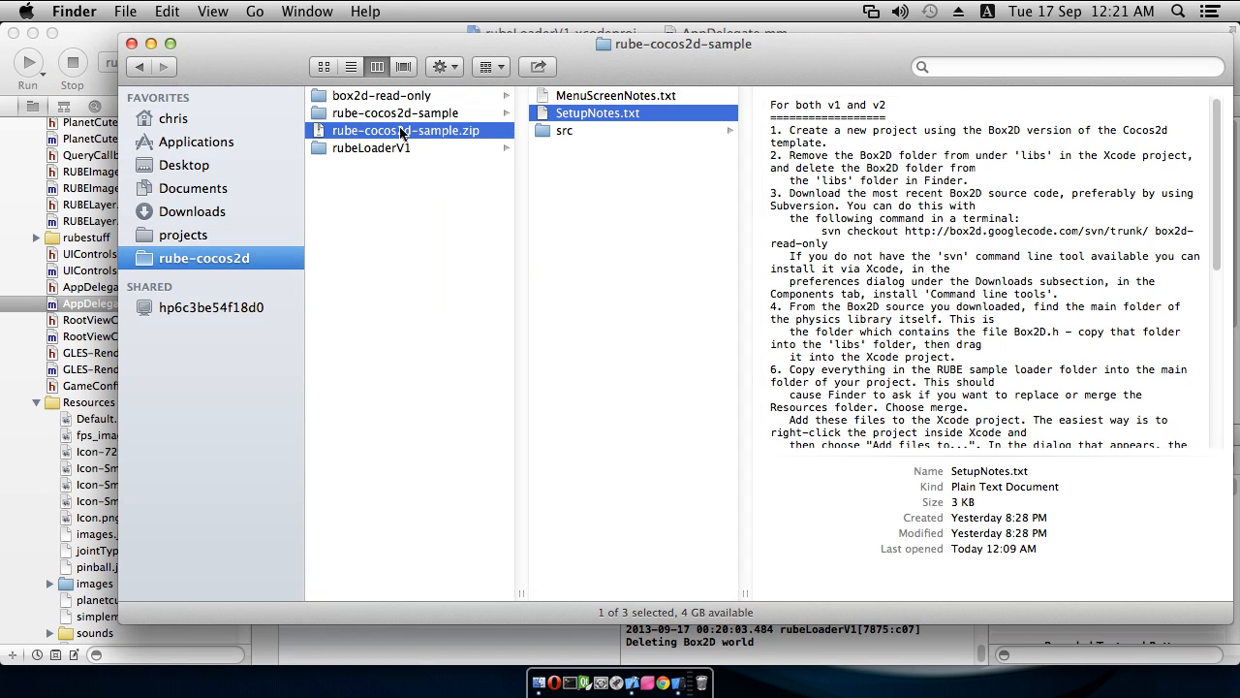
{"action": "left_click", "coordinate": [407, 130]}
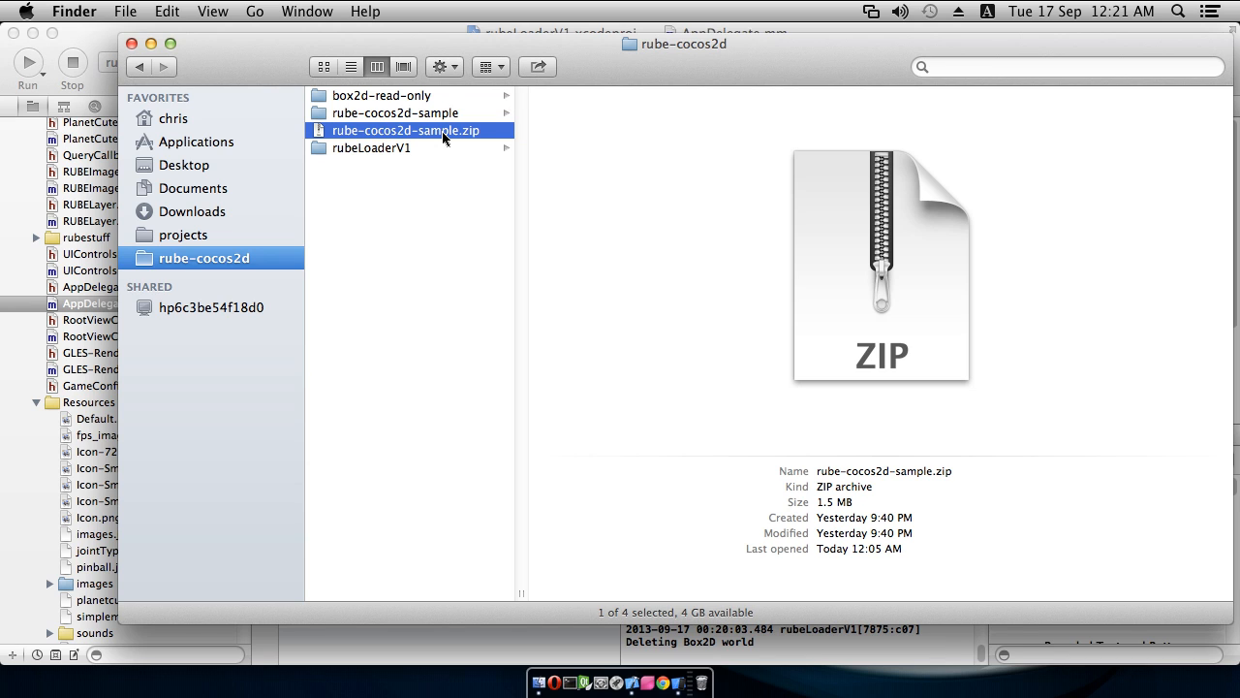
{"action": "mouse_move", "coordinate": [443, 221]}
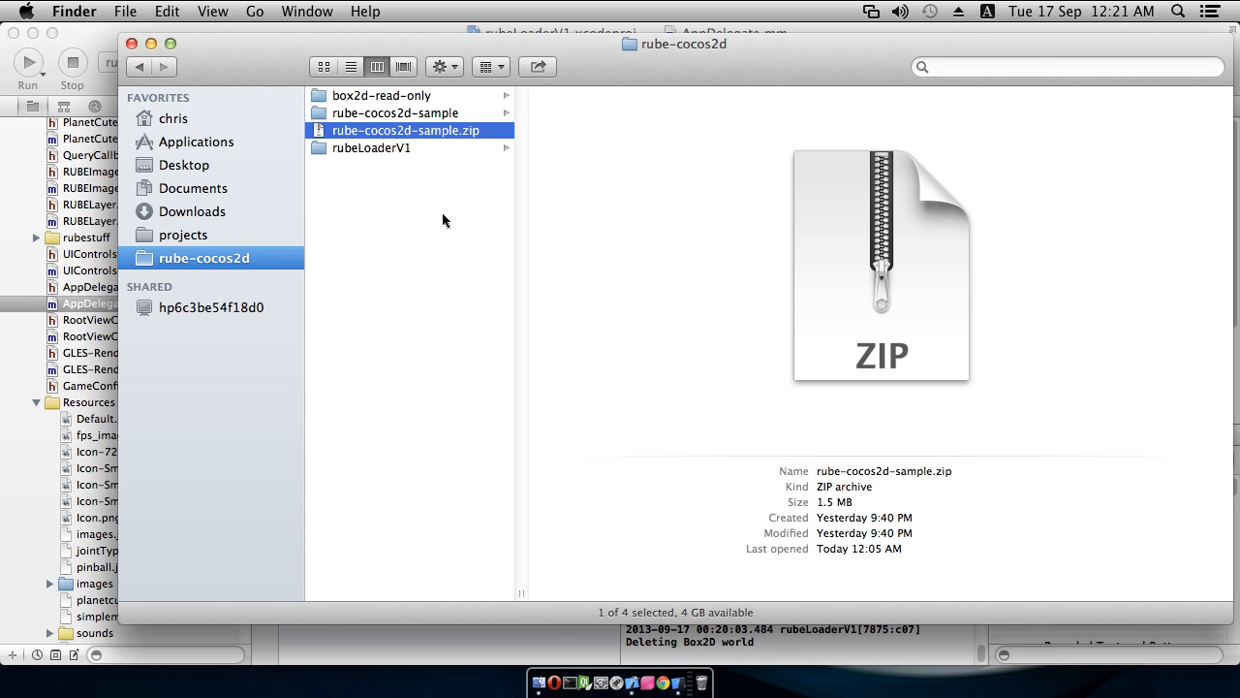
{"action": "mouse_move", "coordinate": [441, 194]}
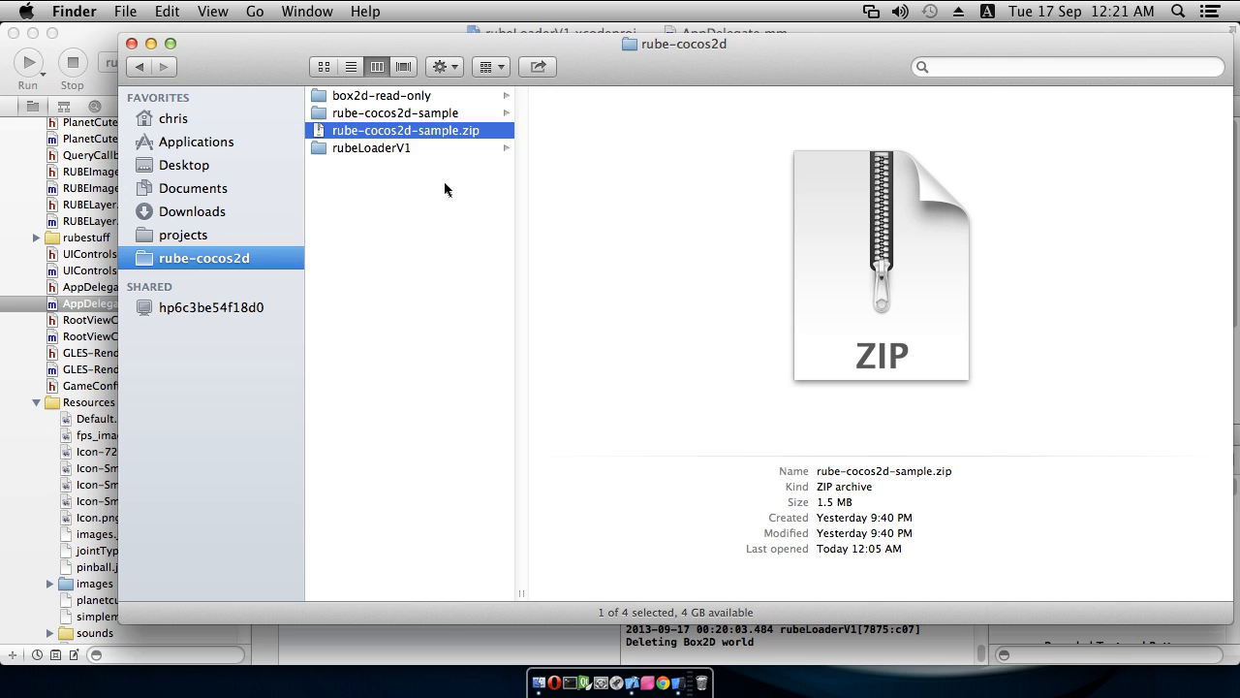
{"action": "mouse_move", "coordinate": [437, 136]}
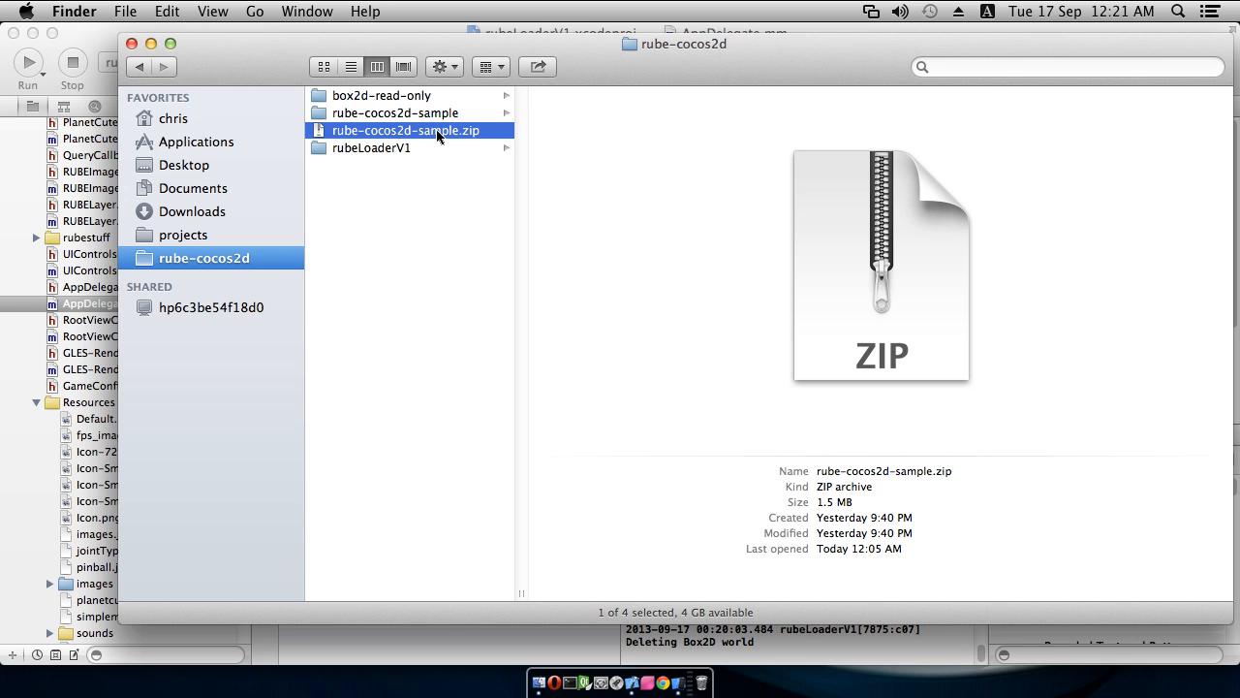
{"action": "mouse_move", "coordinate": [406, 136]}
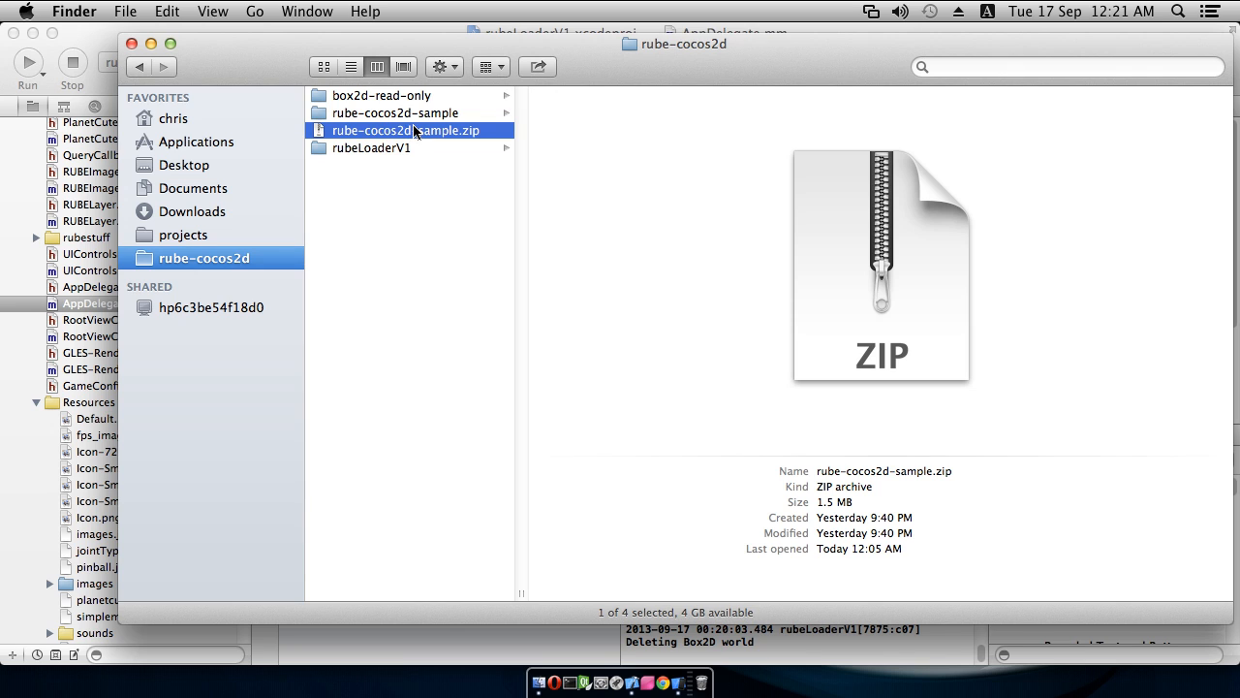
{"action": "mouse_move", "coordinate": [461, 134]}
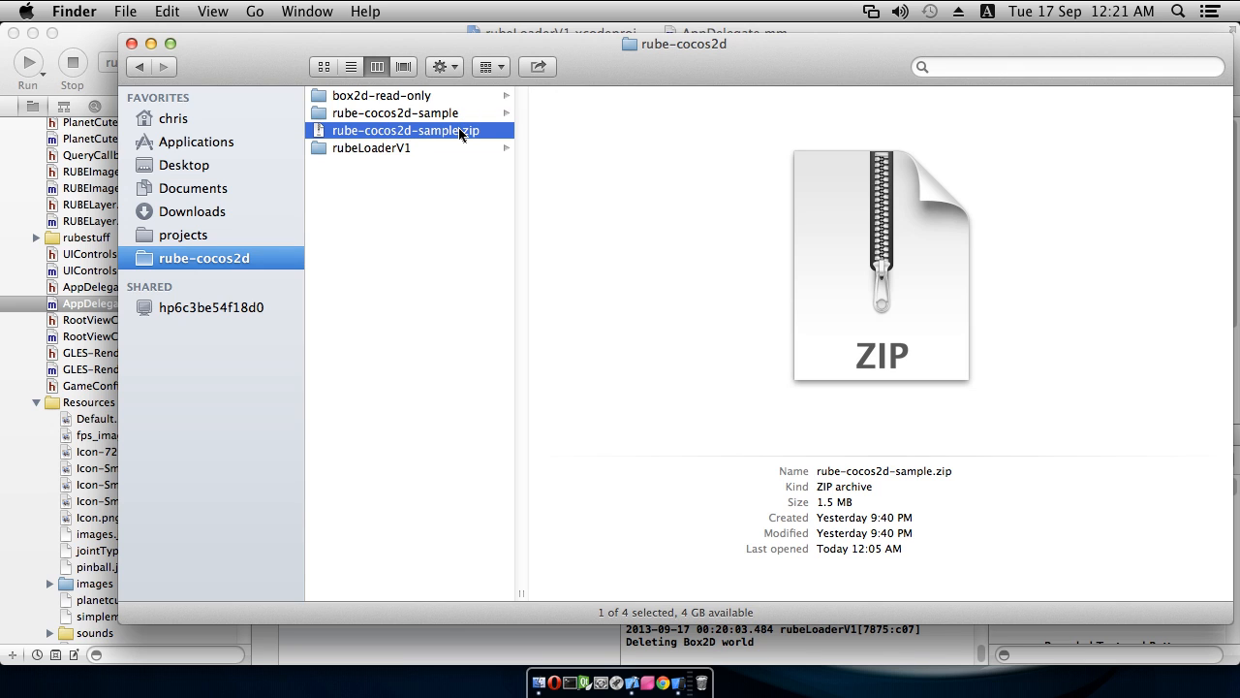
{"action": "mouse_move", "coordinate": [461, 256]}
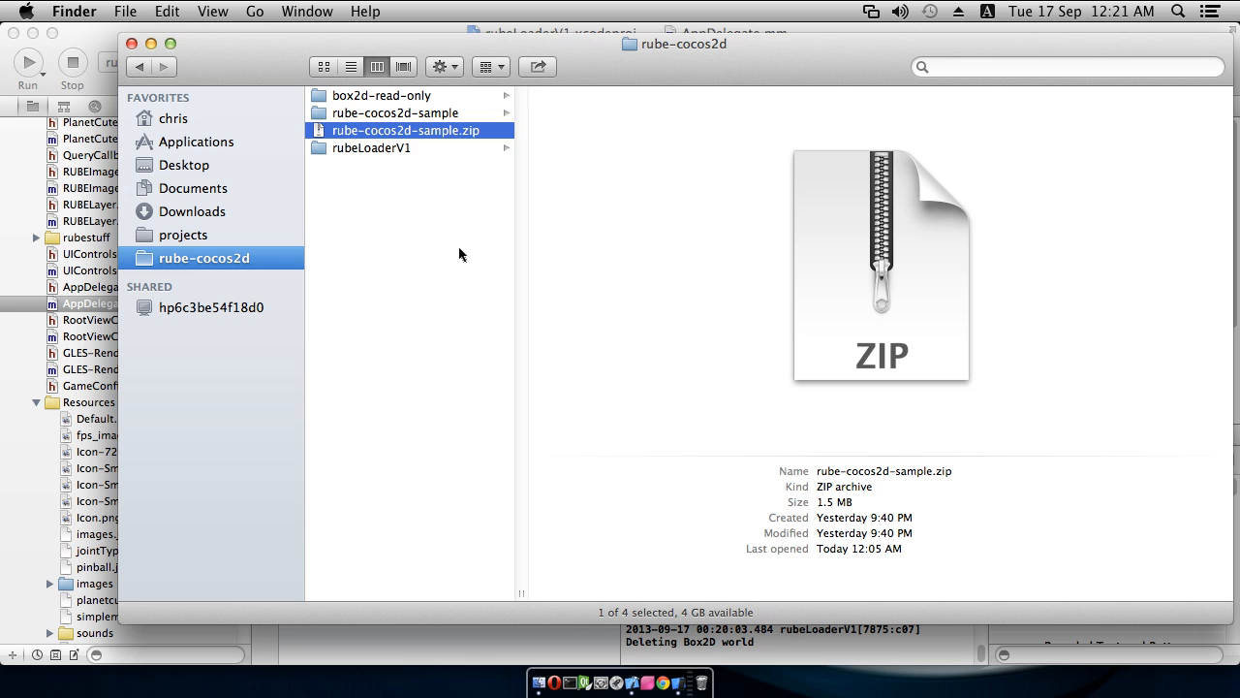
{"action": "mouse_move", "coordinate": [480, 281]}
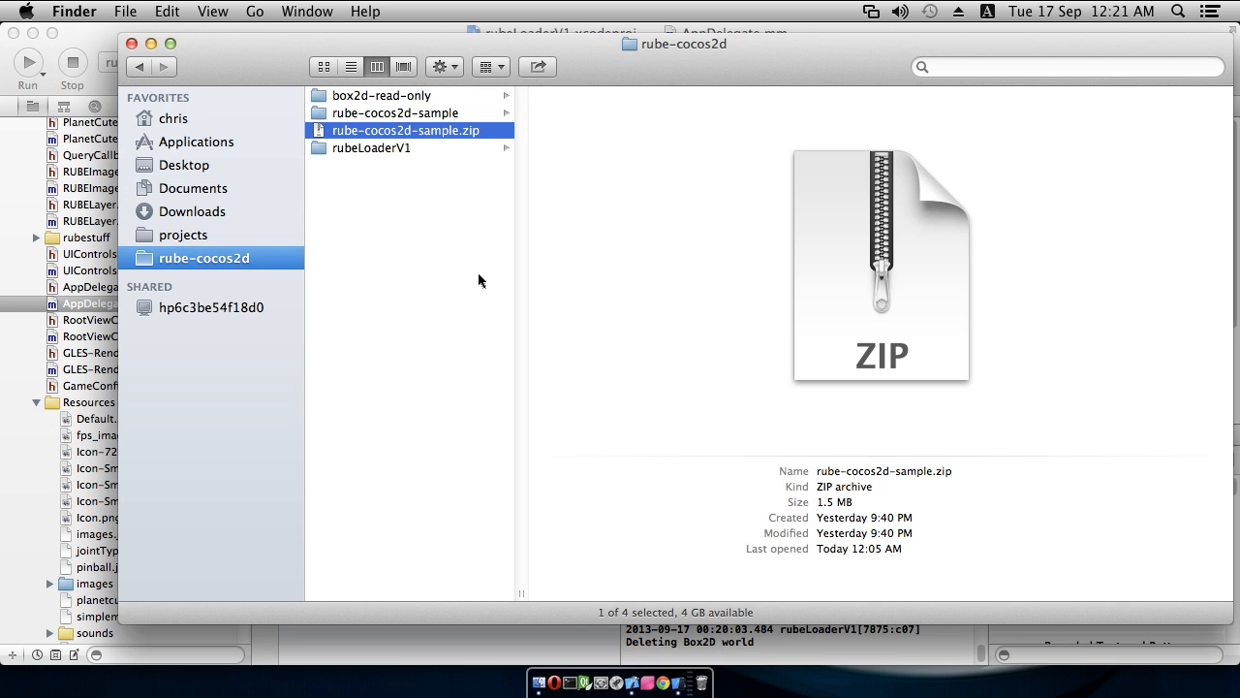
{"action": "mouse_move", "coordinate": [480, 585]}
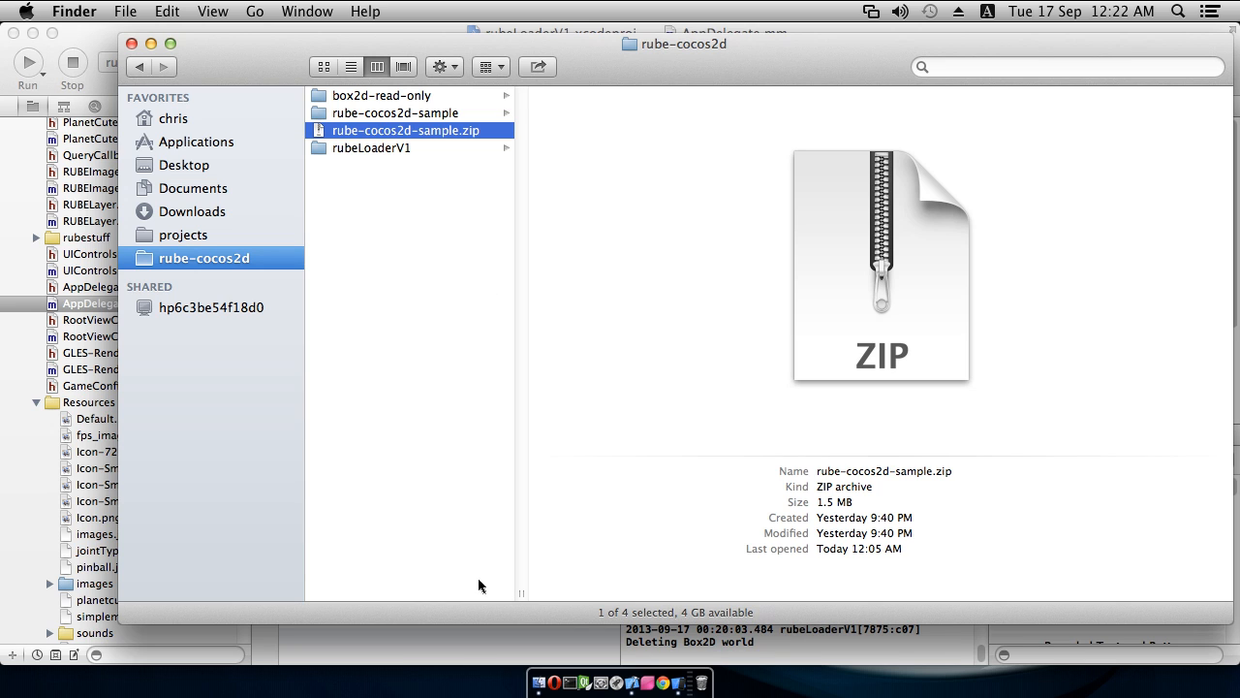